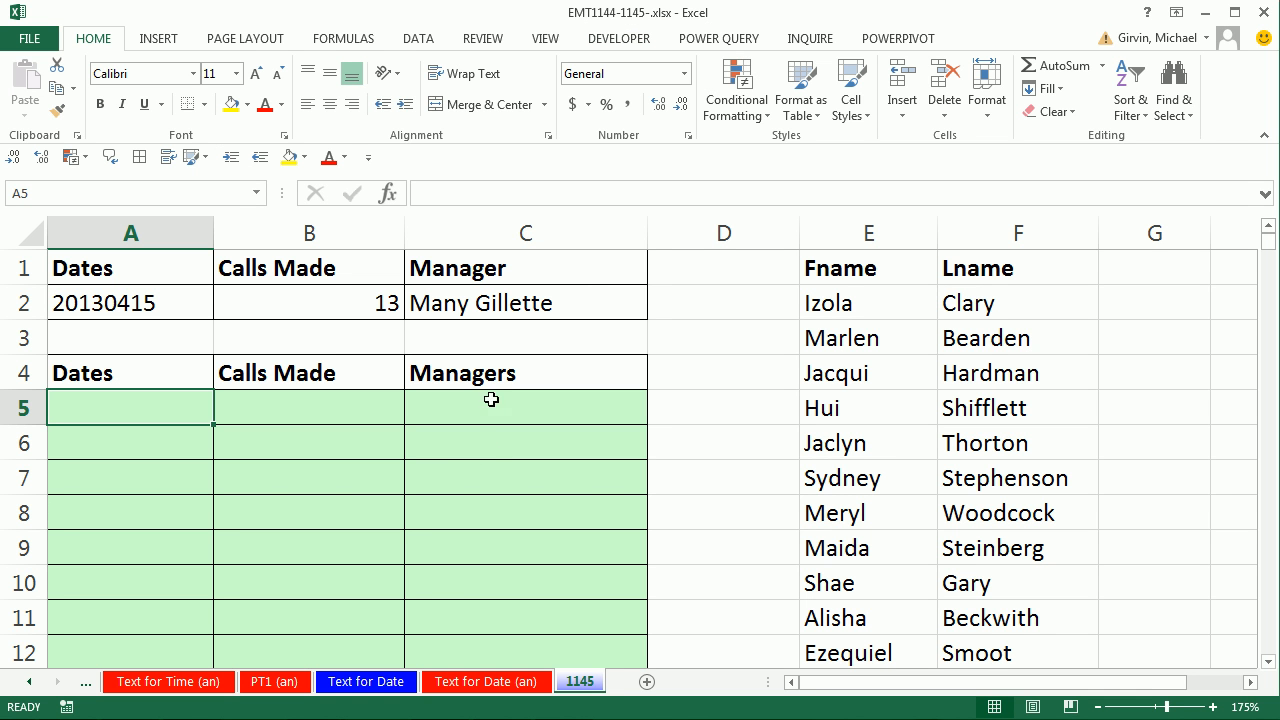
mouse_move(420, 552)
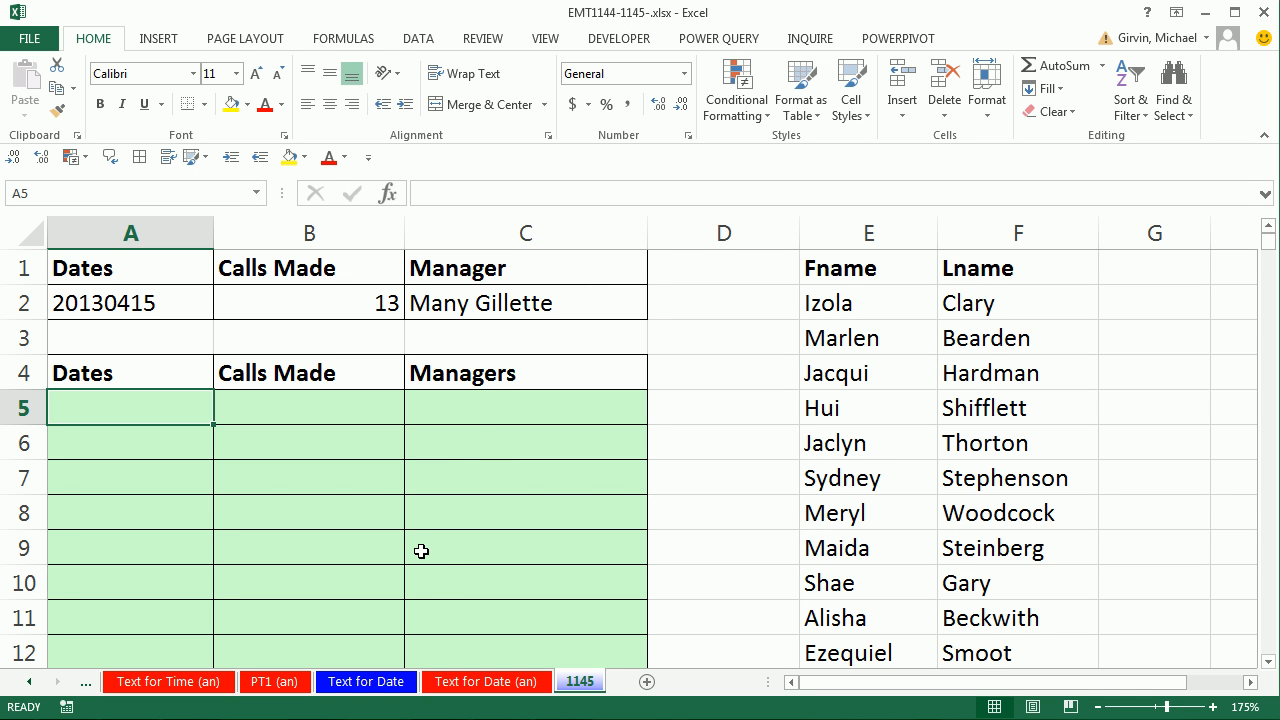
mouse_move(202, 398)
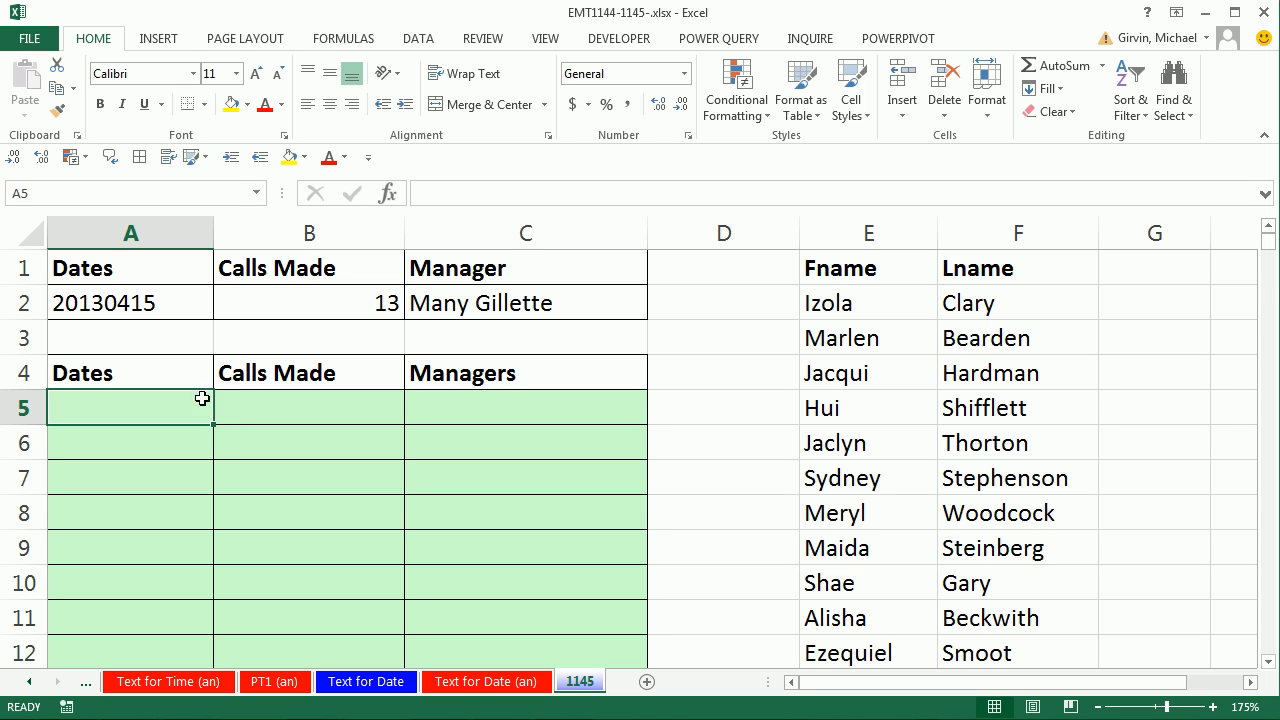
mouse_move(252, 408)
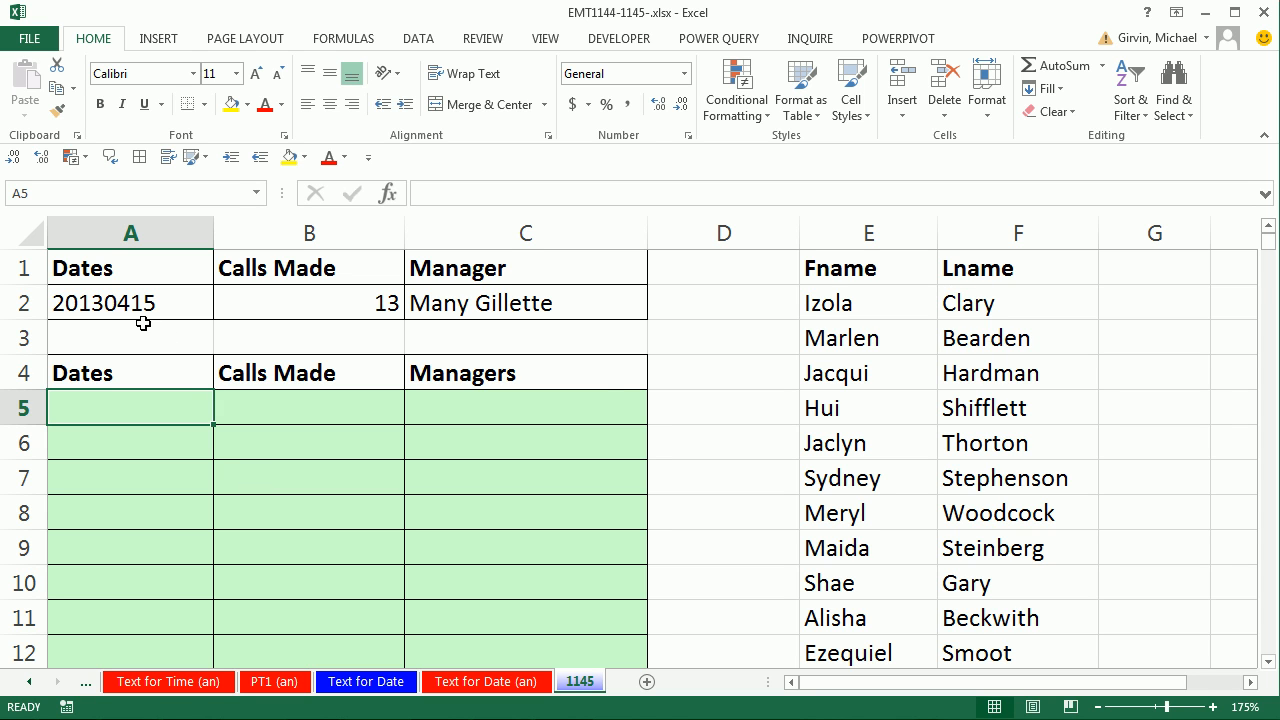
mouse_move(220, 416)
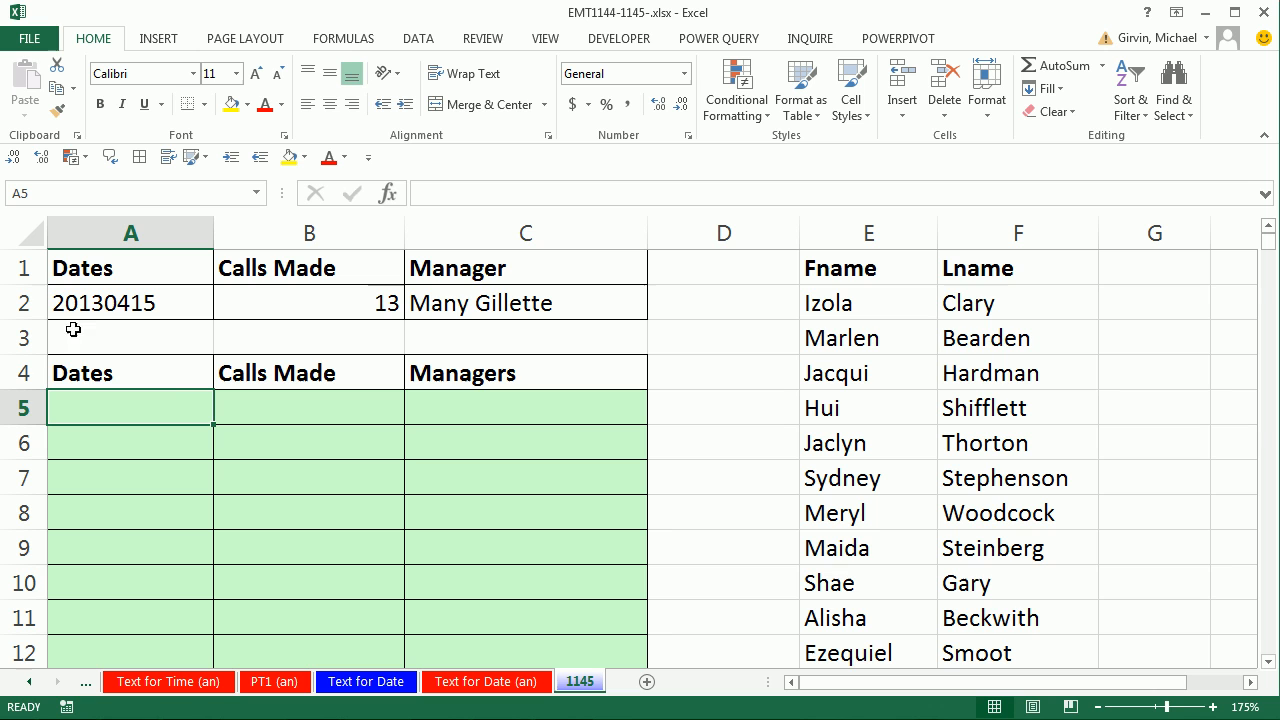
mouse_move(180, 408)
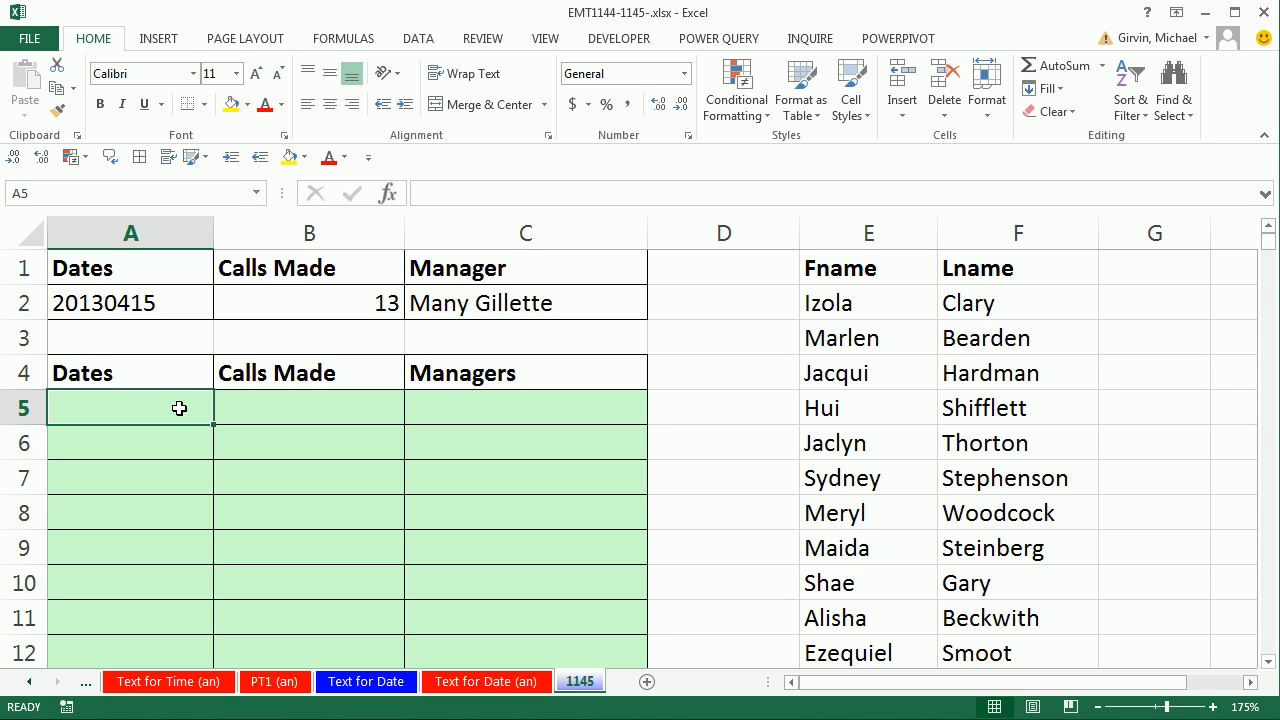
mouse_move(256, 372)
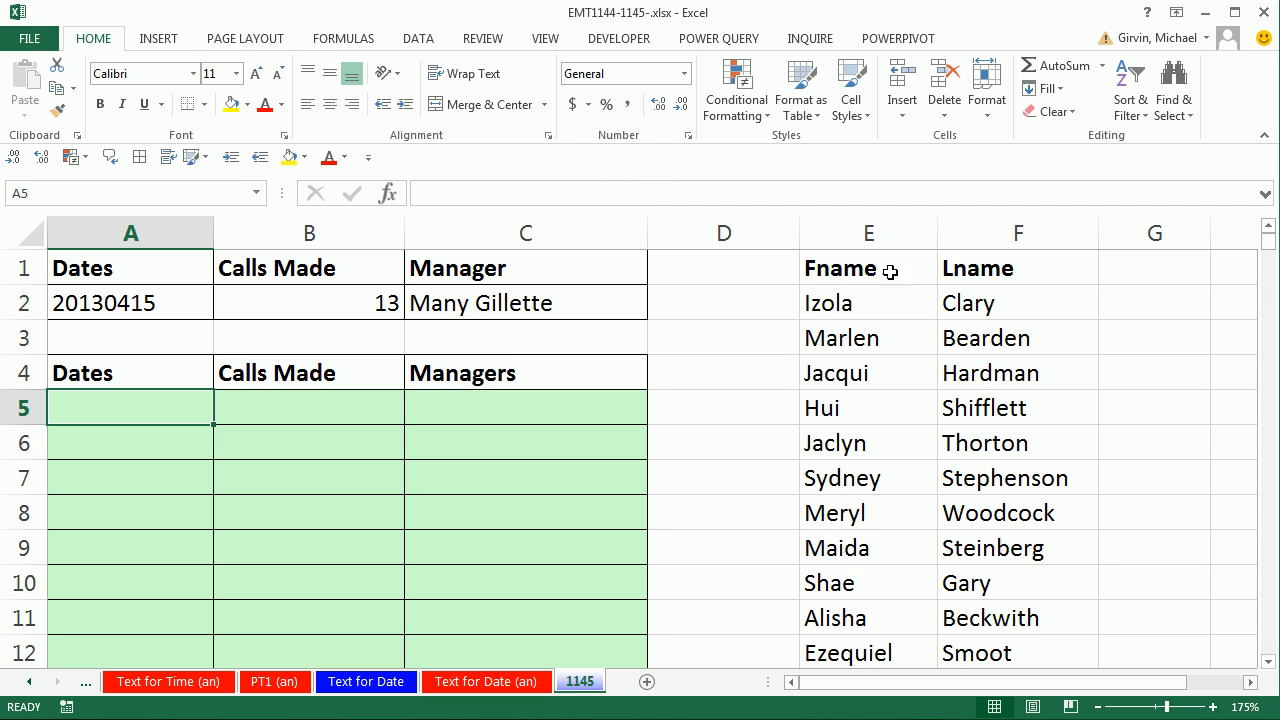
mouse_move(372, 260)
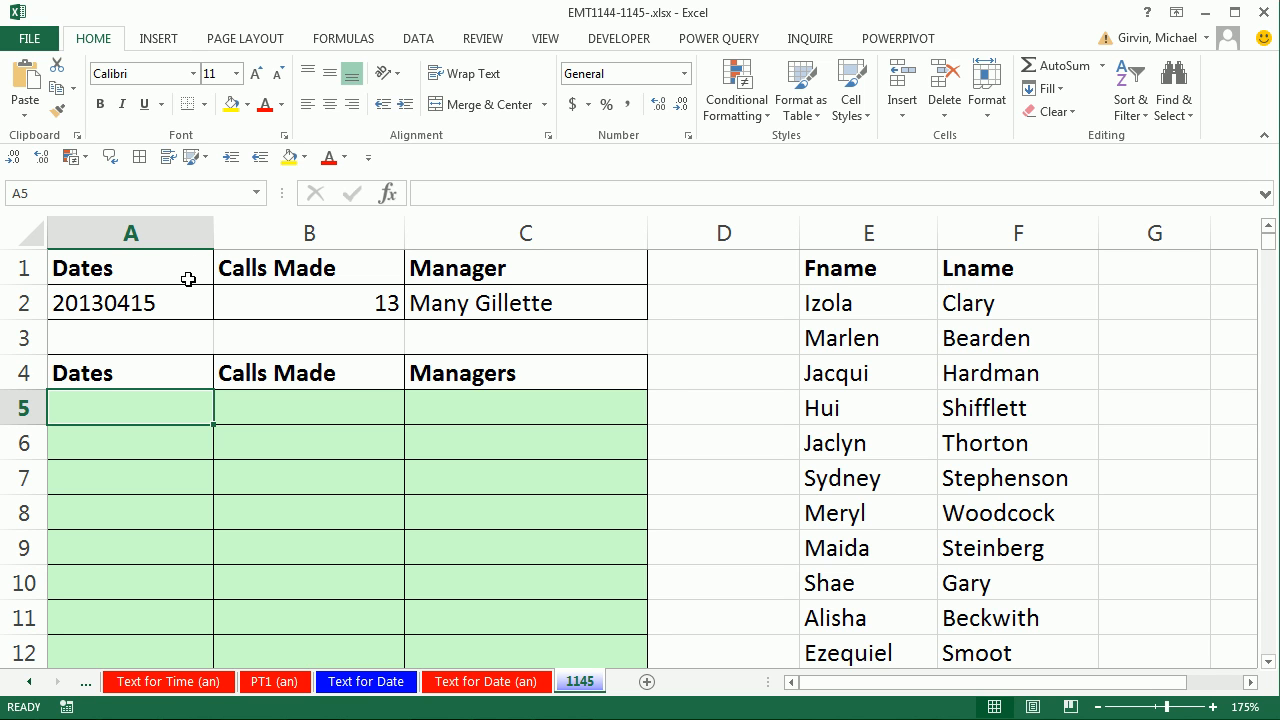
mouse_move(148, 346)
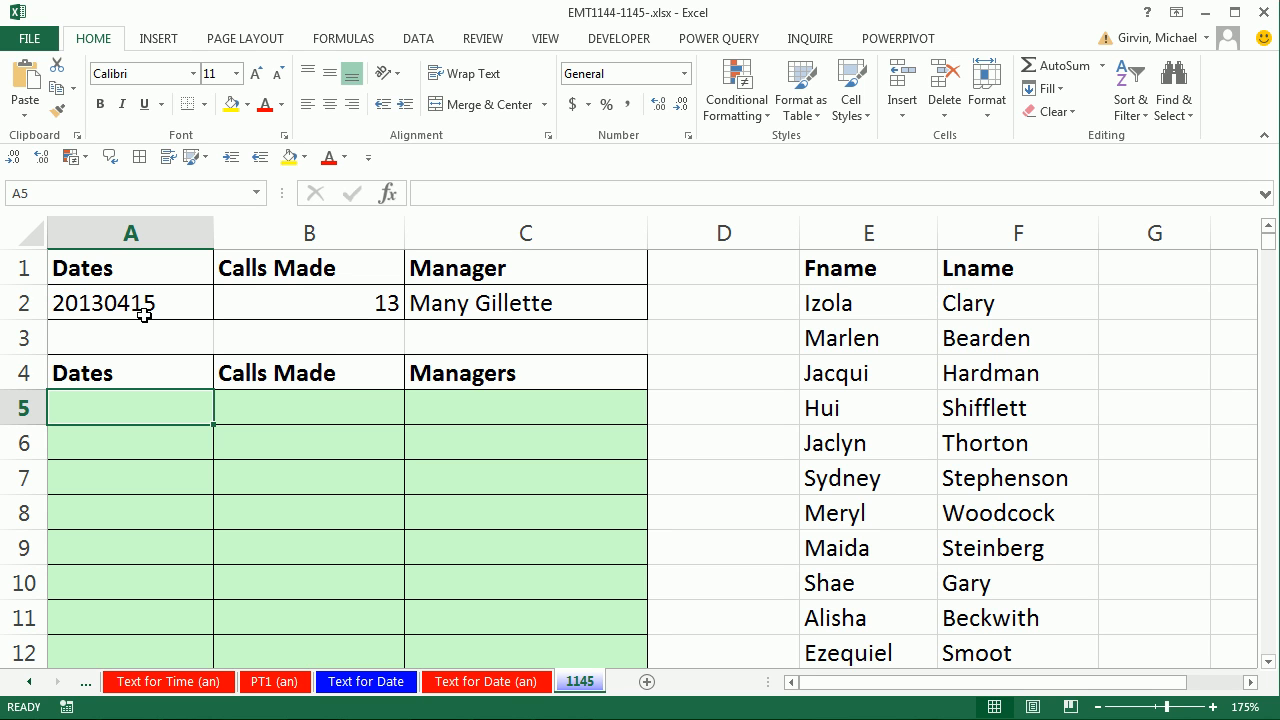
mouse_move(76, 326)
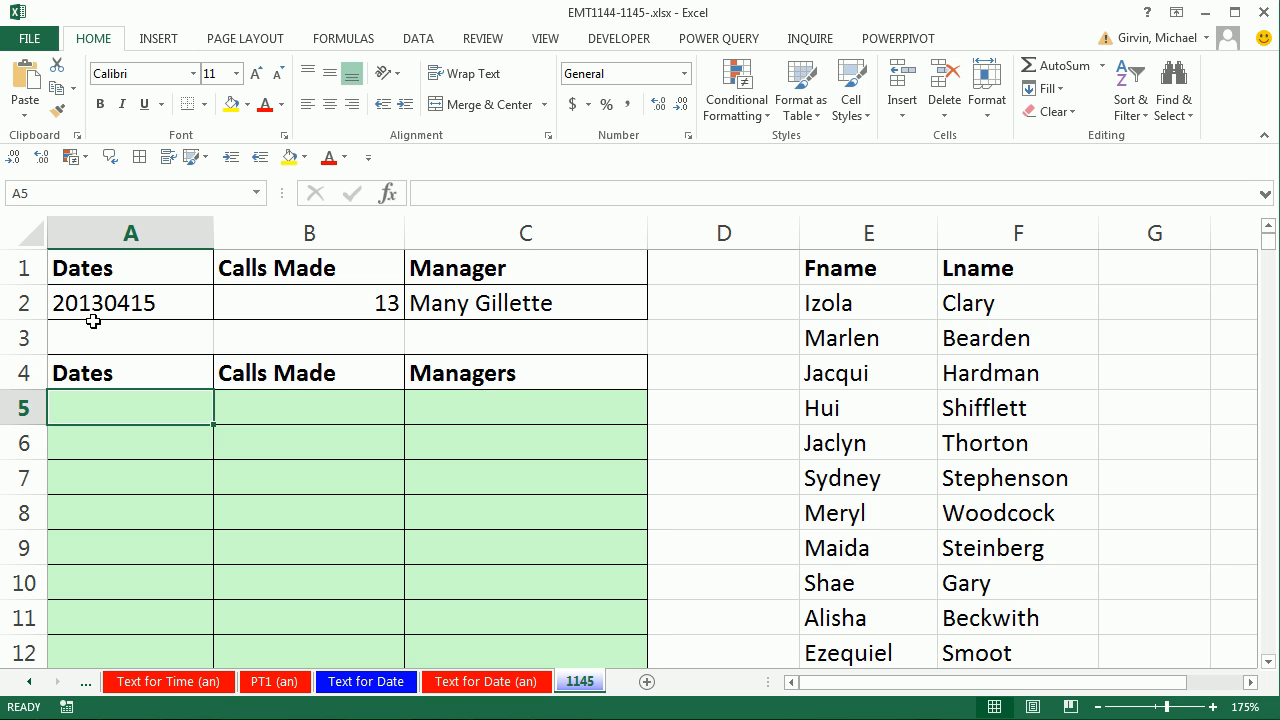
mouse_move(116, 328)
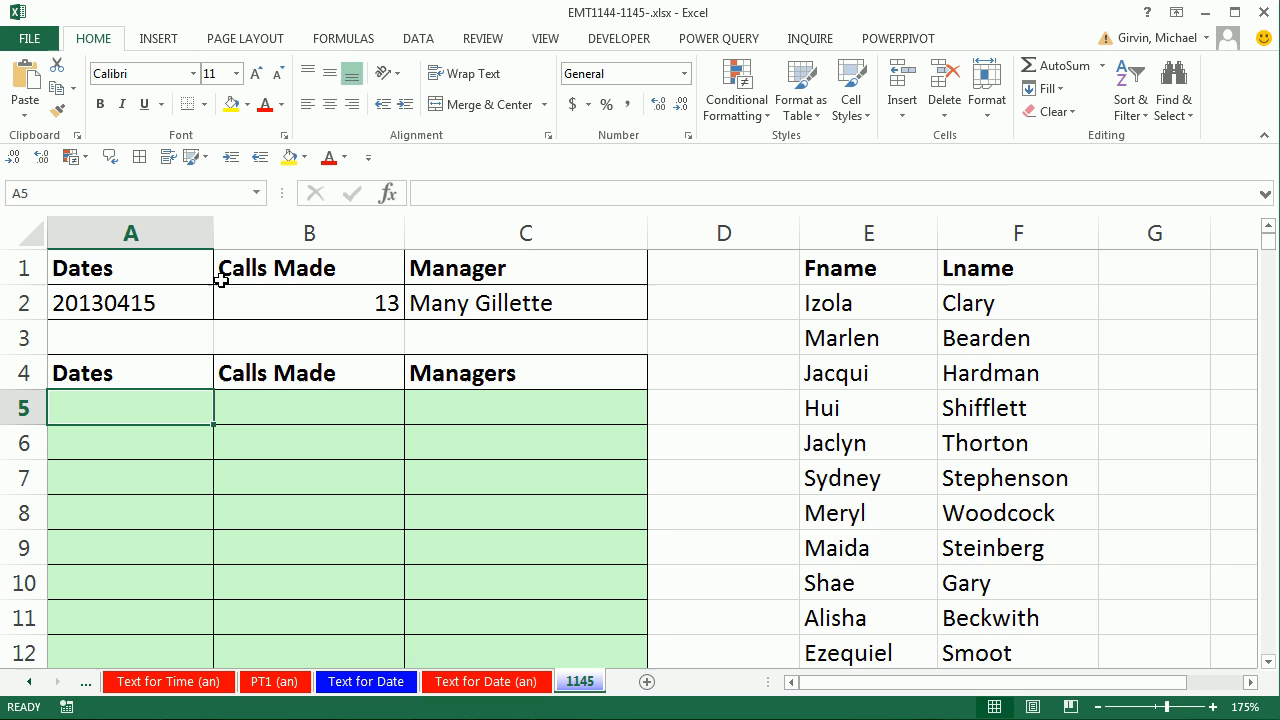
mouse_move(160, 396)
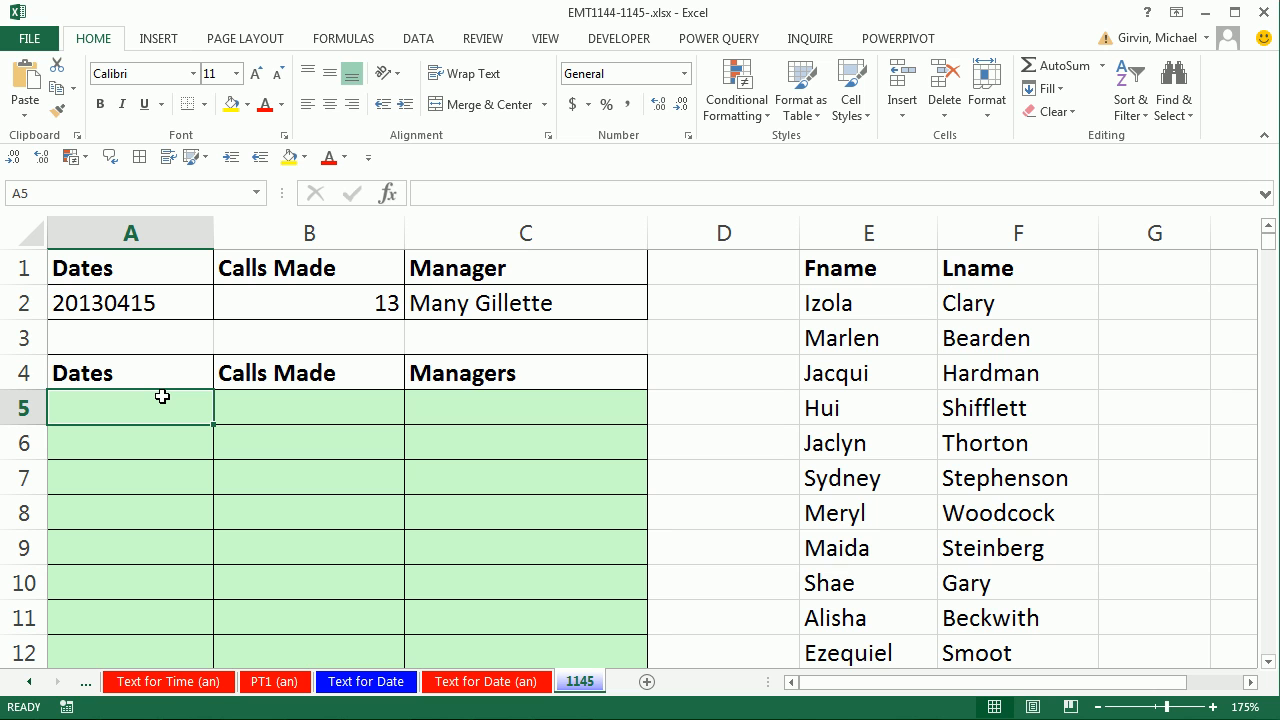
mouse_move(722, 328)
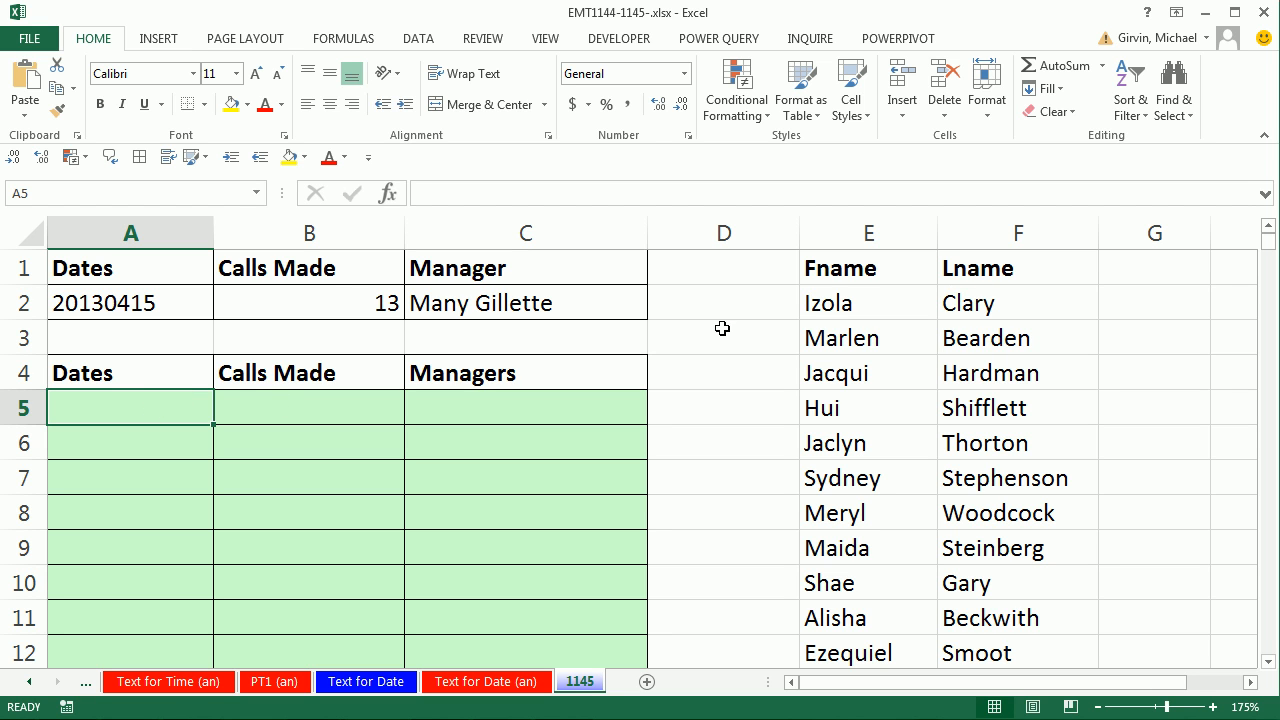
Step: Enter 1/1/2012 in D1 and 12/31/2015 in D2 and show them as serial numbers 40909 and 42369
click(724, 268)
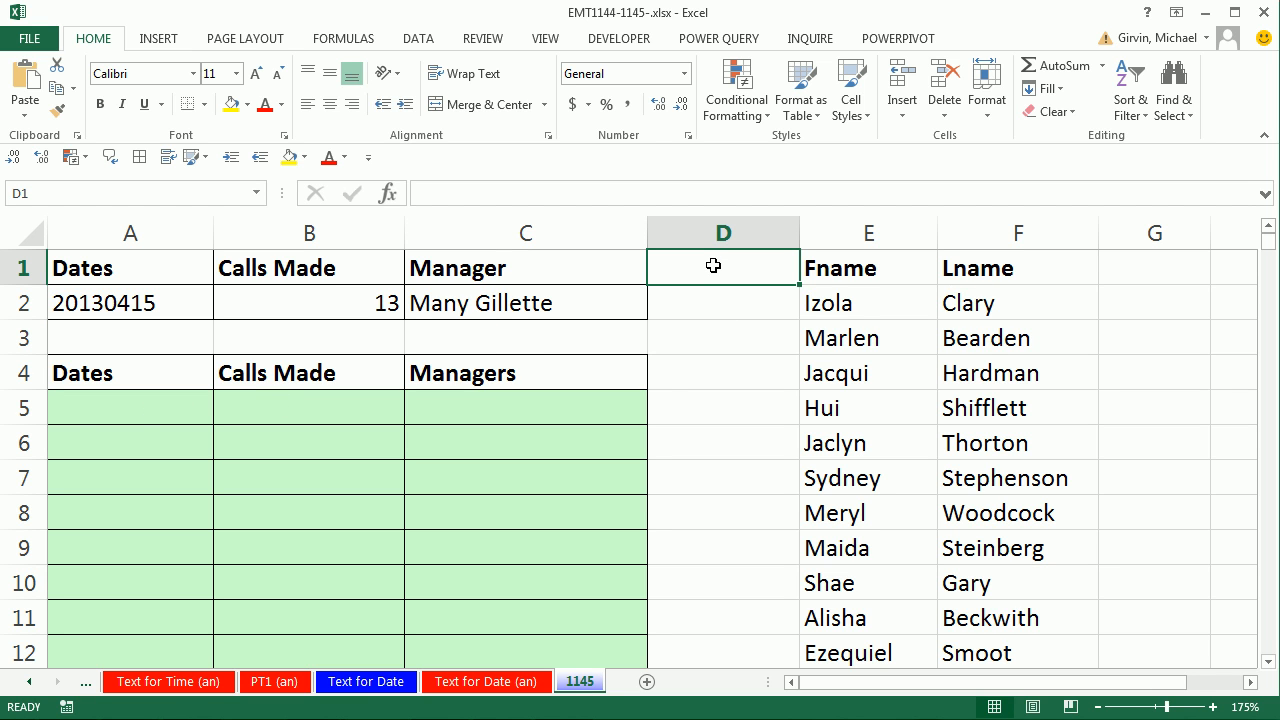
text(1/1/)
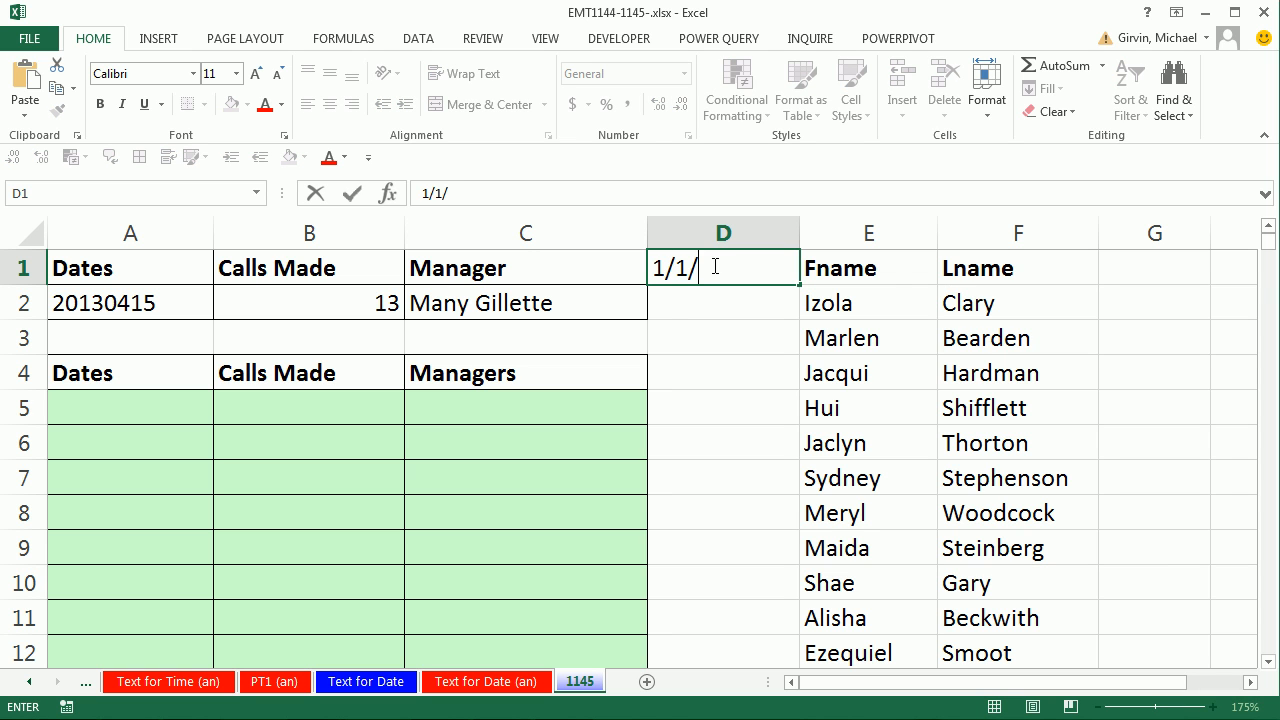
text(2012)
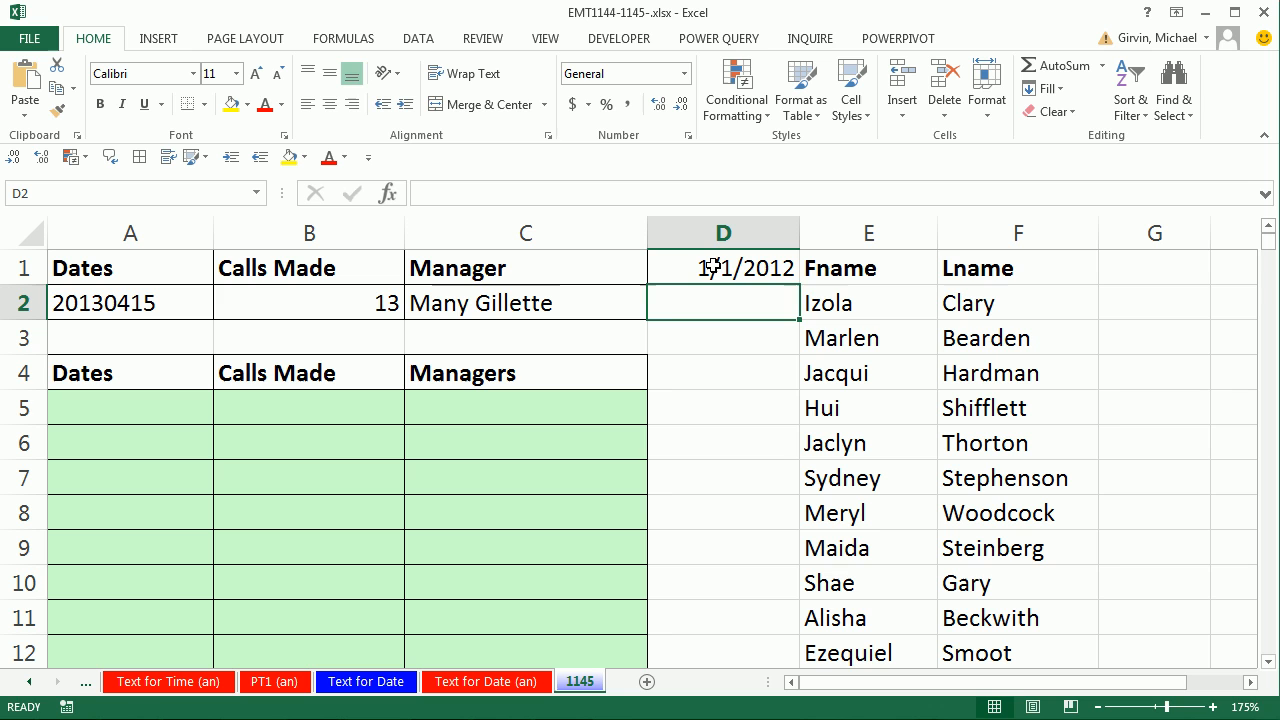
text(12/)
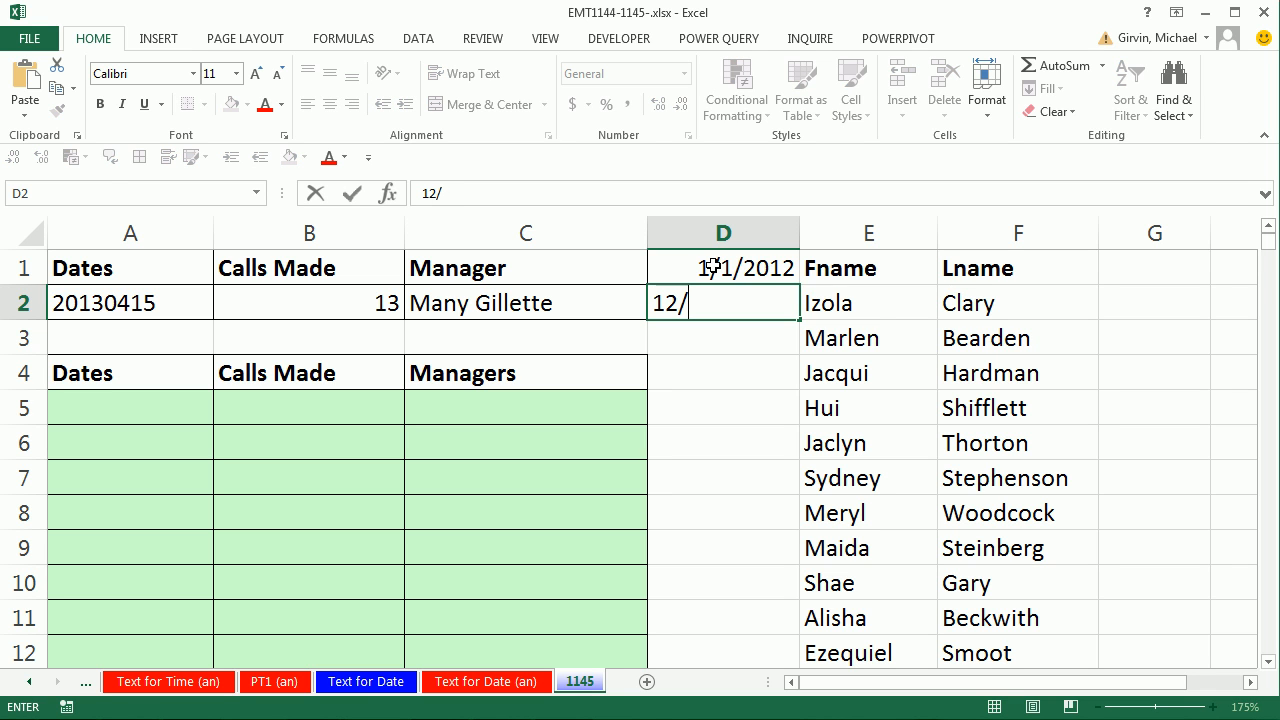
text(31/2015)
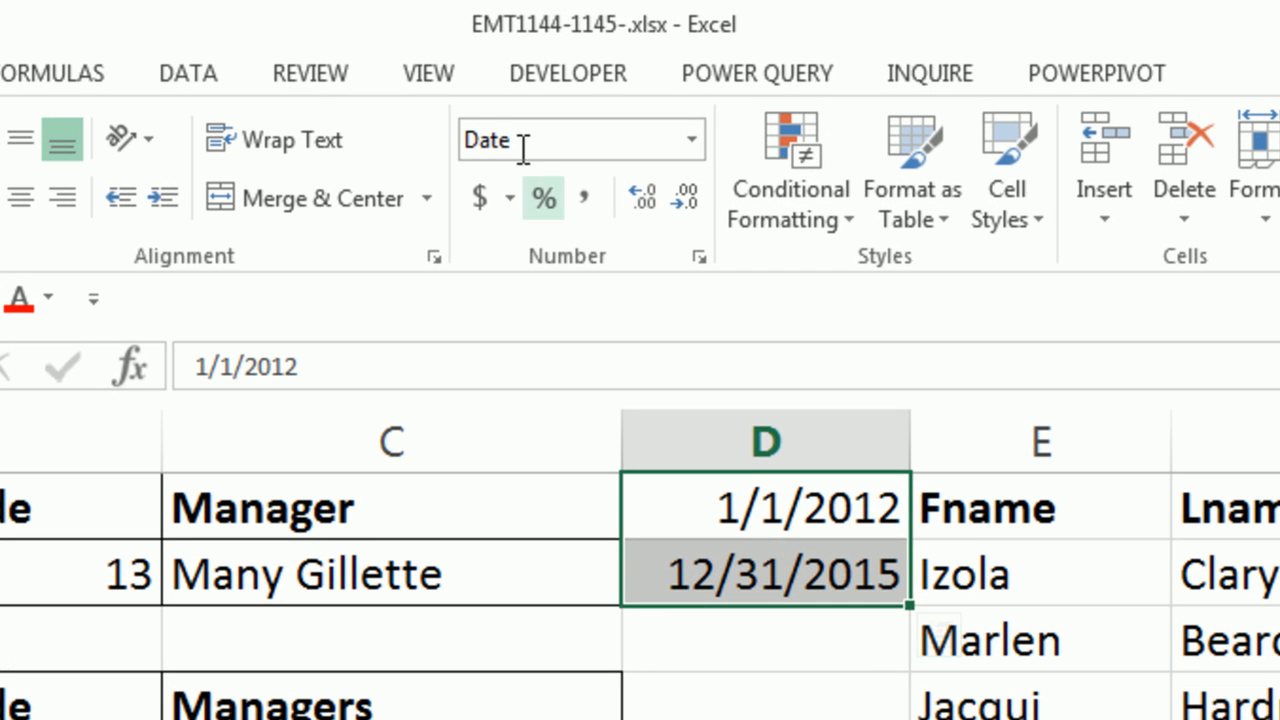
click(688, 140)
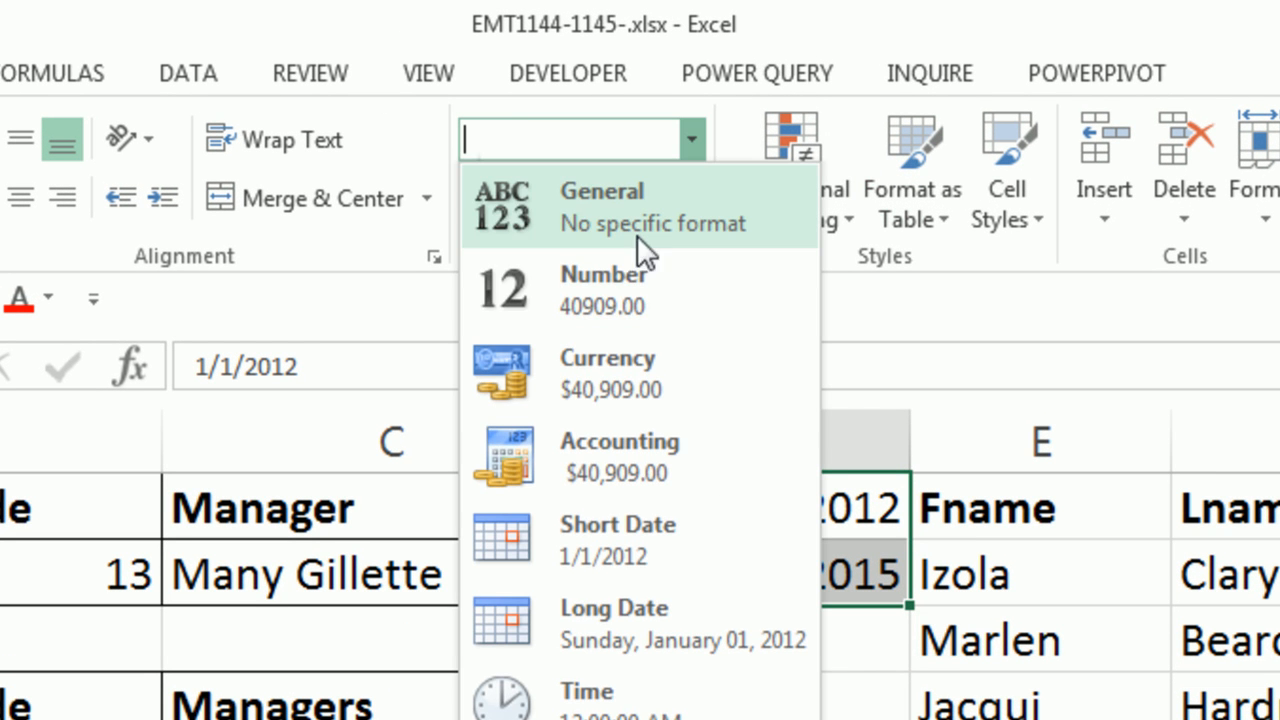
mouse_move(610, 224)
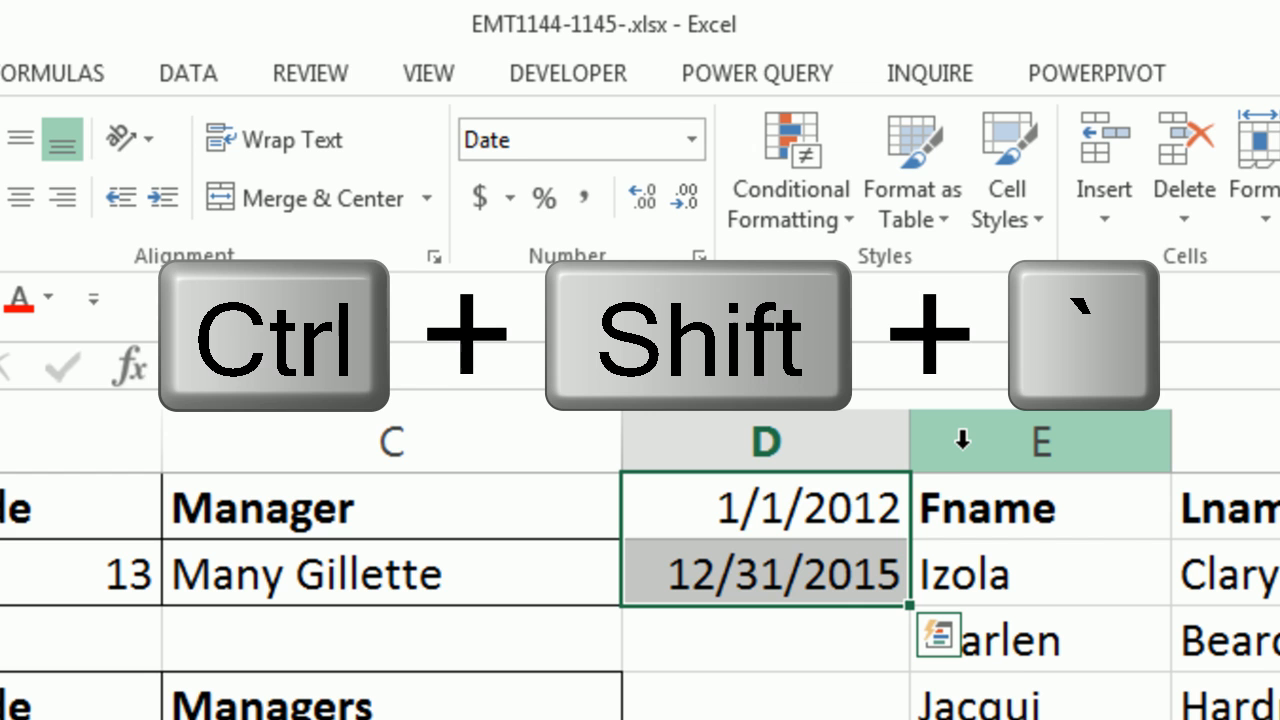
key(ctrl+shift+`)
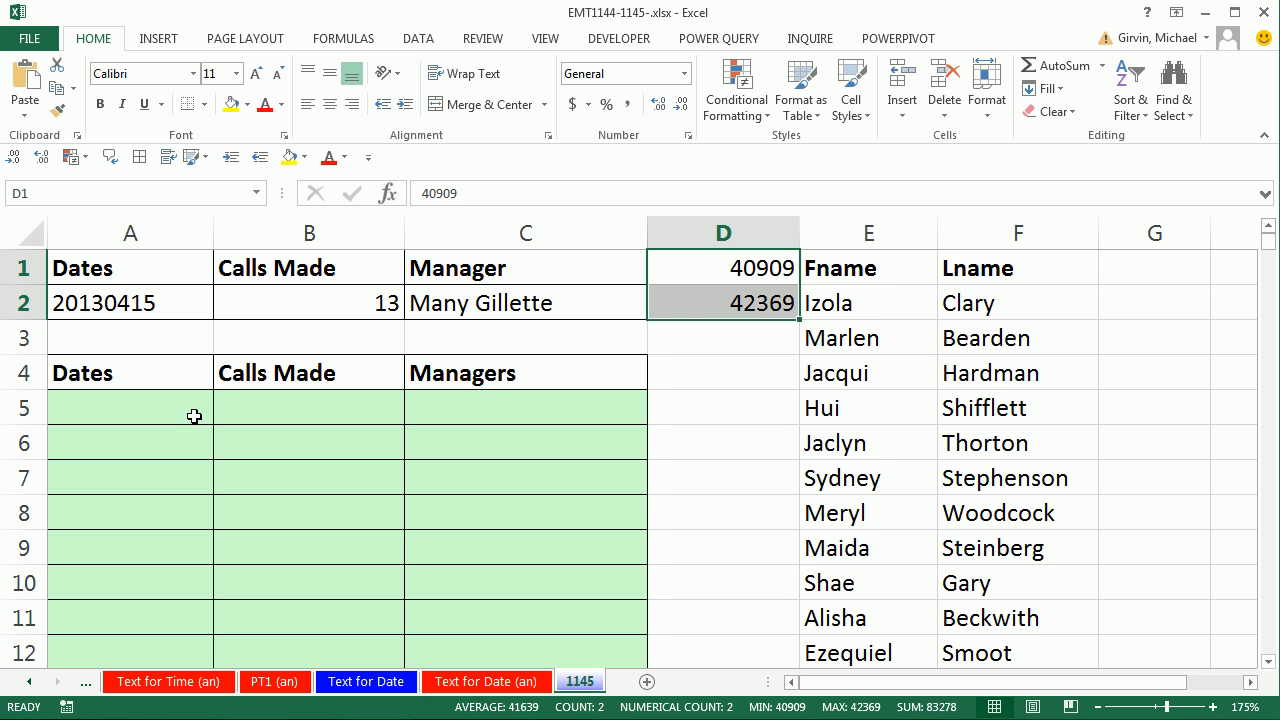
Step: Enter =RANDBETWEEN(40909,42369) in A5 to get a random date serial, currently 41812
text(=)
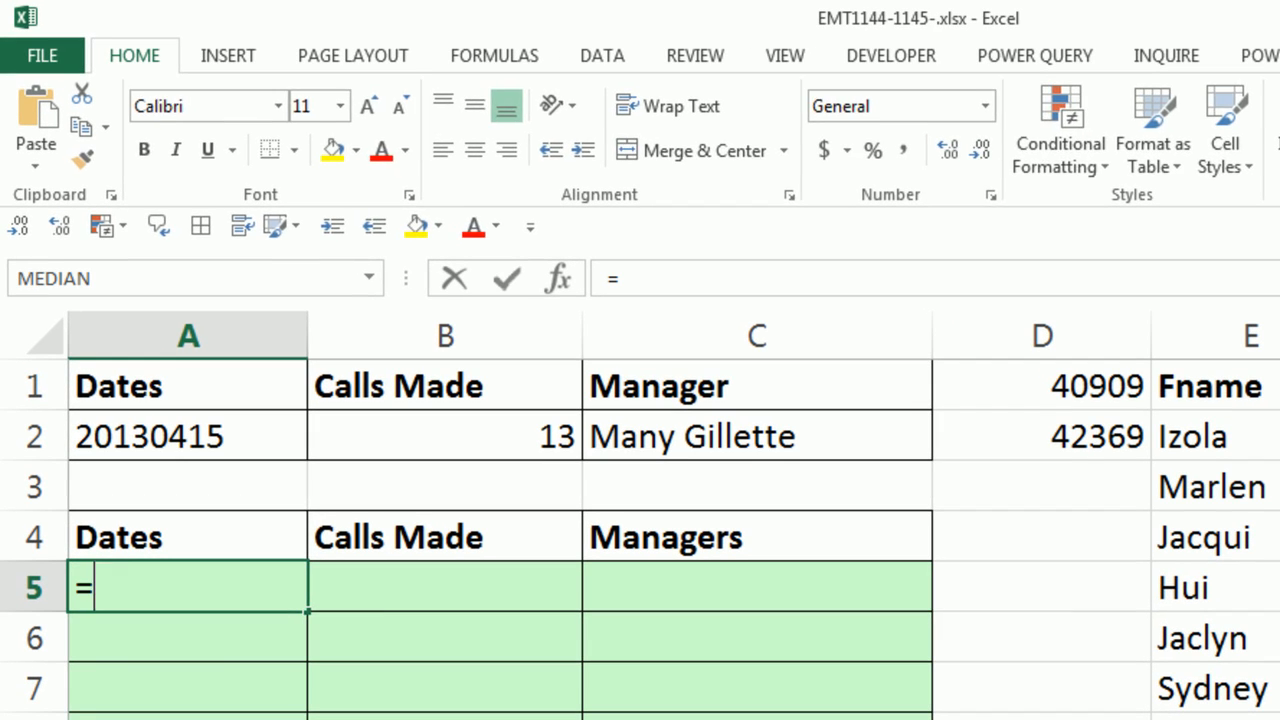
text(randb)
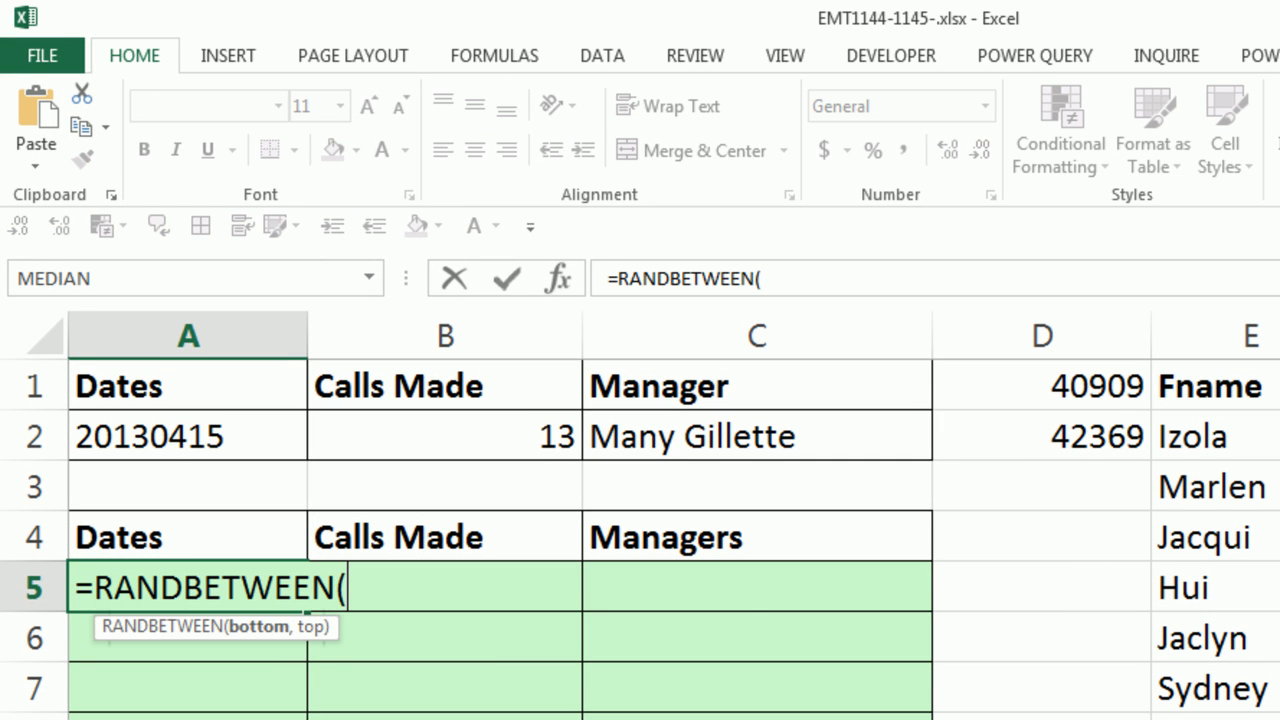
text(40)
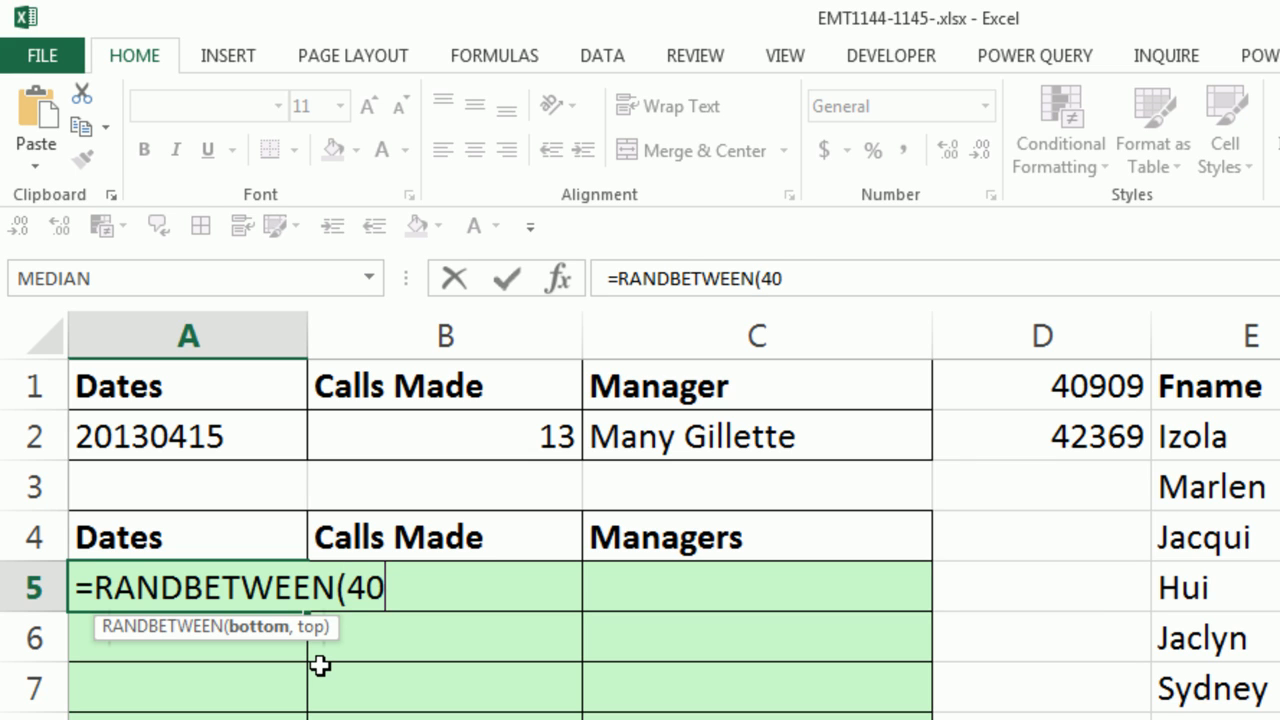
text(909)
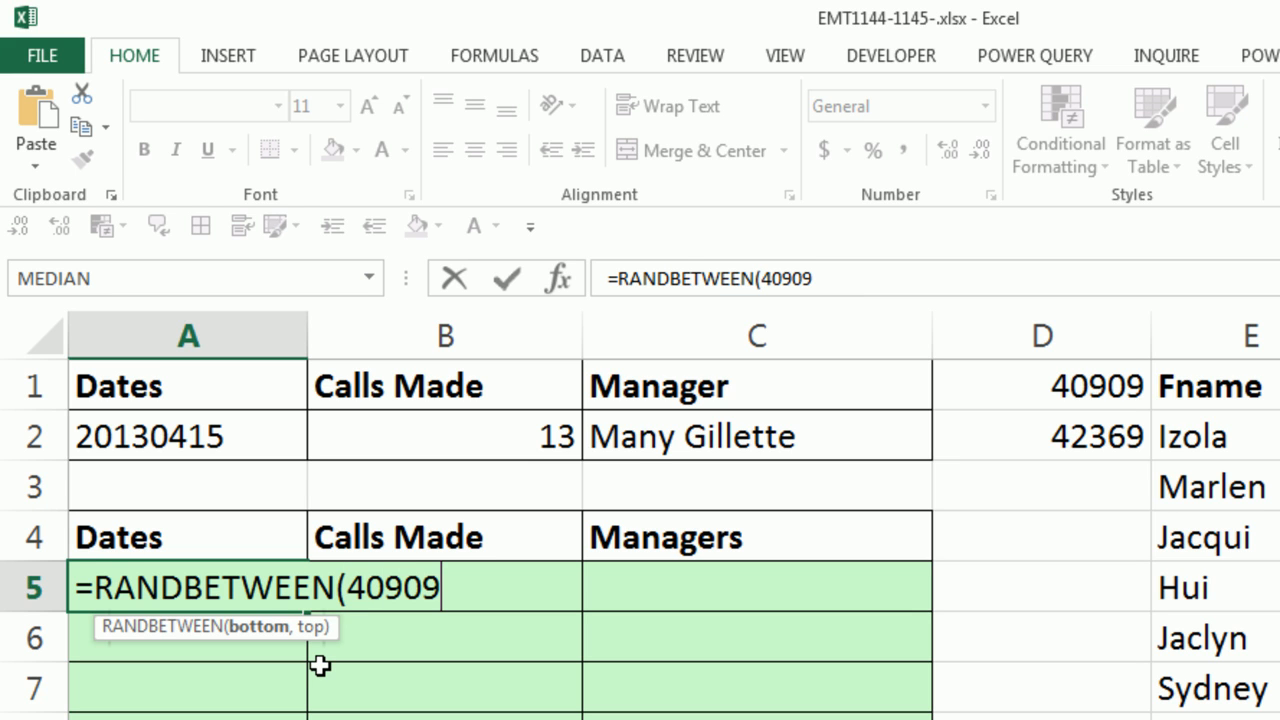
text(,)
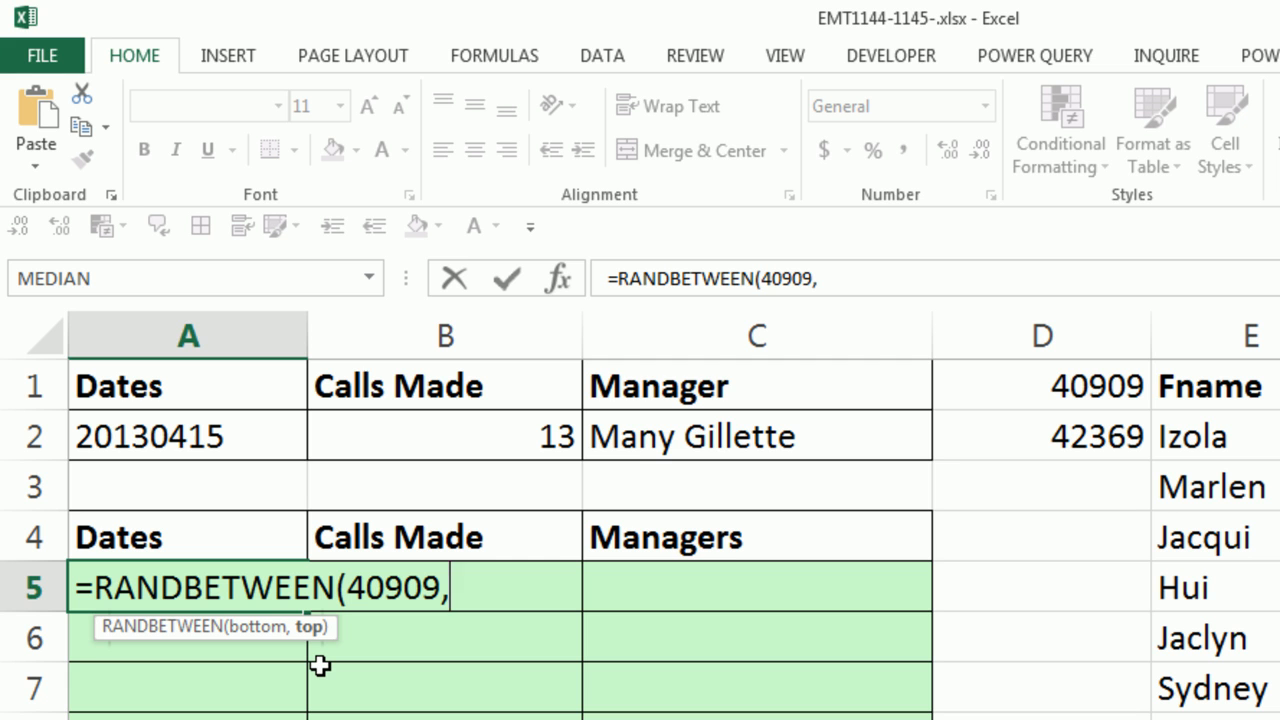
text(423)
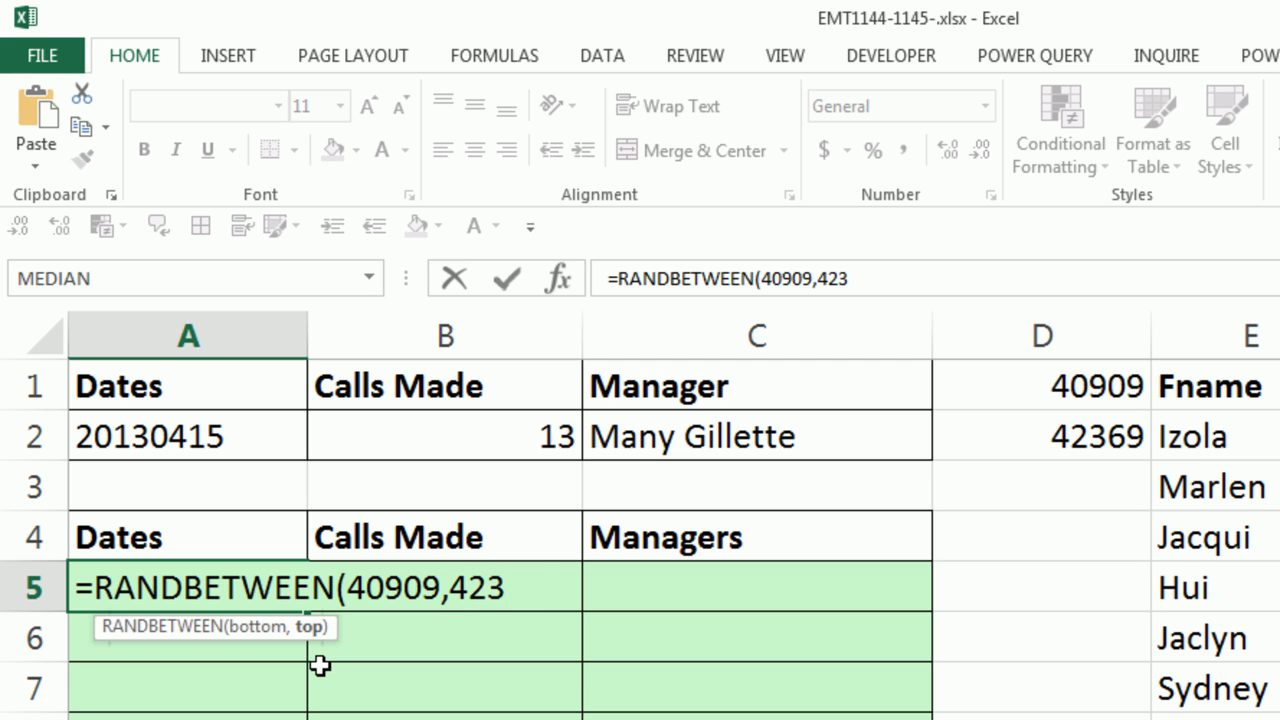
text(69))
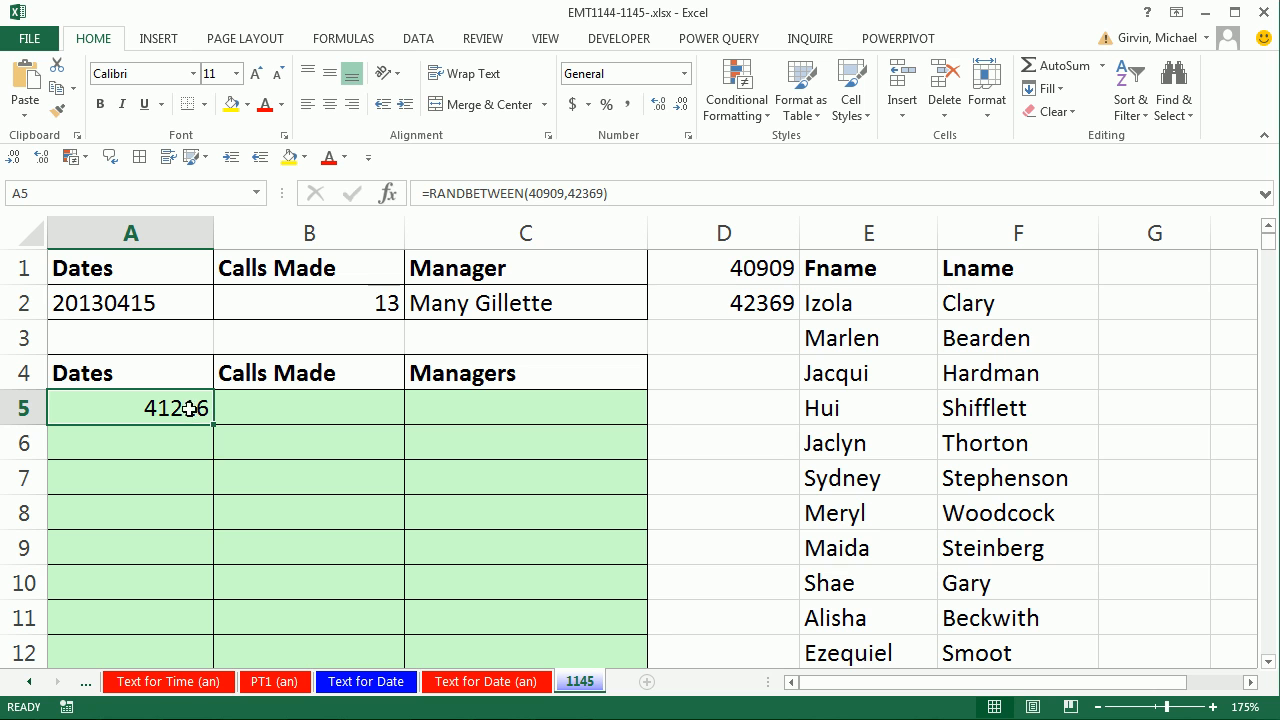
key(f9)
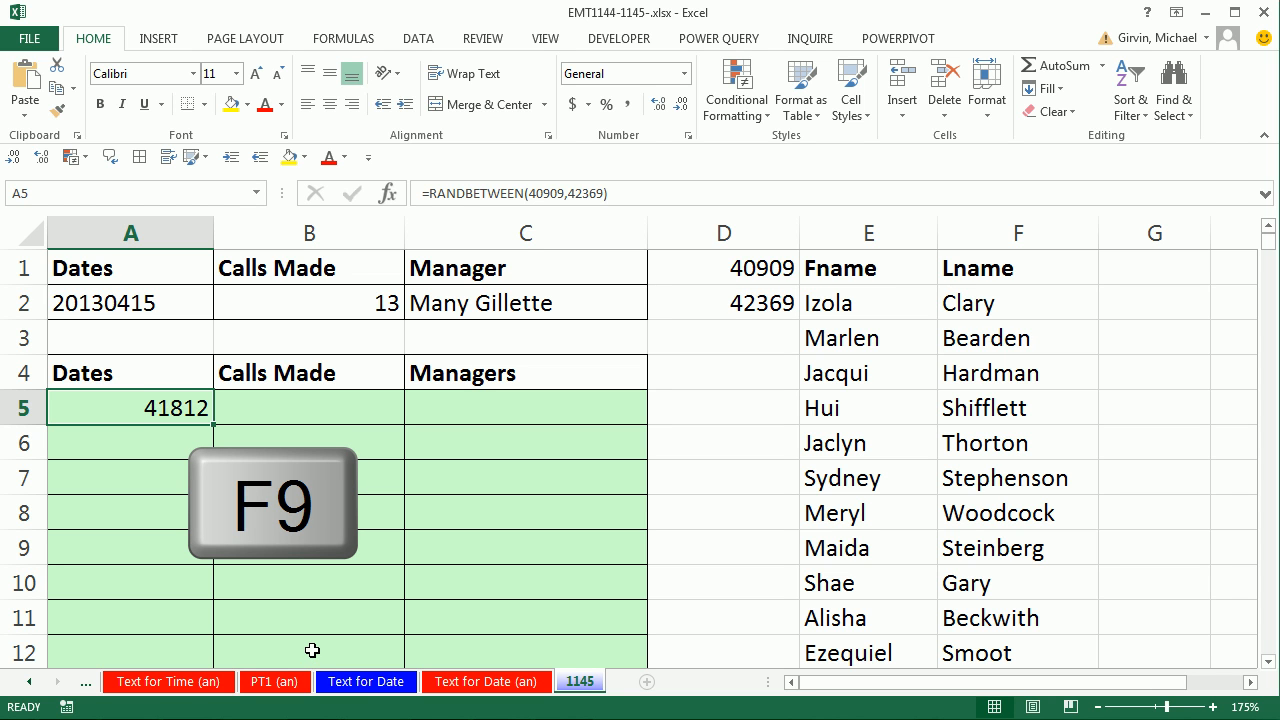
key(f9)
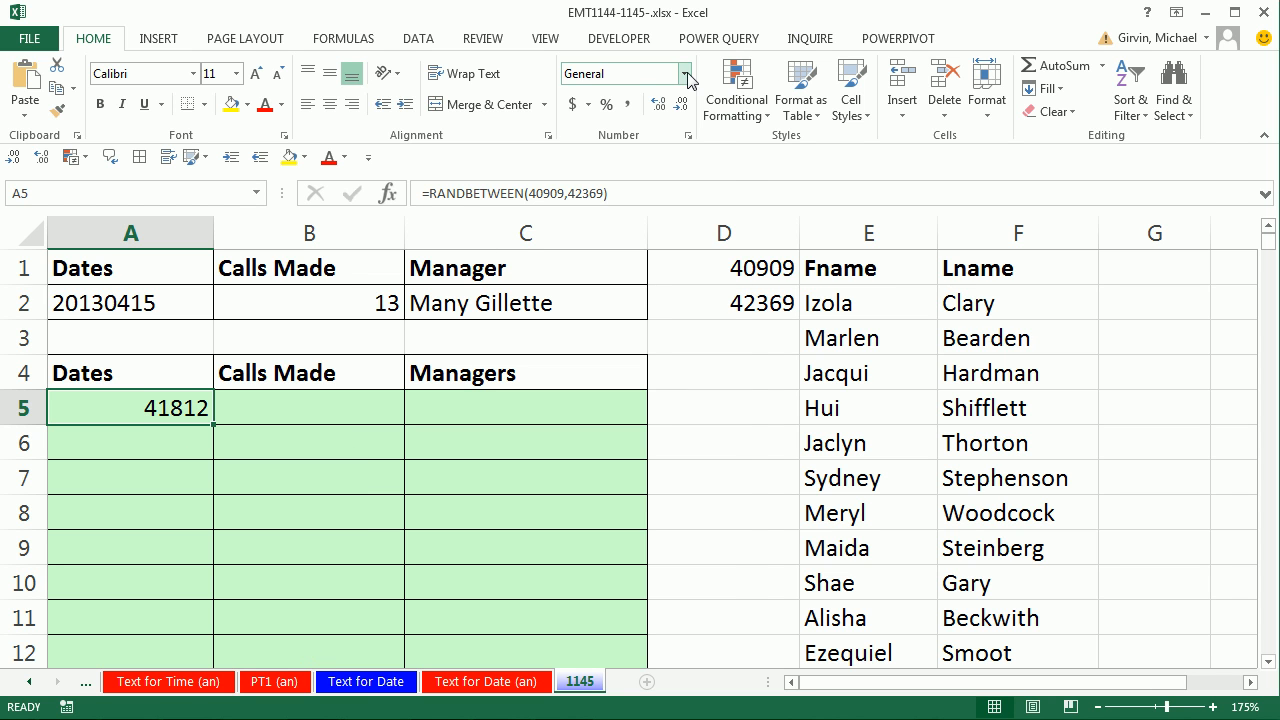
Step: Format A5 as Short Date so the serial reads 6/22/2014
click(684, 72)
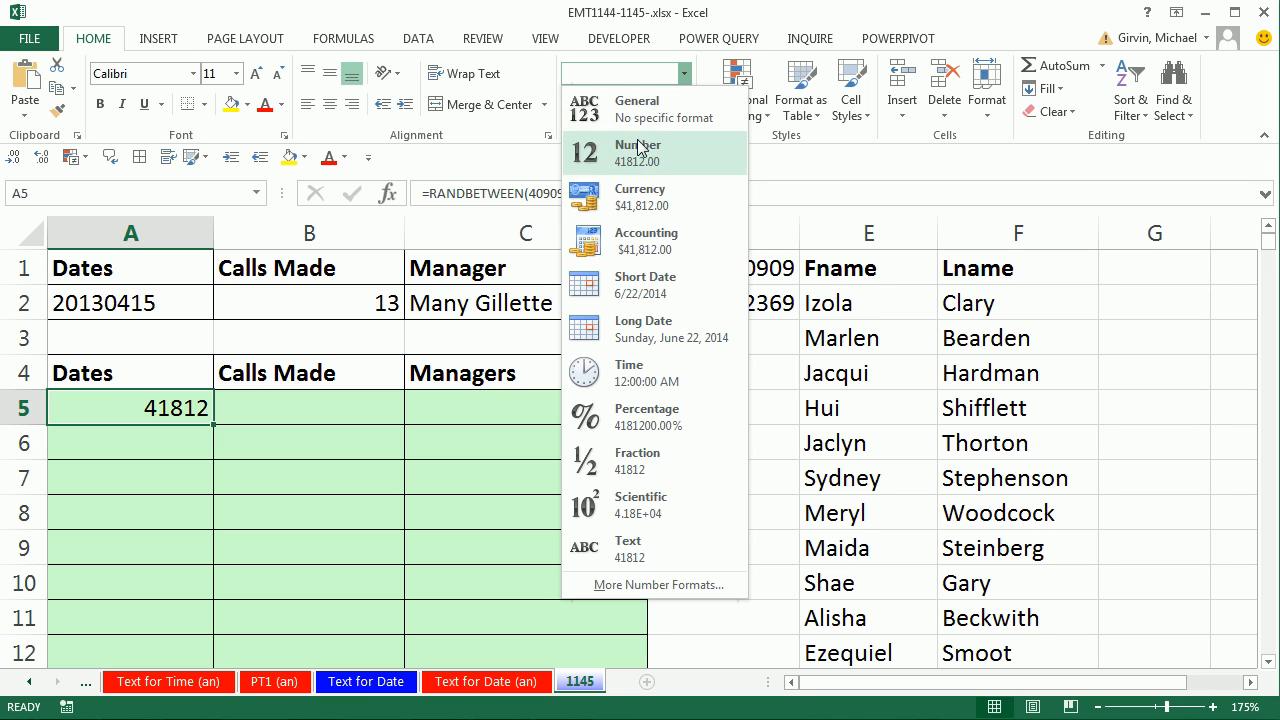
click(644, 284)
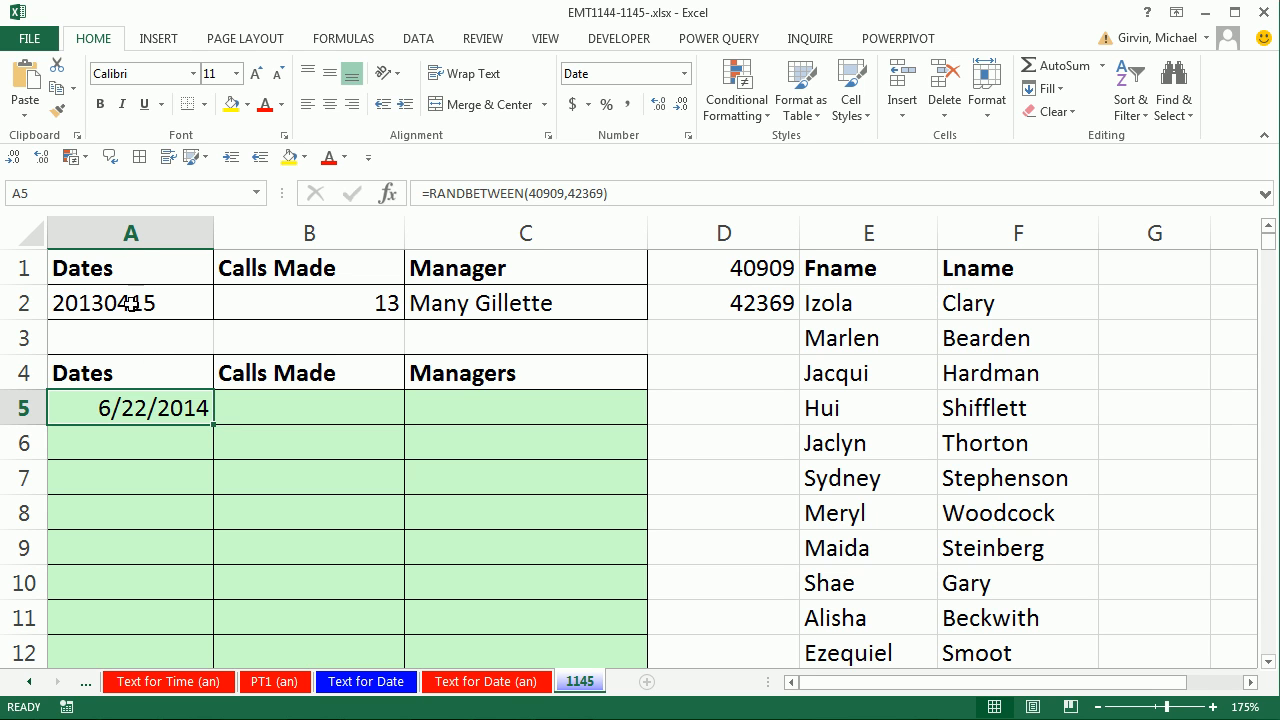
mouse_move(128, 408)
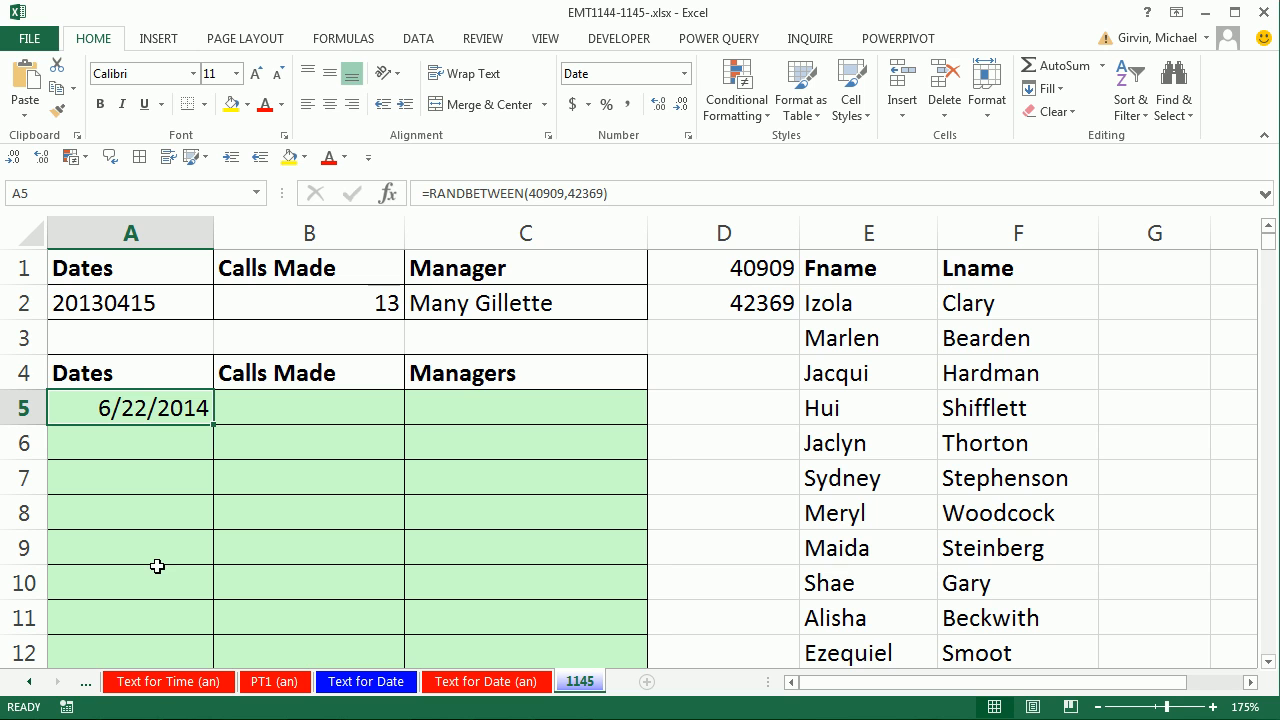
mouse_move(164, 548)
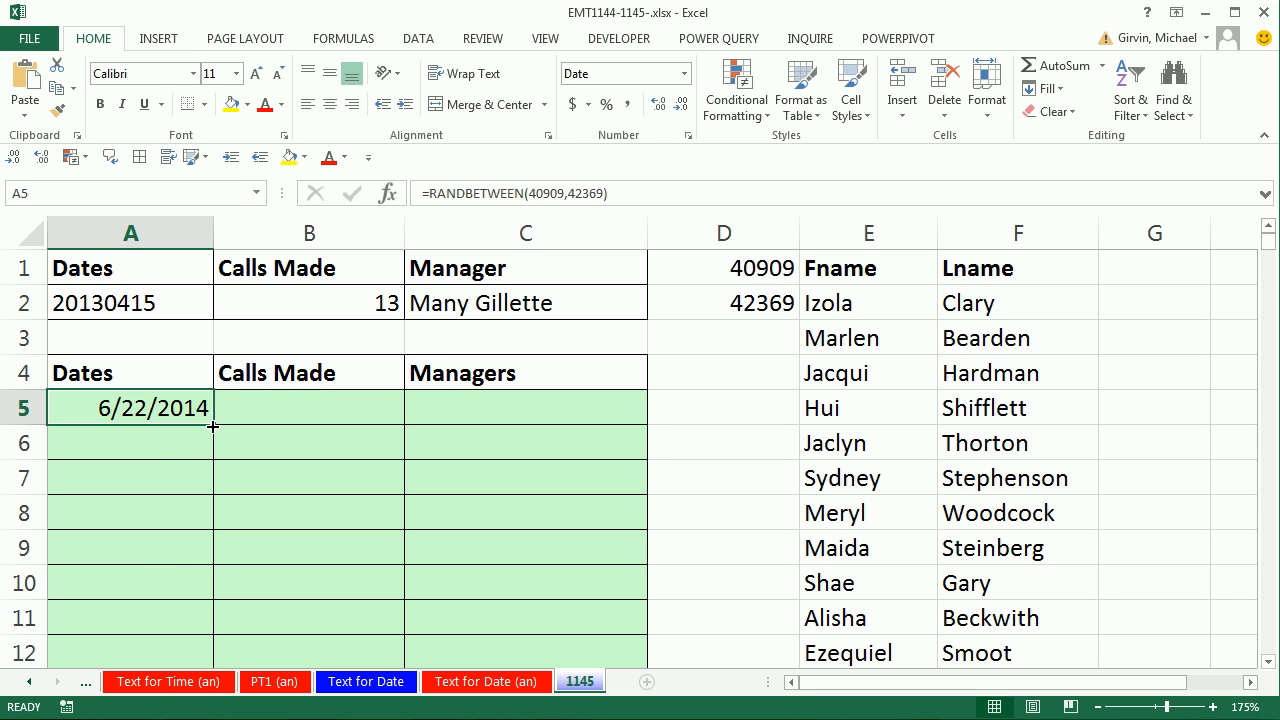
mouse_move(192, 612)
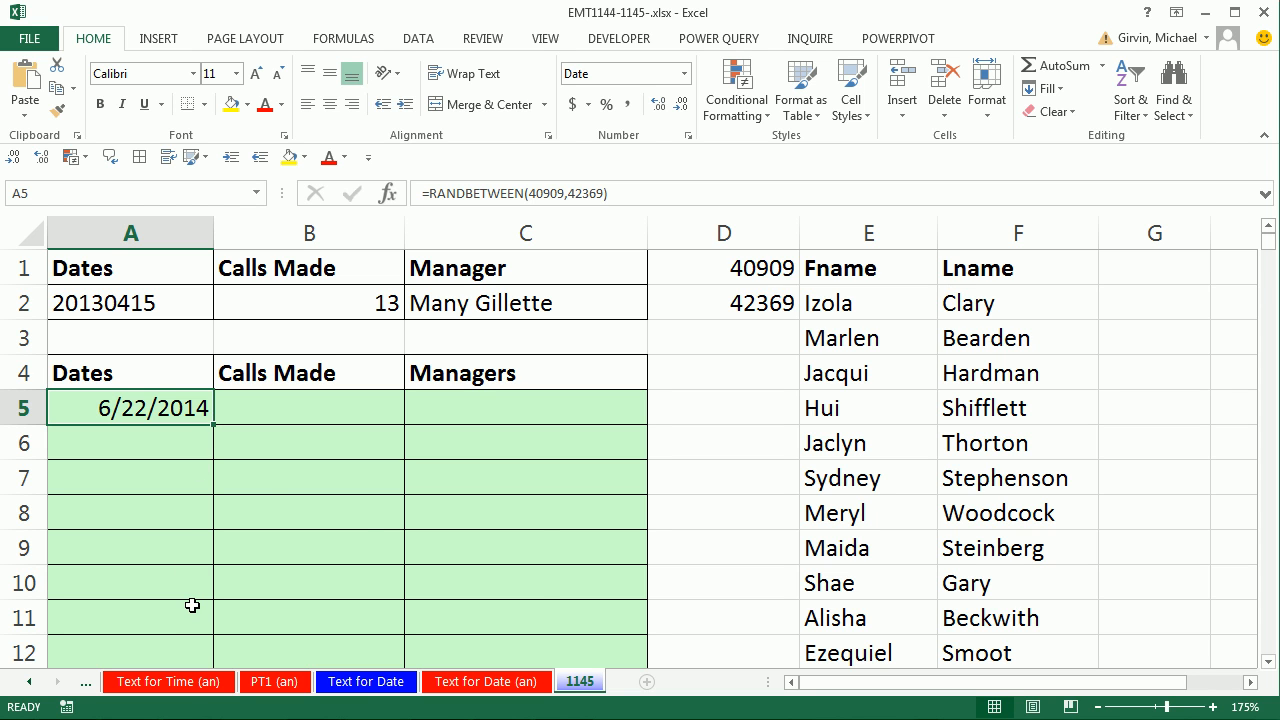
Step: Copy A5 and jump to A2004 via the Go To dialog
key(ctrl+c)
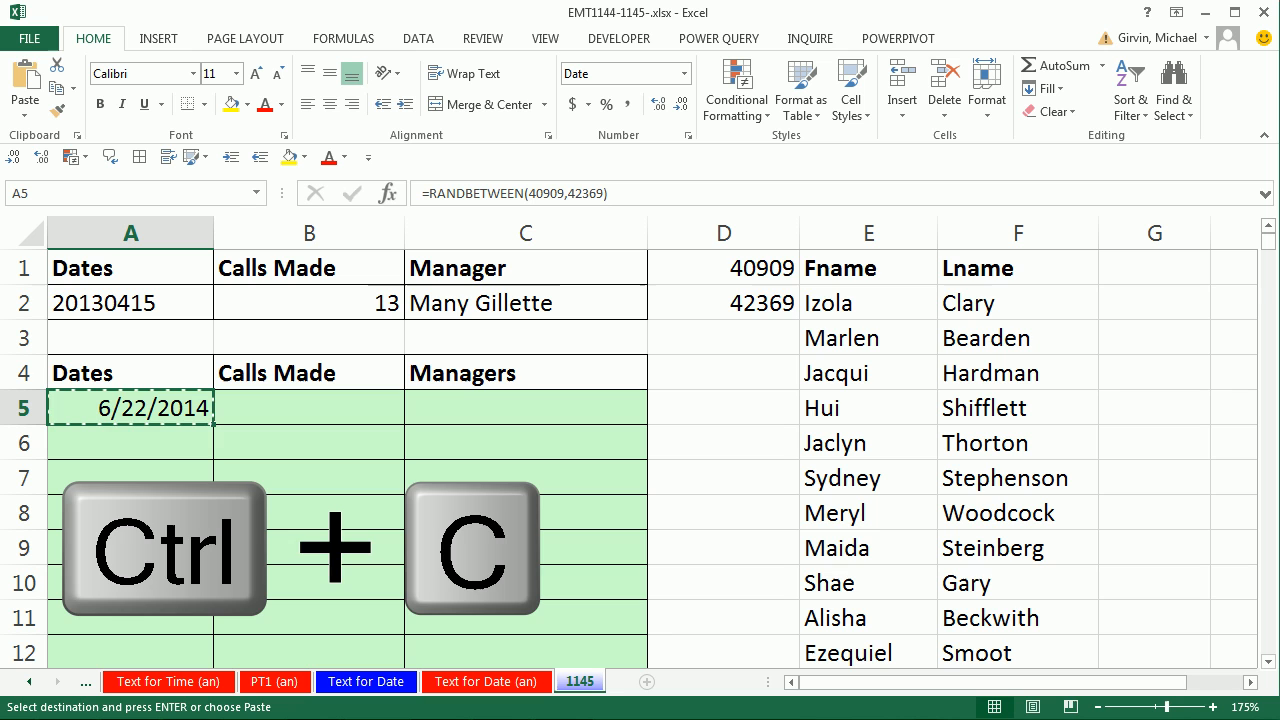
key(ctrl+c)
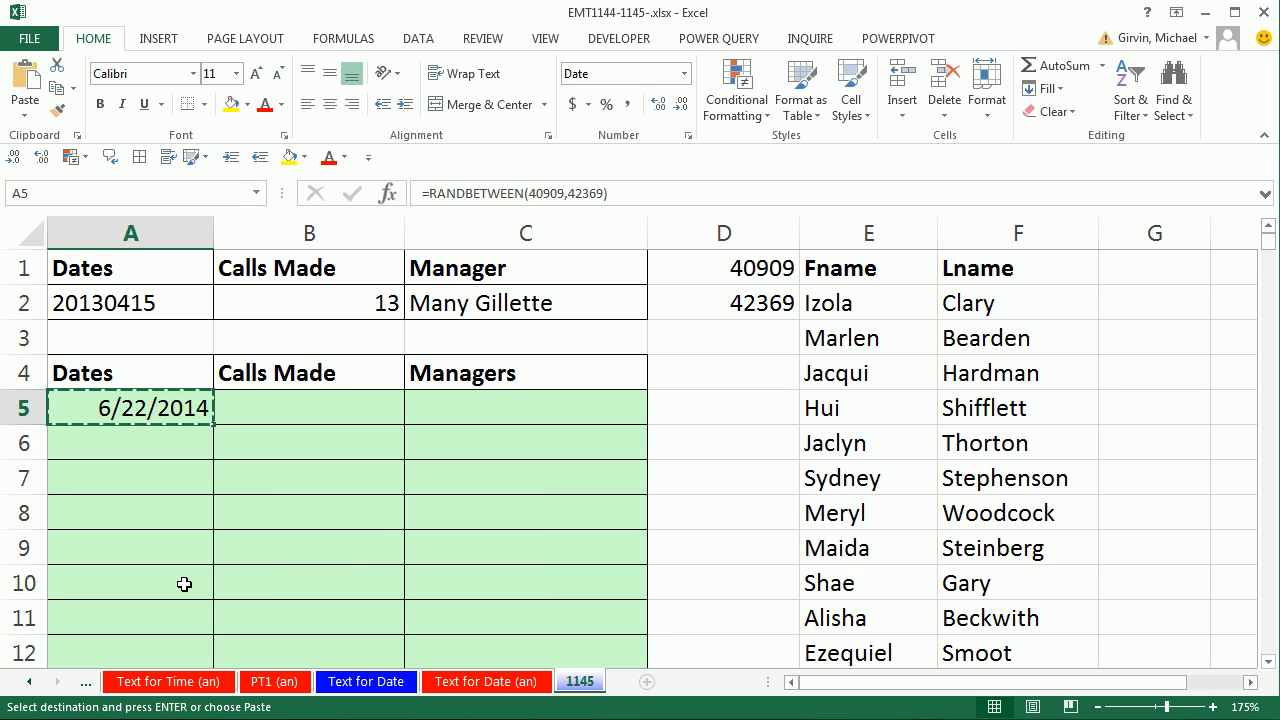
key(f5)
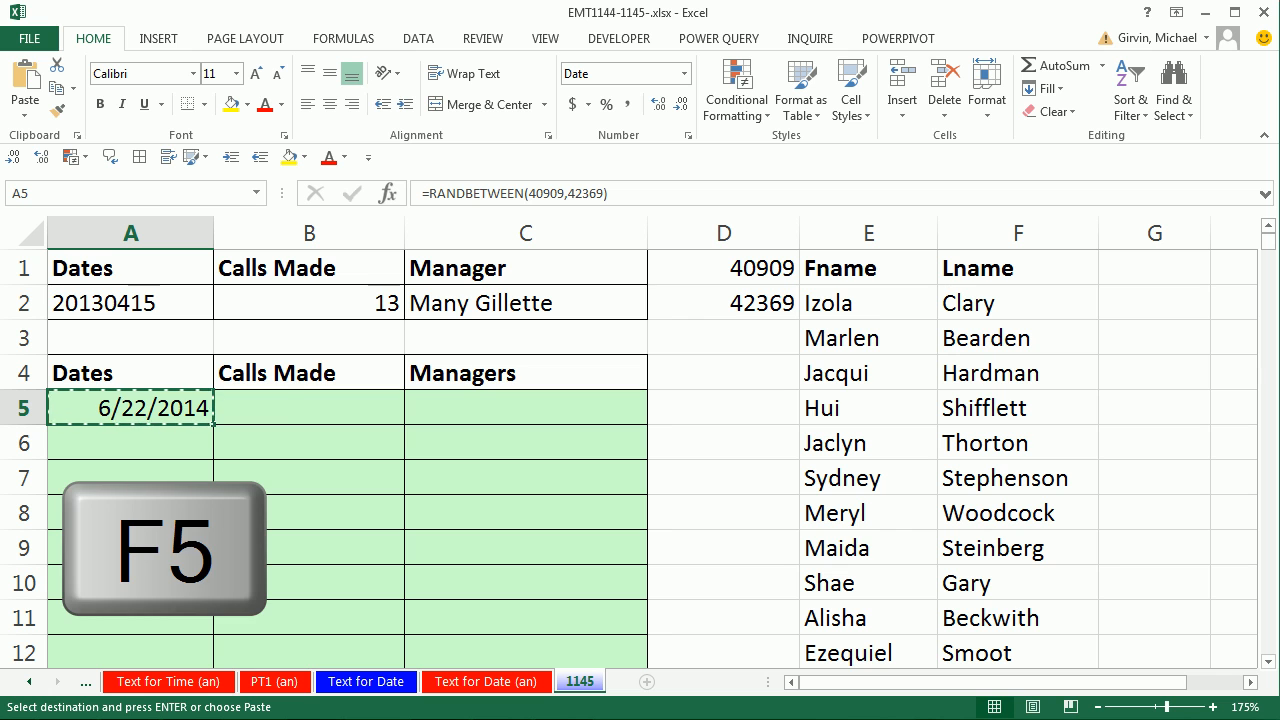
key(f5)
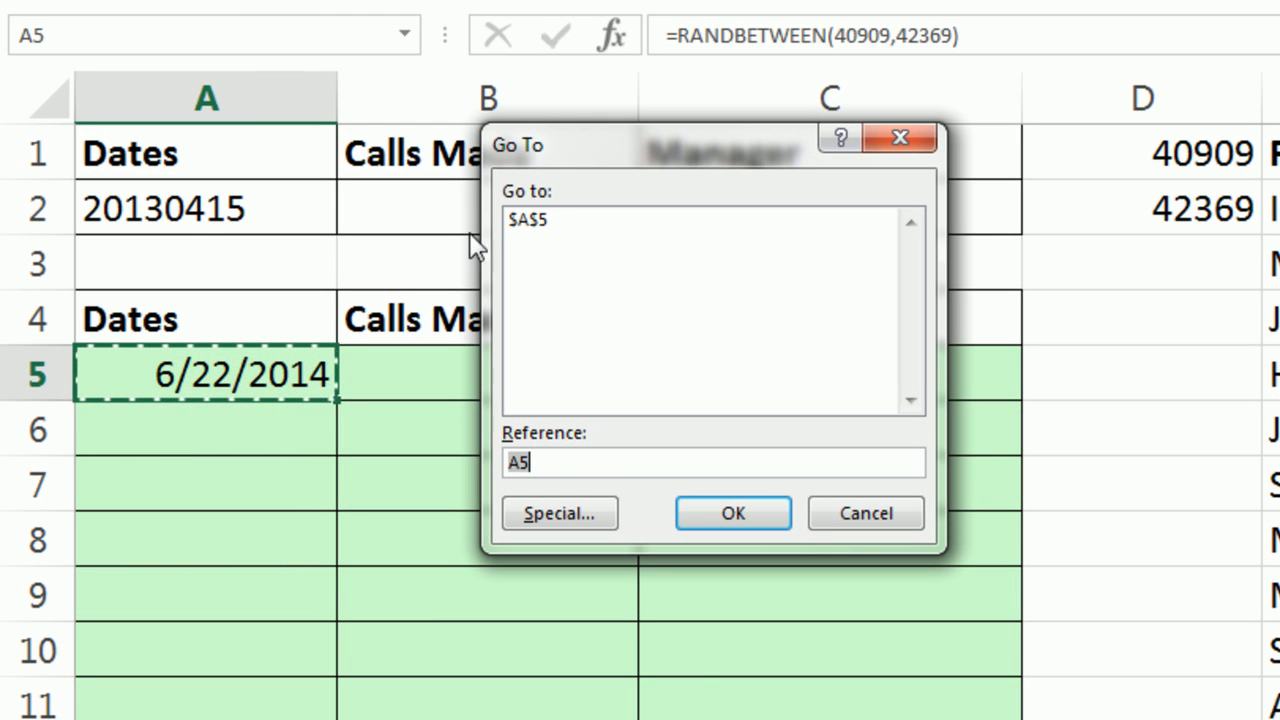
mouse_move(648, 662)
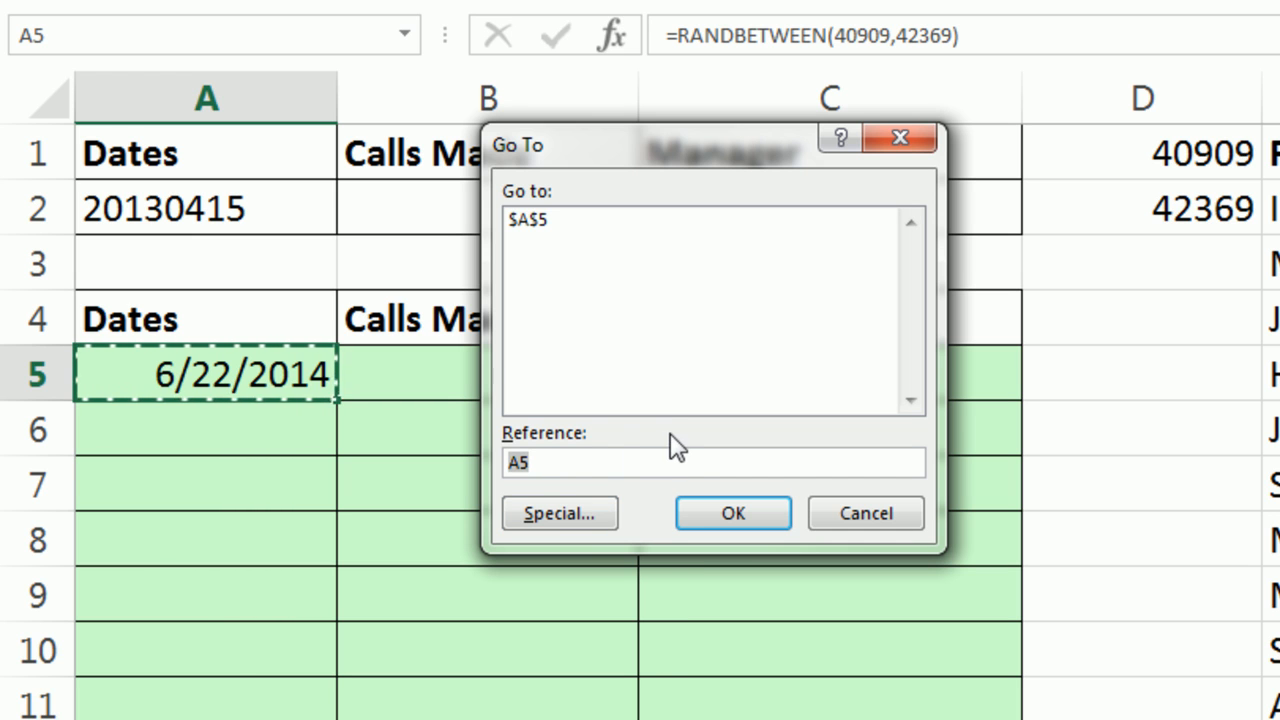
mouse_move(548, 658)
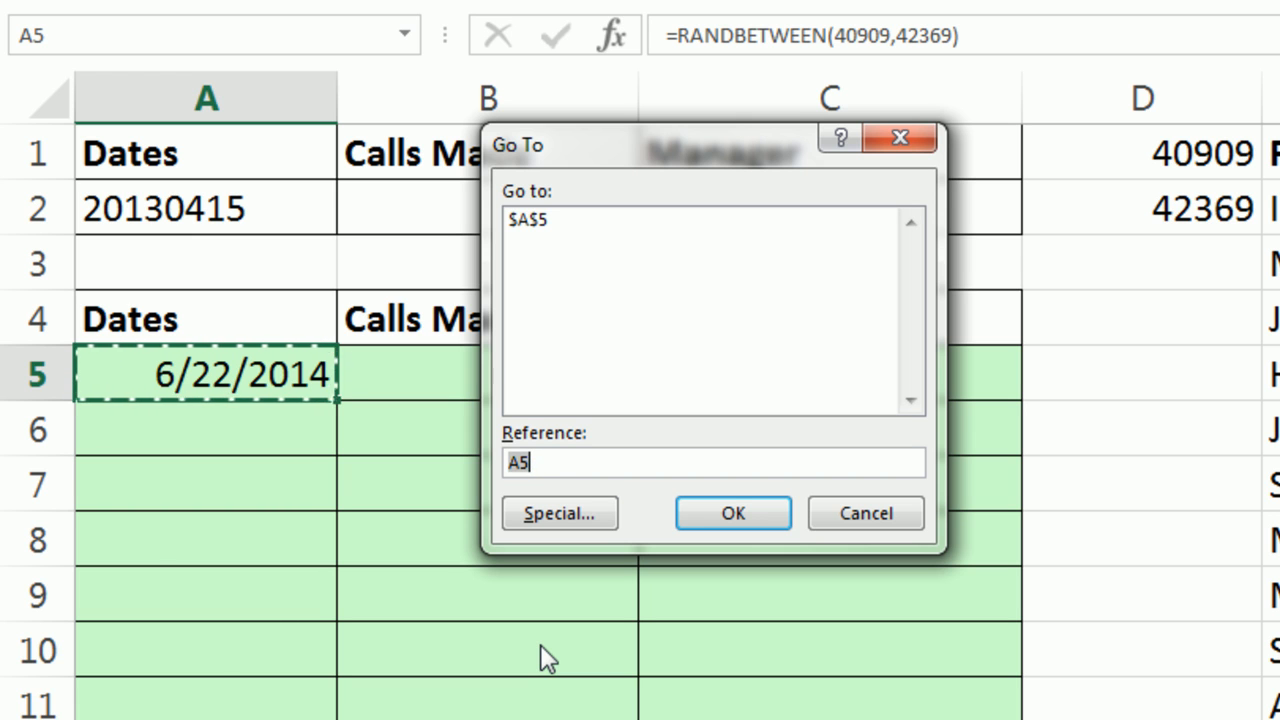
text(a)
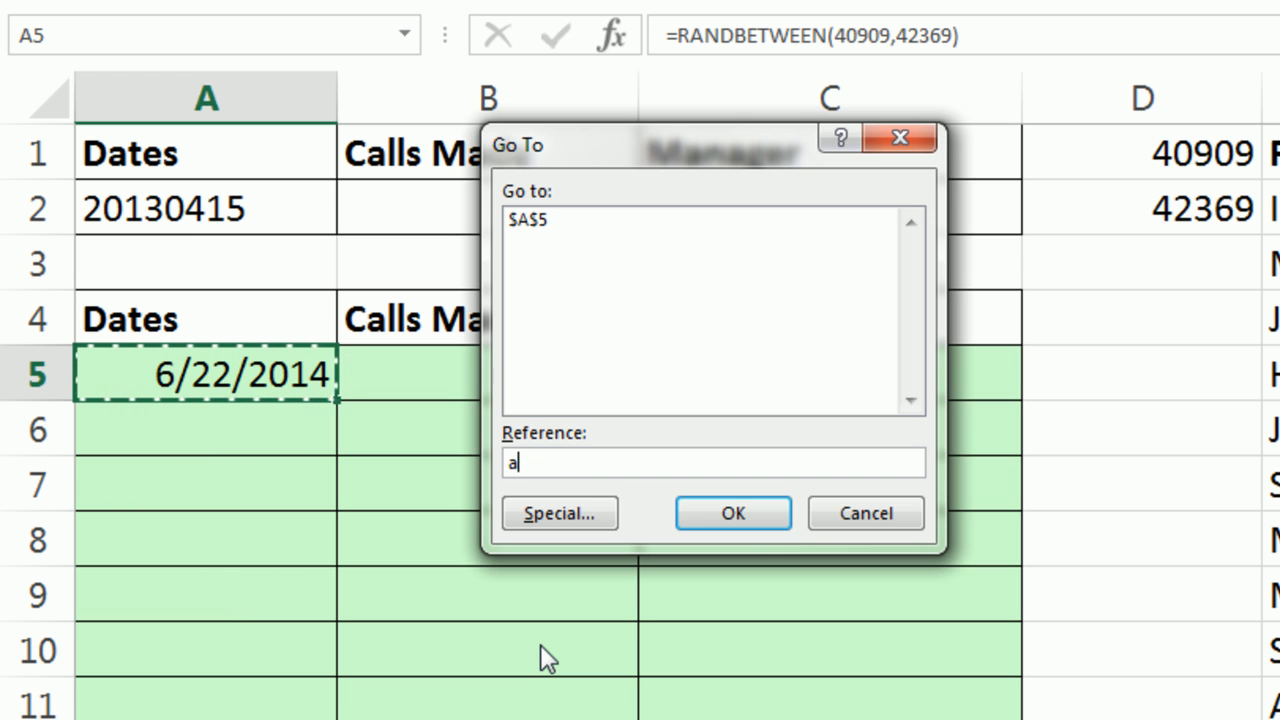
text(2004)
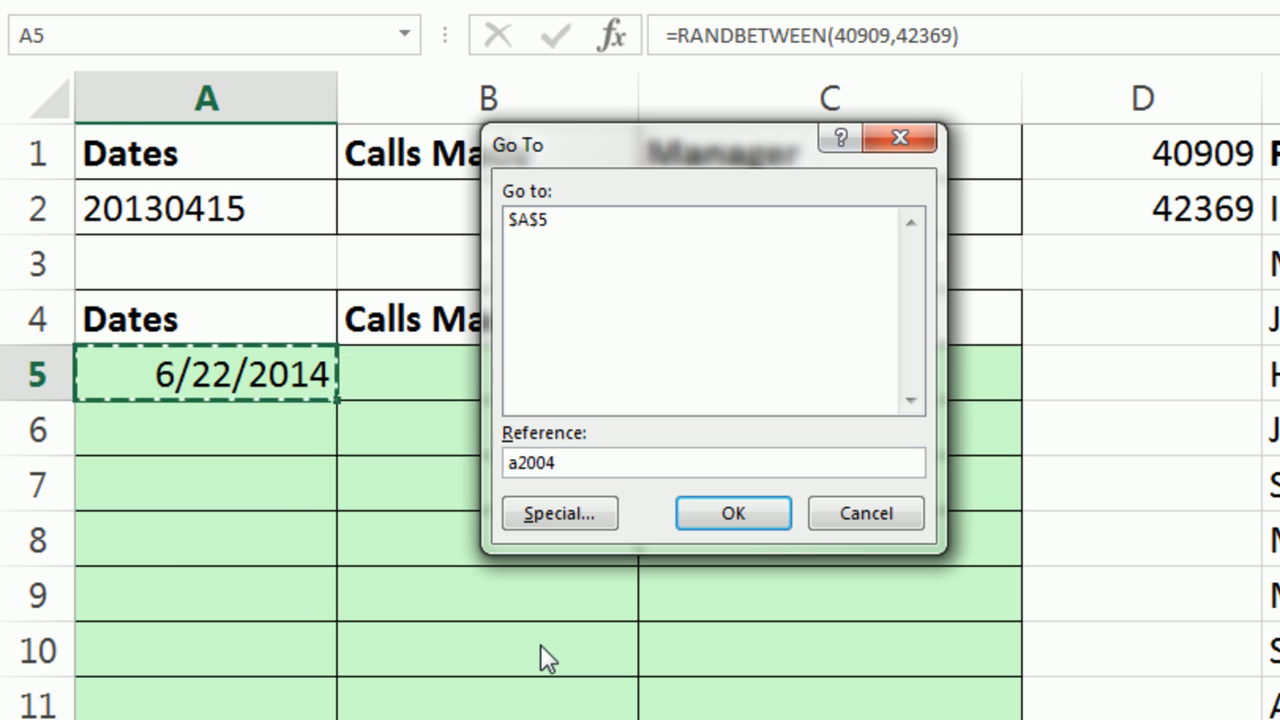
mouse_move(718, 710)
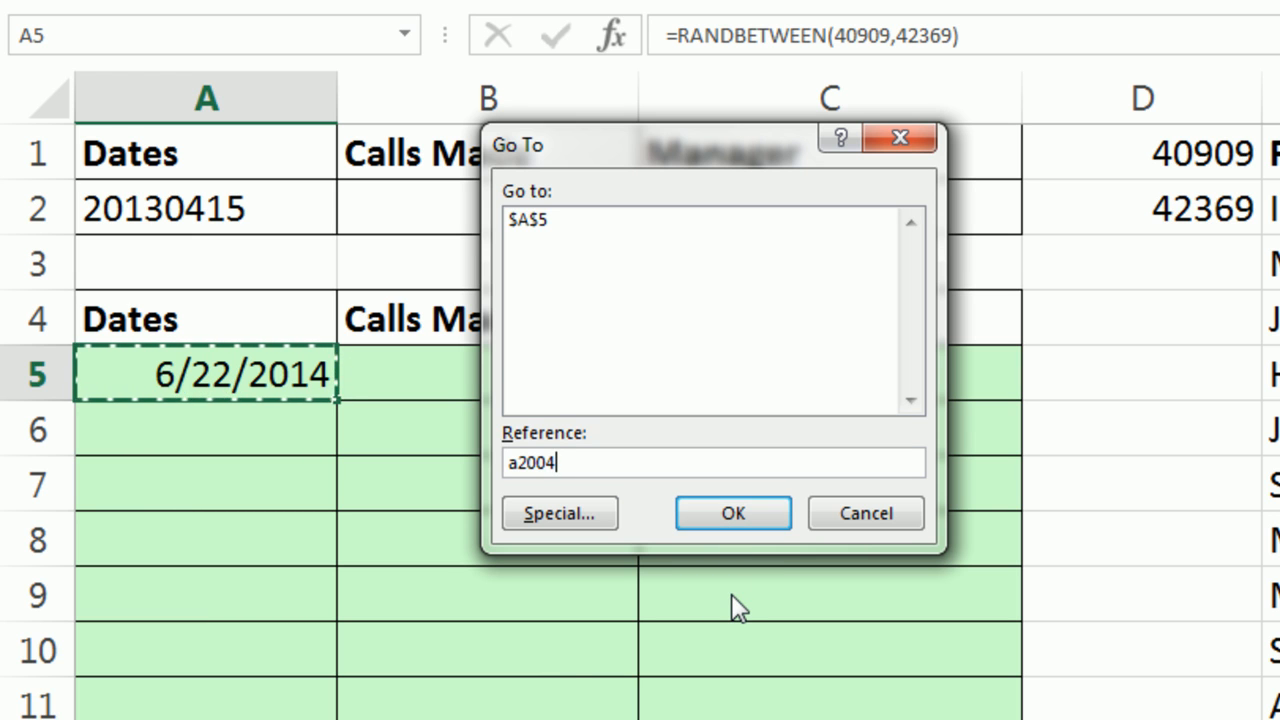
mouse_move(708, 684)
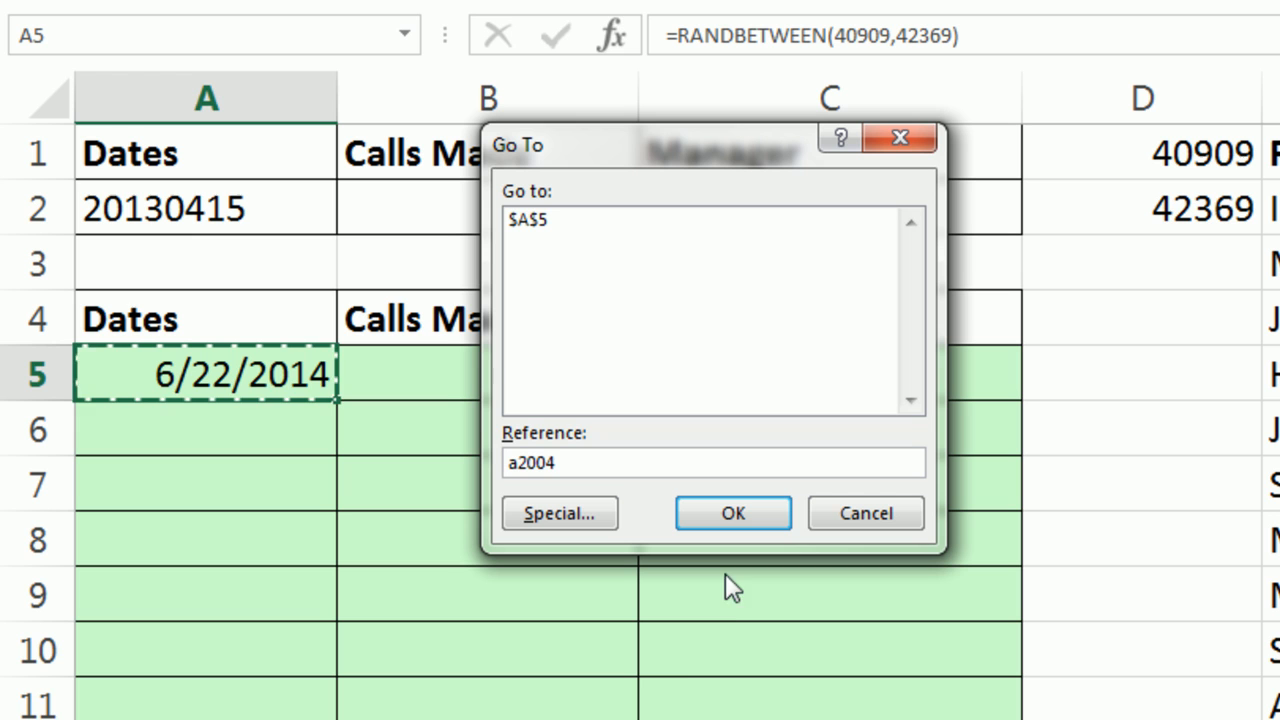
mouse_move(690, 660)
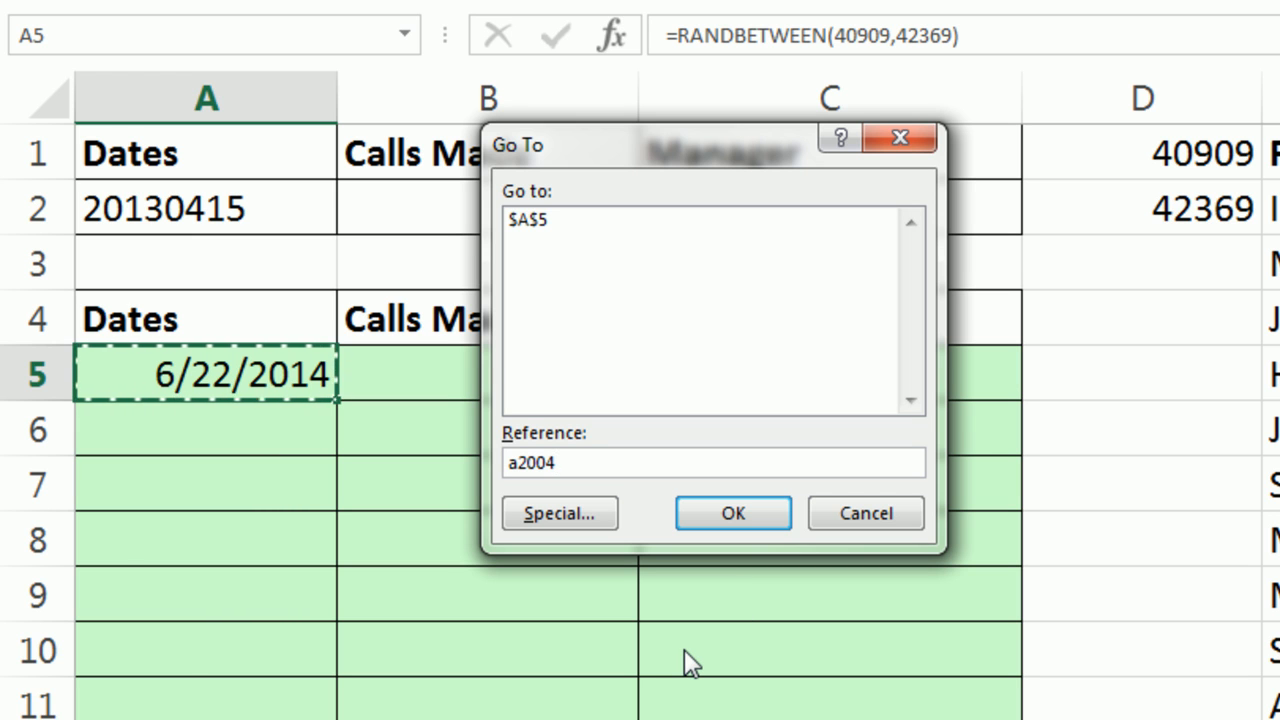
mouse_move(680, 396)
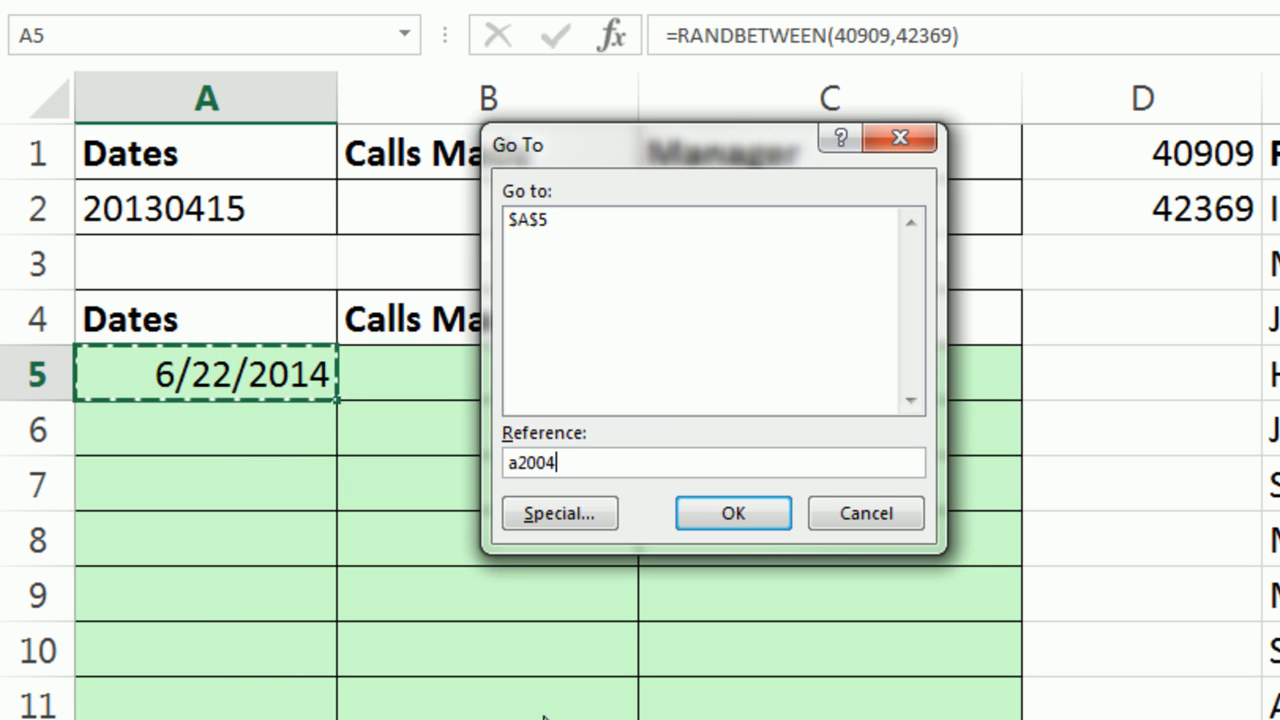
Step: Select A5:A2004, paste the date formula, then undo leaving the cells empty
key(shift+enter)
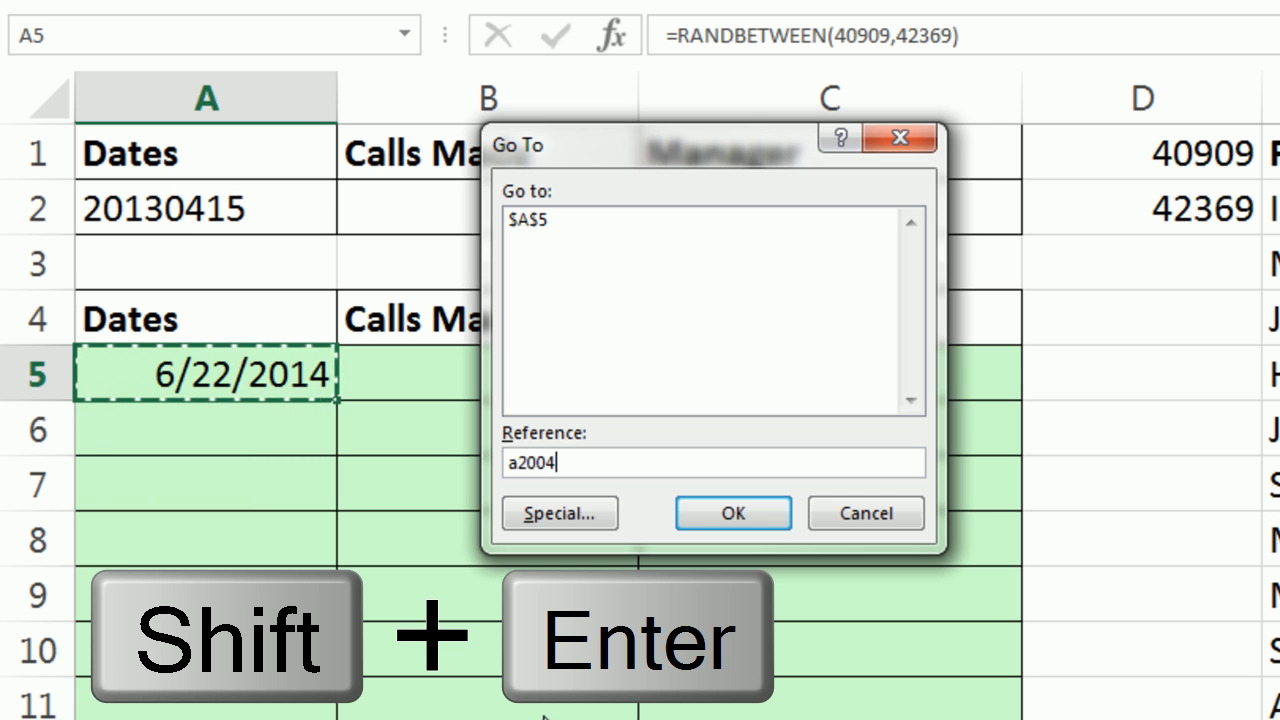
click(732, 512)
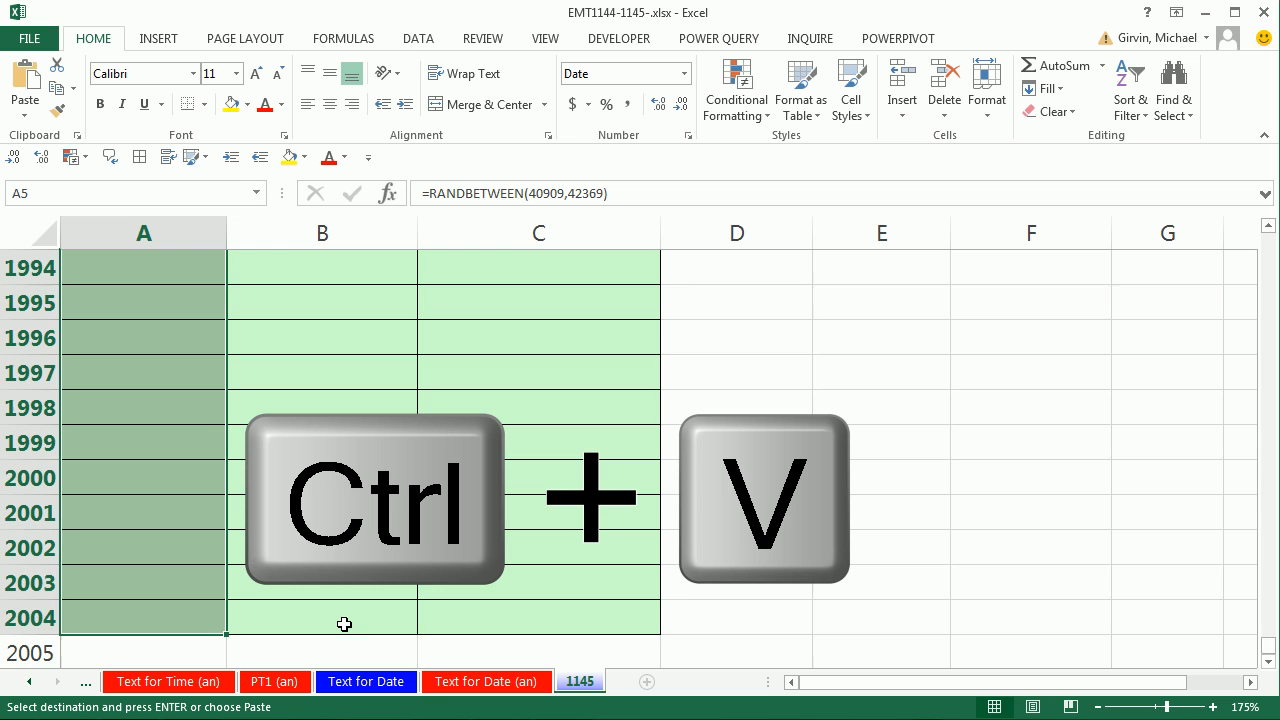
key(ctrl+v)
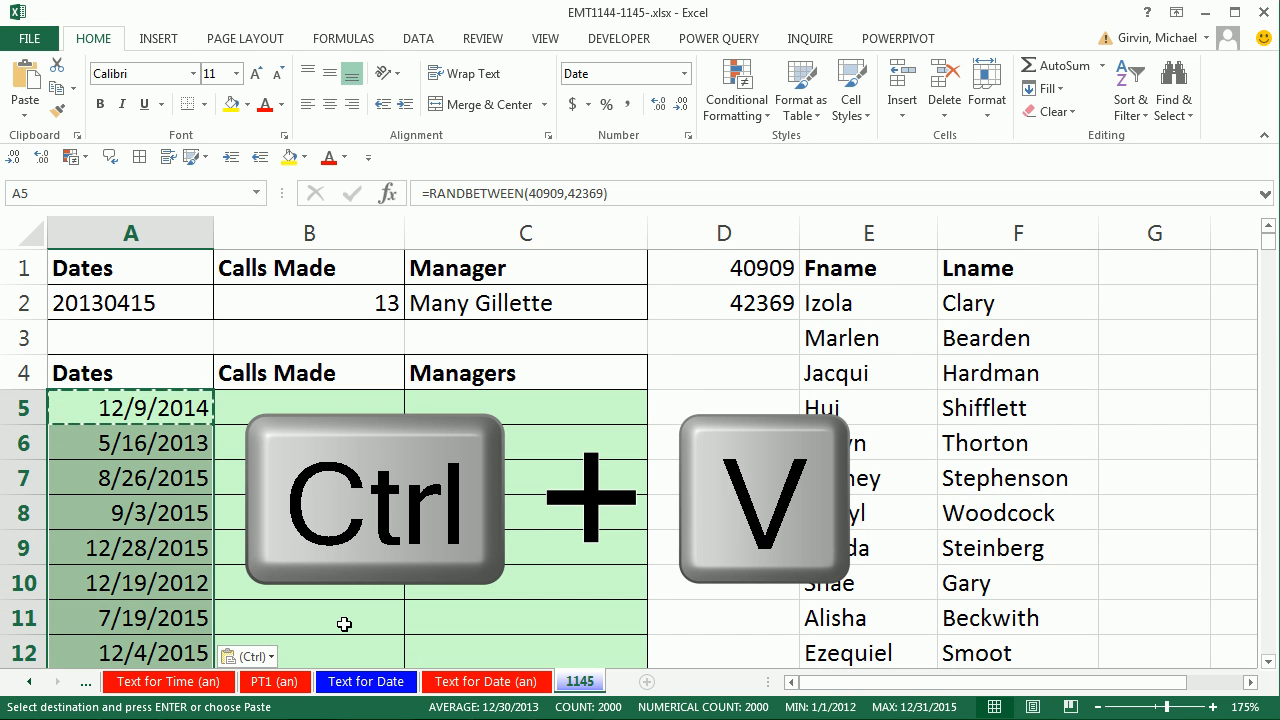
key(ctrl+z)
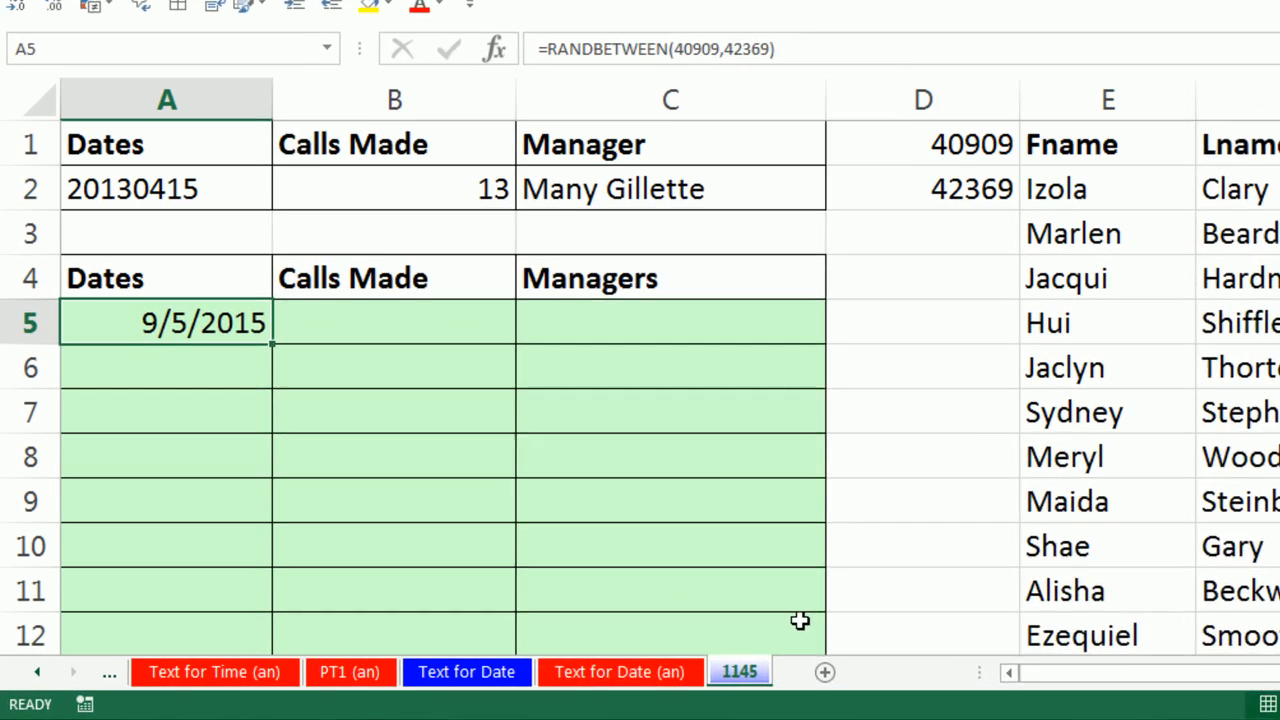
Step: Fill A5:A2004 with 2,000 random dates between 2012 and 2015 and recalculate them
key(ctrl+c)
text(a)
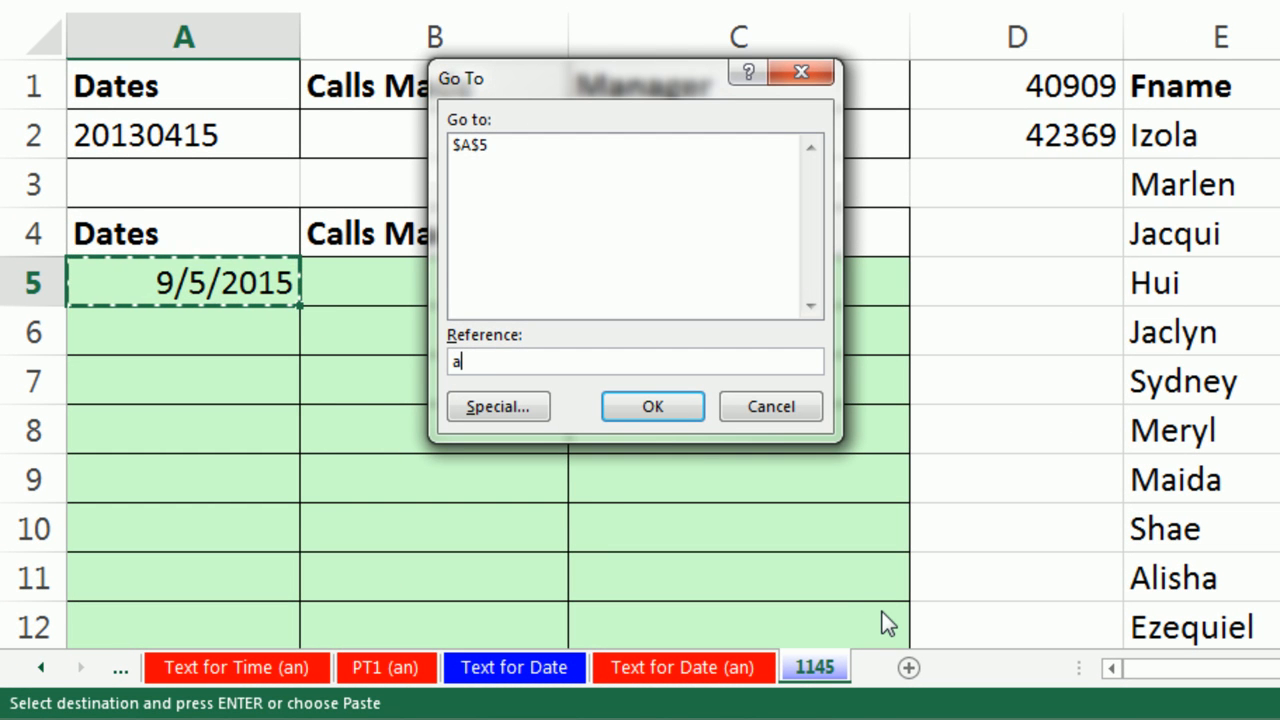
text(2004)
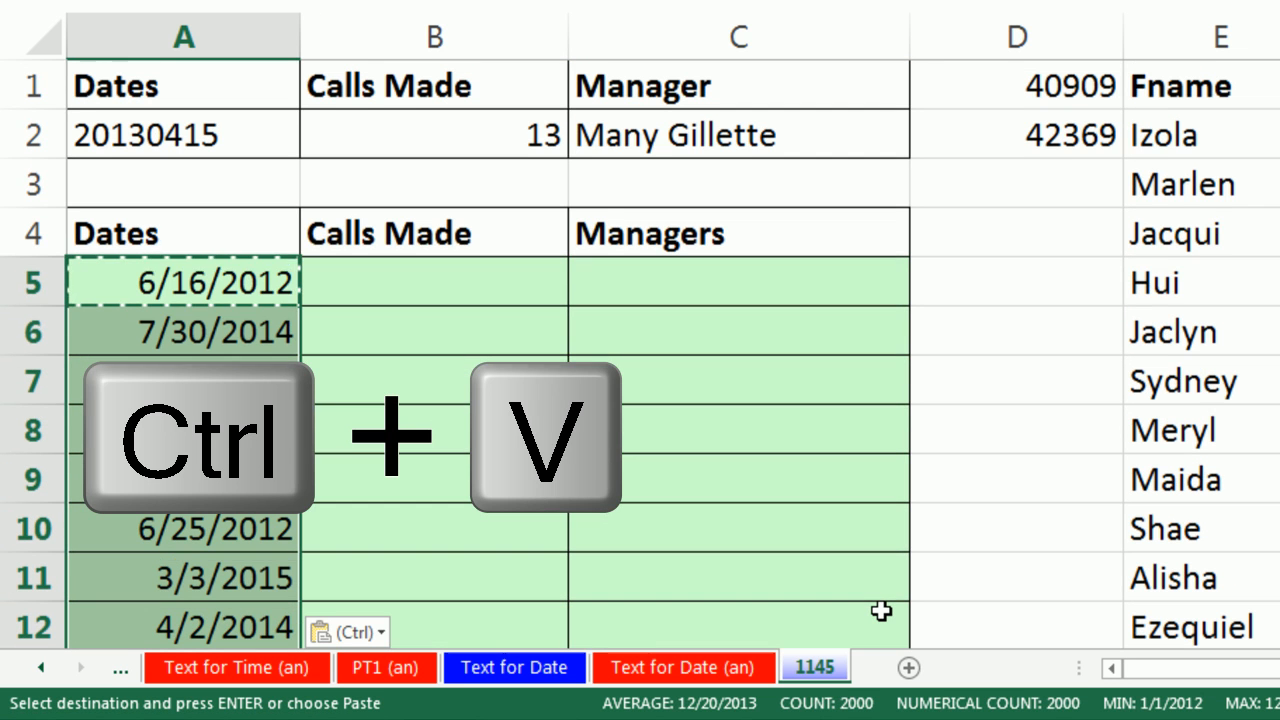
key(ctrl+v)
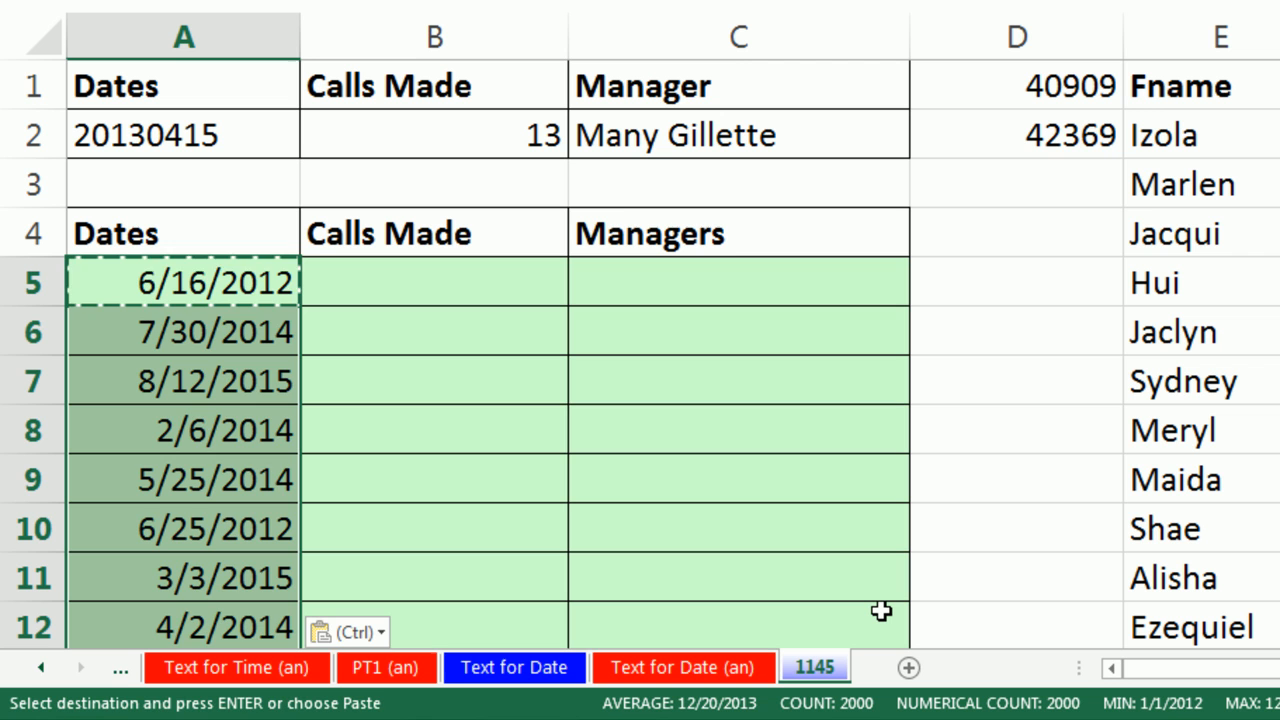
key(f9)
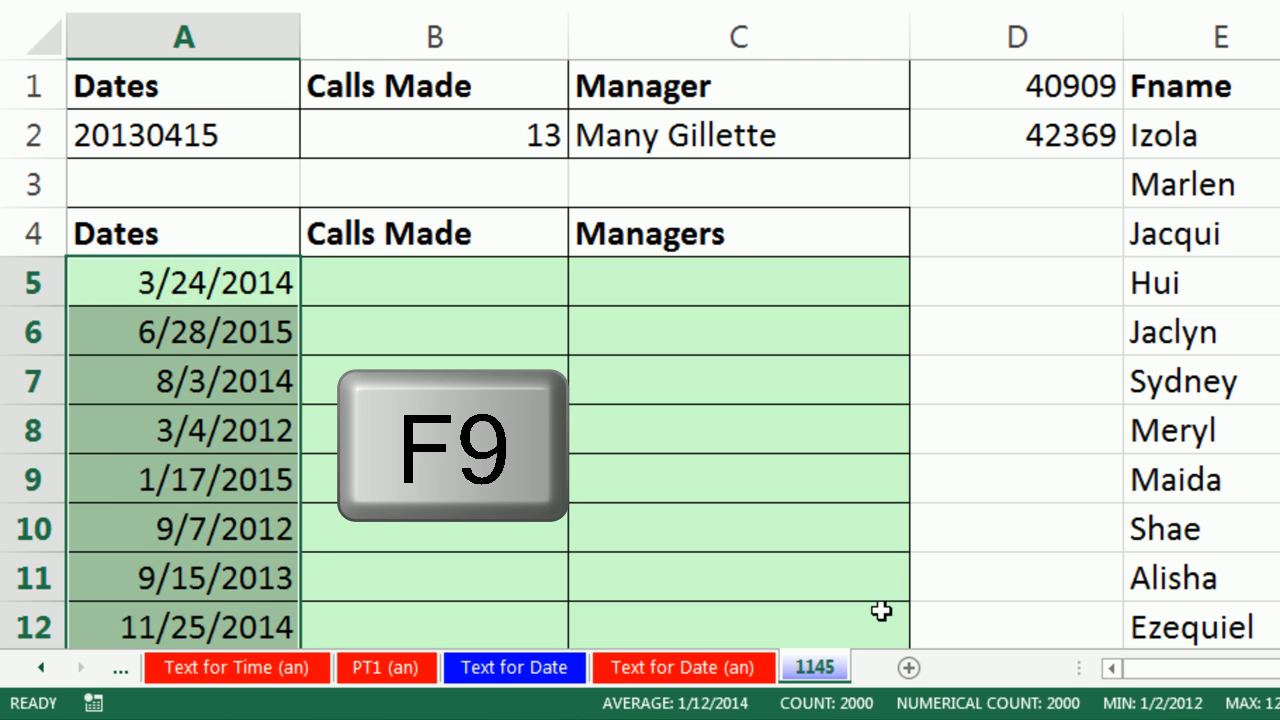
key(f9)
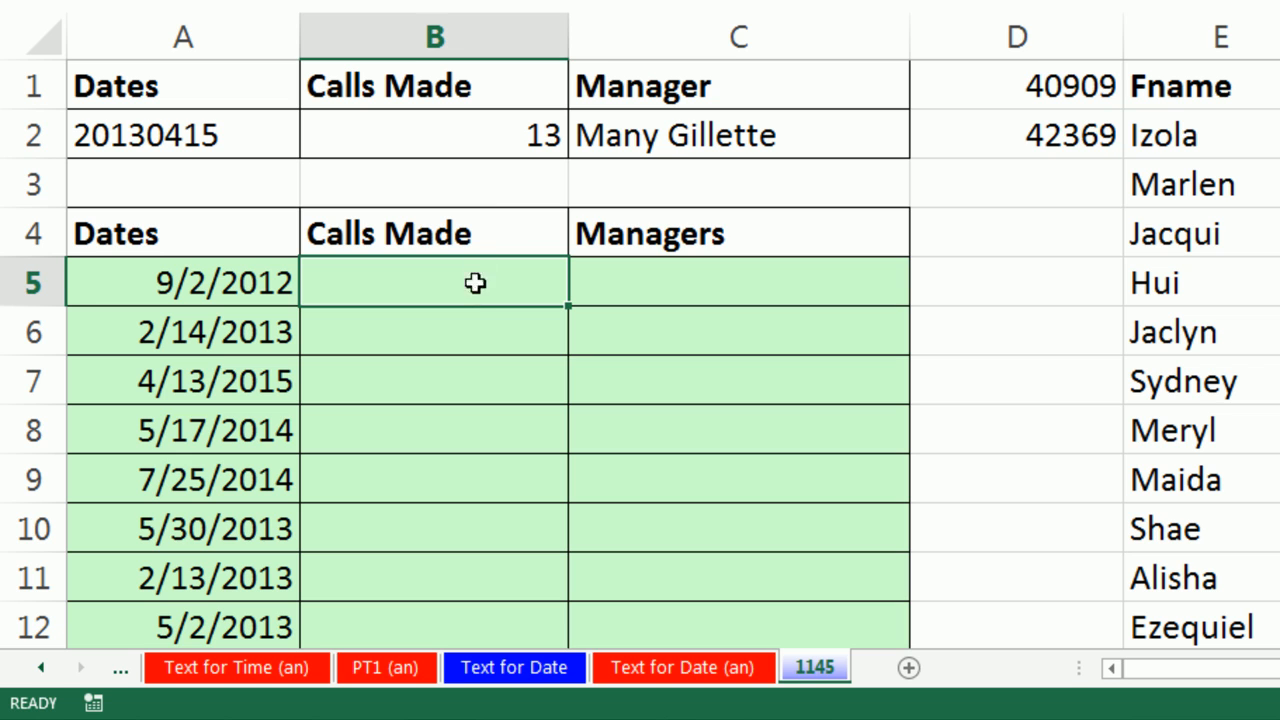
mouse_move(242, 322)
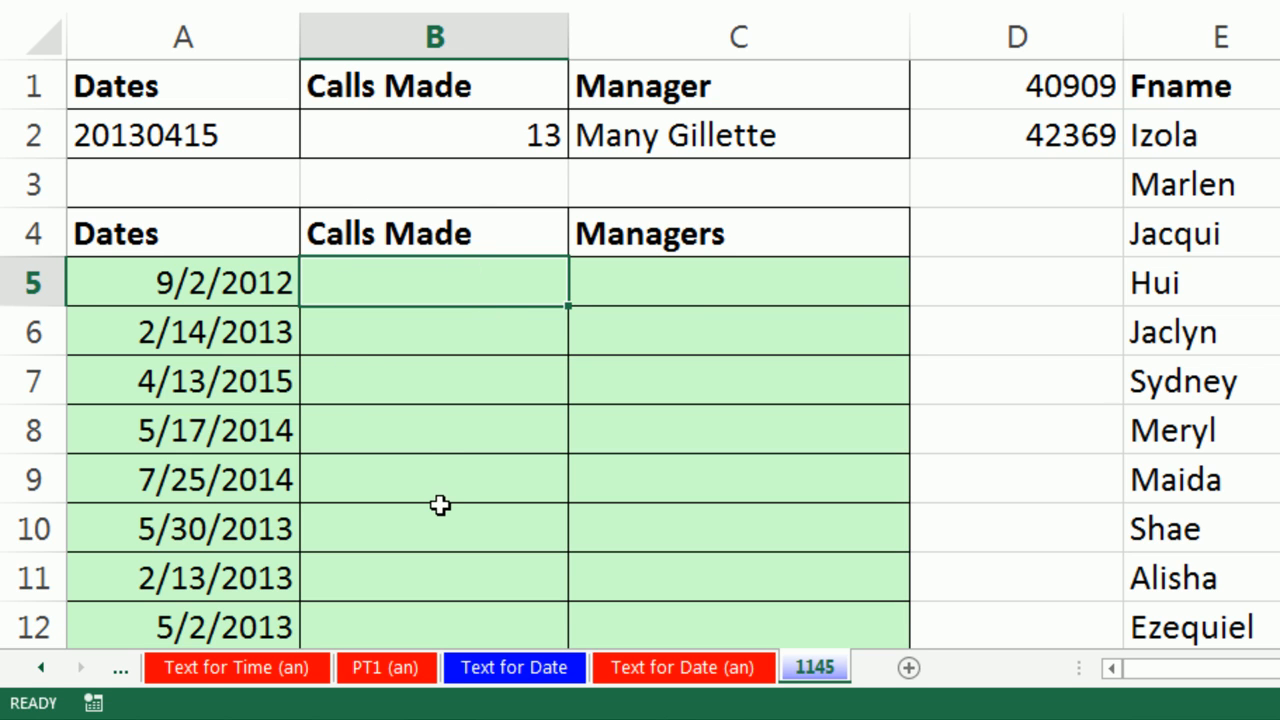
Step: Enter =YEAR(A5)&MONTH(A5) in B5, showing 20153 with no leading zero
text(=YEAR()
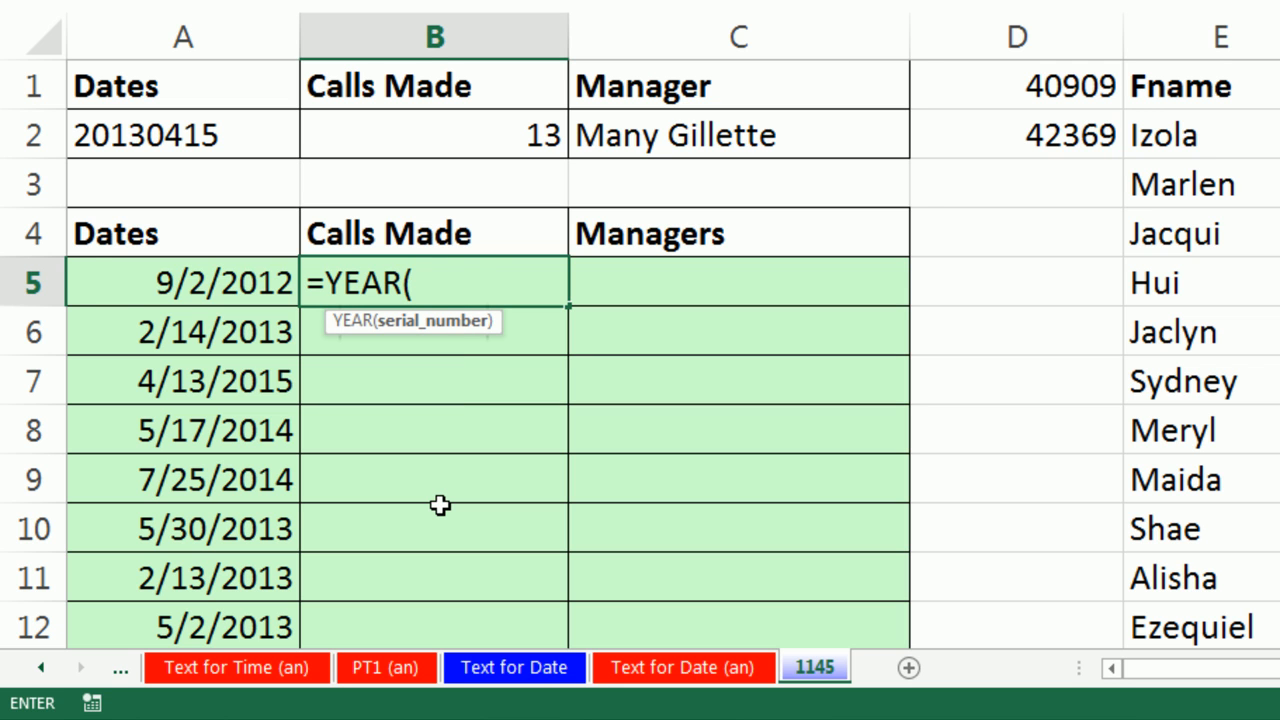
click(182, 280)
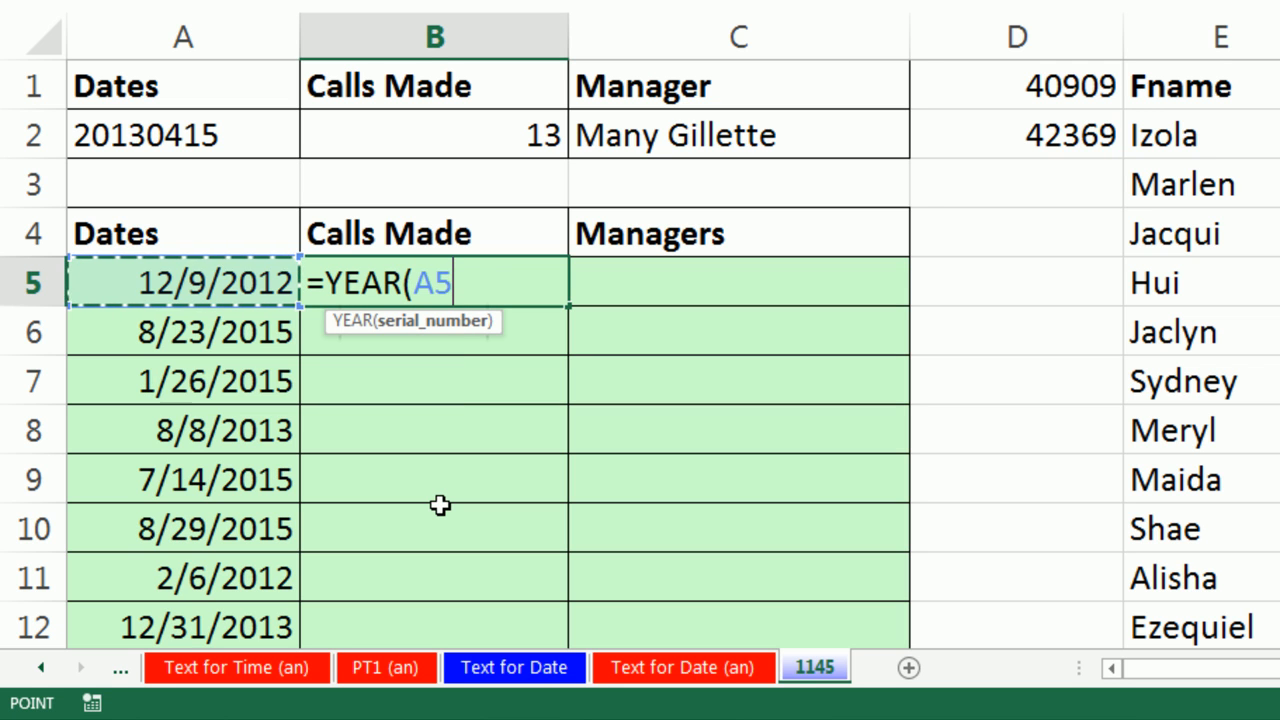
key(Enter)
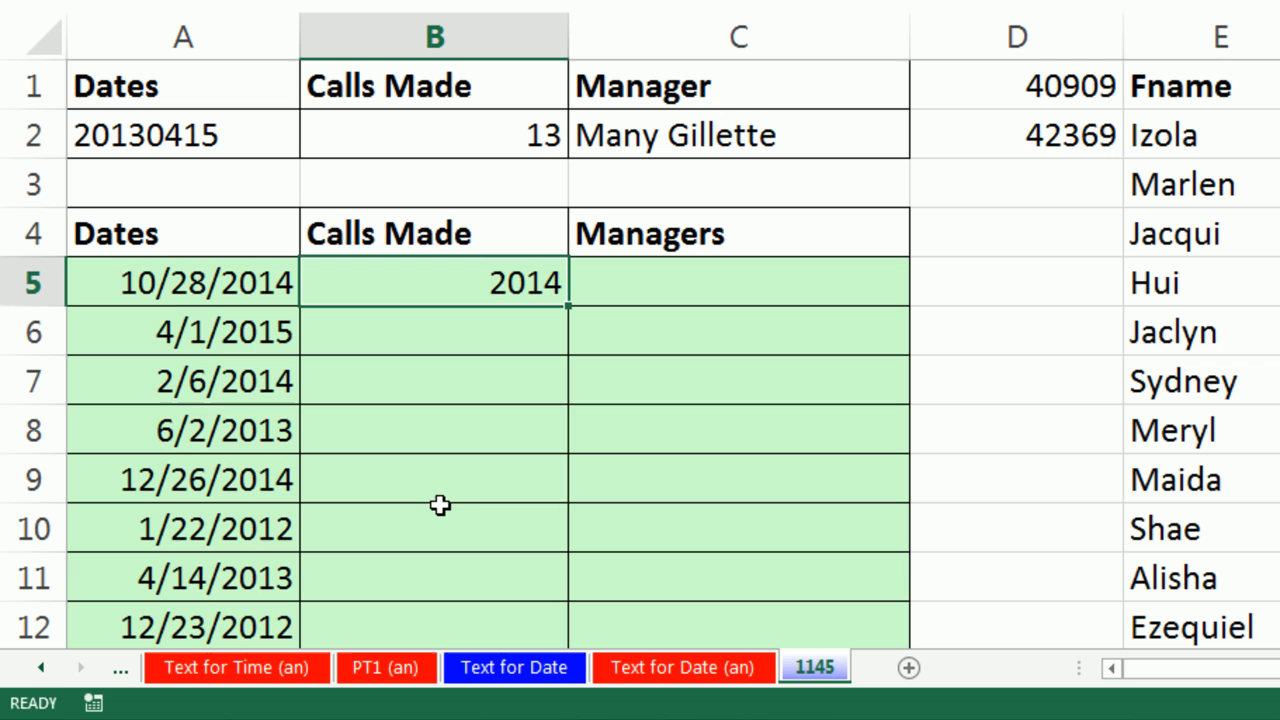
key(f9)
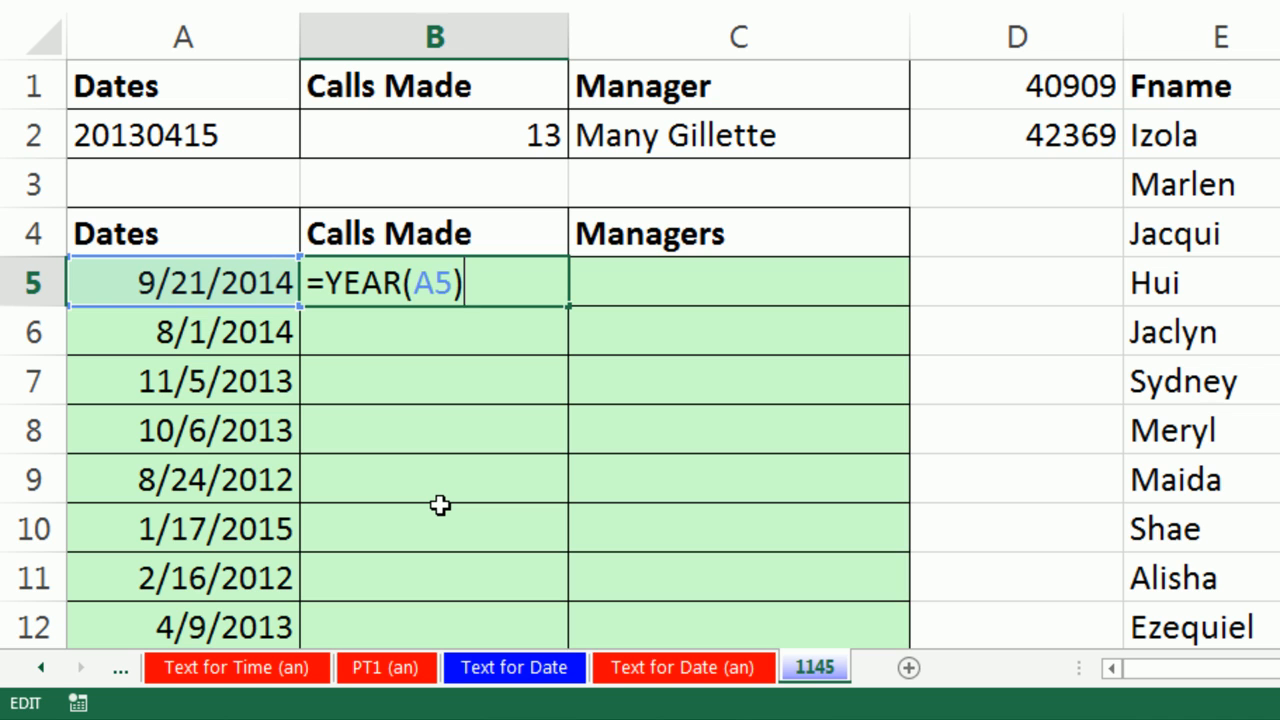
text(&)
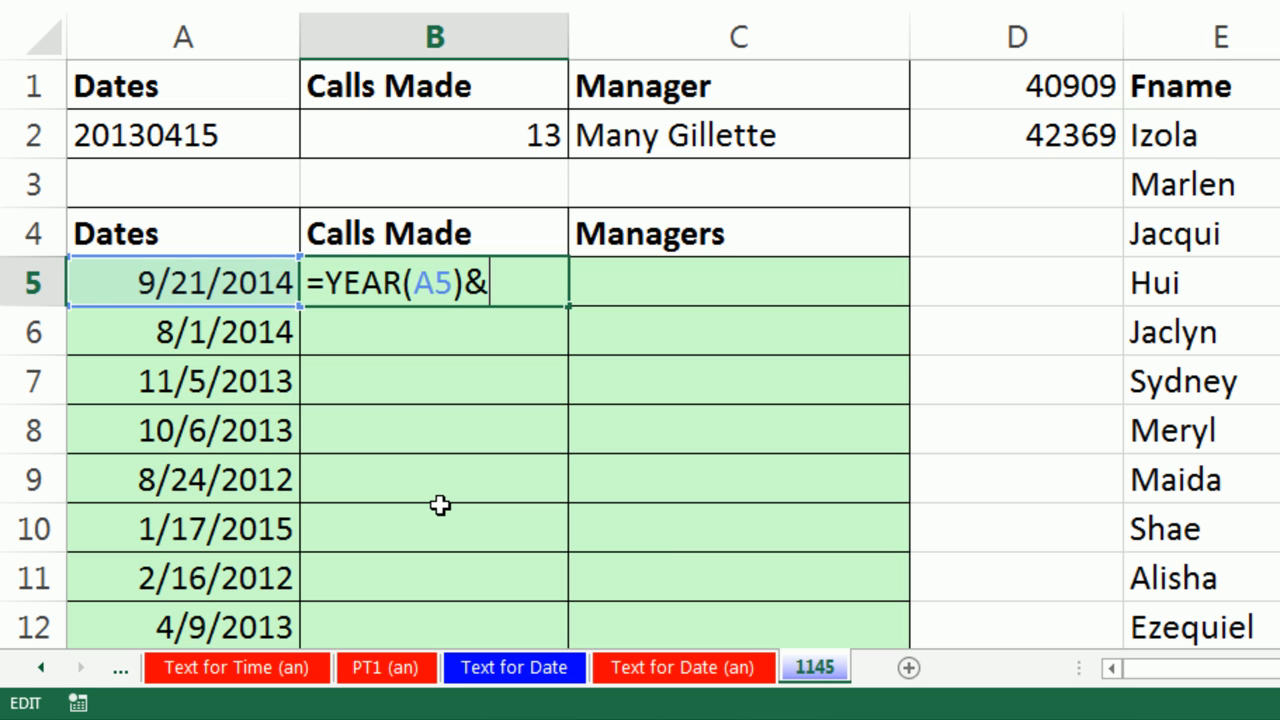
text(m)
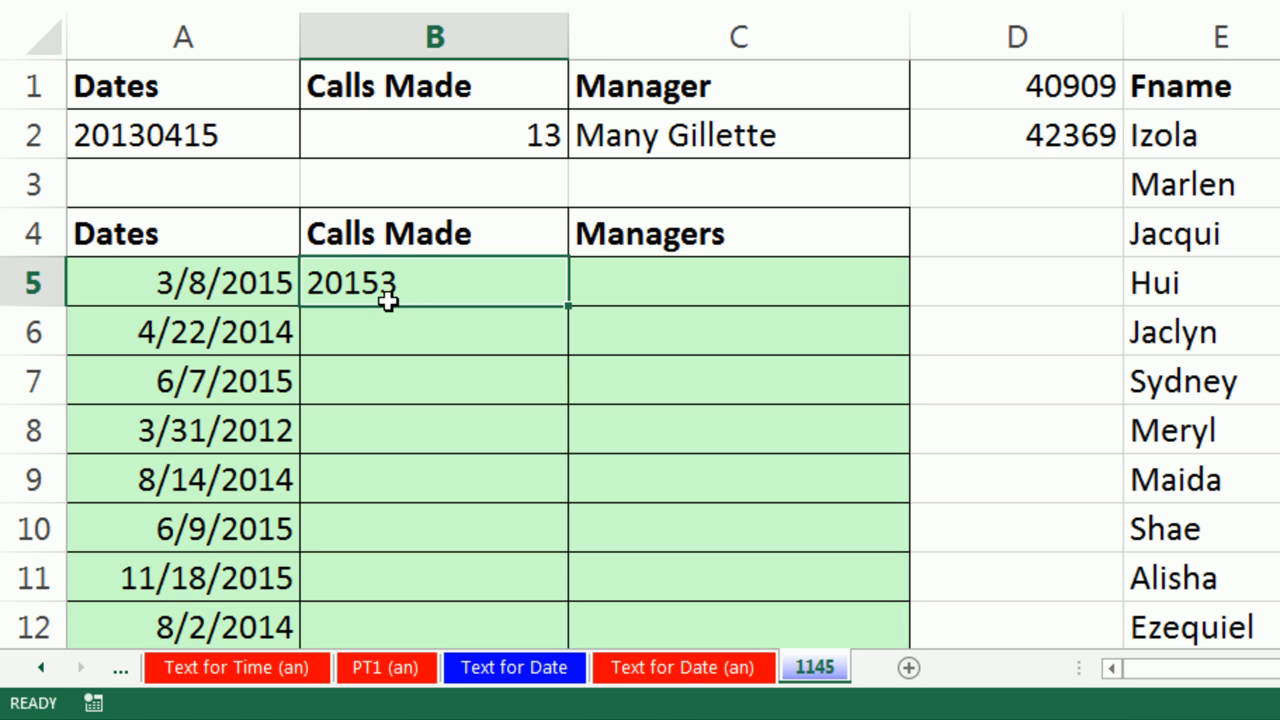
mouse_move(400, 356)
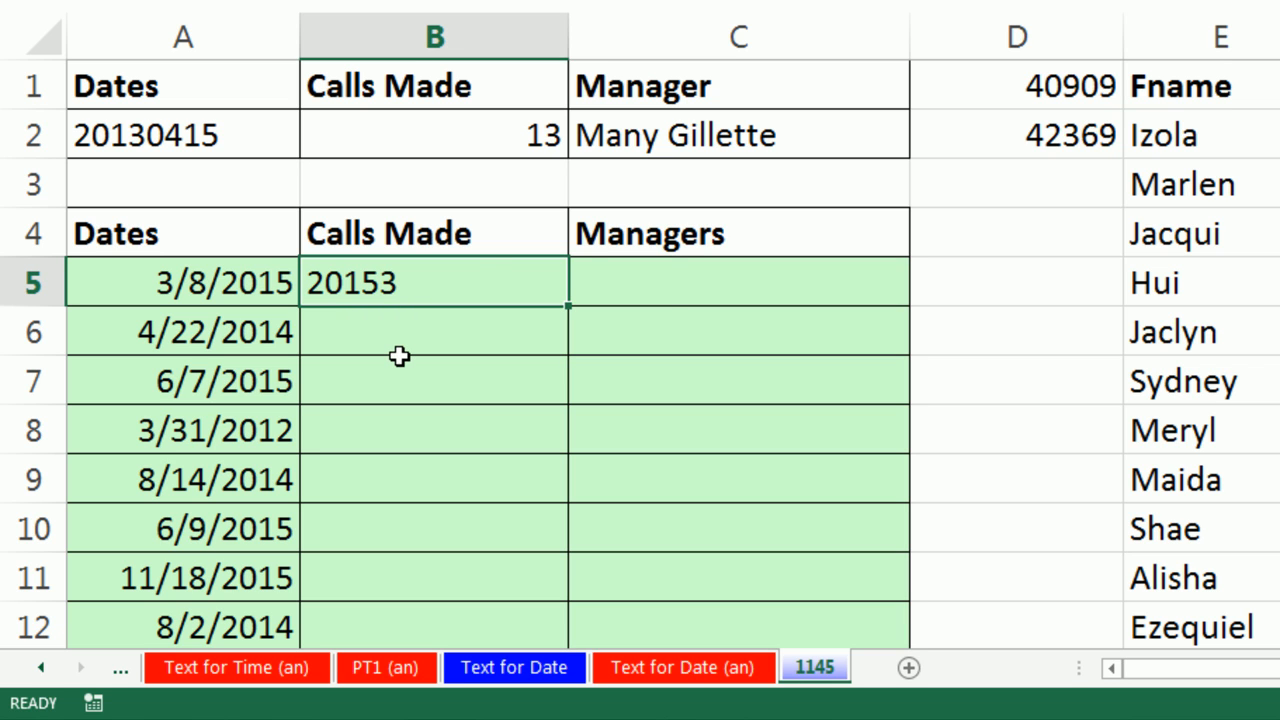
Step: Change B5 to =YEAR(A5)&TEXT(MONTH(A5),"00") so it shows six-digit codes like 201410
text(=YEAR(A5)&MONTH(A5))
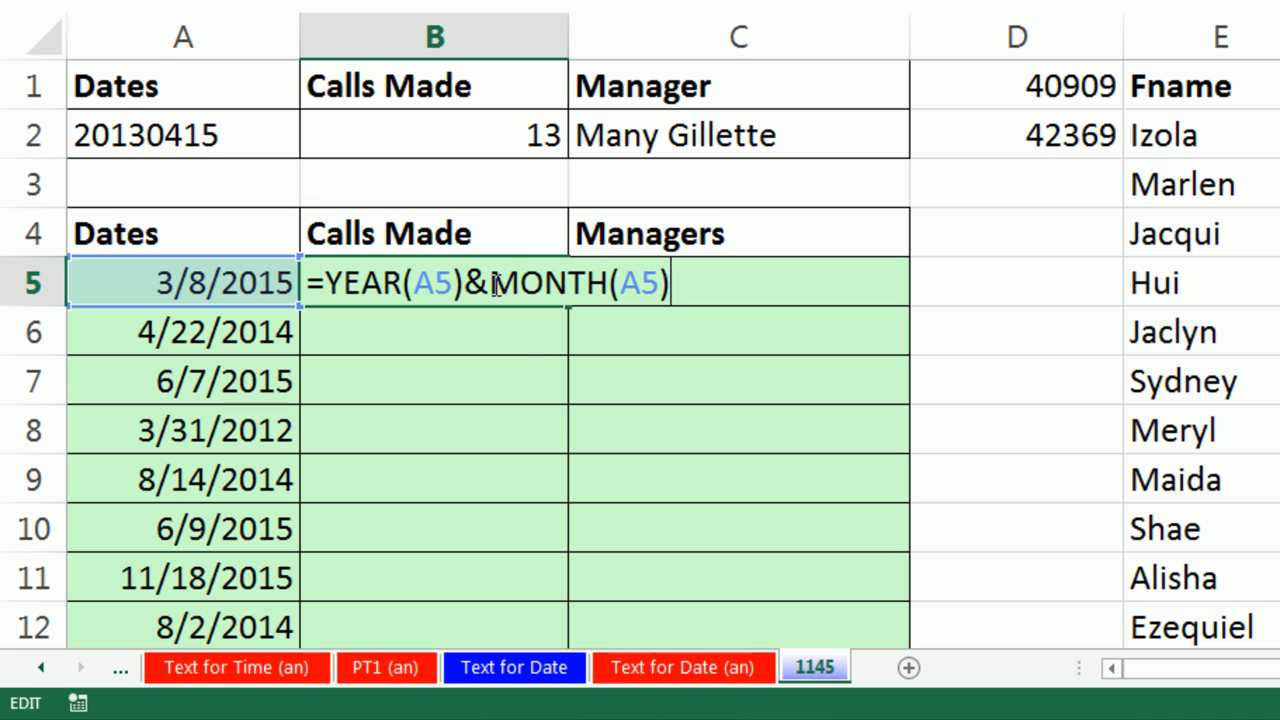
text(tex)
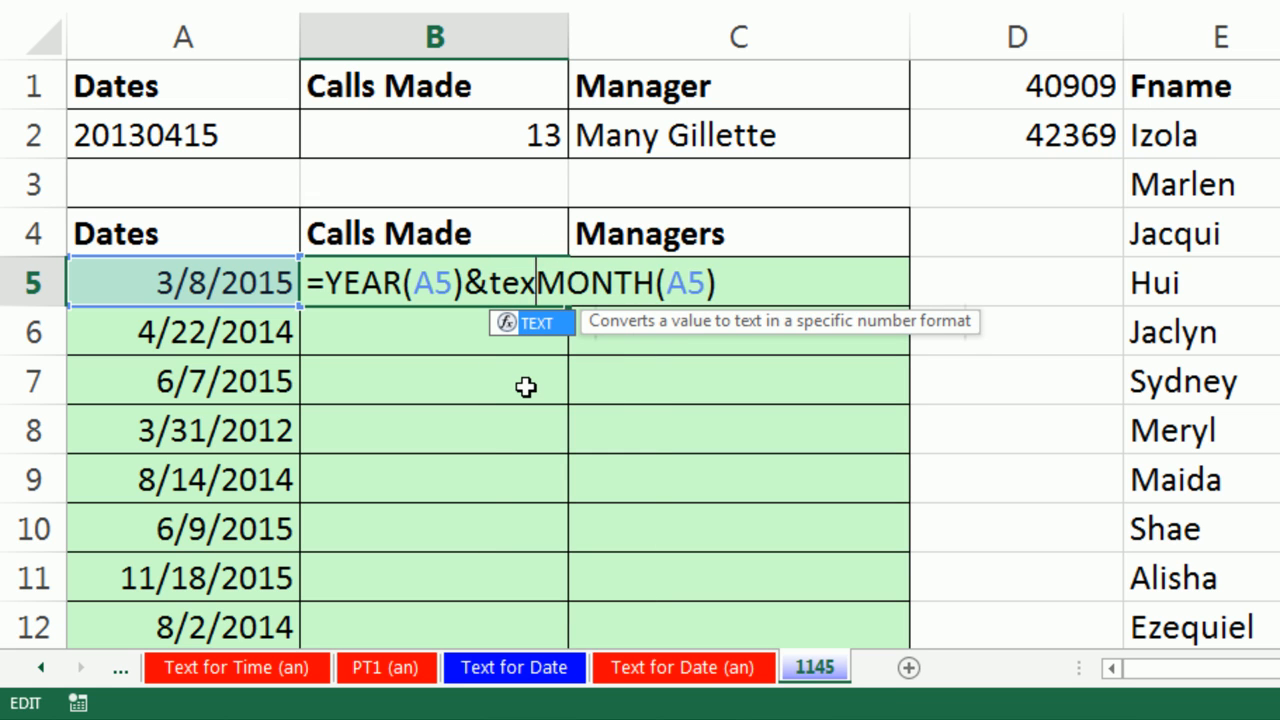
text(TEXT()
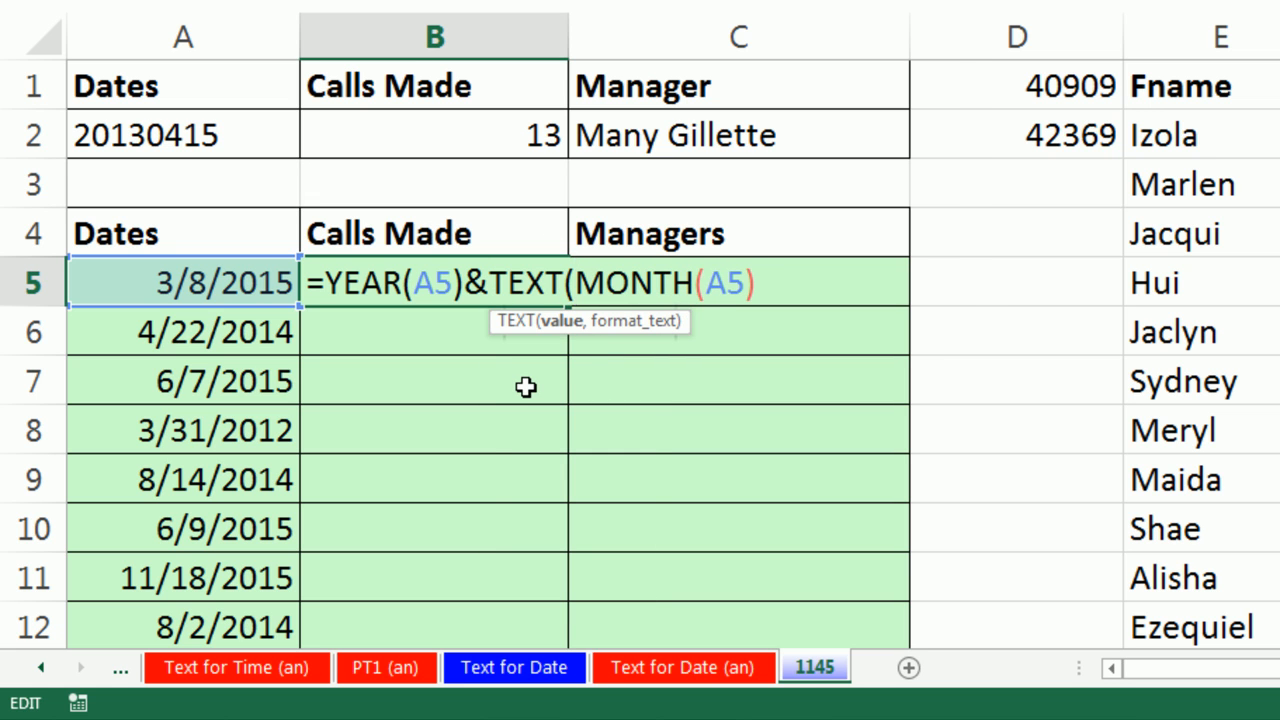
mouse_move(810, 462)
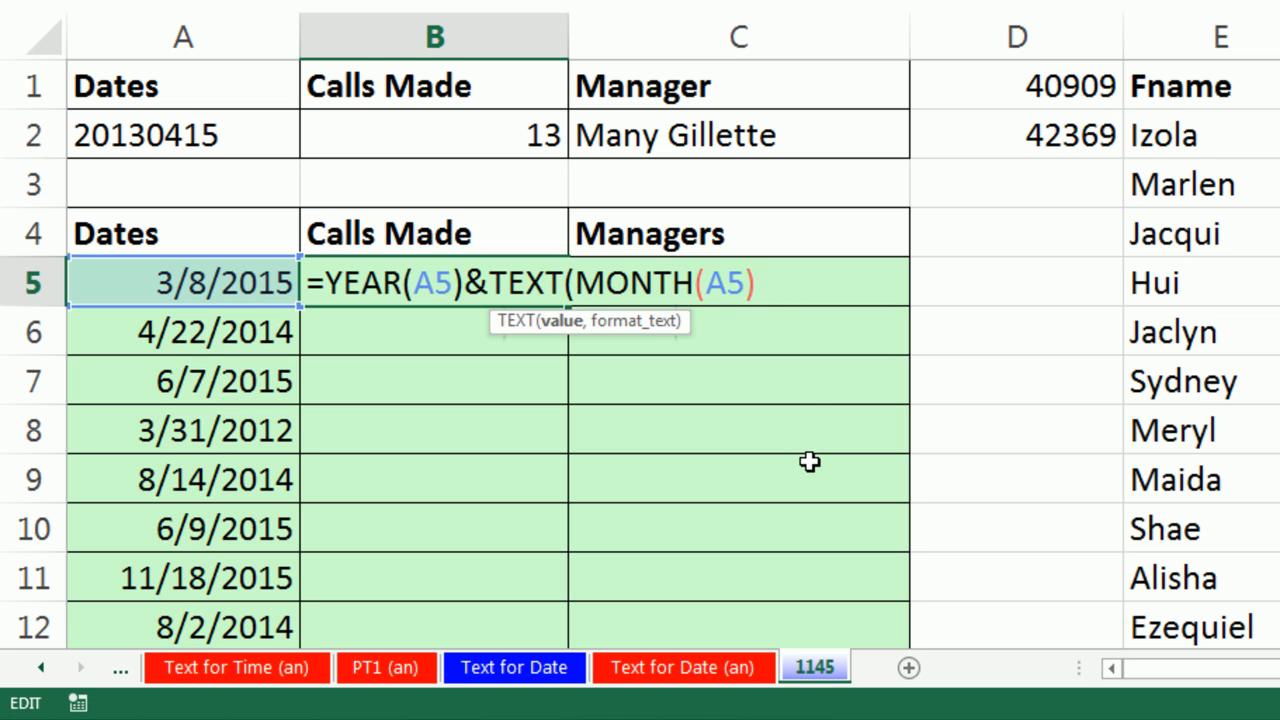
text(,)
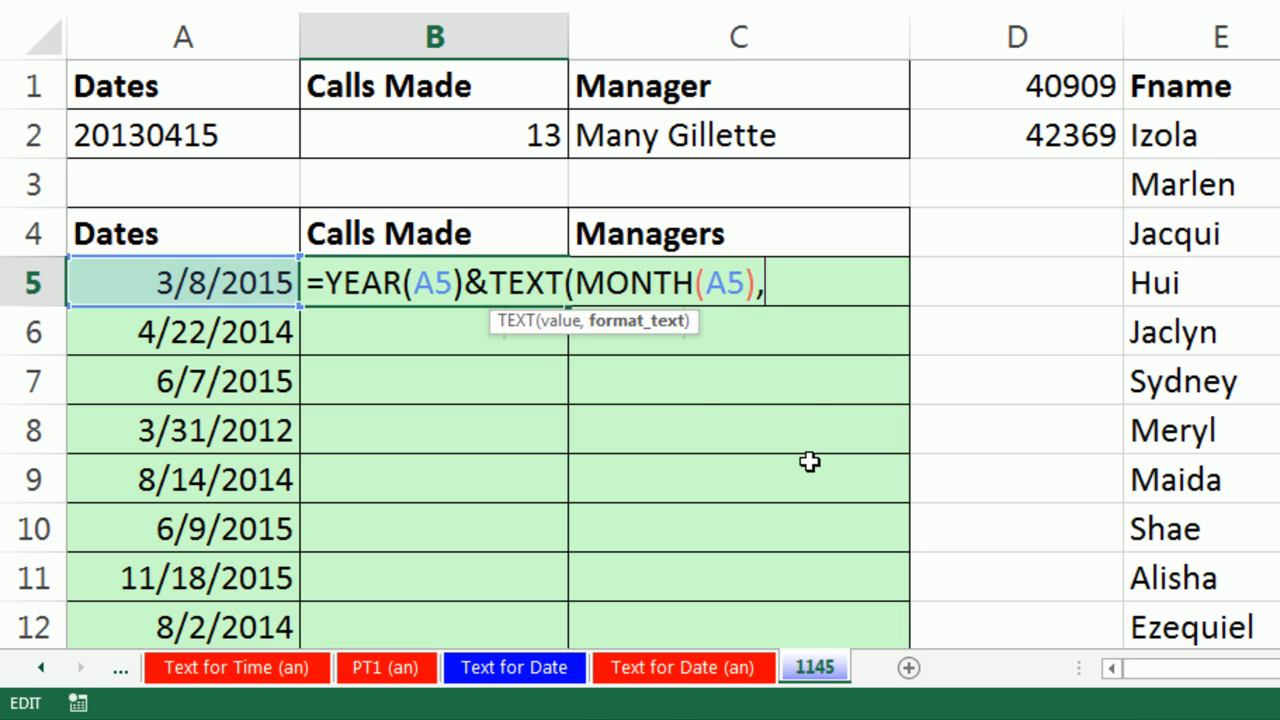
mouse_move(694, 390)
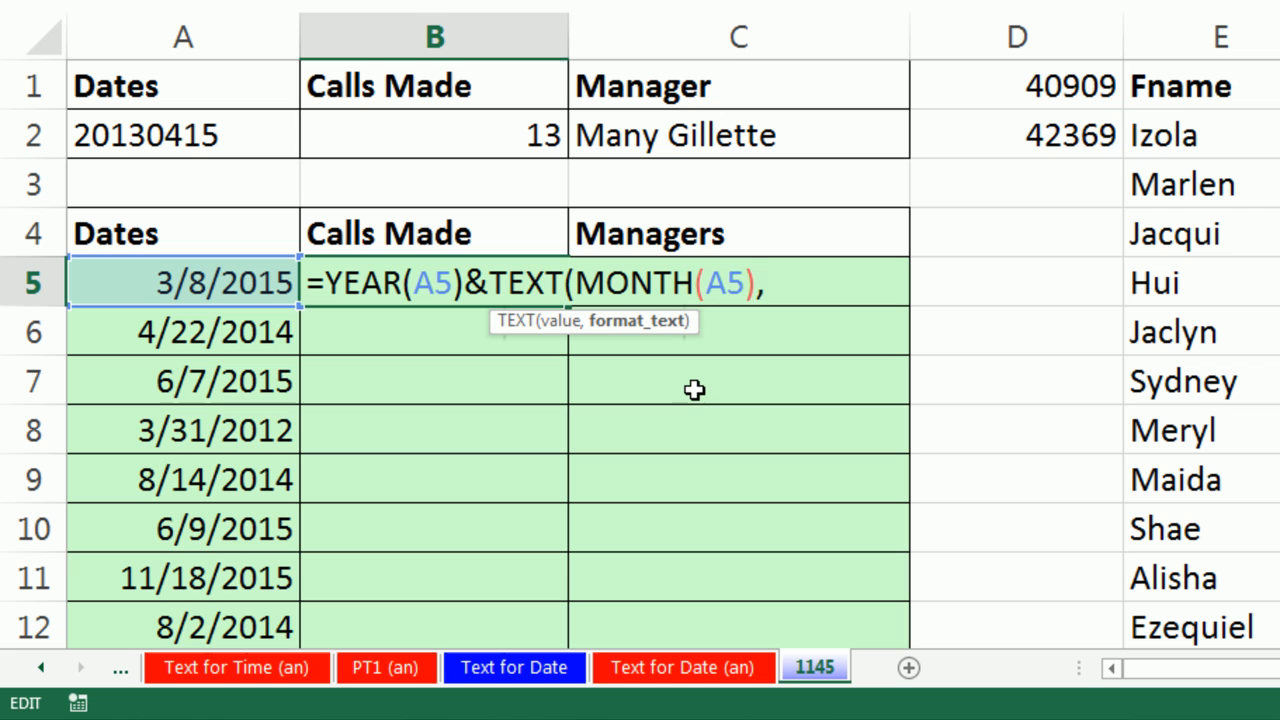
text(")
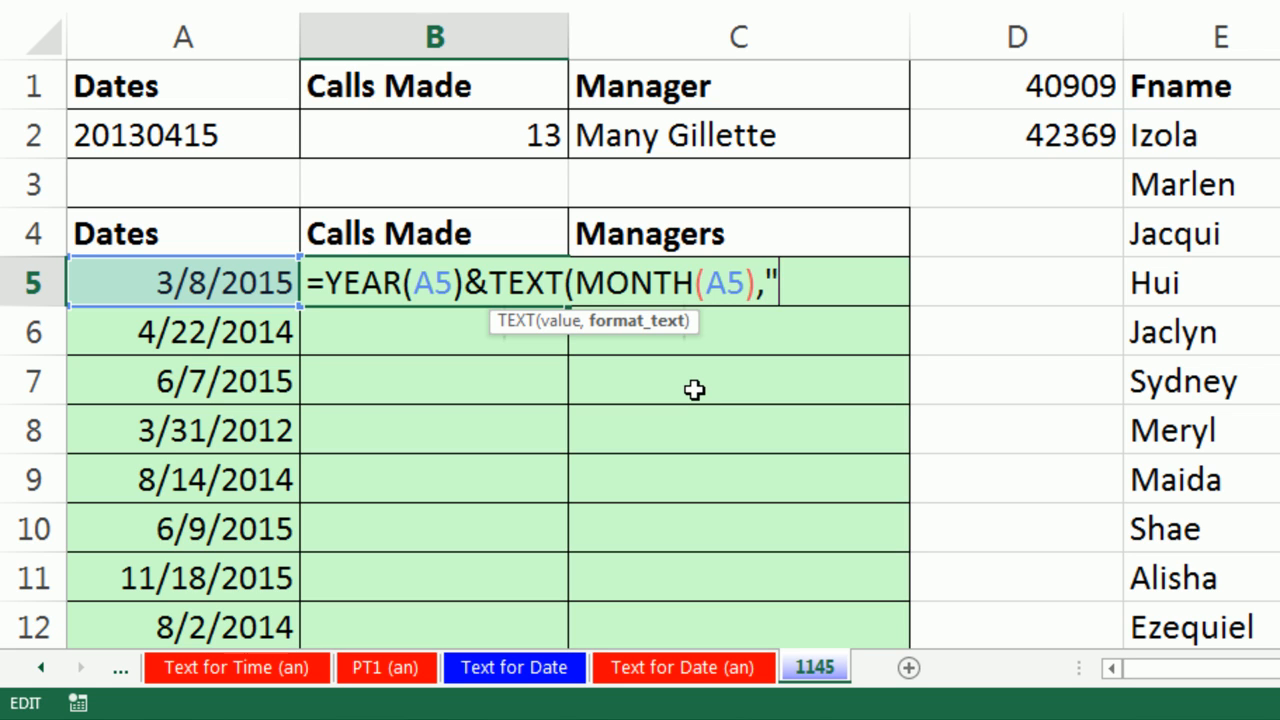
text(00)
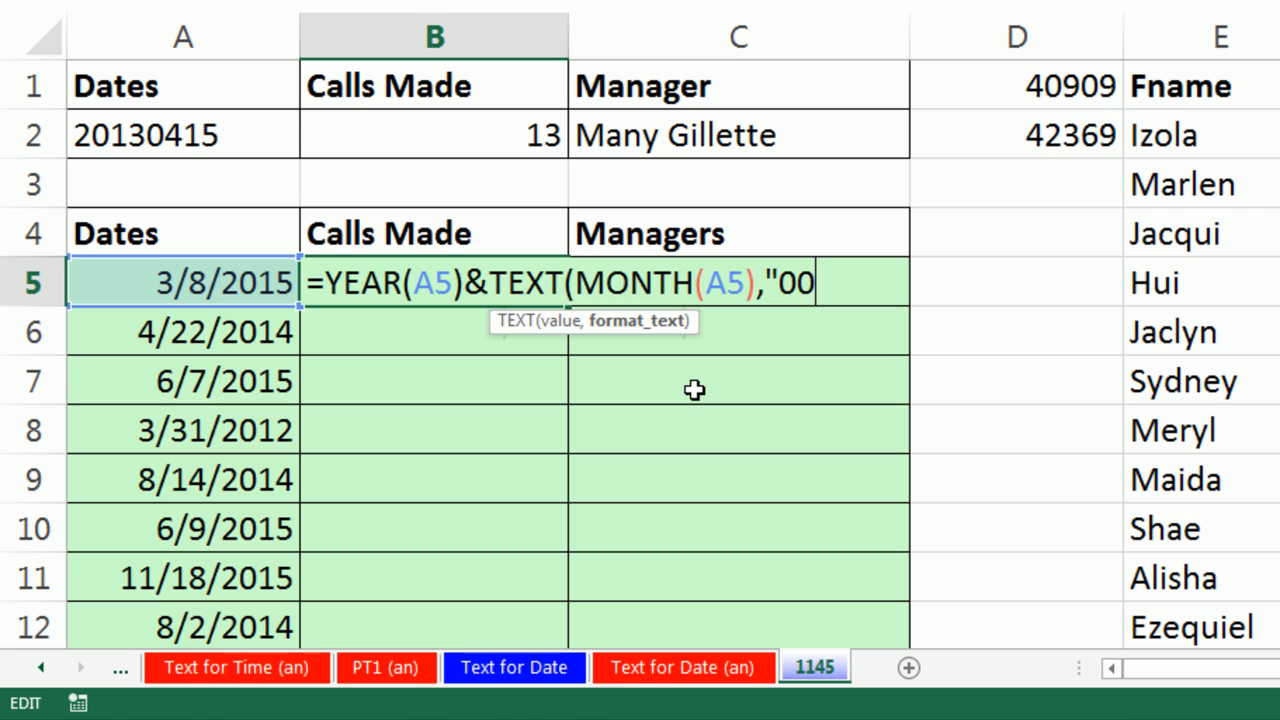
text(")
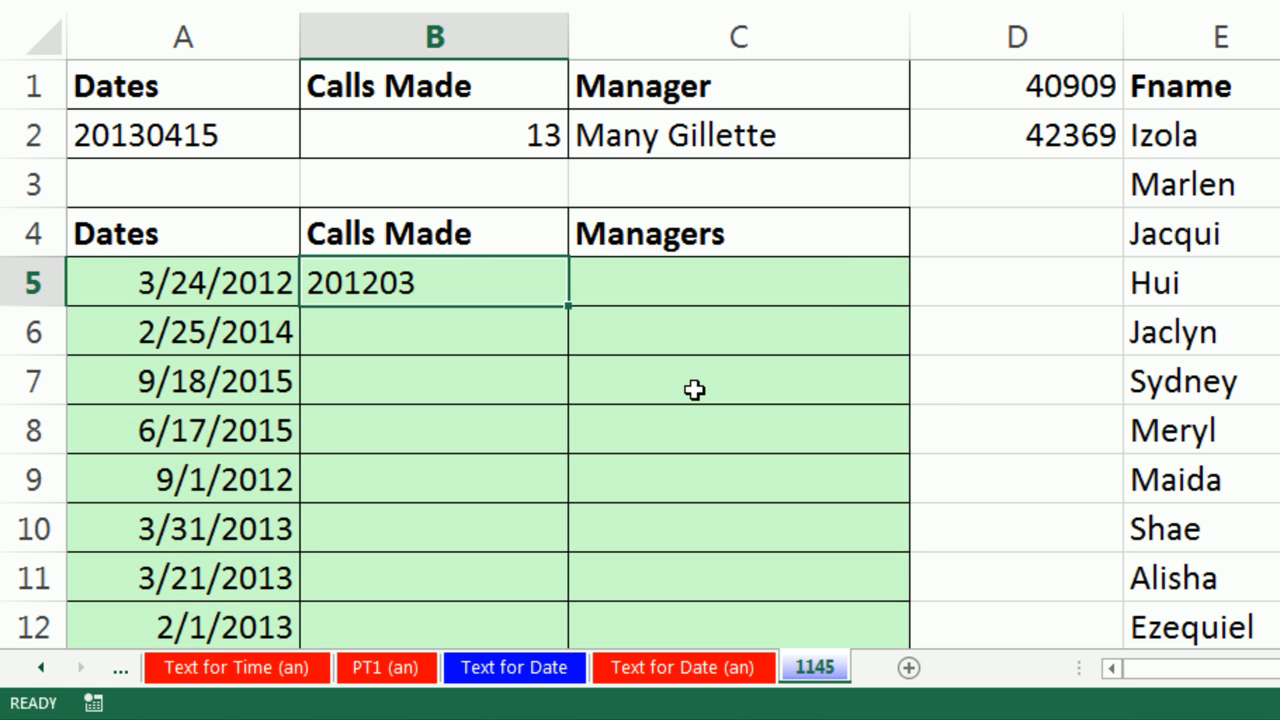
key(f9)
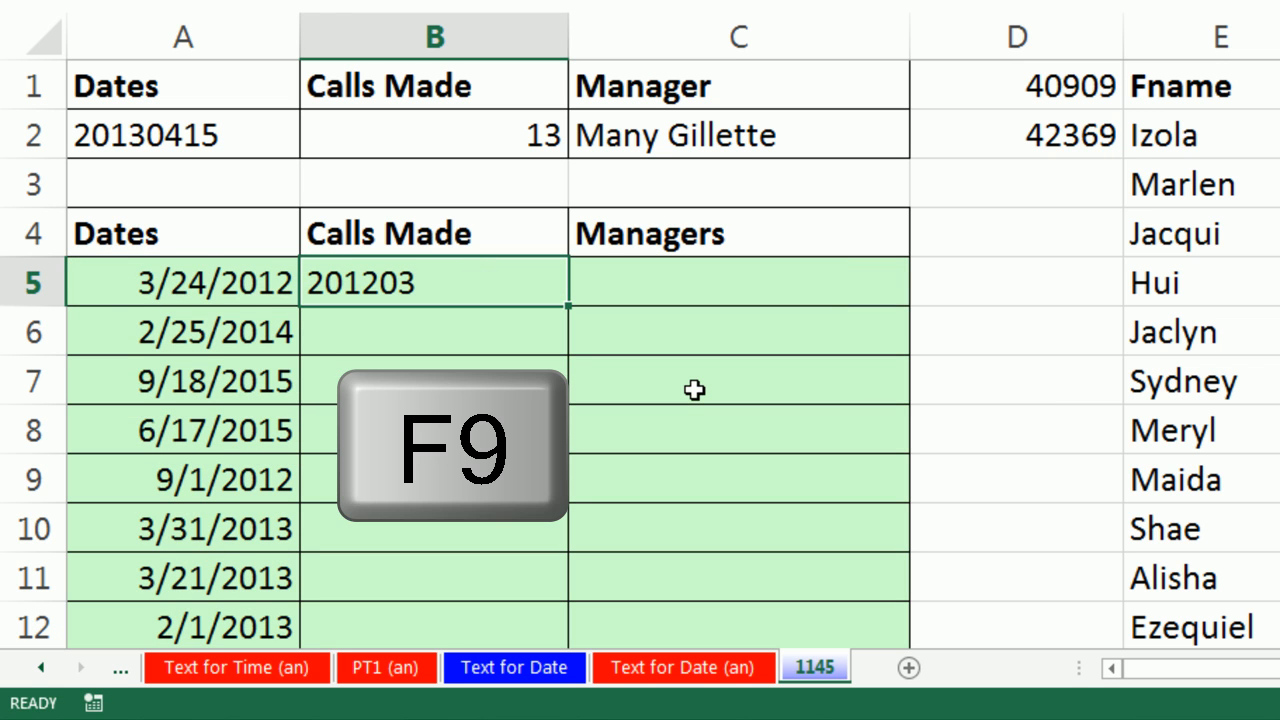
key(f9)
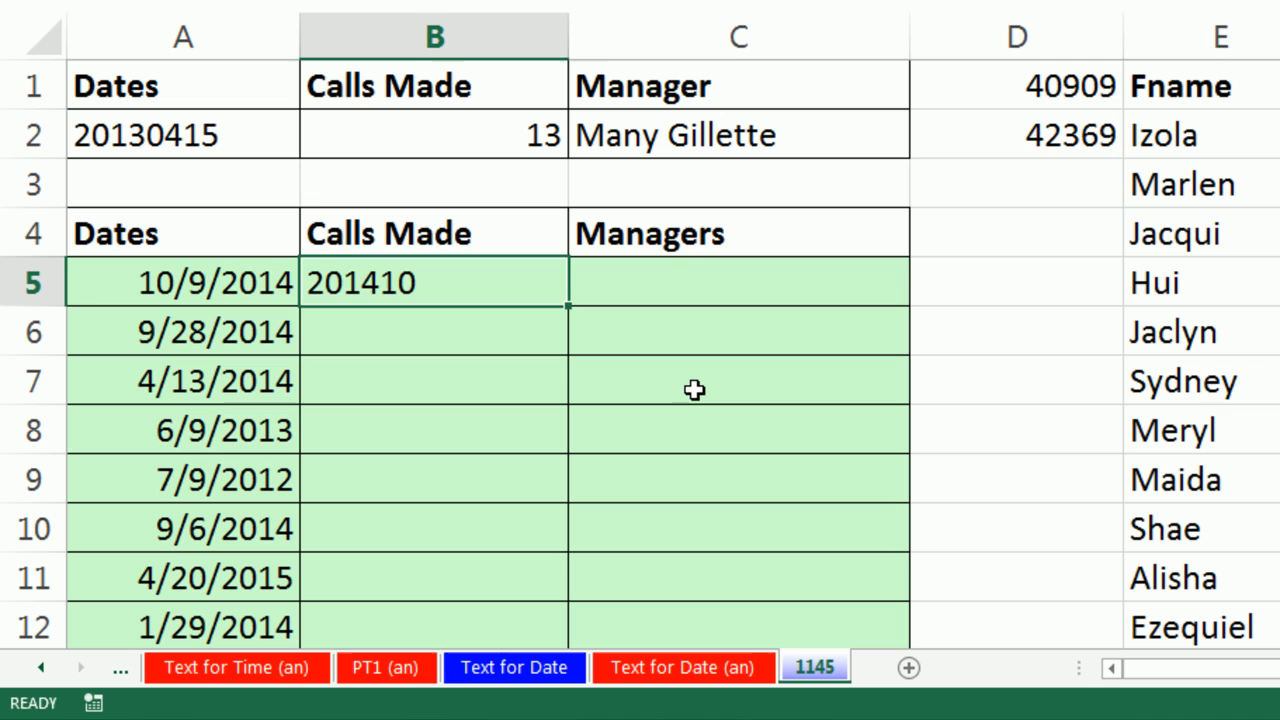
text(=YEAR(A5)&TEXT(MONTH(A5),"00"))
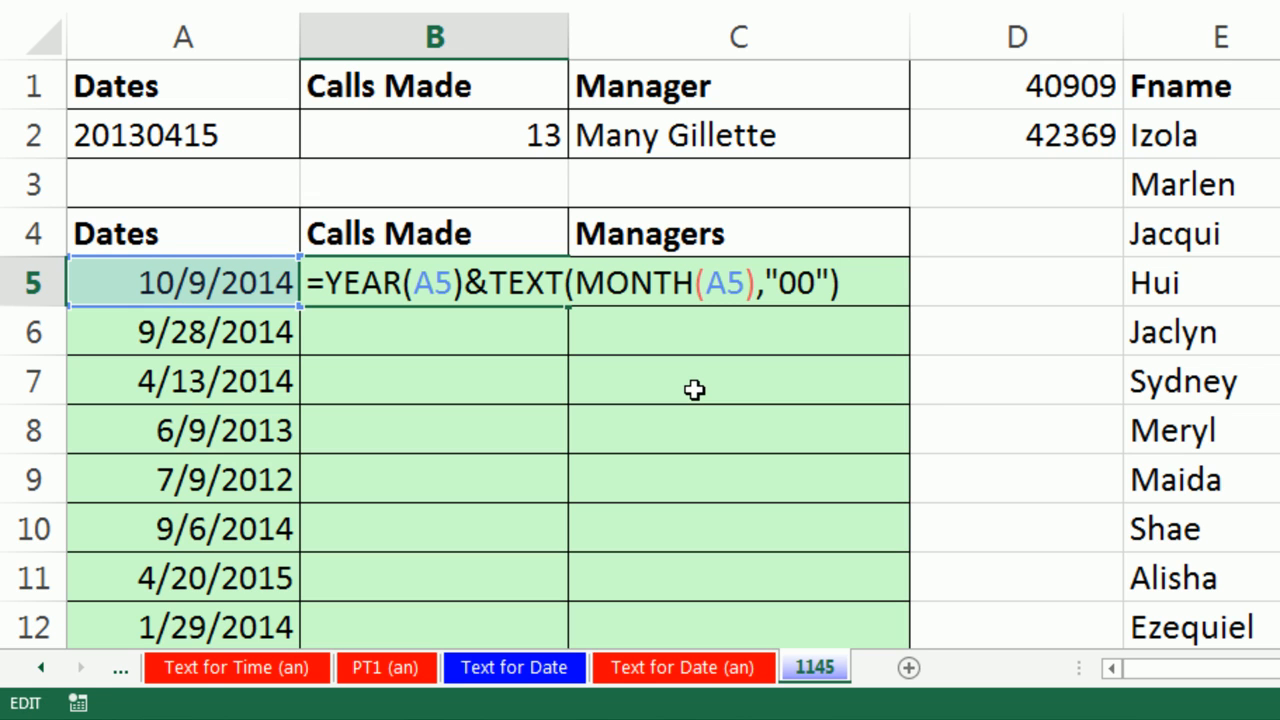
Step: Append &TEXT(DAY(A5),"00") to B5, completing an eight-digit yyyymmdd string
text(&TEXT()
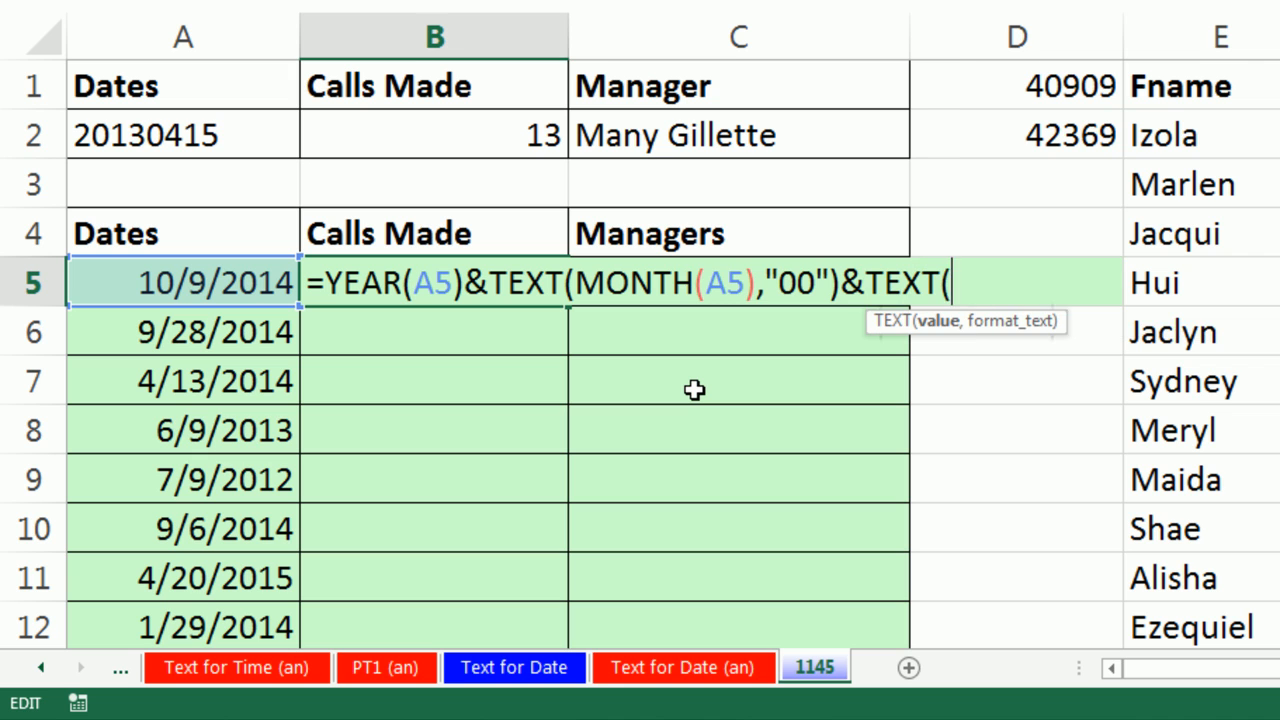
text(DAY()
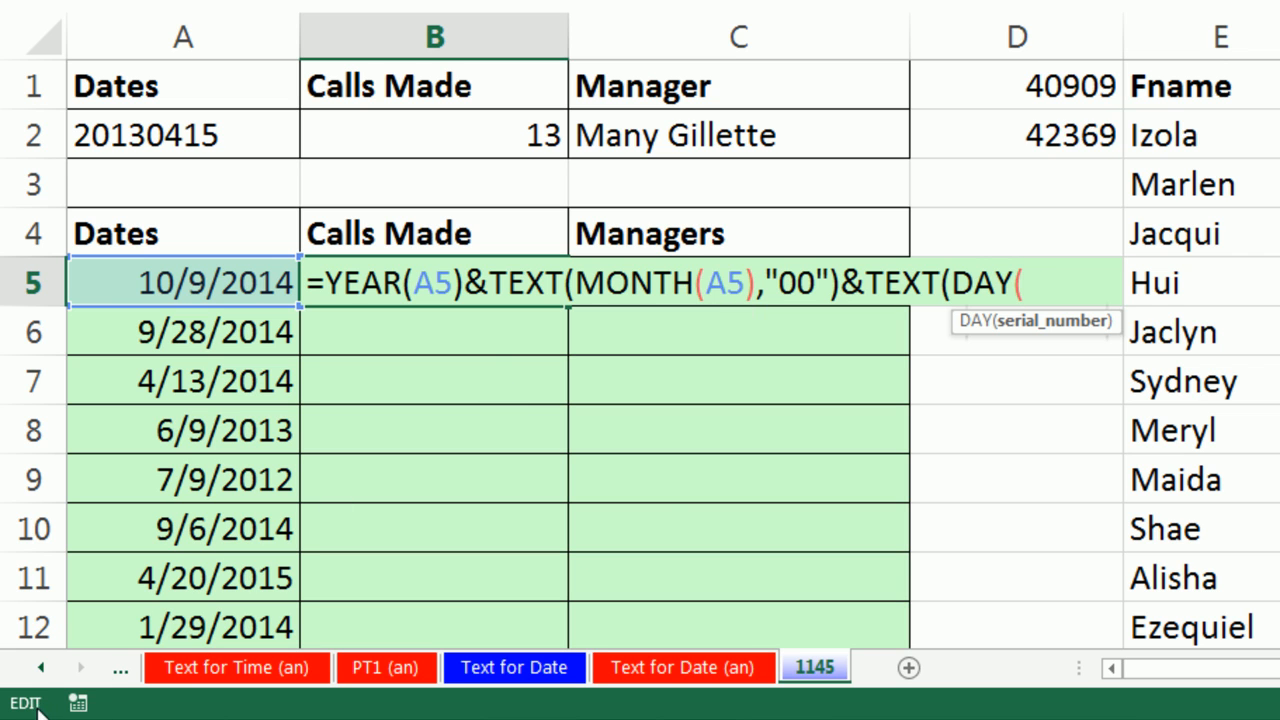
mouse_move(984, 392)
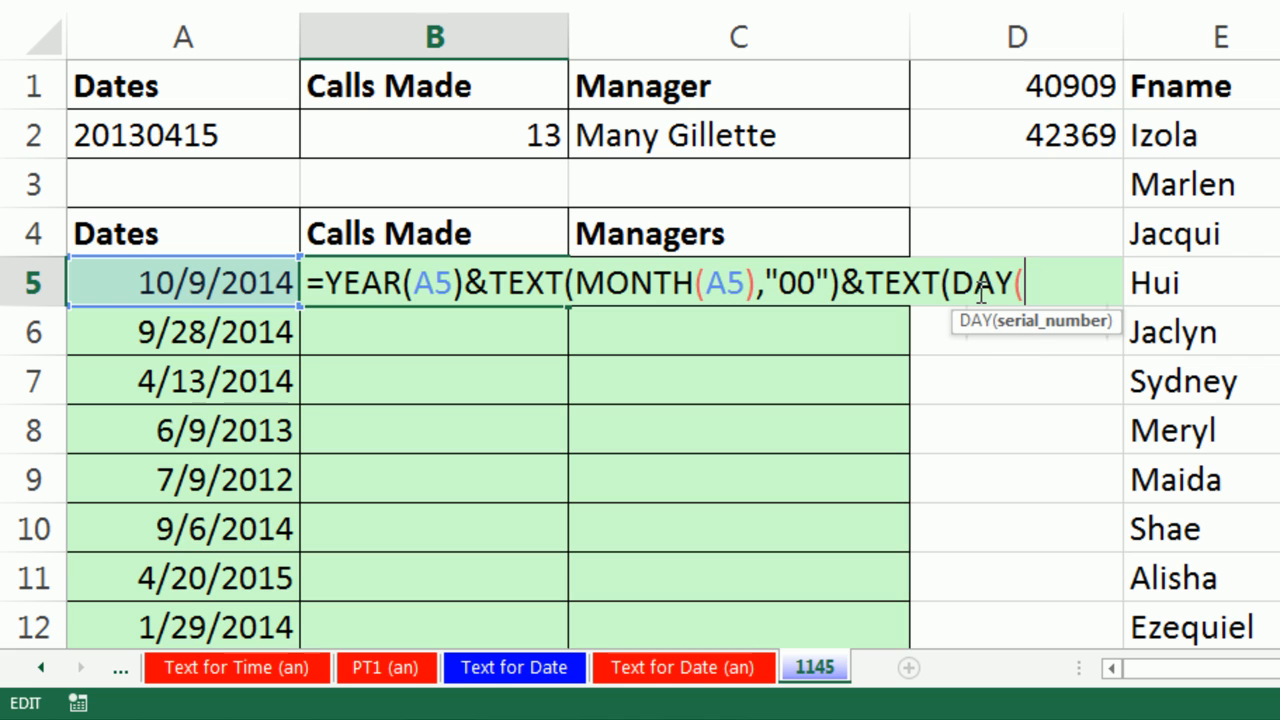
mouse_move(96, 620)
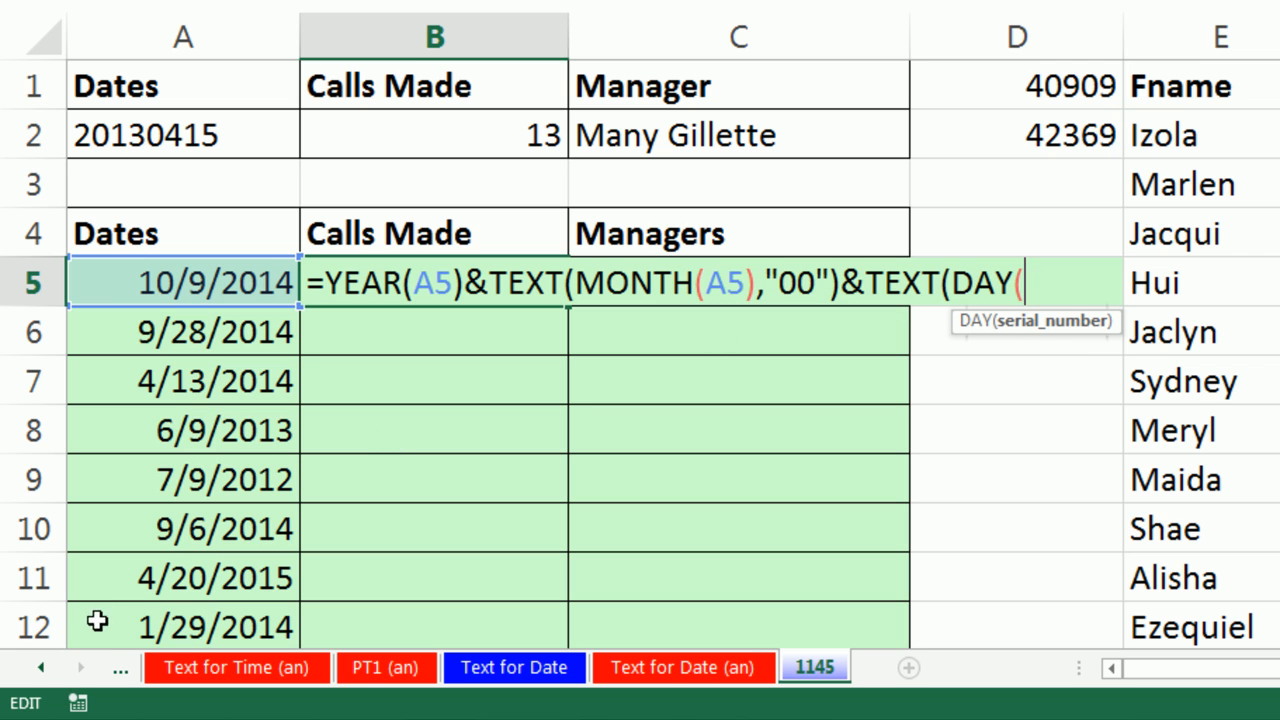
key(f2)
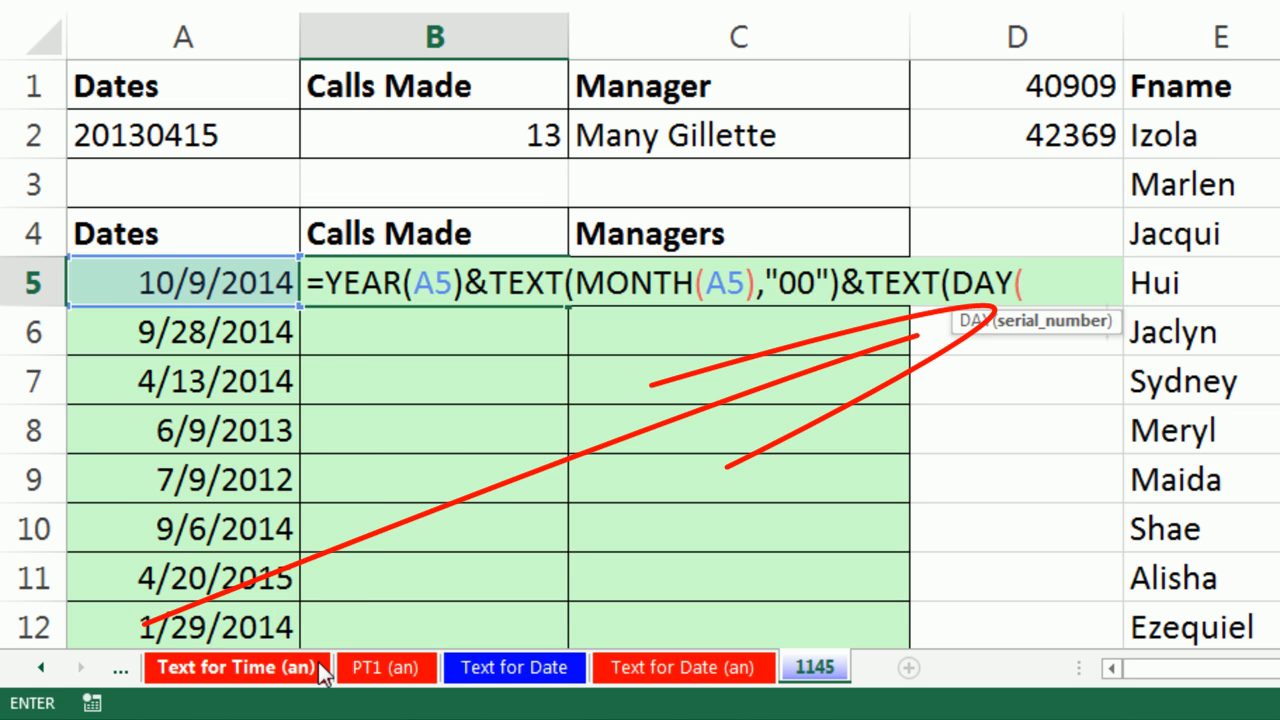
click(182, 282)
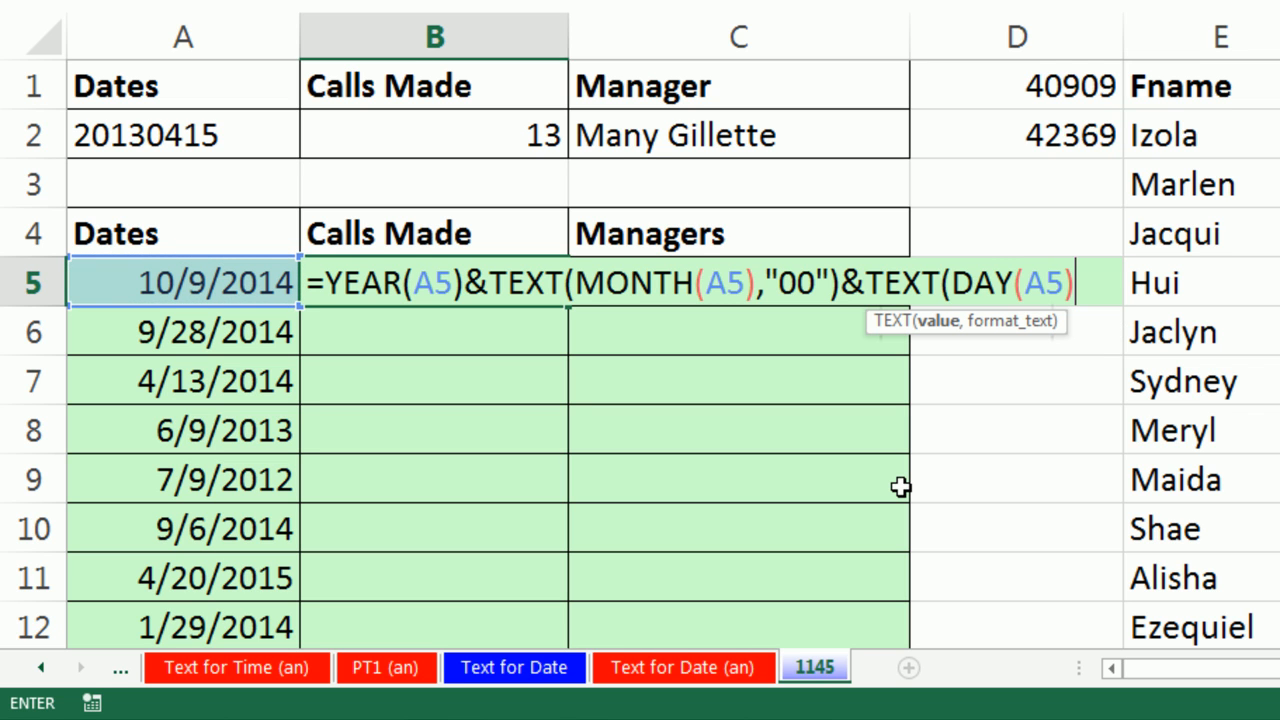
text(,"00)
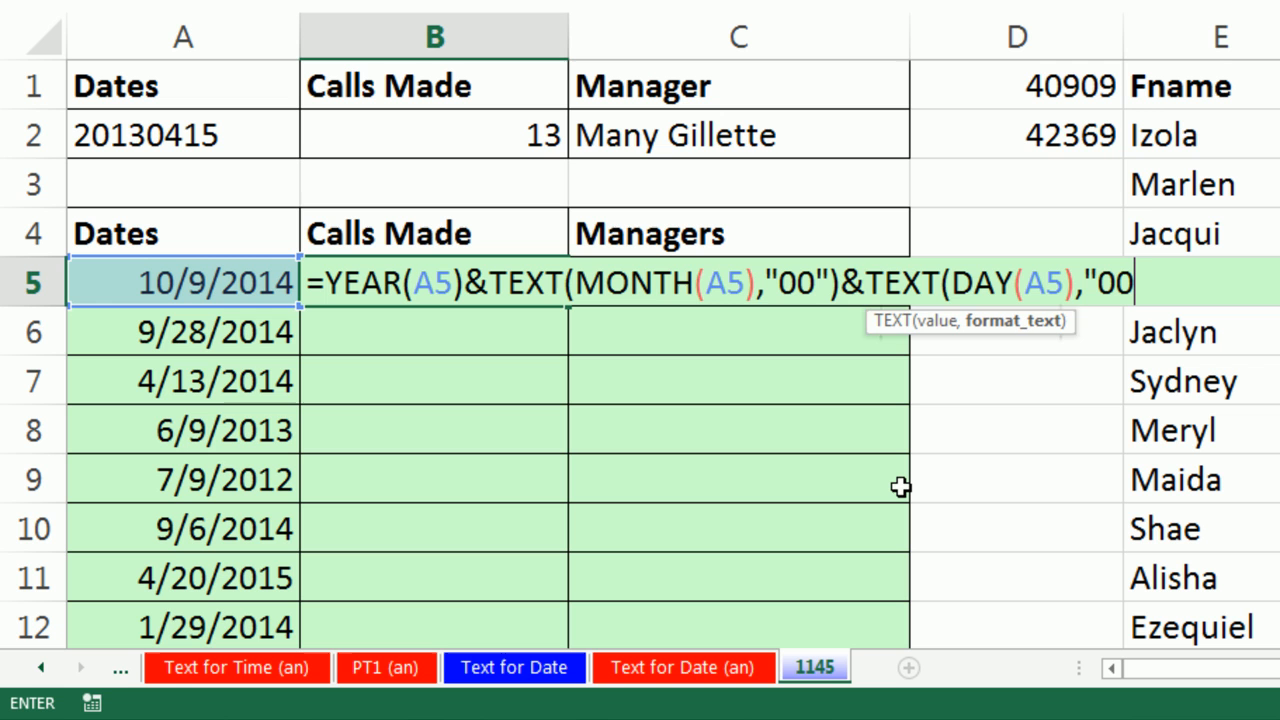
text("))
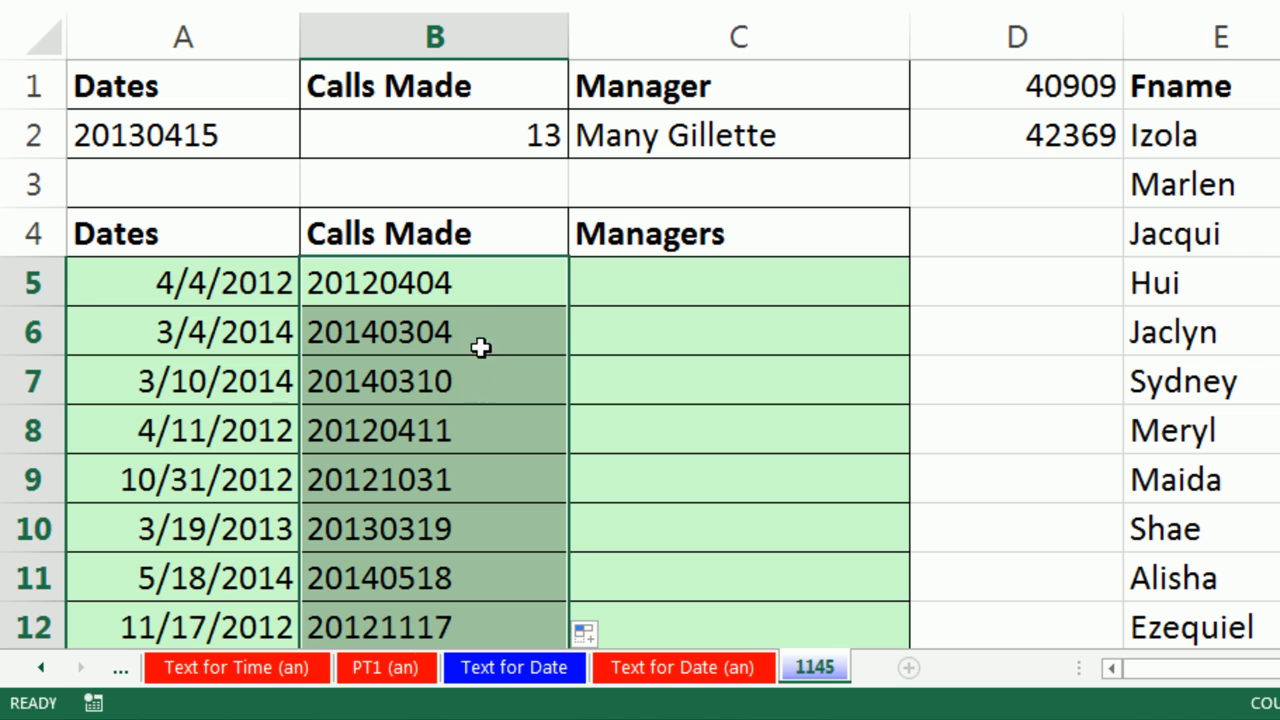
mouse_move(472, 296)
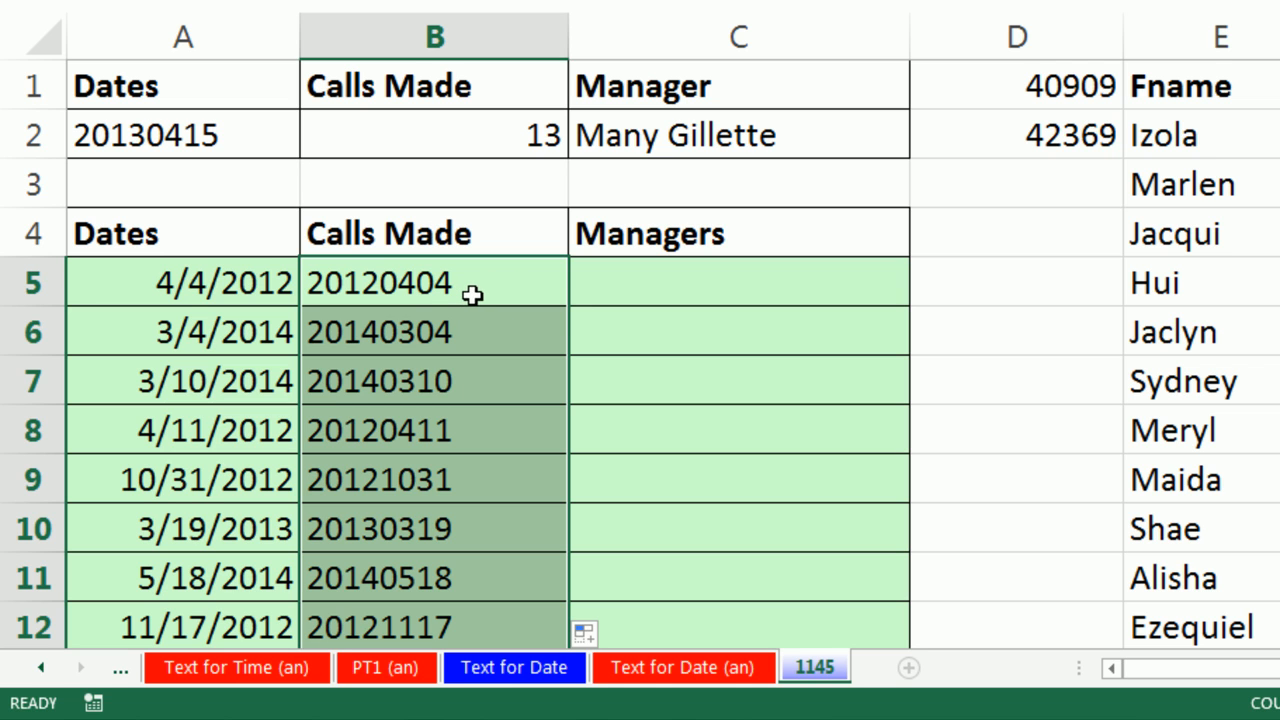
Step: Fill the yyyymmdd formula down column B beside each random date
text(=RANDBETWEEN(40909,42369))
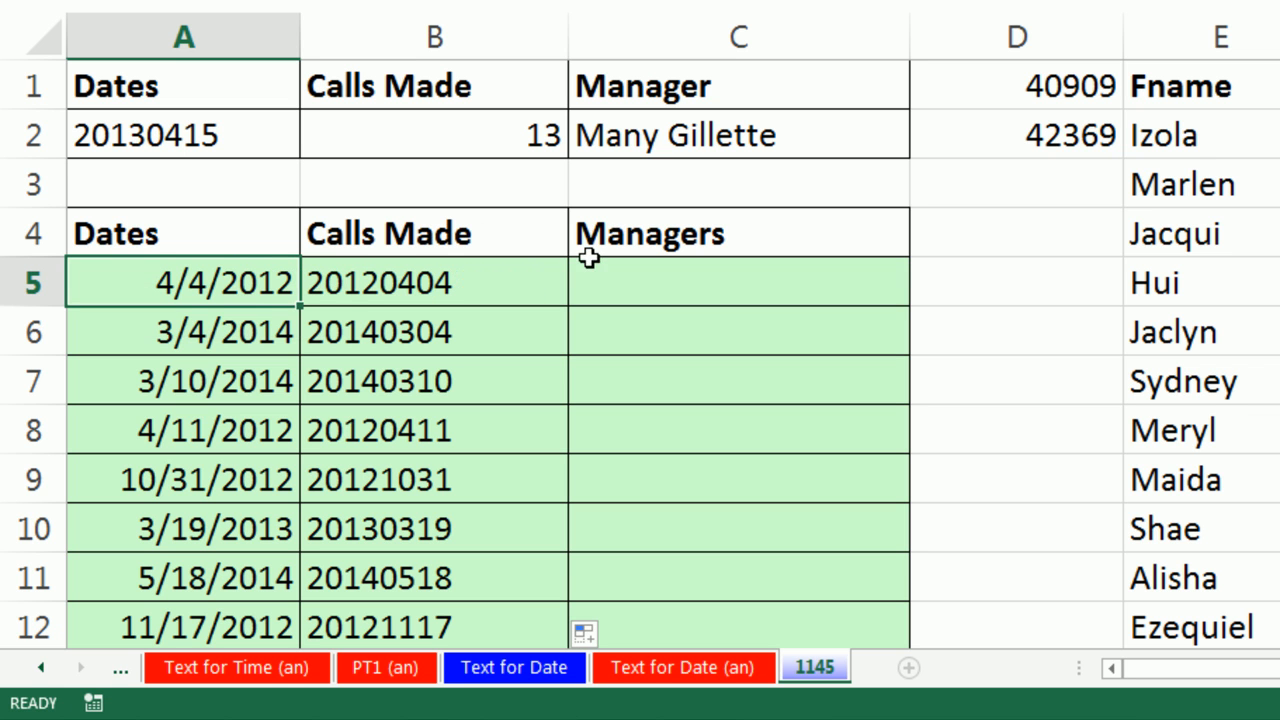
mouse_move(200, 280)
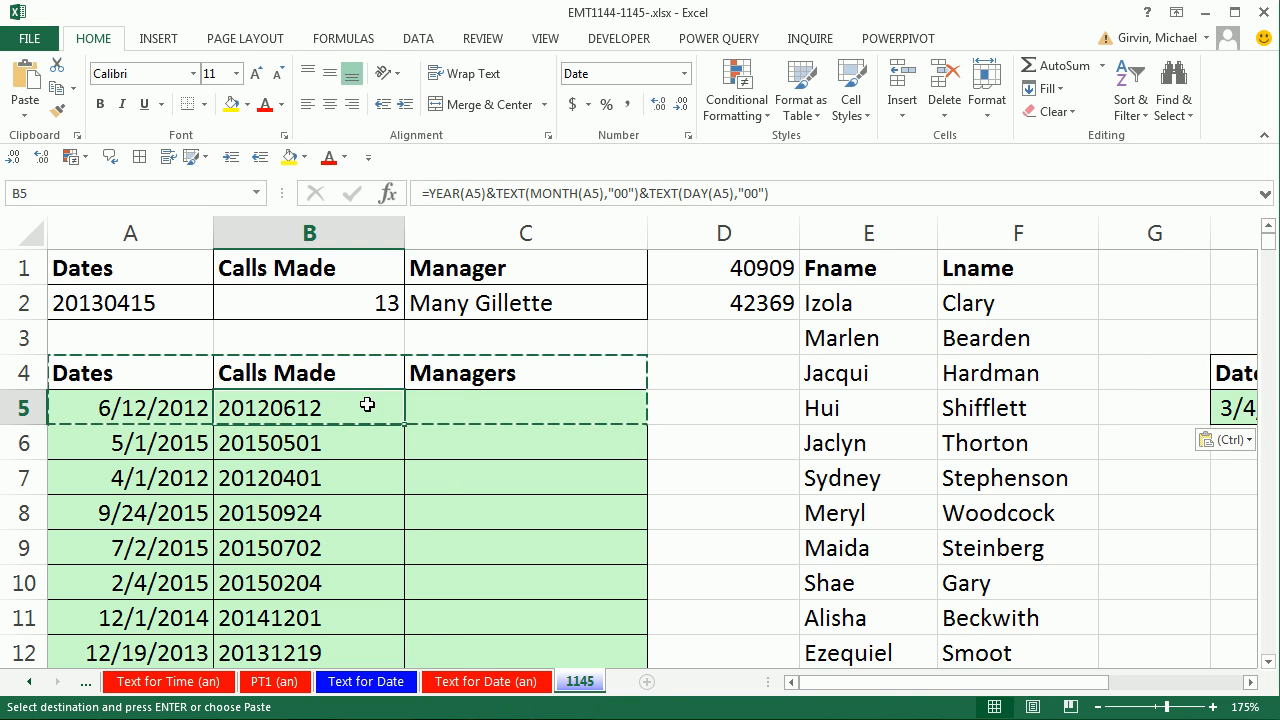
Step: Right-drag the converted dates from column B onto column A as values only
scroll(down, 3)
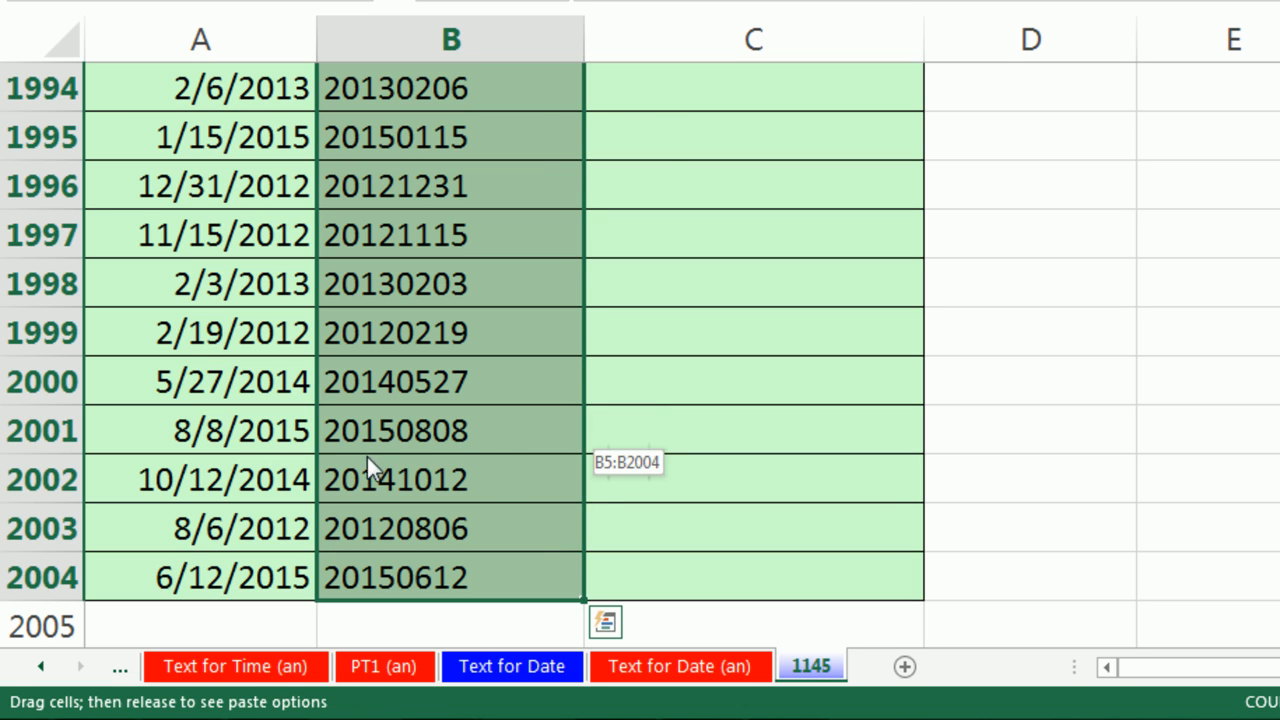
drag(376, 470, 580, 464)
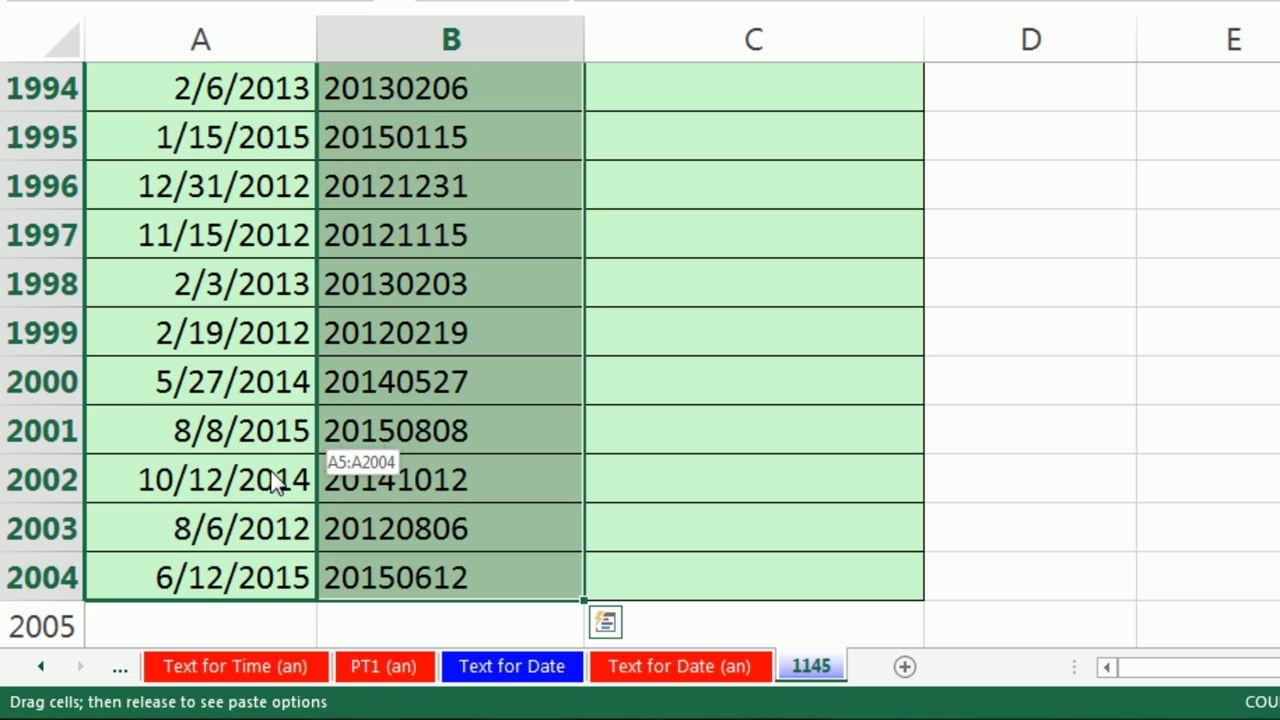
right_click(276, 486)
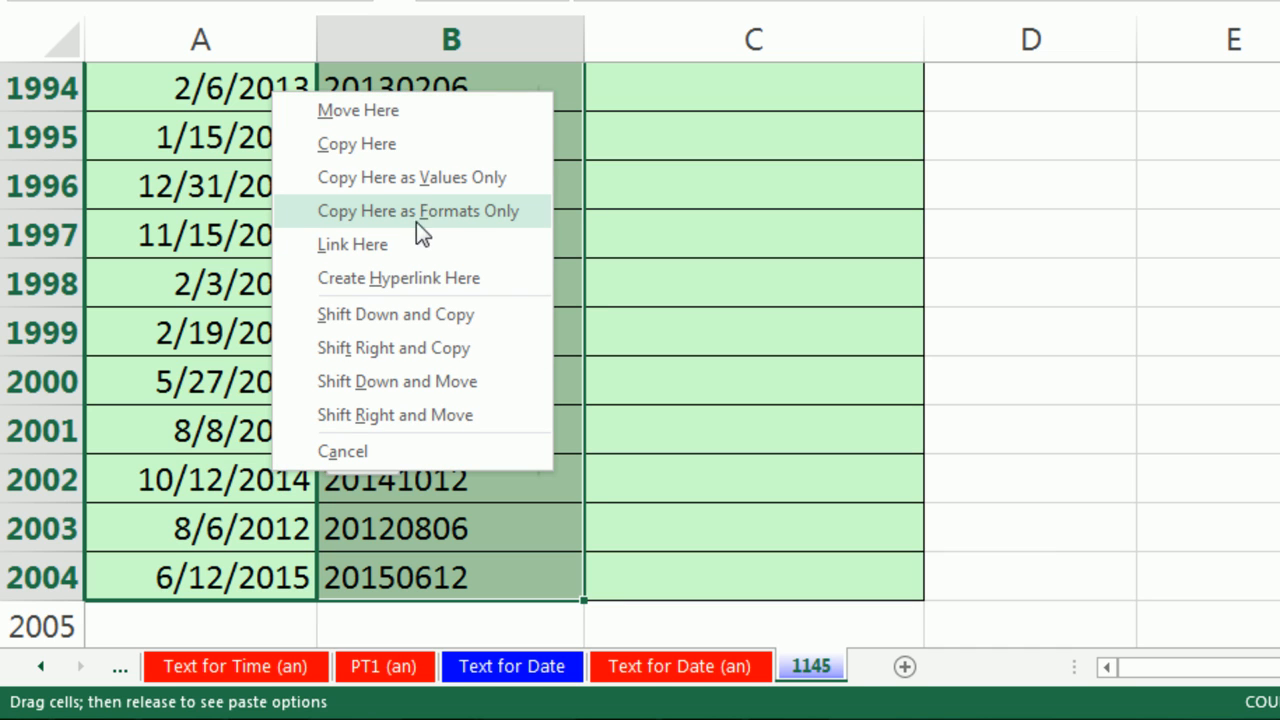
mouse_move(552, 184)
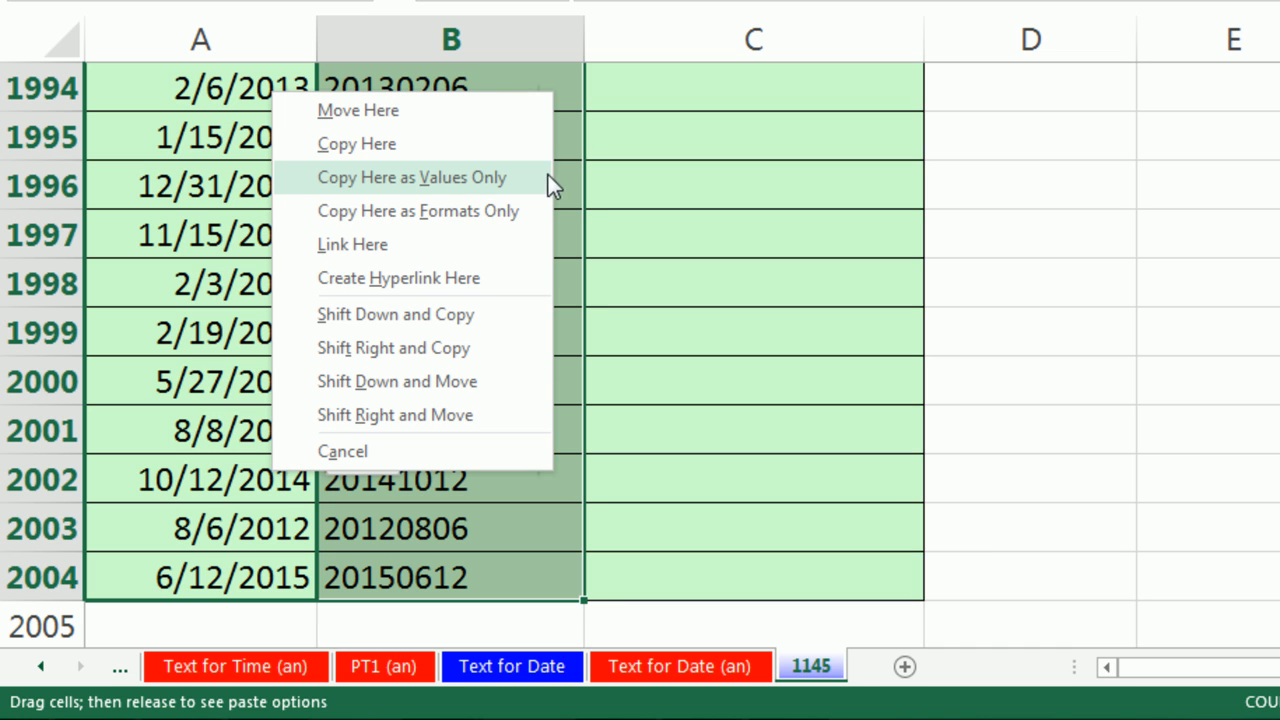
click(412, 176)
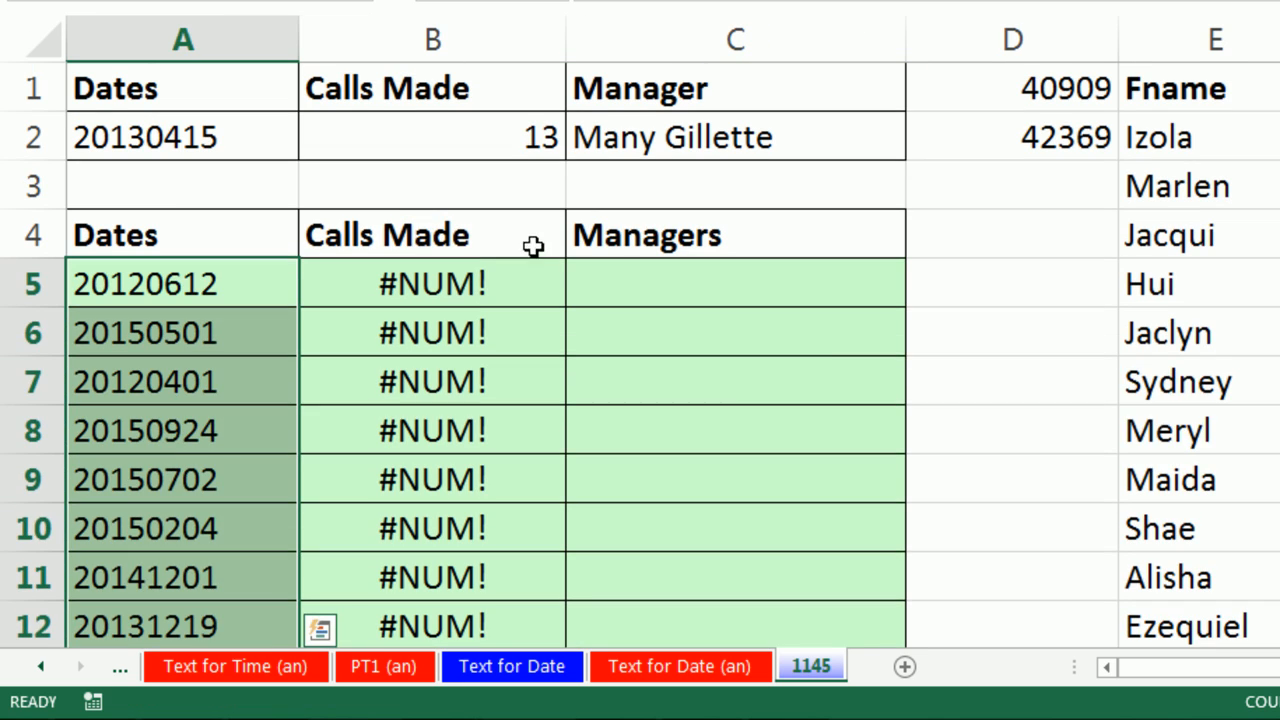
Step: Fill the Calls Made column with =RANDBETWEEN(1,30) and show the results in General number format
key(ctrl+shift+down)
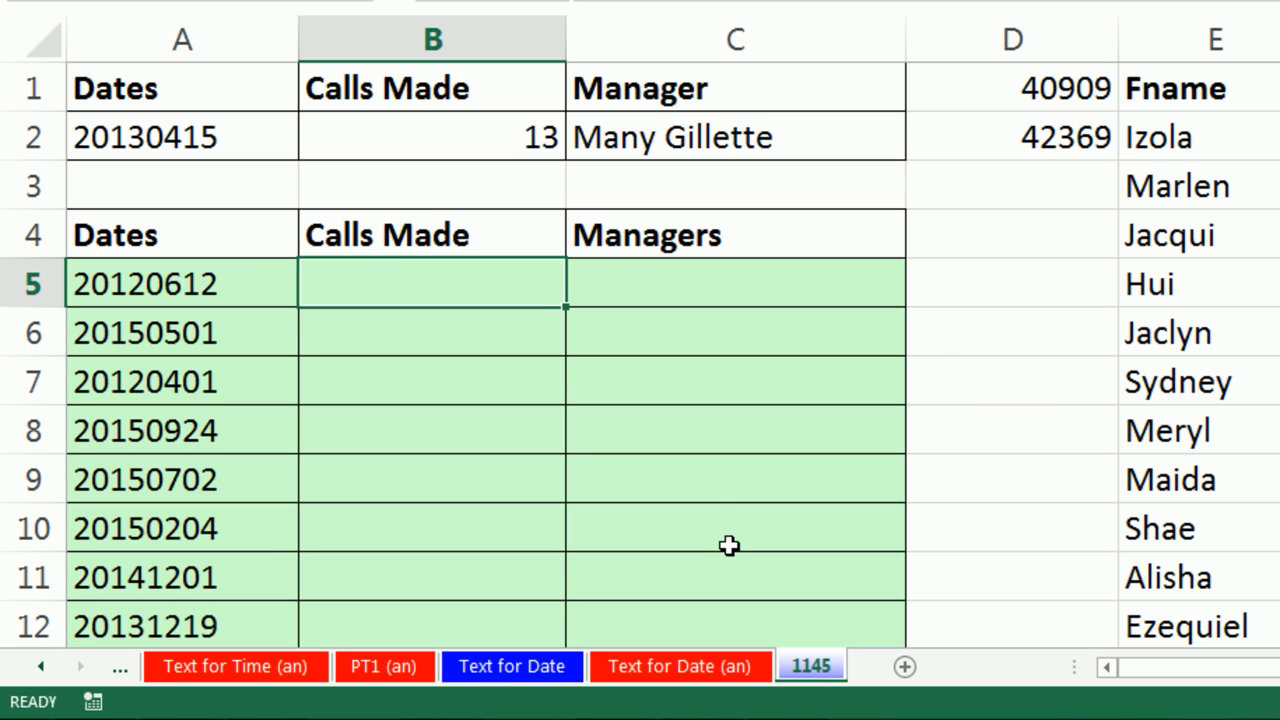
text(=r)
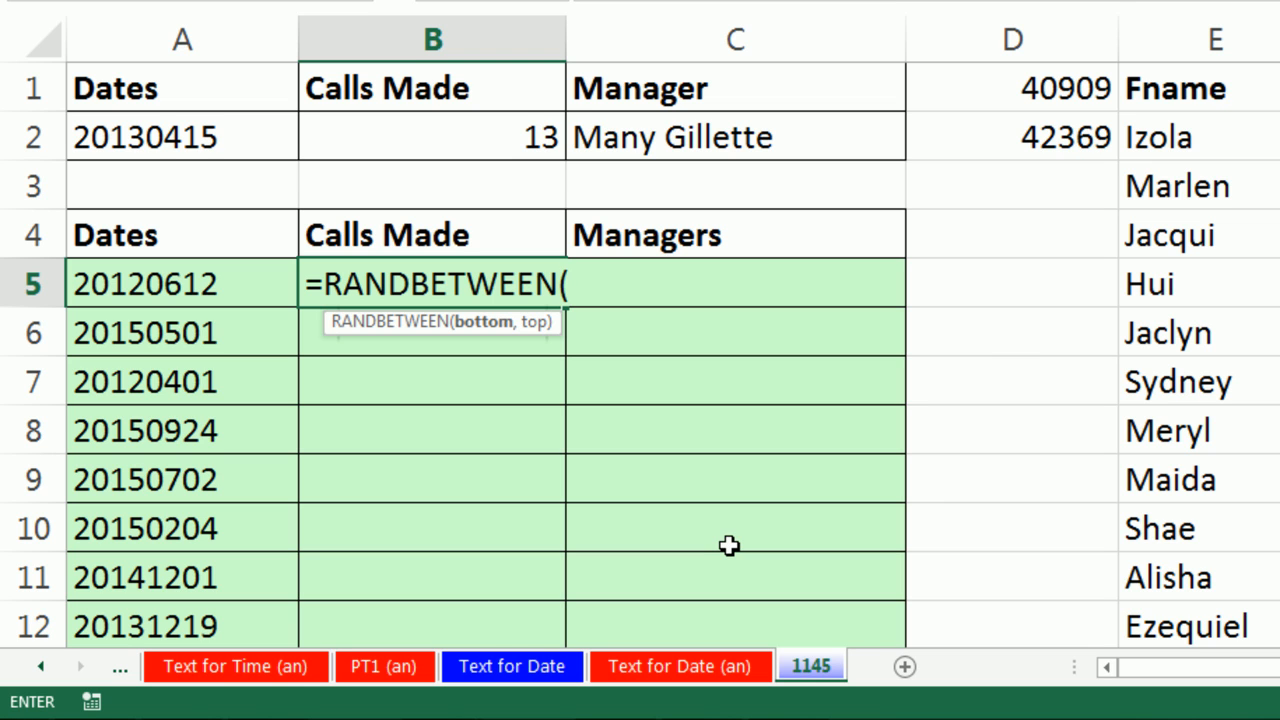
text(1,30)
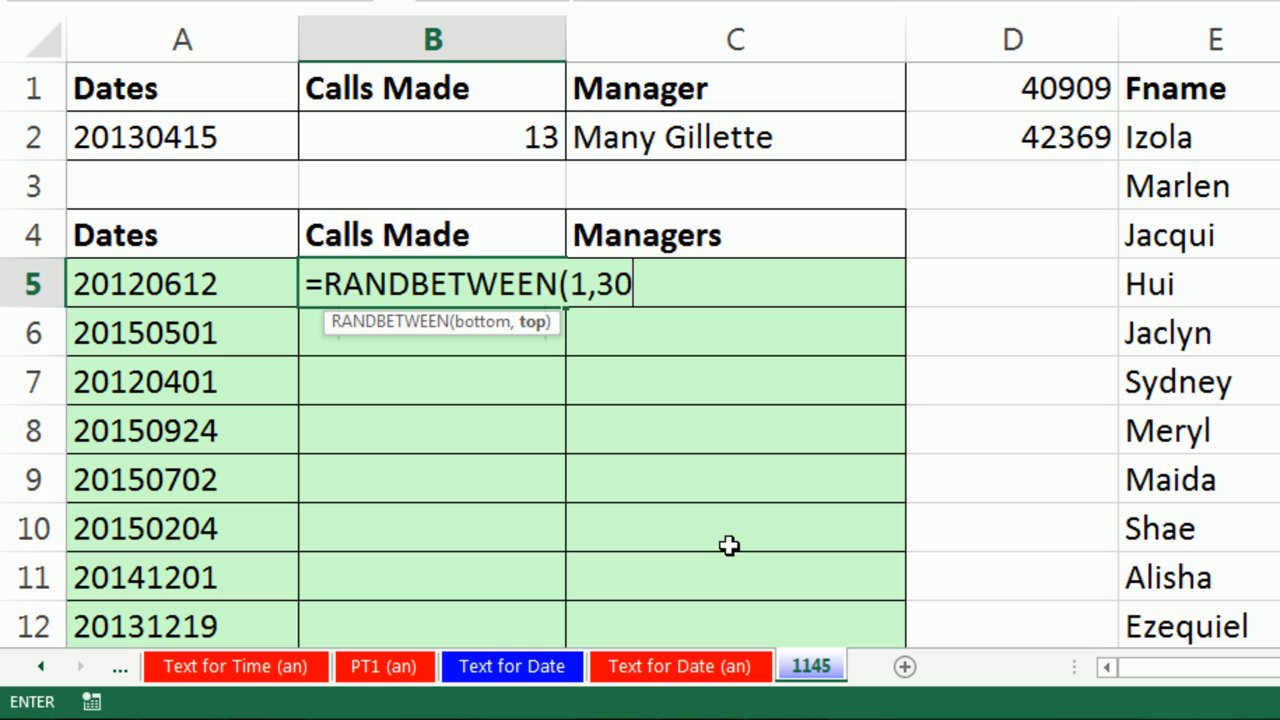
text())
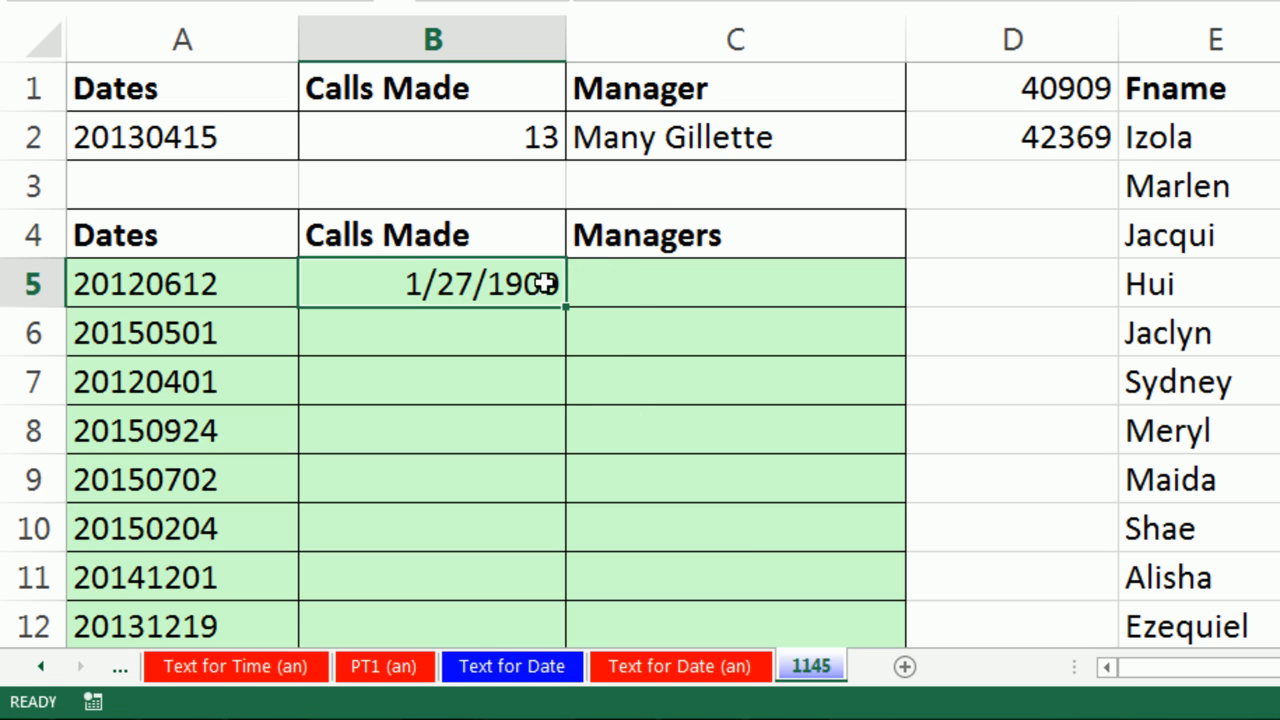
key(ctrl+shift+`)
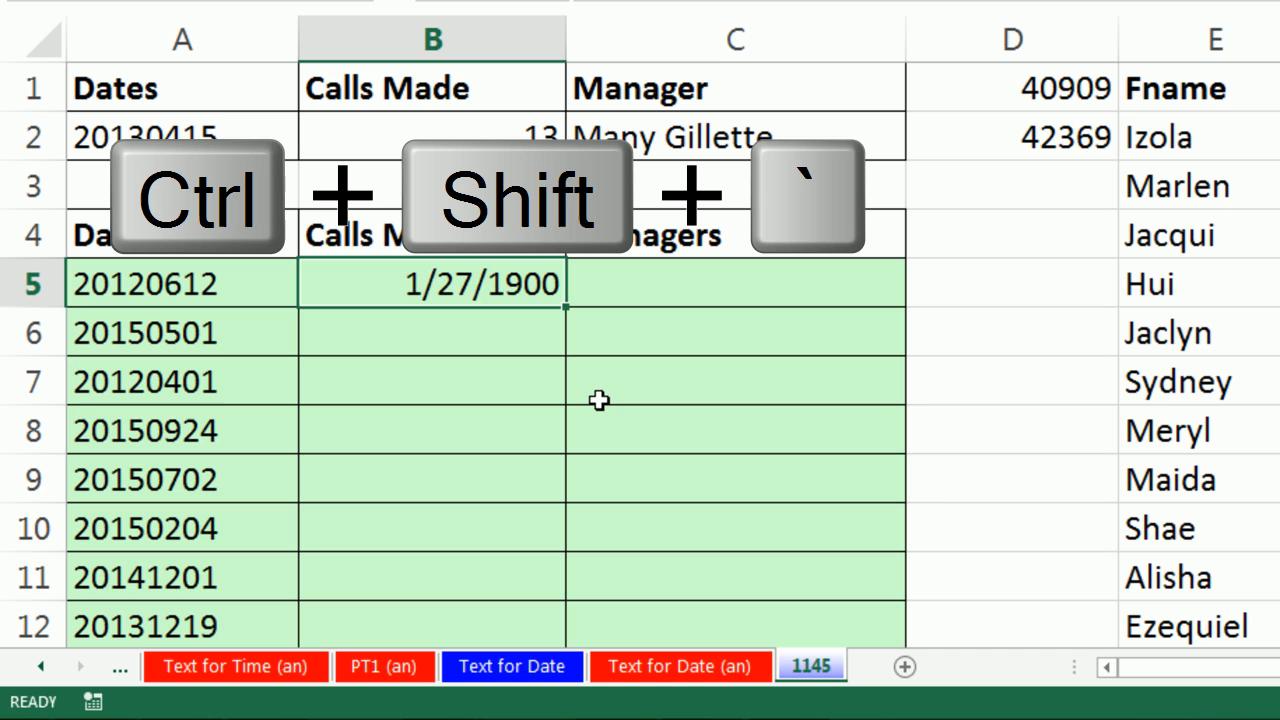
key(ctrl+shift+`)
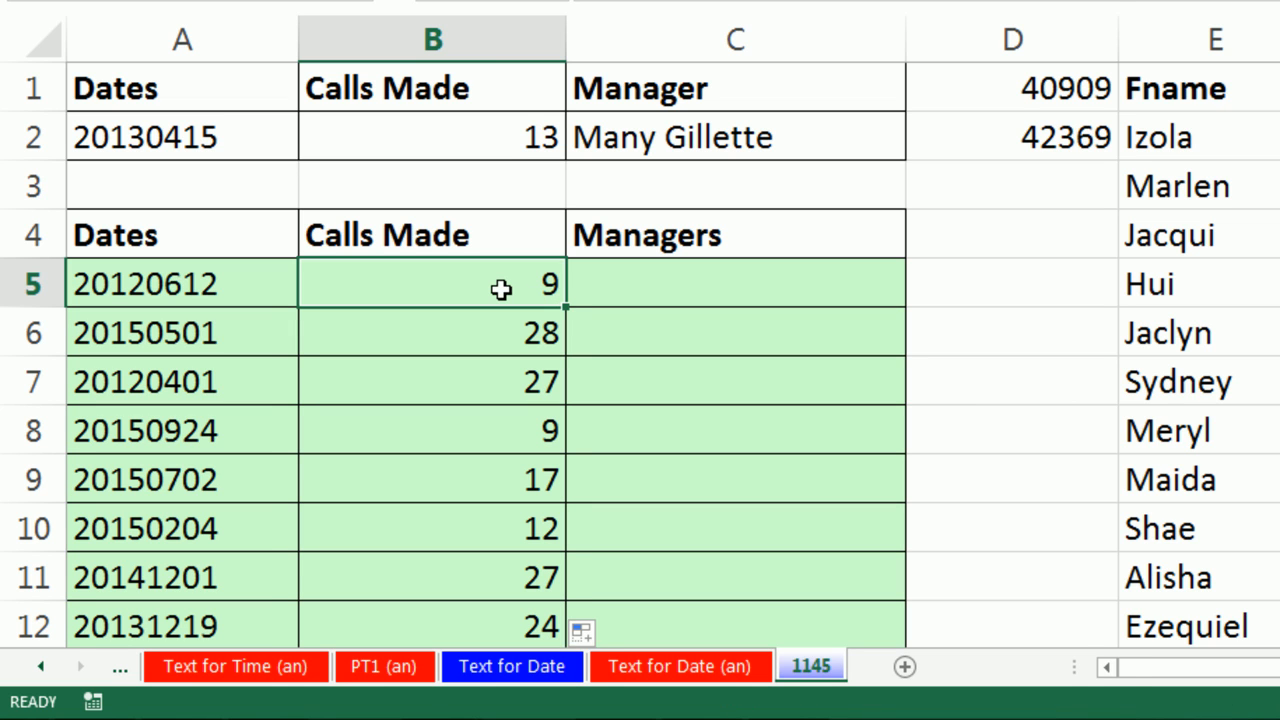
mouse_move(500, 458)
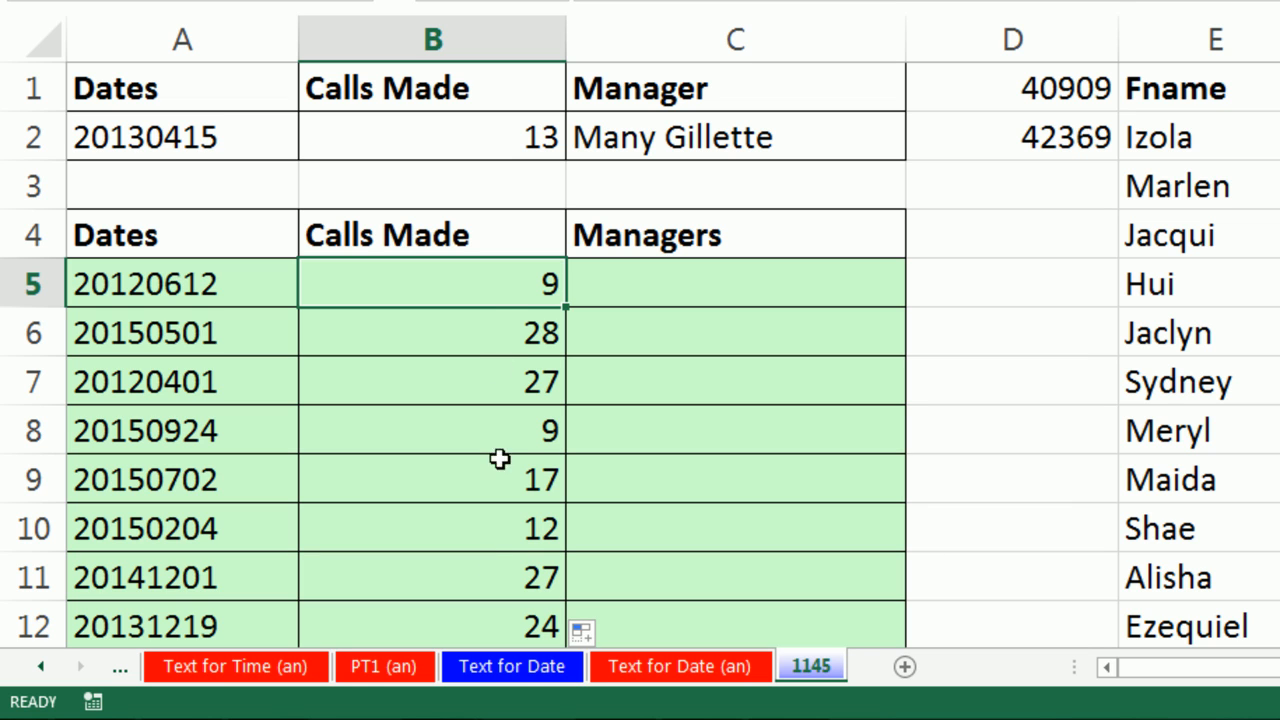
Step: Rewrite B5 as =CHOOSE(RANDBETWEEN(1,2),RANDBETWEEN(1,30), awaiting a second choice
text(=RANDBETWEEN(1,30))
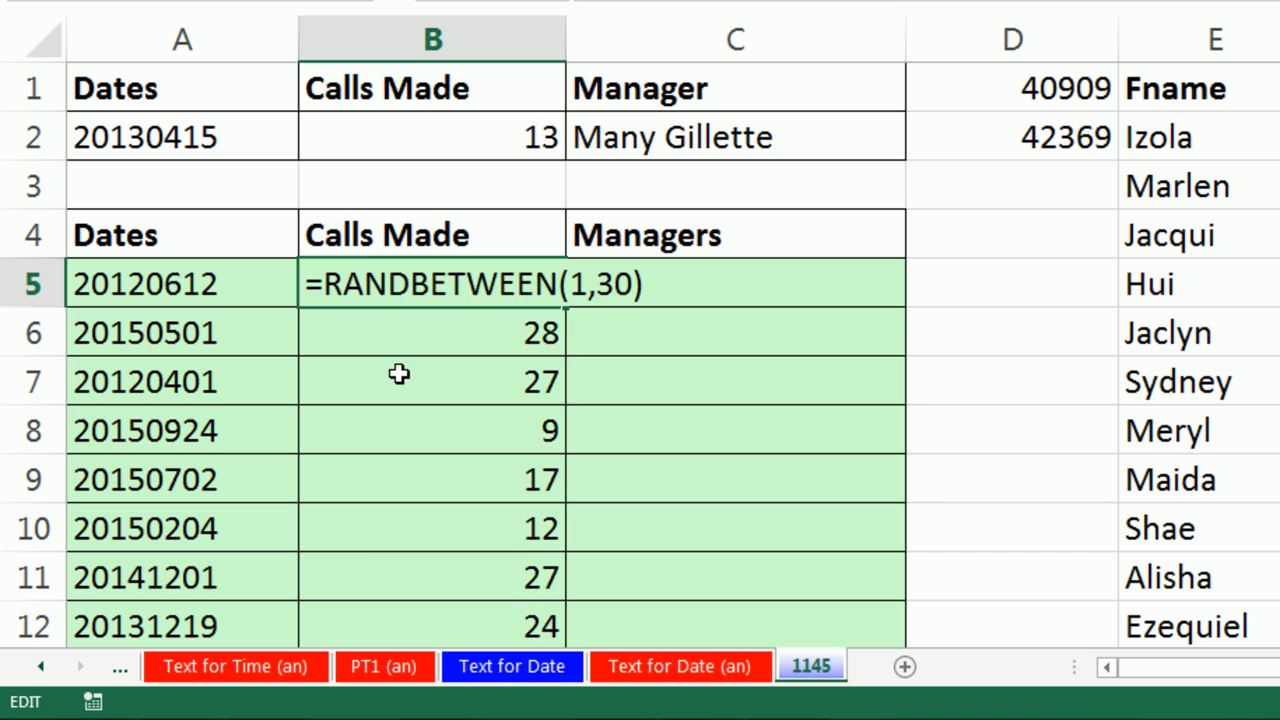
text(cho)
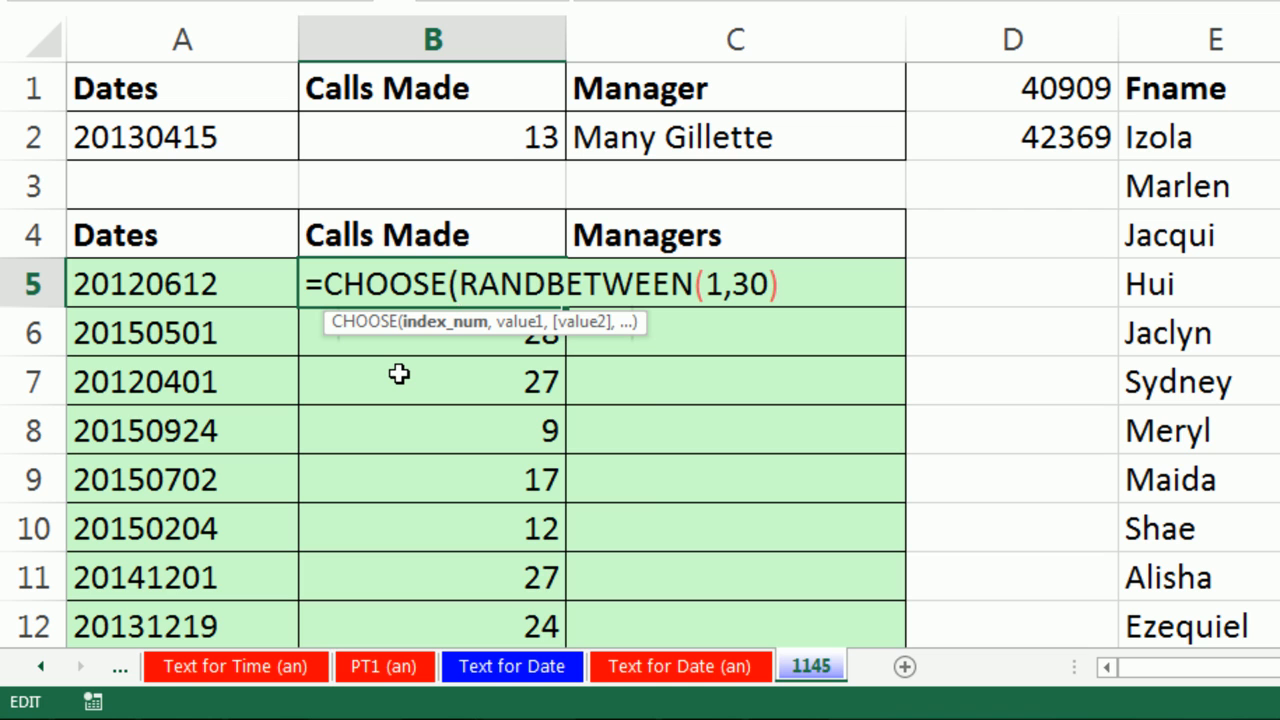
text(rand)
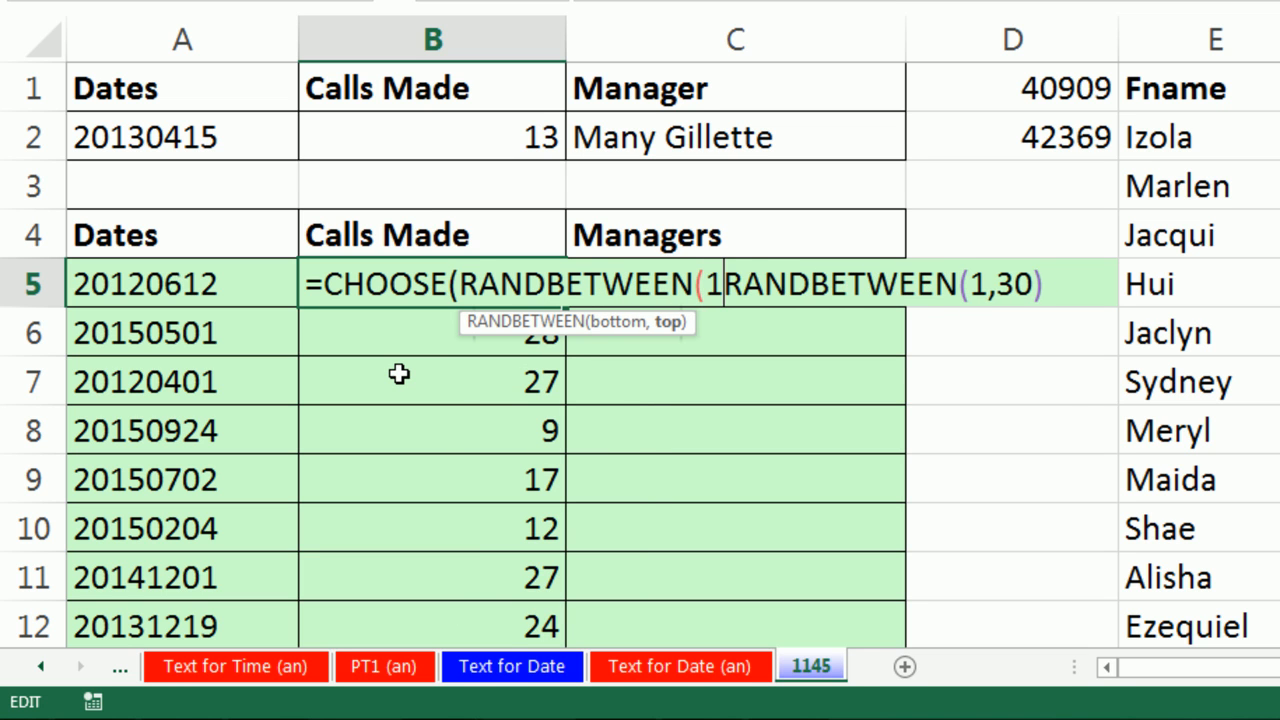
text(,2))
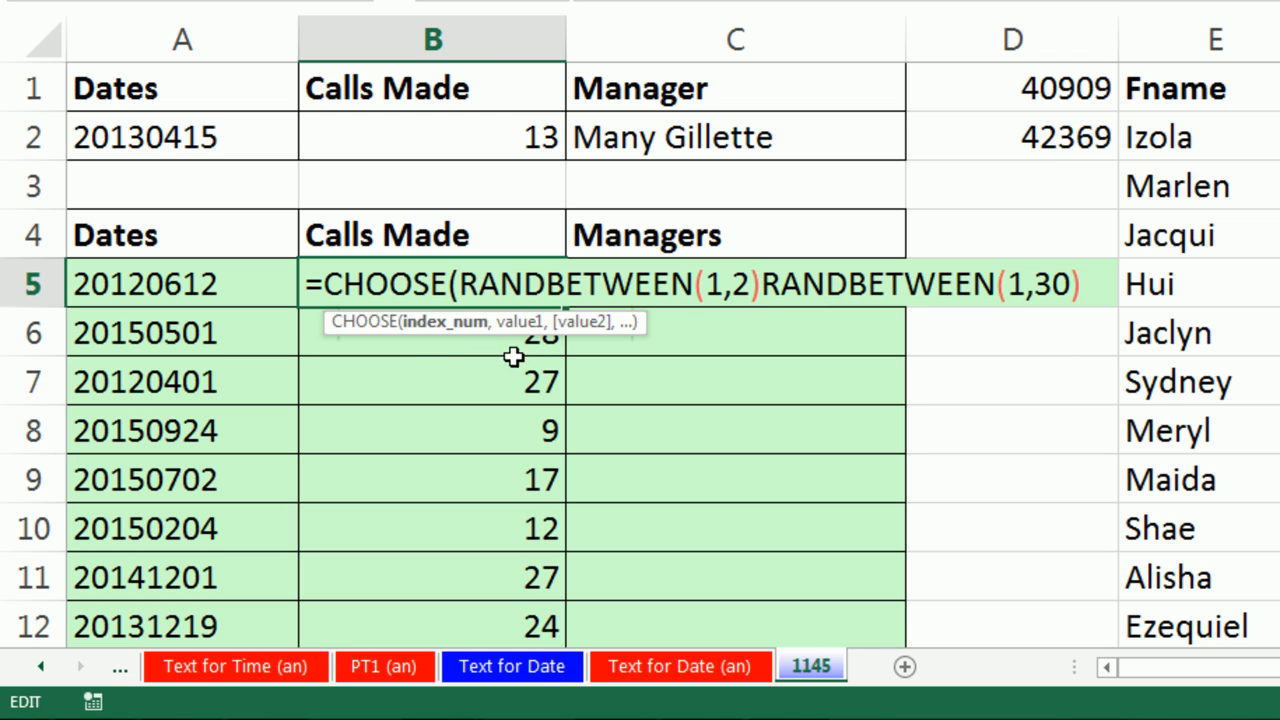
mouse_move(532, 388)
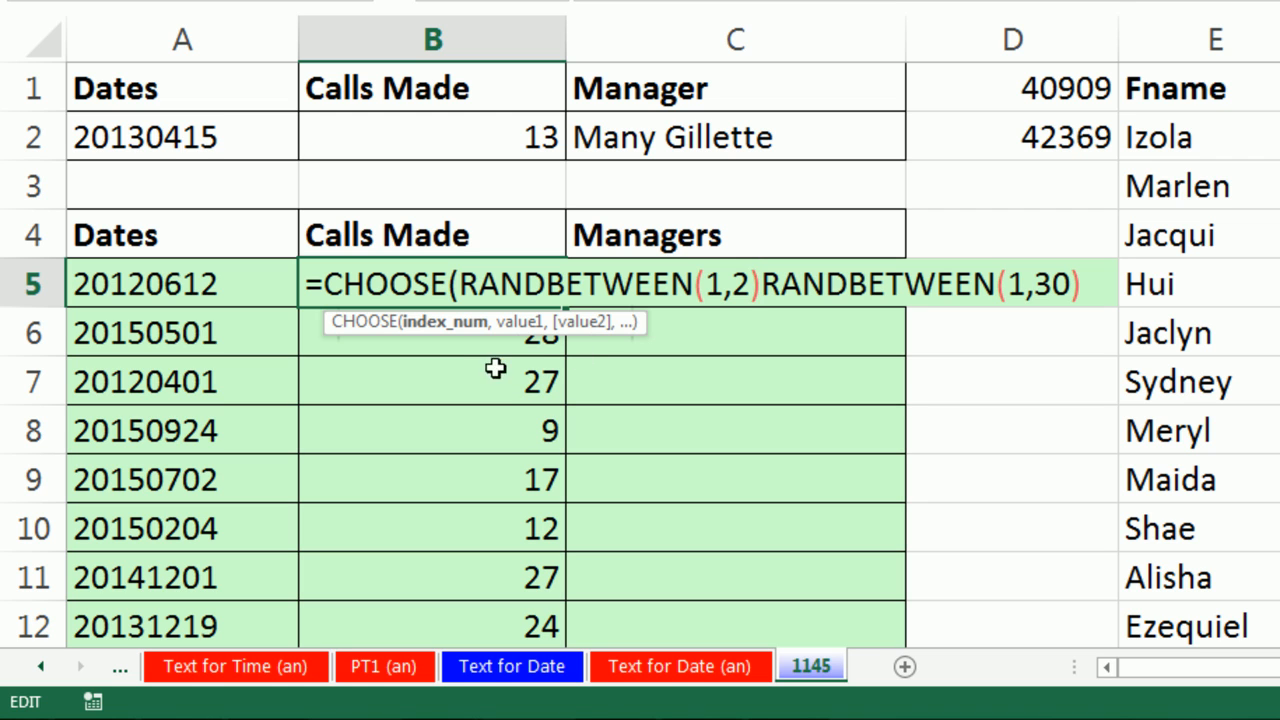
mouse_move(444, 336)
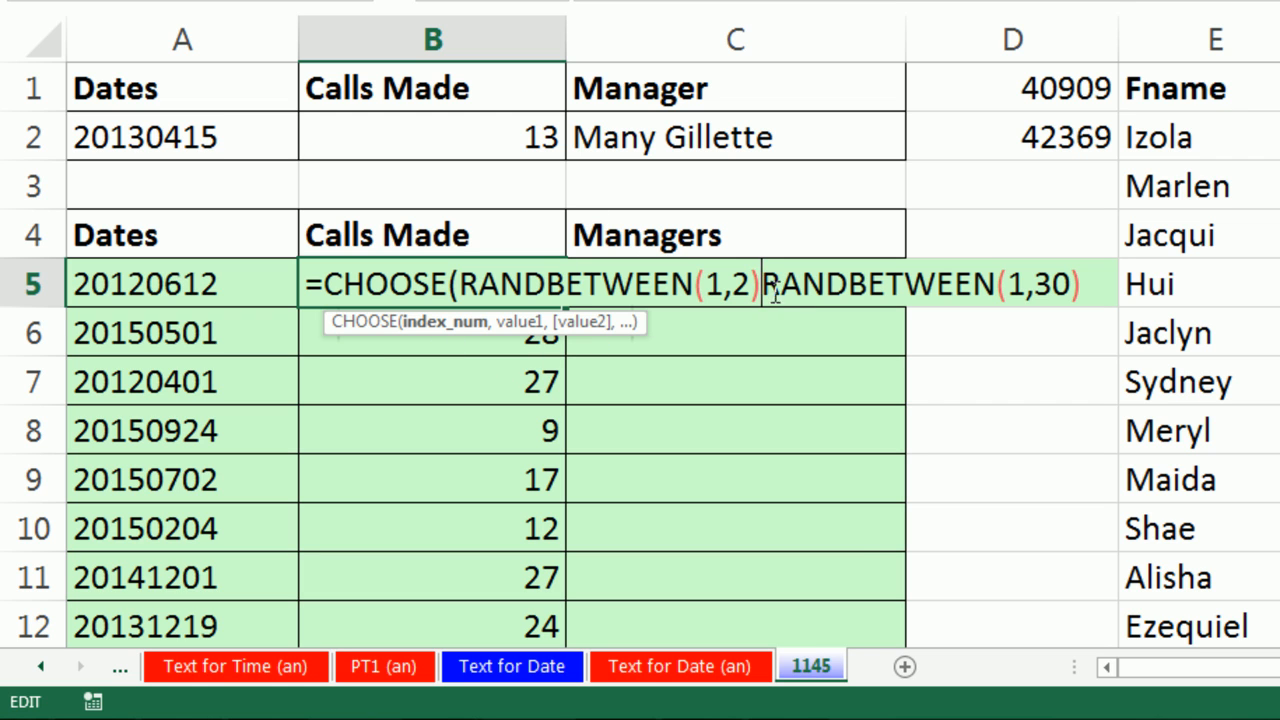
text(,)
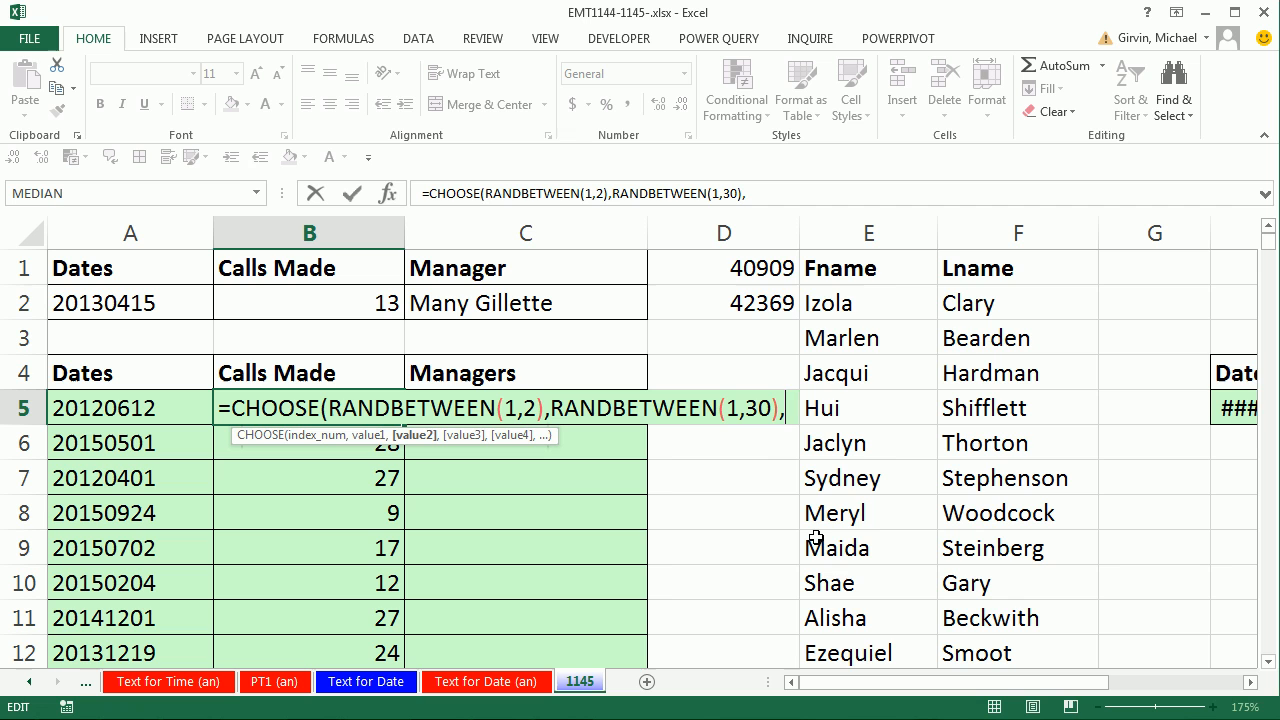
Step: Add NORM.INV(RAND(),15,2) as the second CHOOSE option for a bell-shaped value around 15
text(nor)
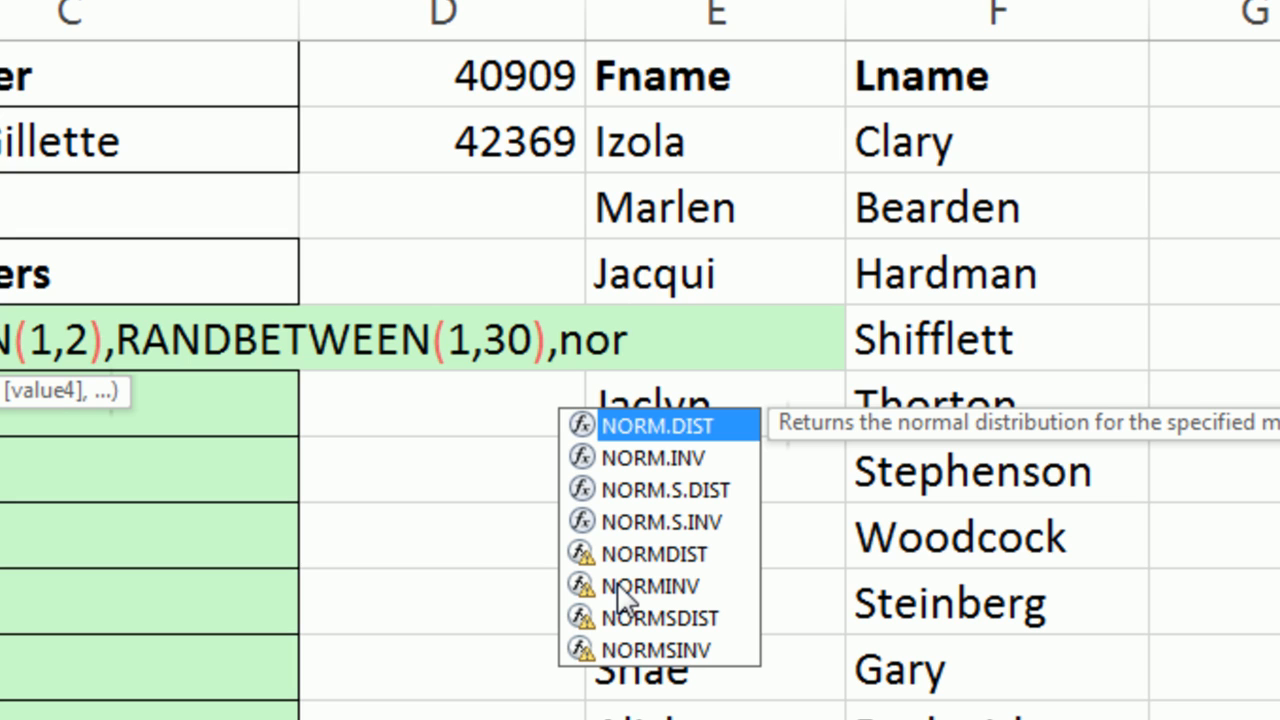
key(down)
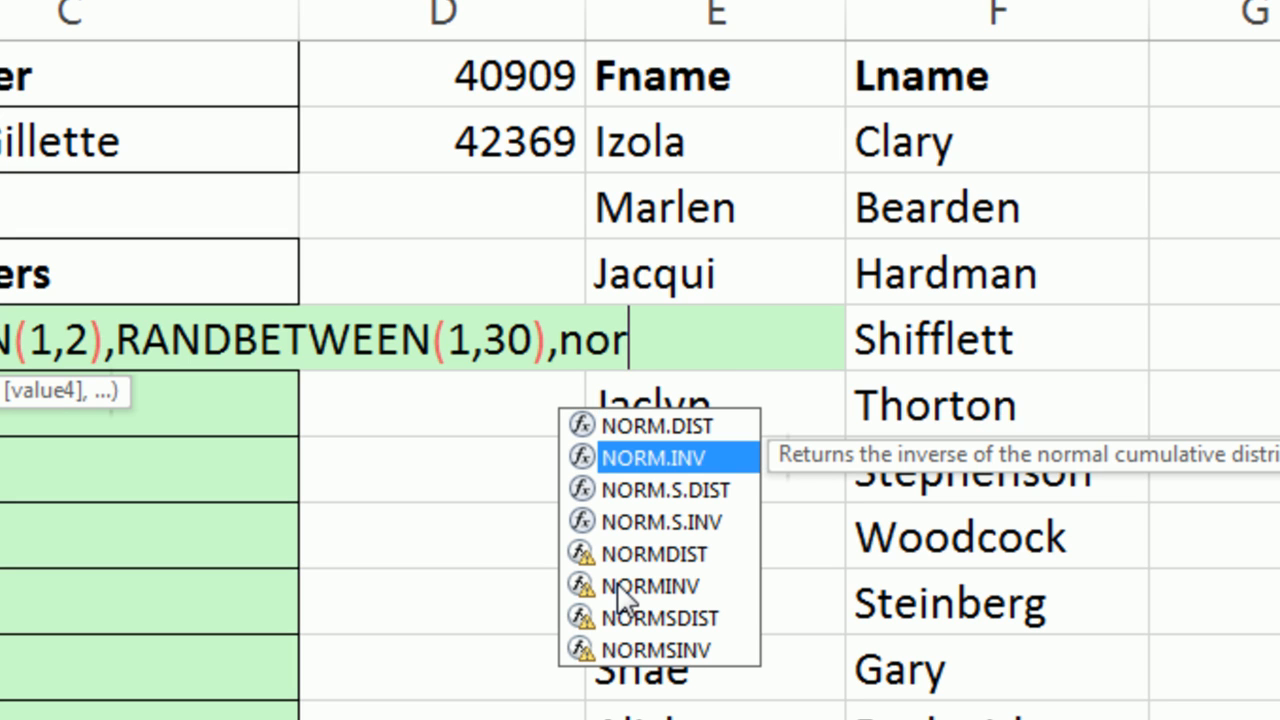
key(Down)
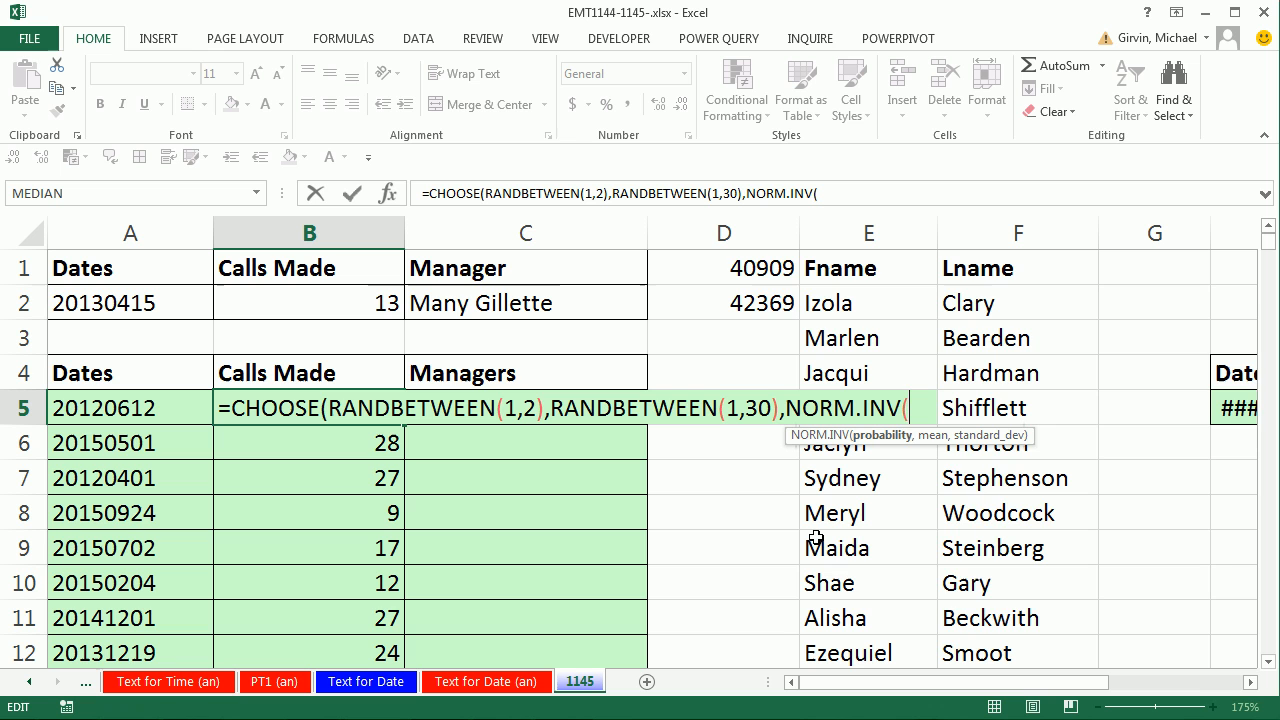
text(rand)
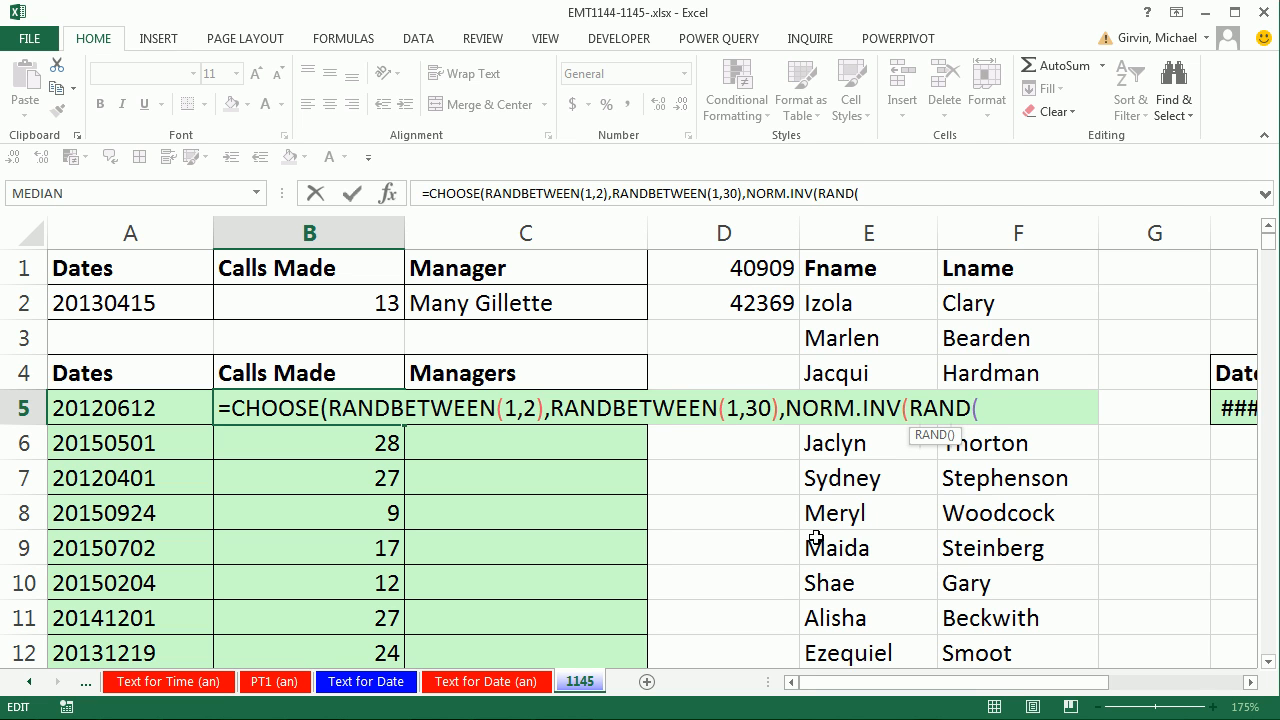
text(0)
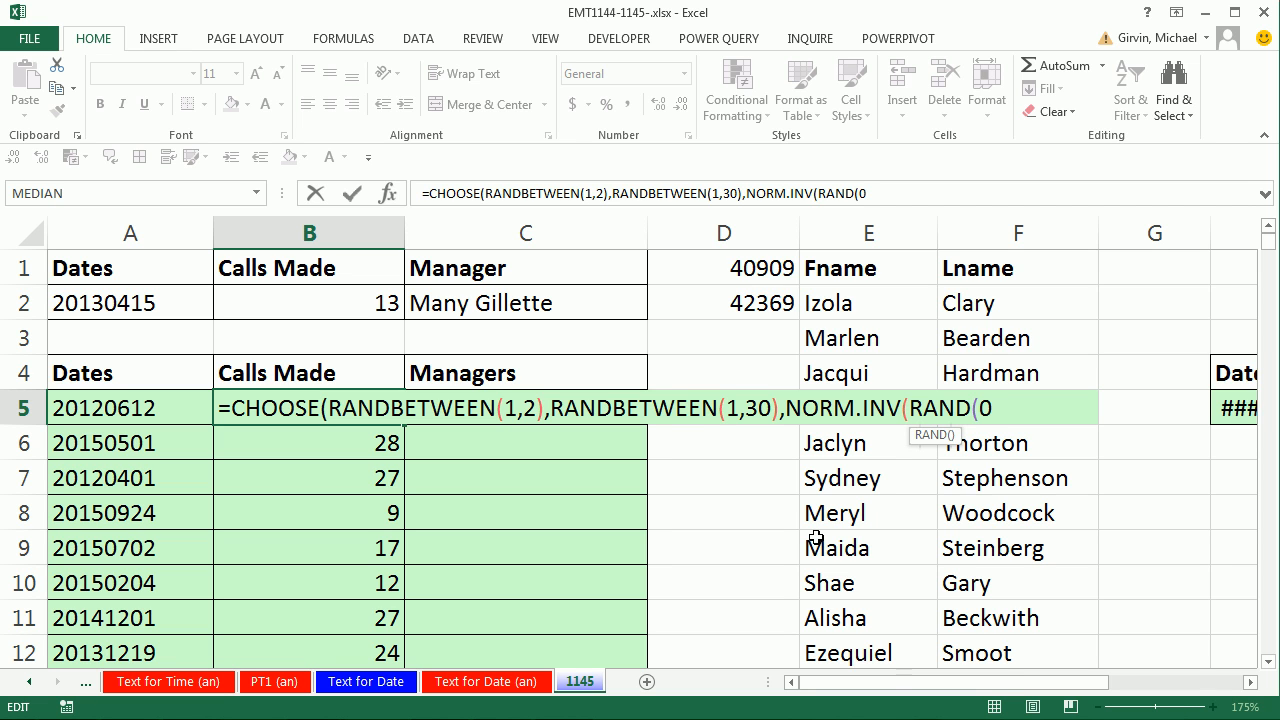
text())
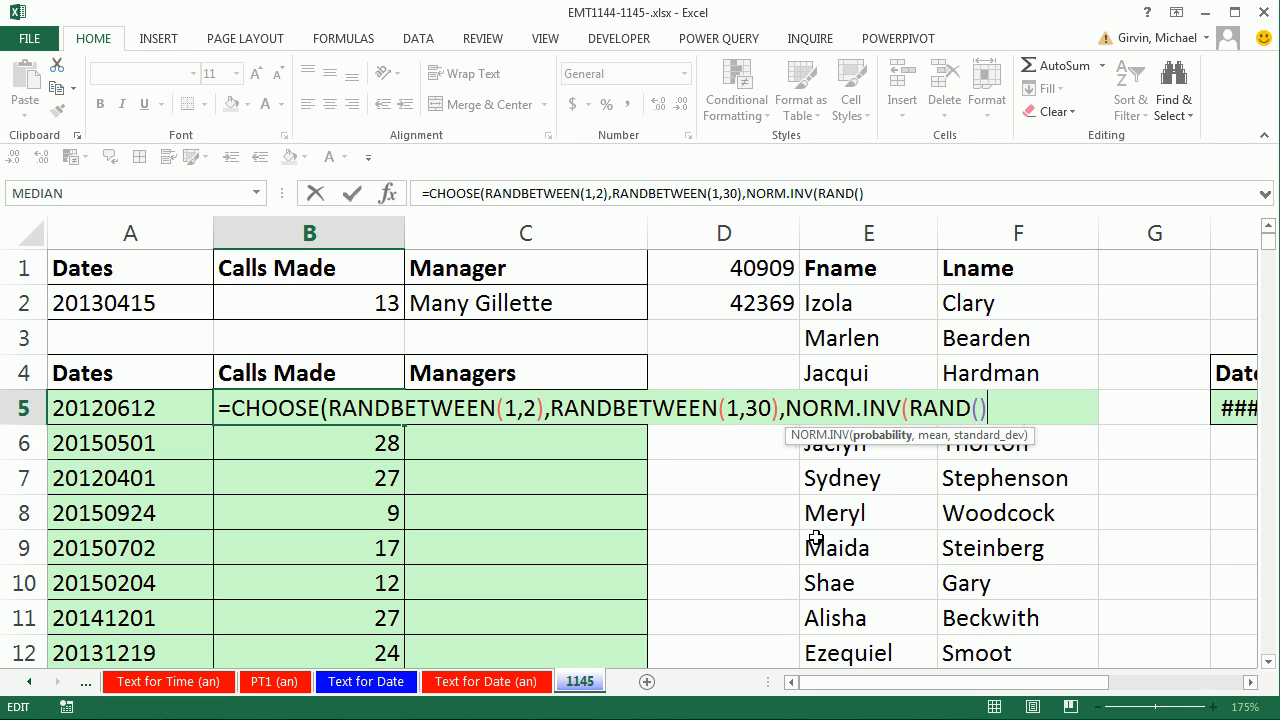
text(,)
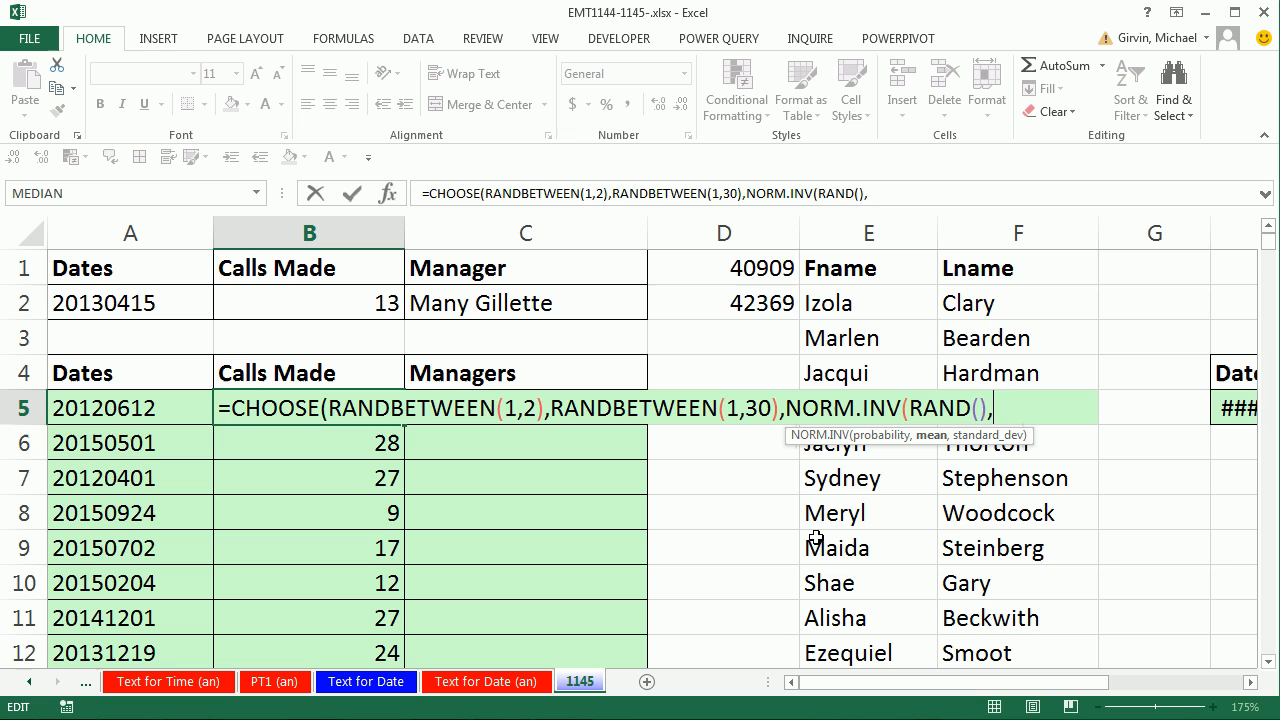
text(15)
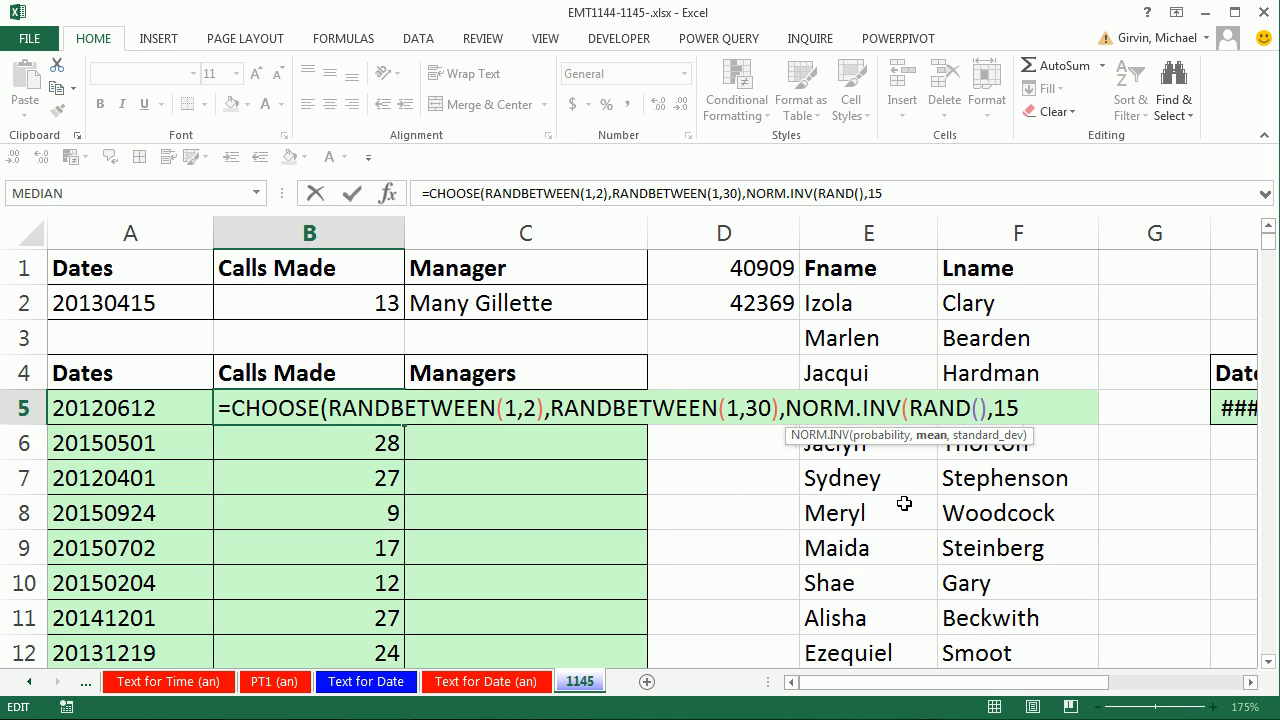
text(,)
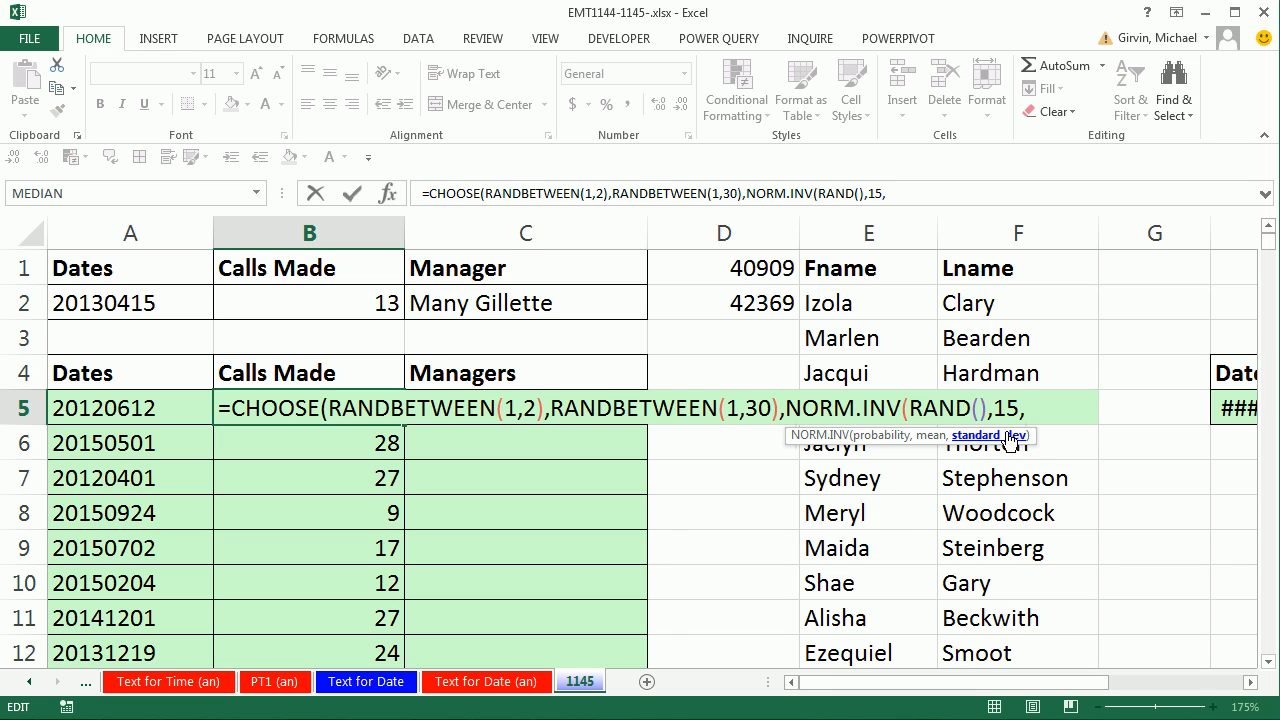
mouse_move(480, 434)
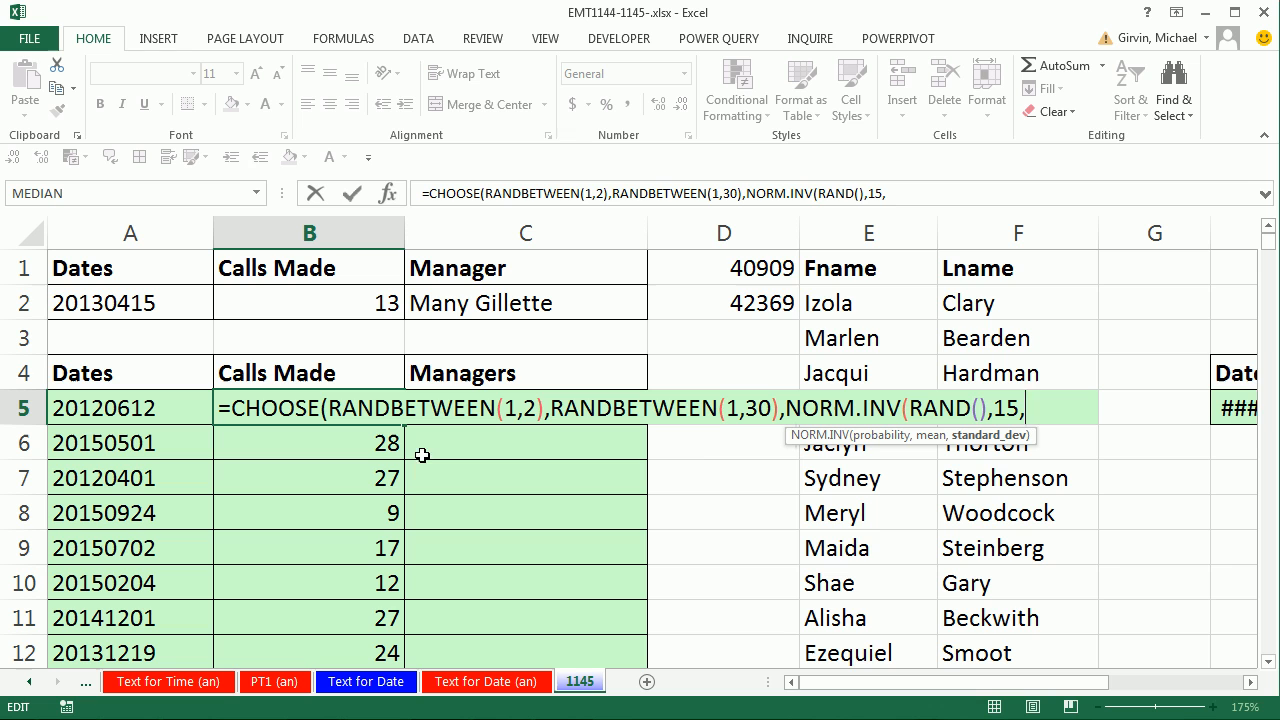
mouse_move(996, 444)
text(5)
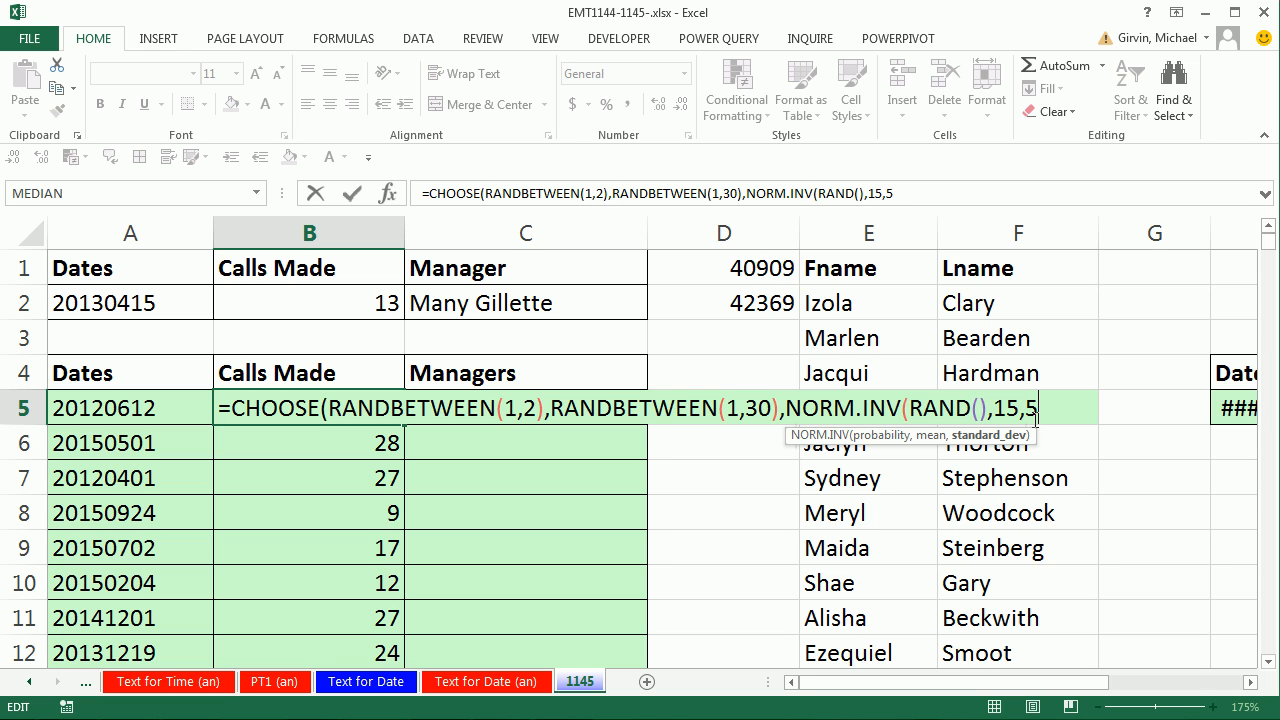
mouse_move(1028, 508)
text(2)
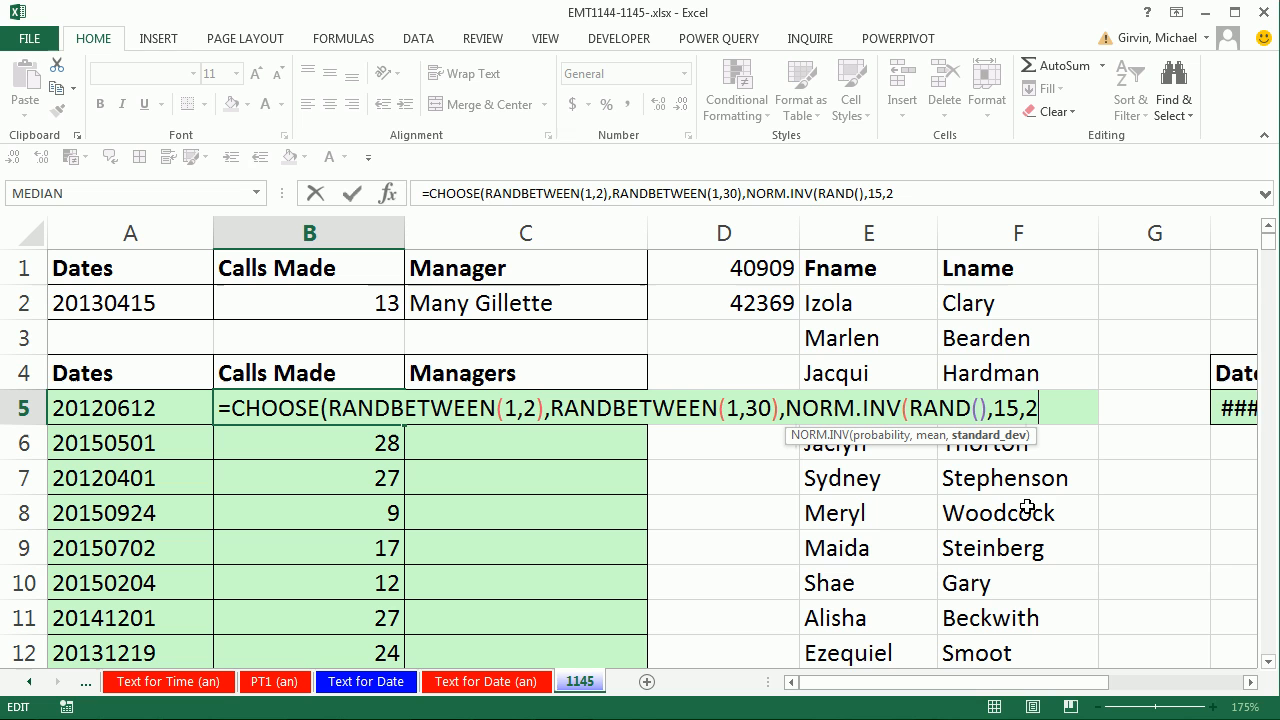
mouse_move(1008, 388)
text())
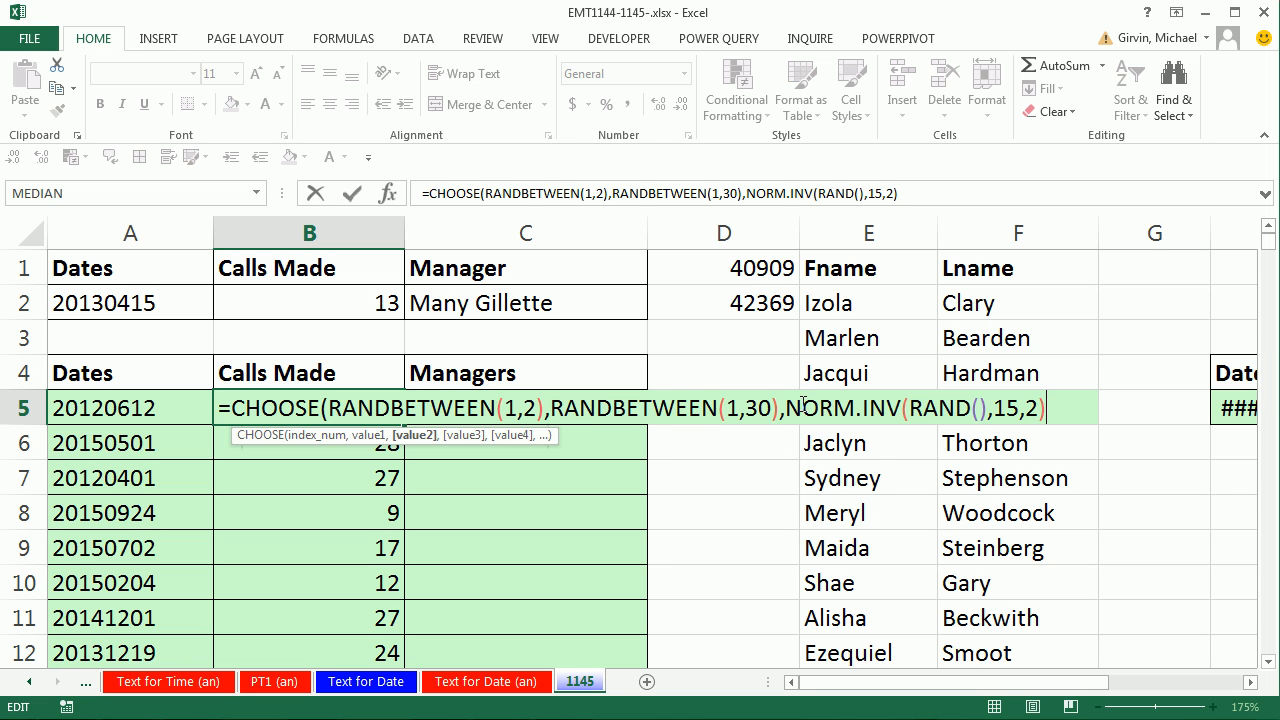
Step: Wrap NORM.INV in ROUND(…,0) and enter the formula across B5:B2004
text(ro)
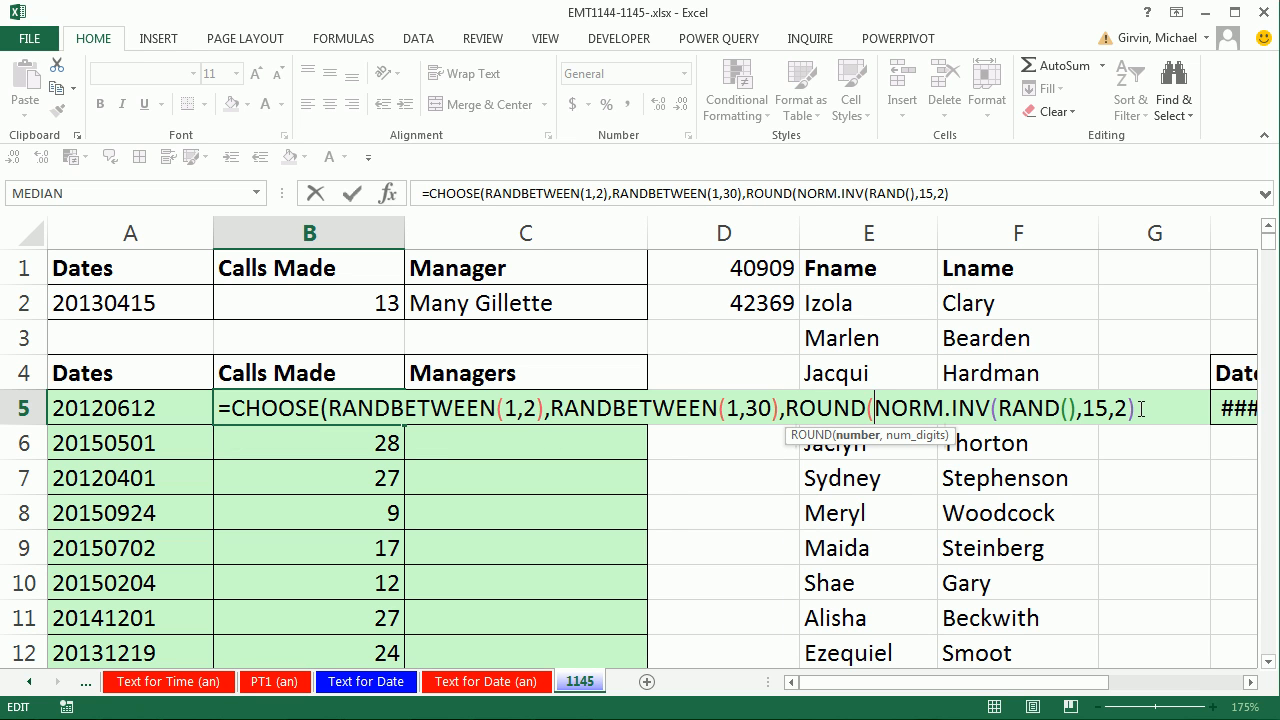
text(,)
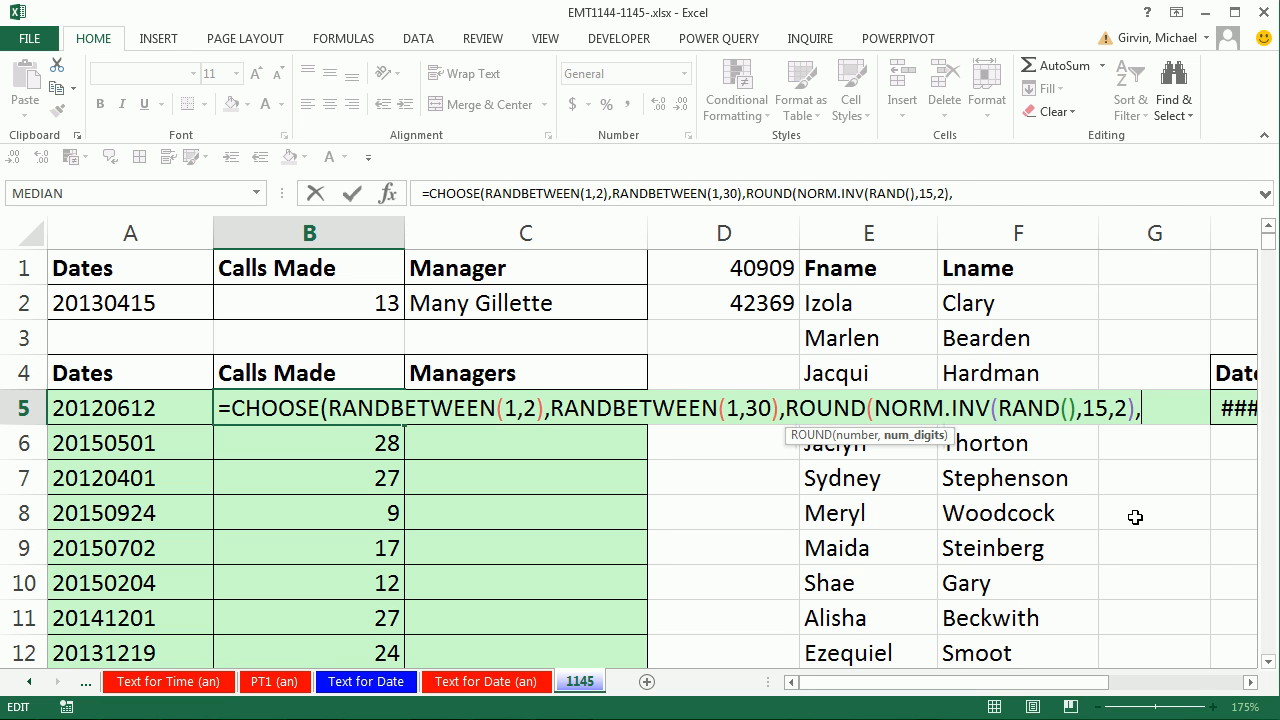
text(0)))
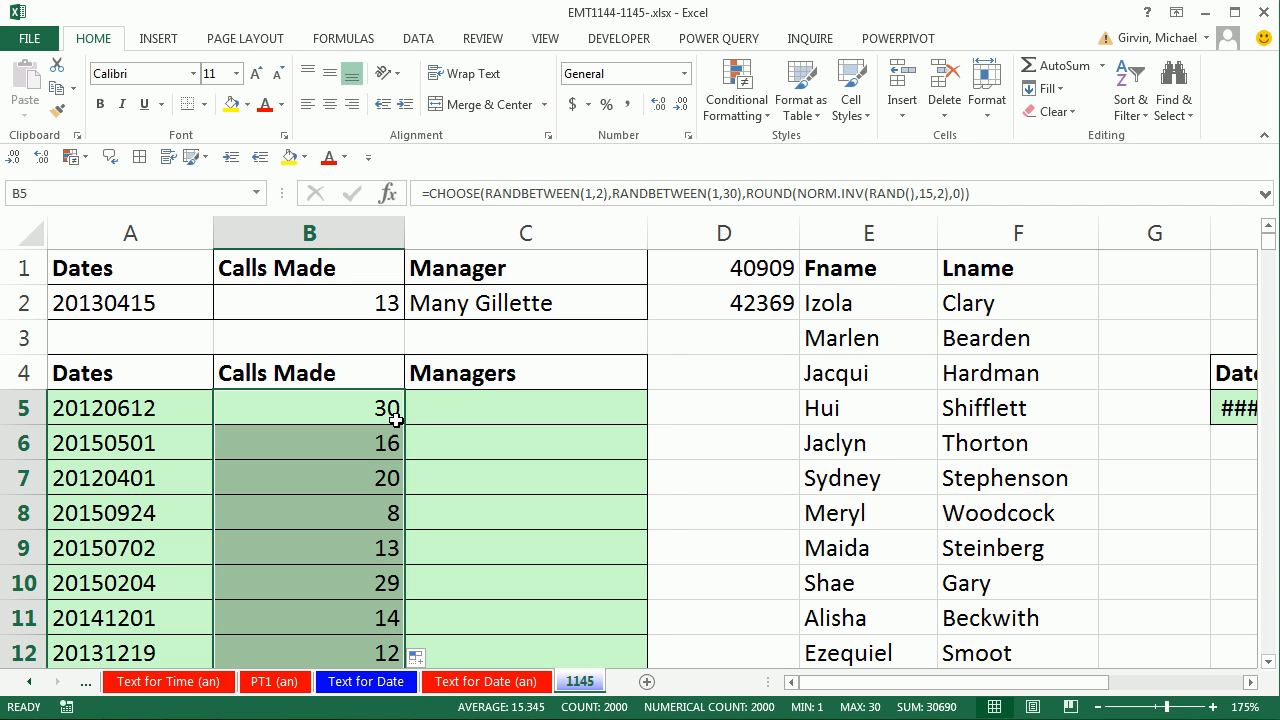
Step: Review the Calls Made results and copy the finished CHOOSE formula range from B5 down
scroll(down, 3)
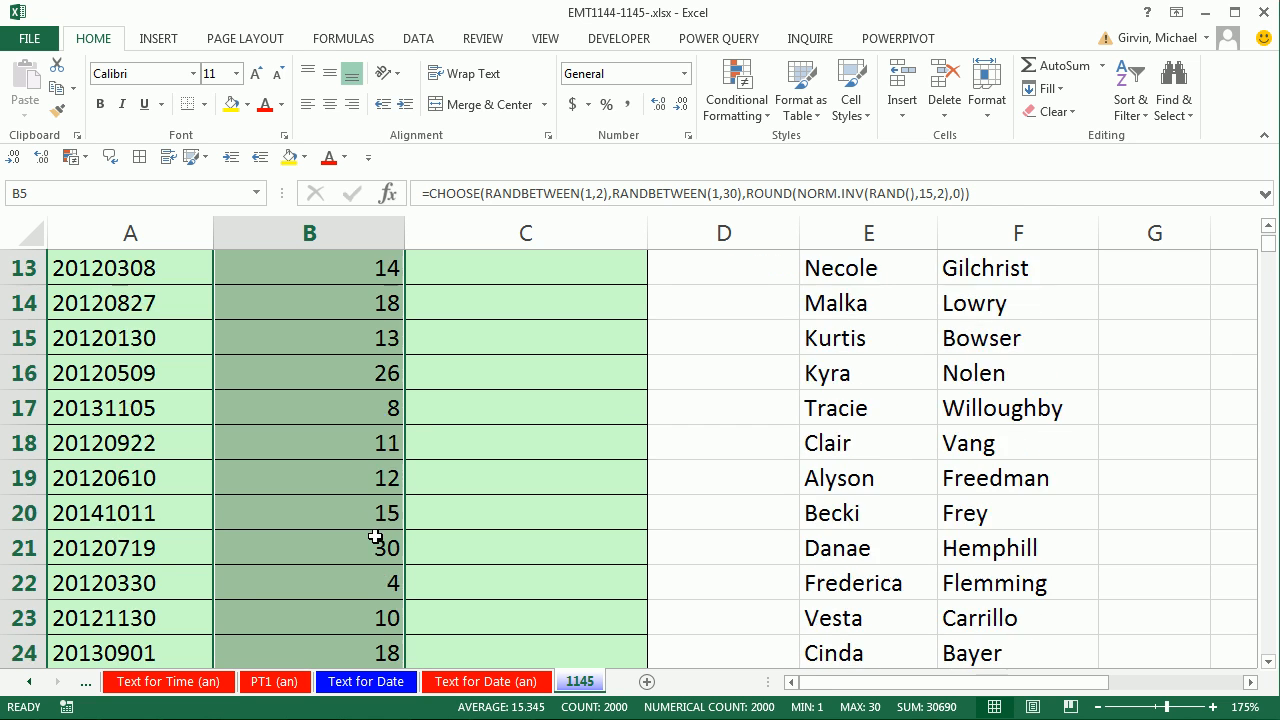
scroll(down, 3)
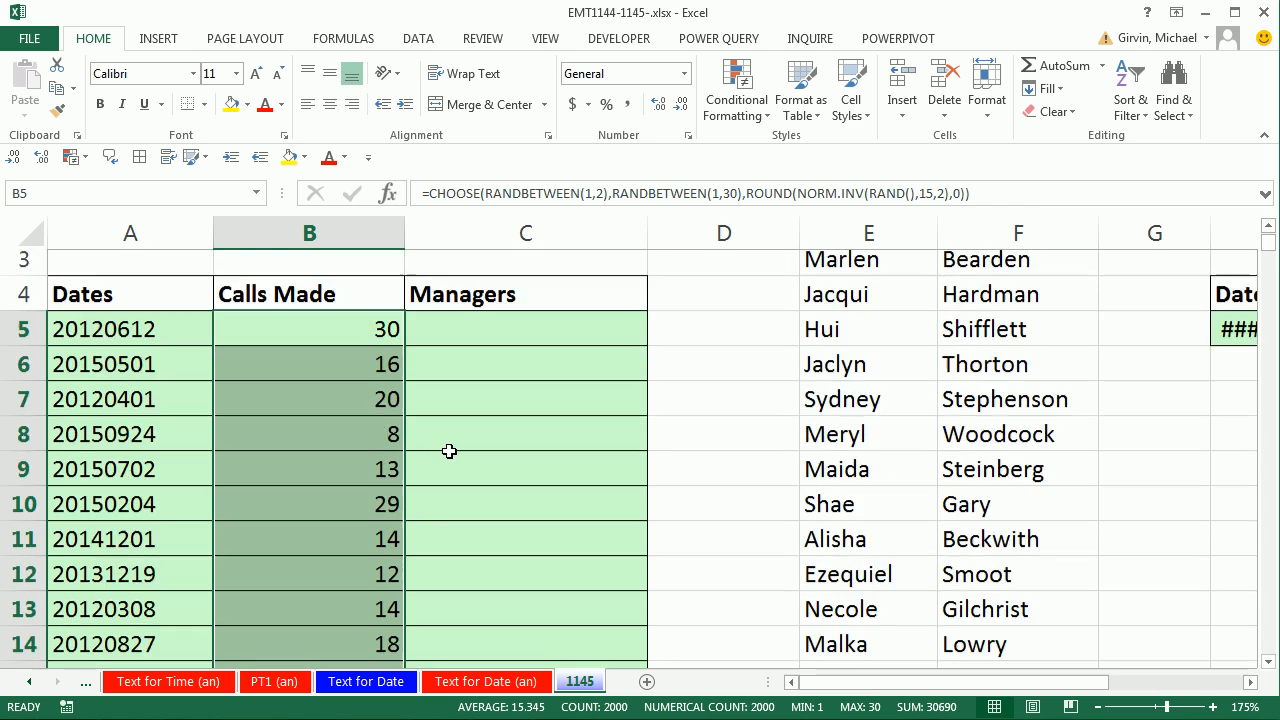
scroll(down, 3)
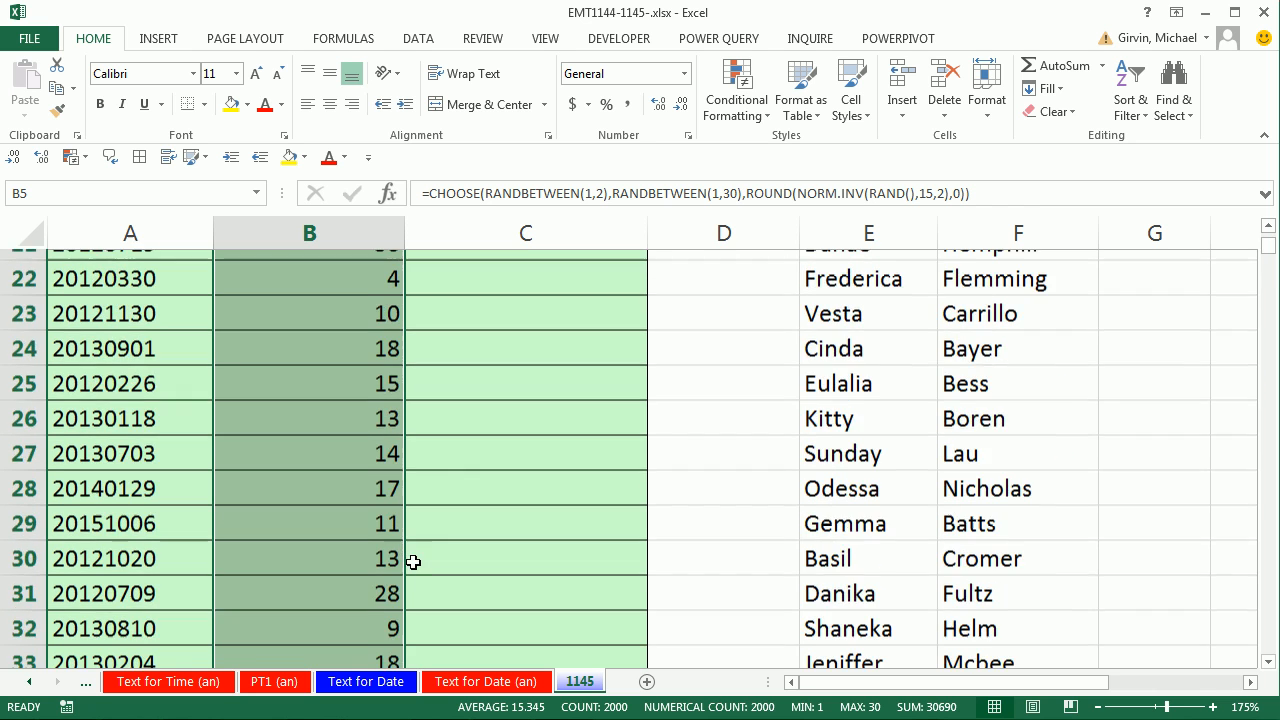
click(526, 408)
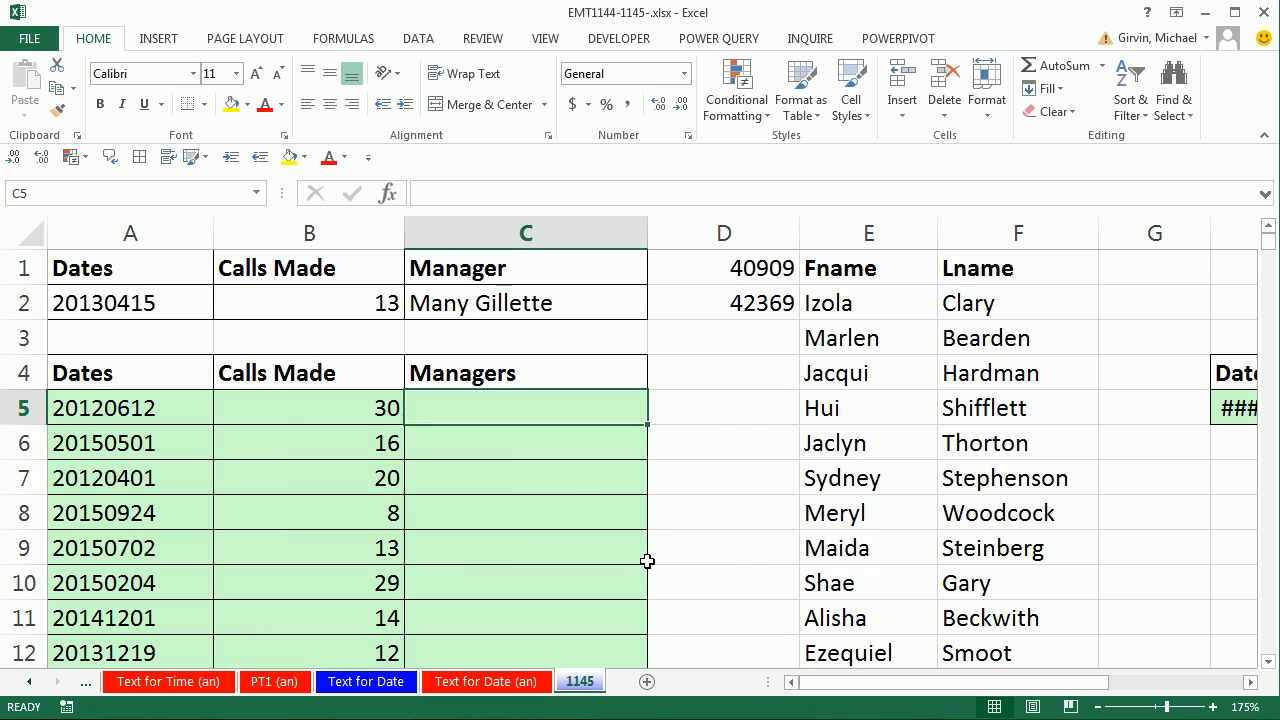
text(=CHOOSE(RANDBETWEEN(1,2),RANDBETWEEN(1,30),ROUND(NORM.INV(RAND(),15,2),0)))
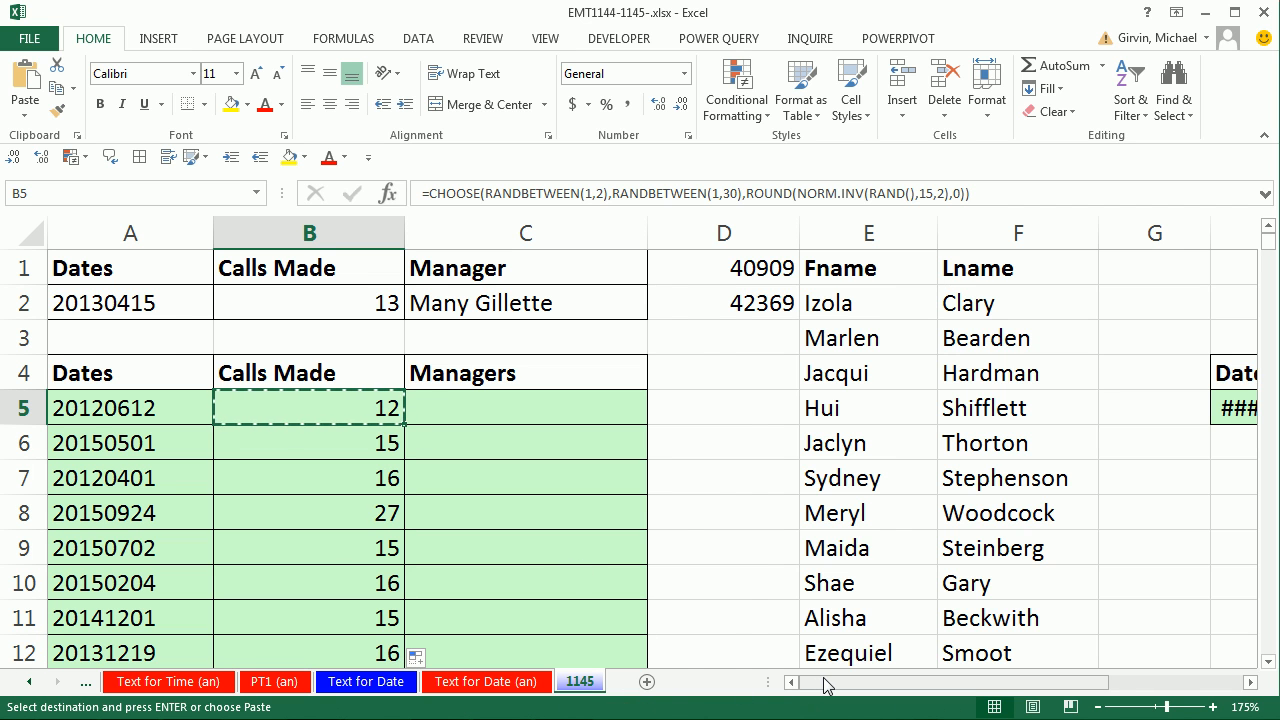
Step: Copy the I4 heading to K4, rename I4 to ISO Date and widen column H
scroll(right, 3)
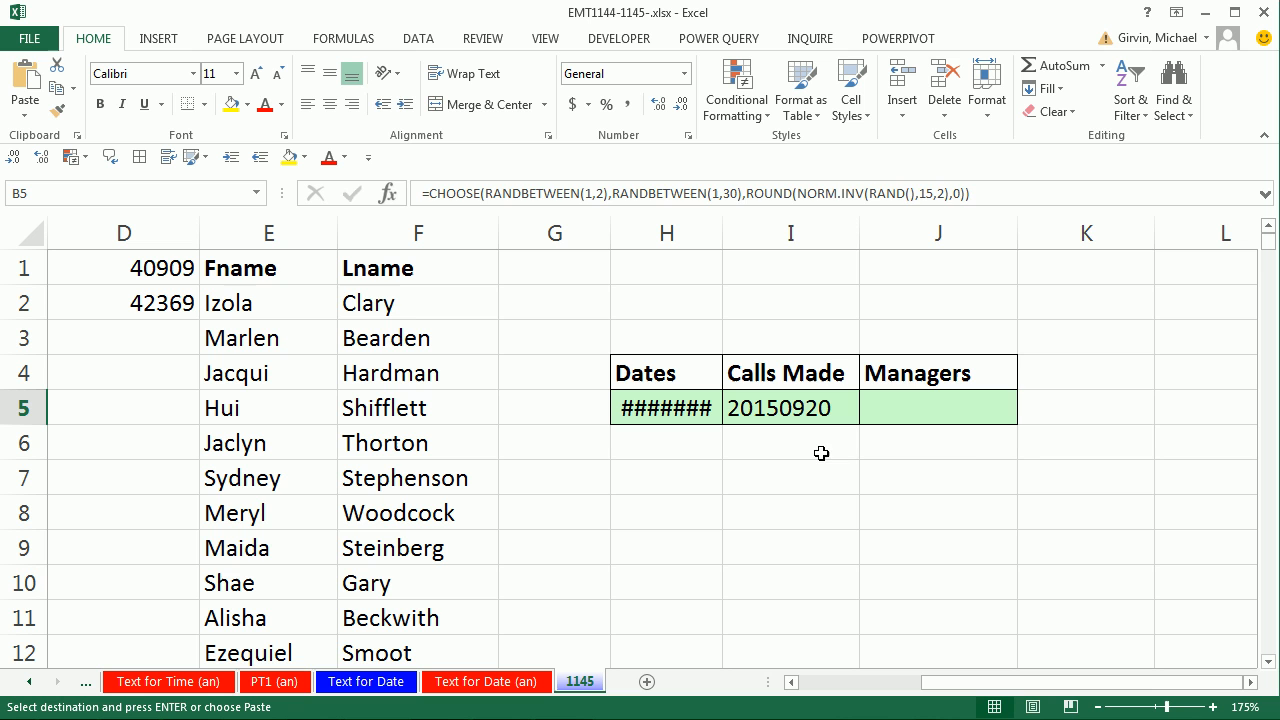
click(1086, 408)
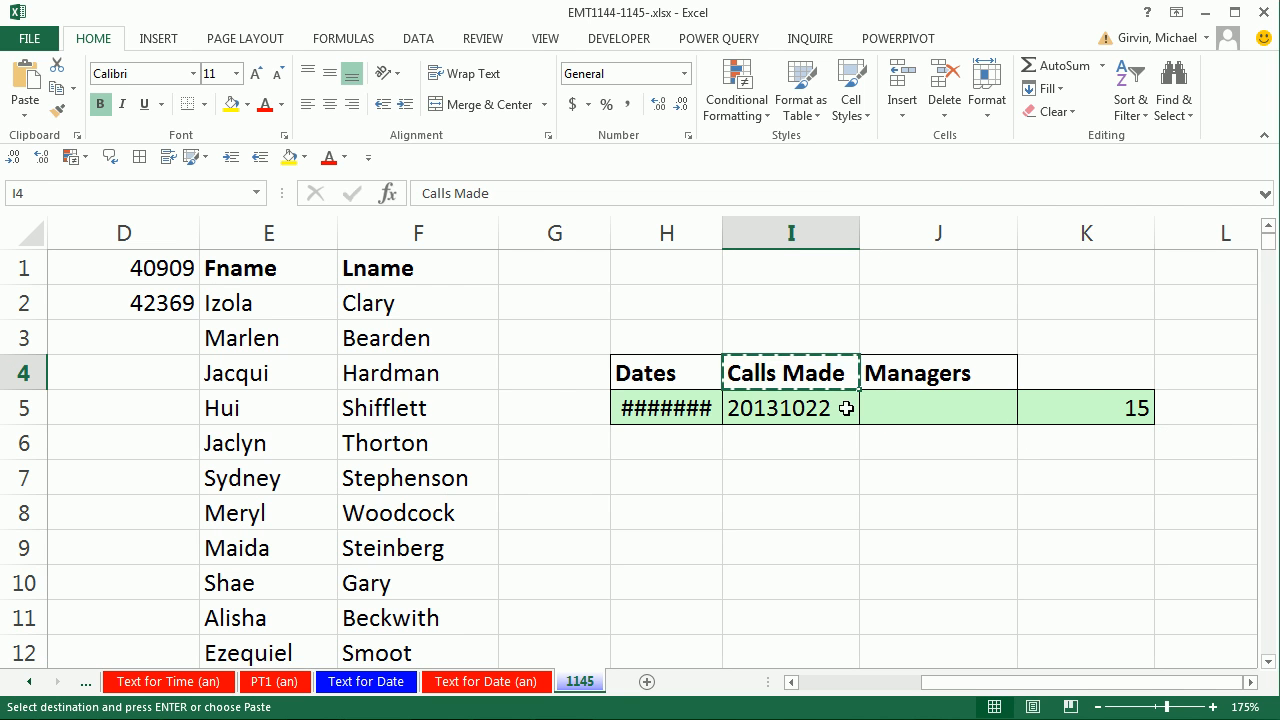
click(1084, 374)
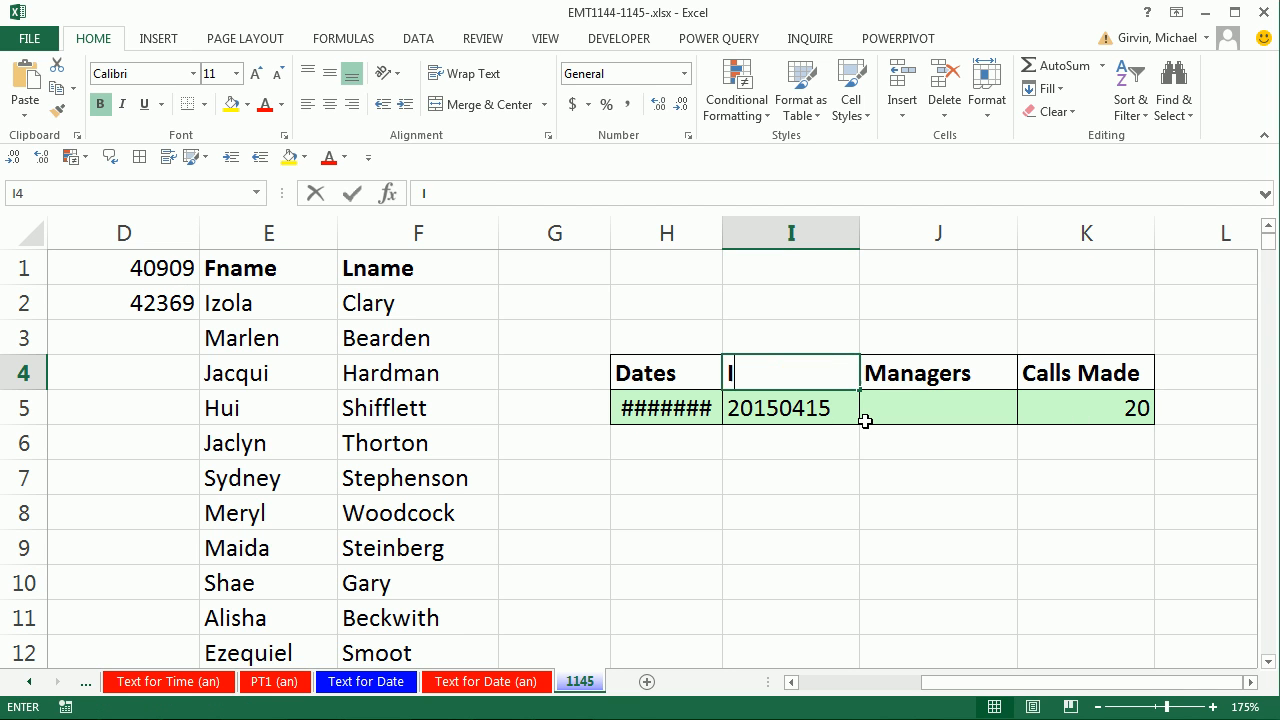
text(ISO DAte)
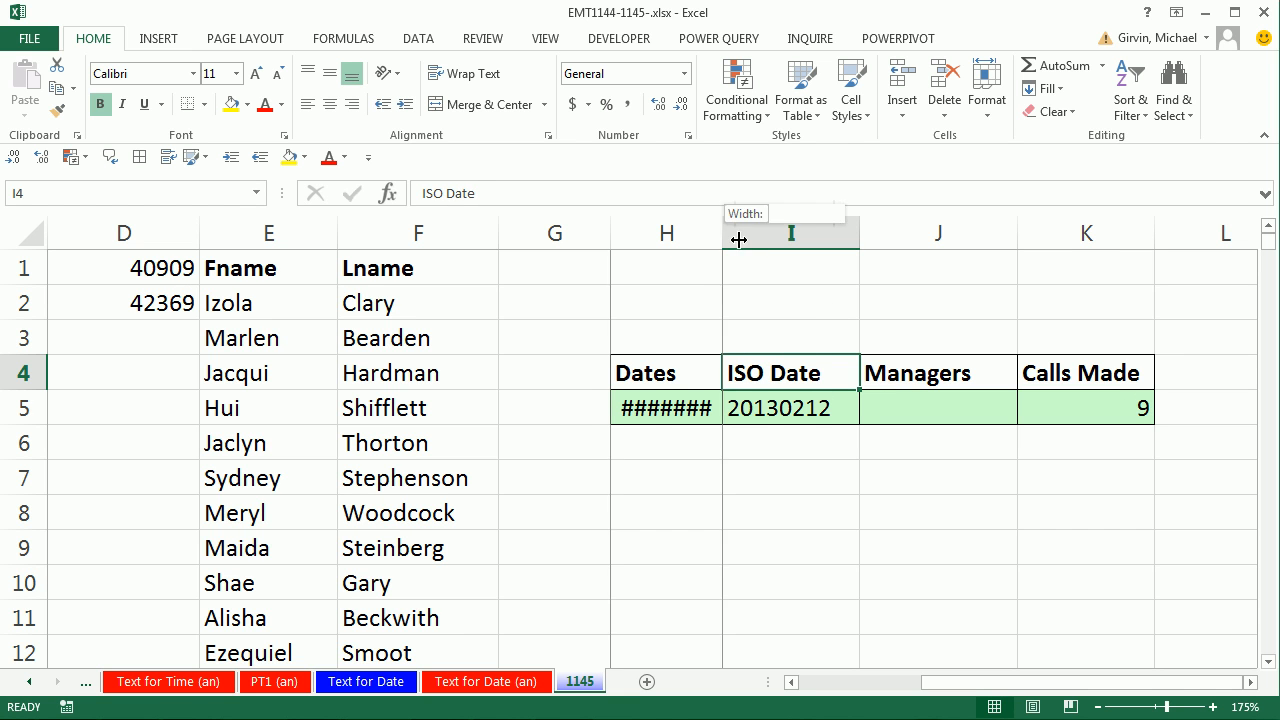
drag(738, 232, 824, 232)
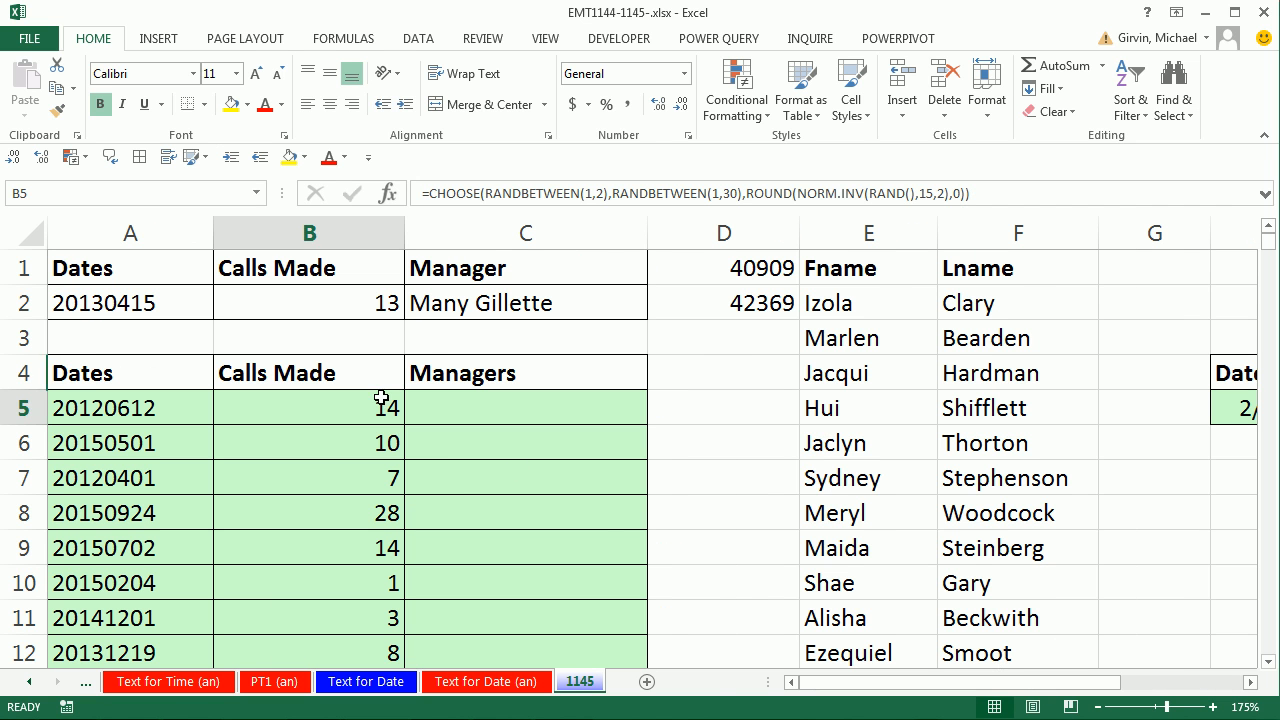
Step: Convert the Calls Made formulas in B5:B2004 to fixed values via Copy Here as Values Only
key(ctrl+shift+down)
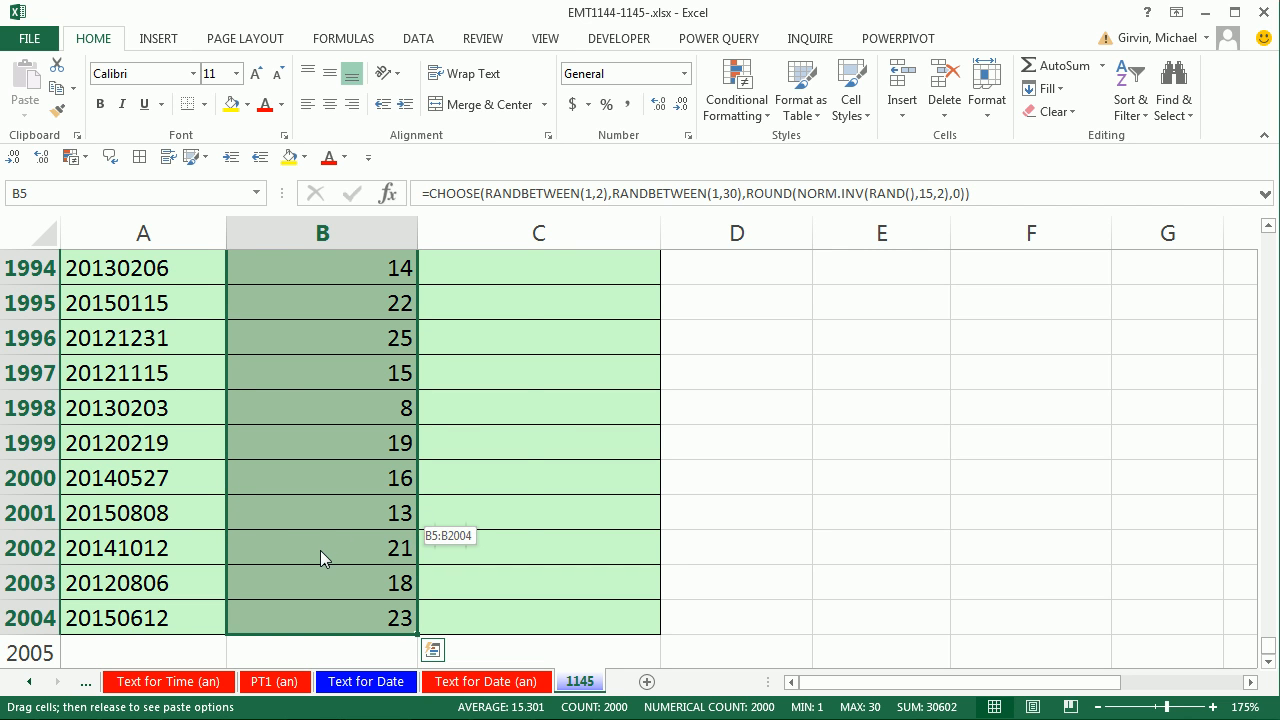
right_click(322, 558)
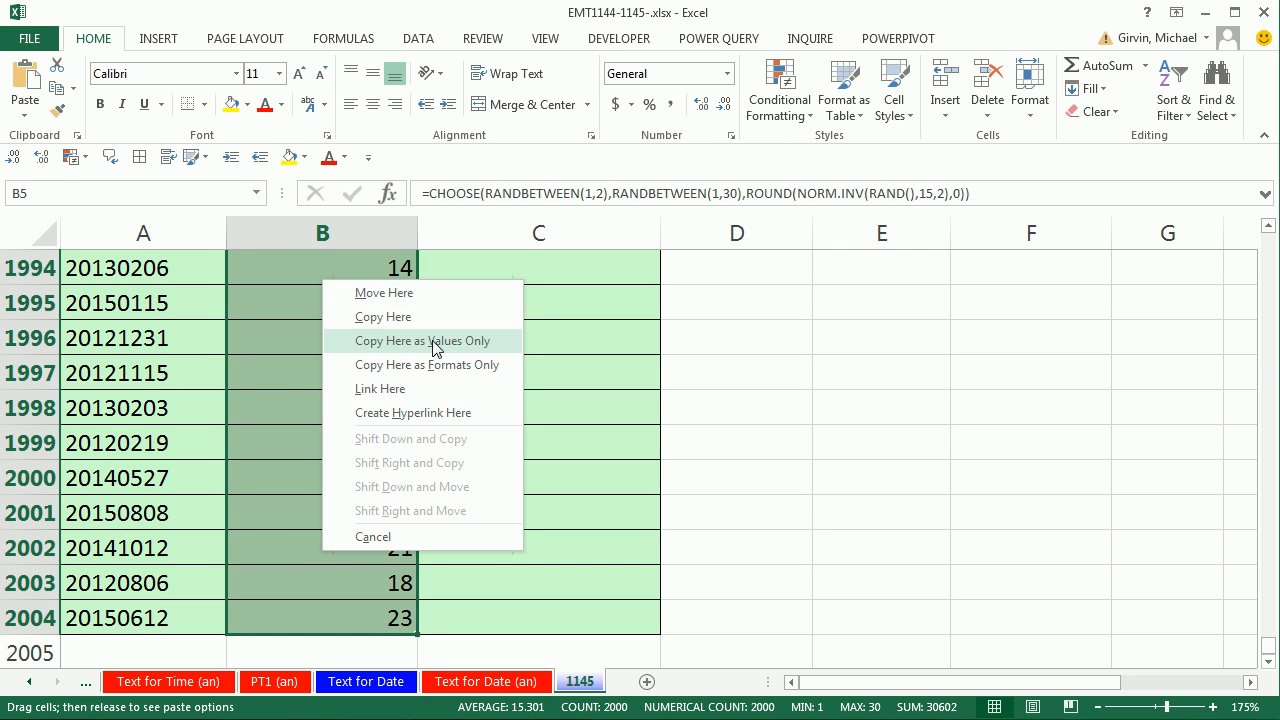
click(424, 340)
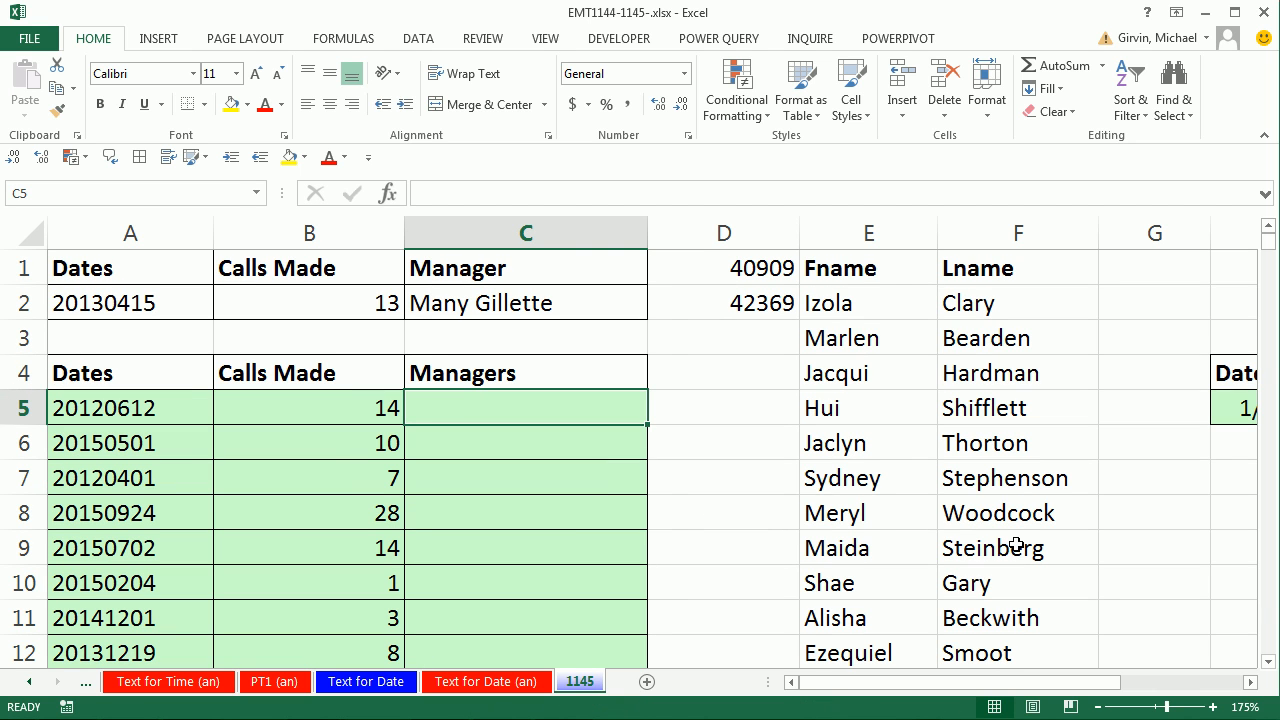
Step: Clear the helper serial numbers in D1:D2 and move to the first Managers cell C5
text(=)
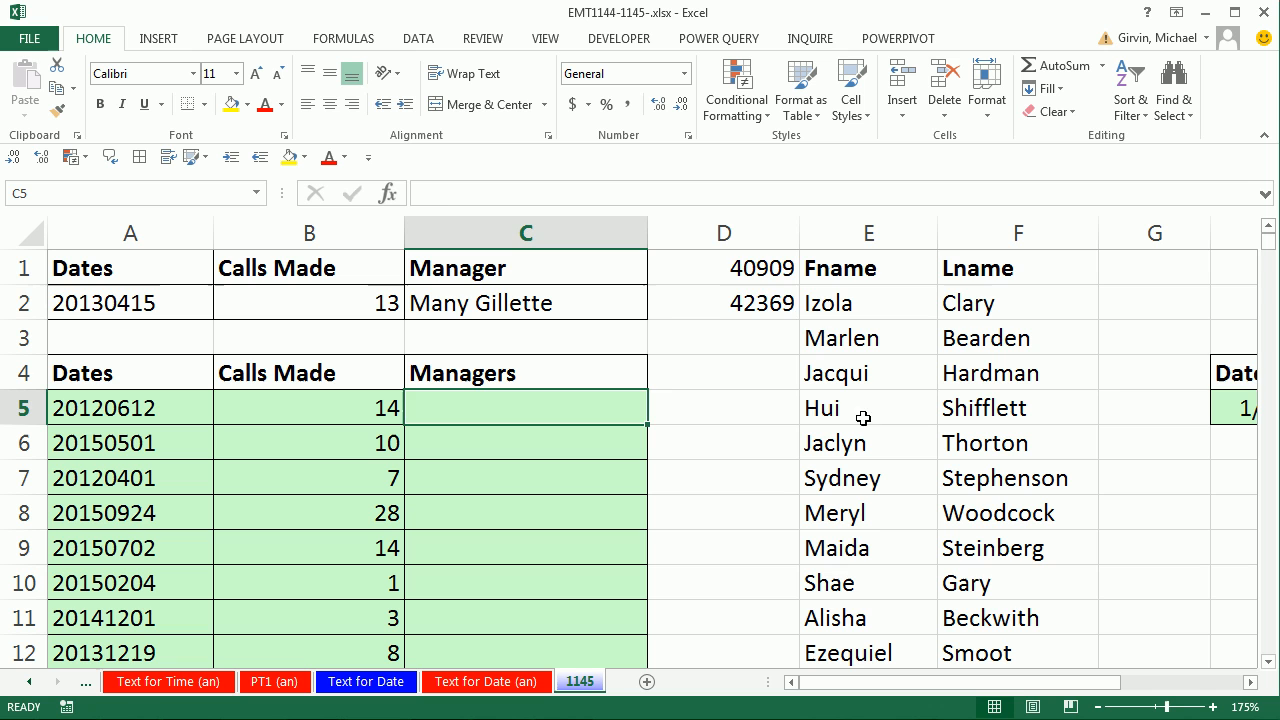
drag(724, 268, 724, 304)
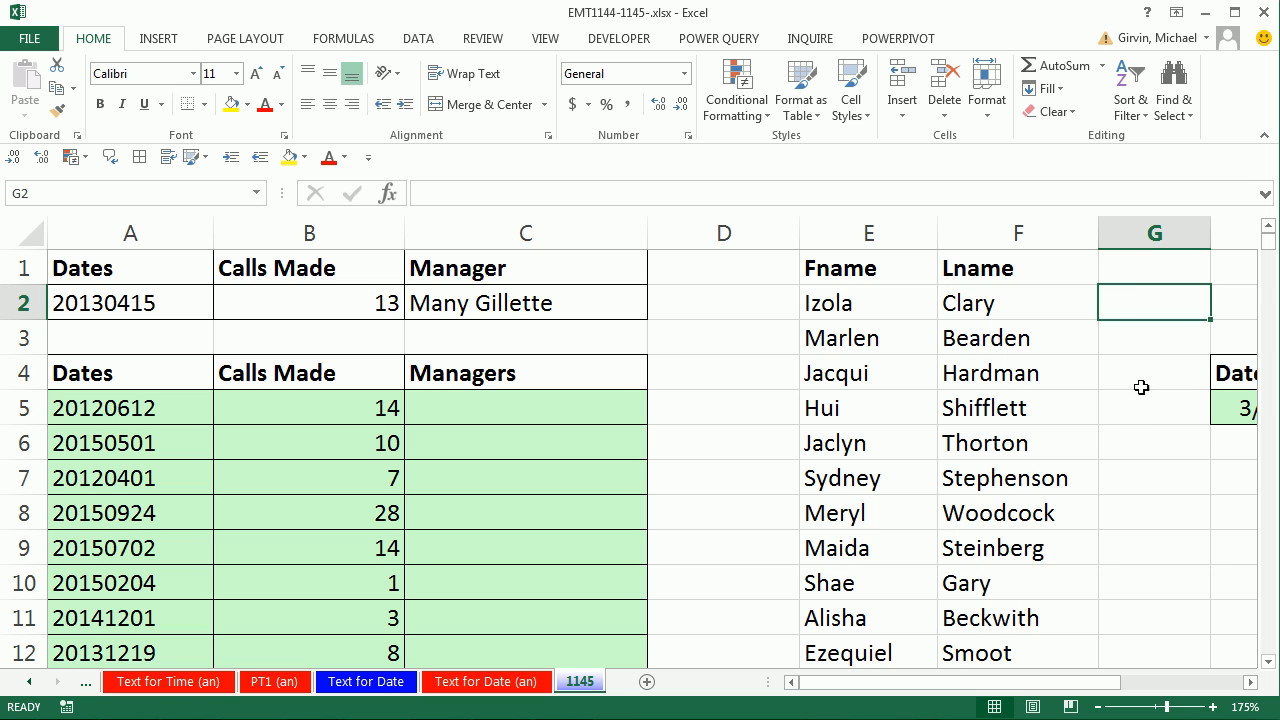
mouse_move(1112, 320)
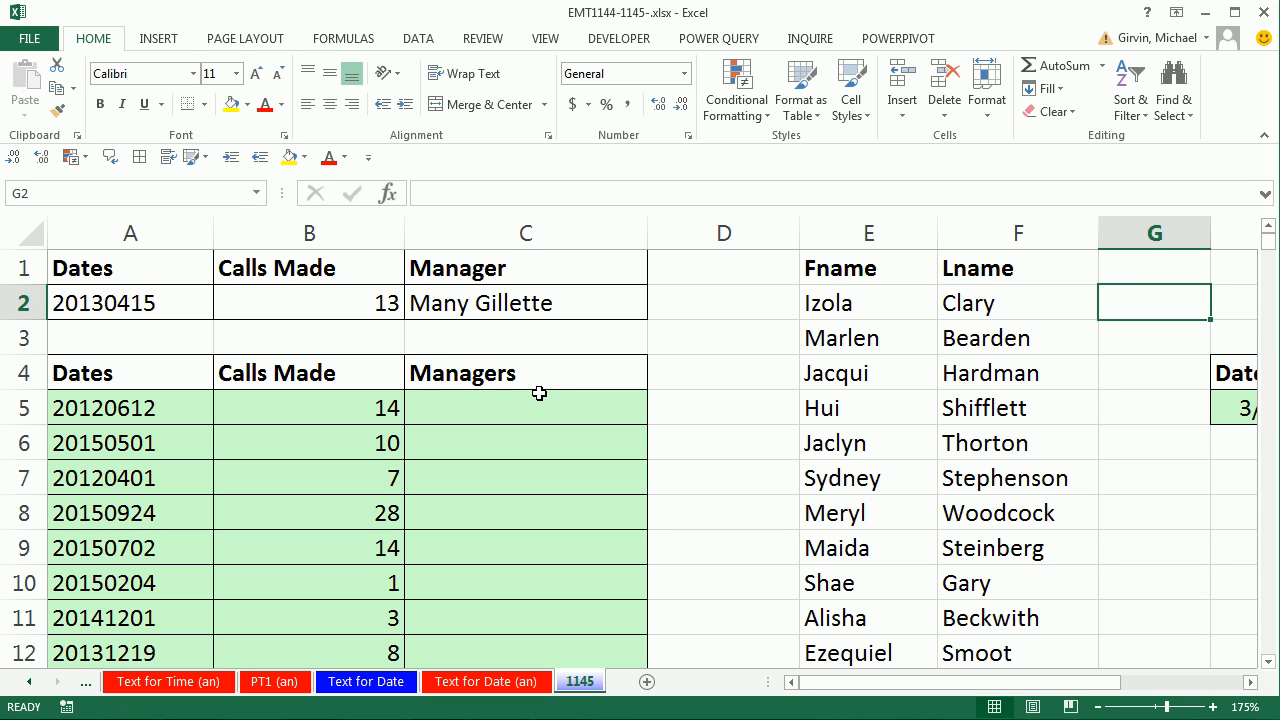
mouse_move(1164, 268)
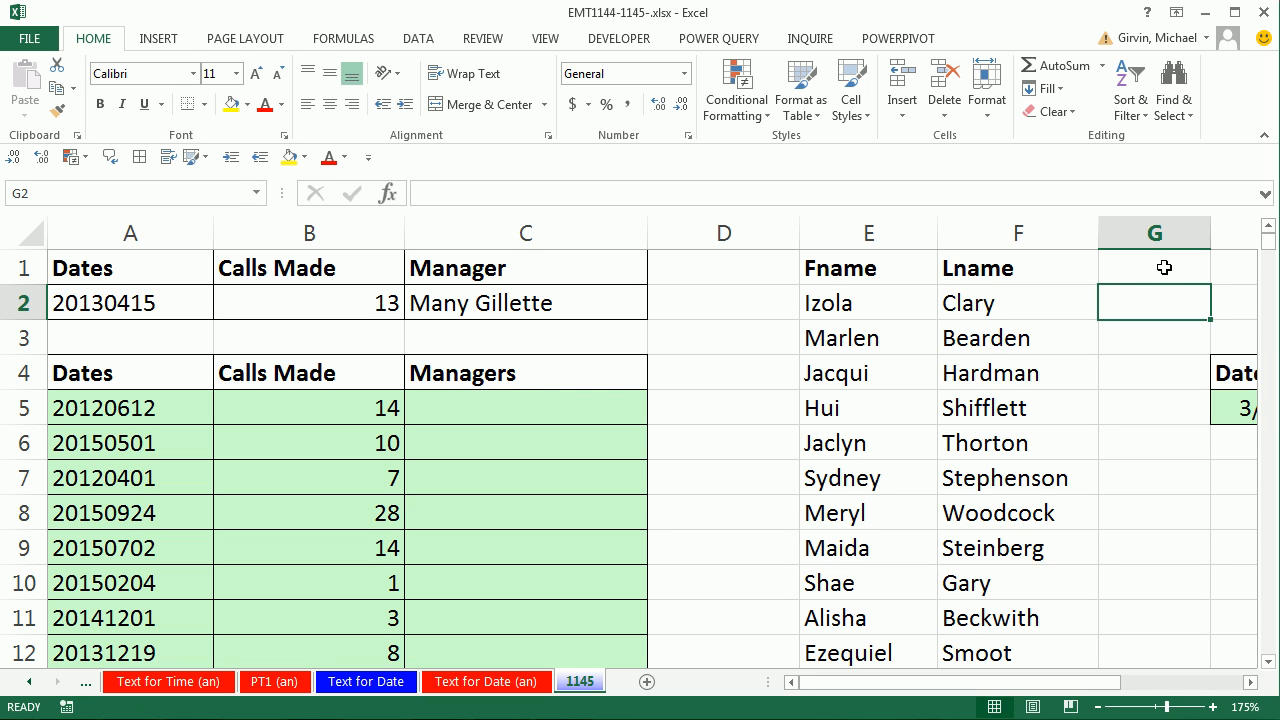
mouse_move(596, 410)
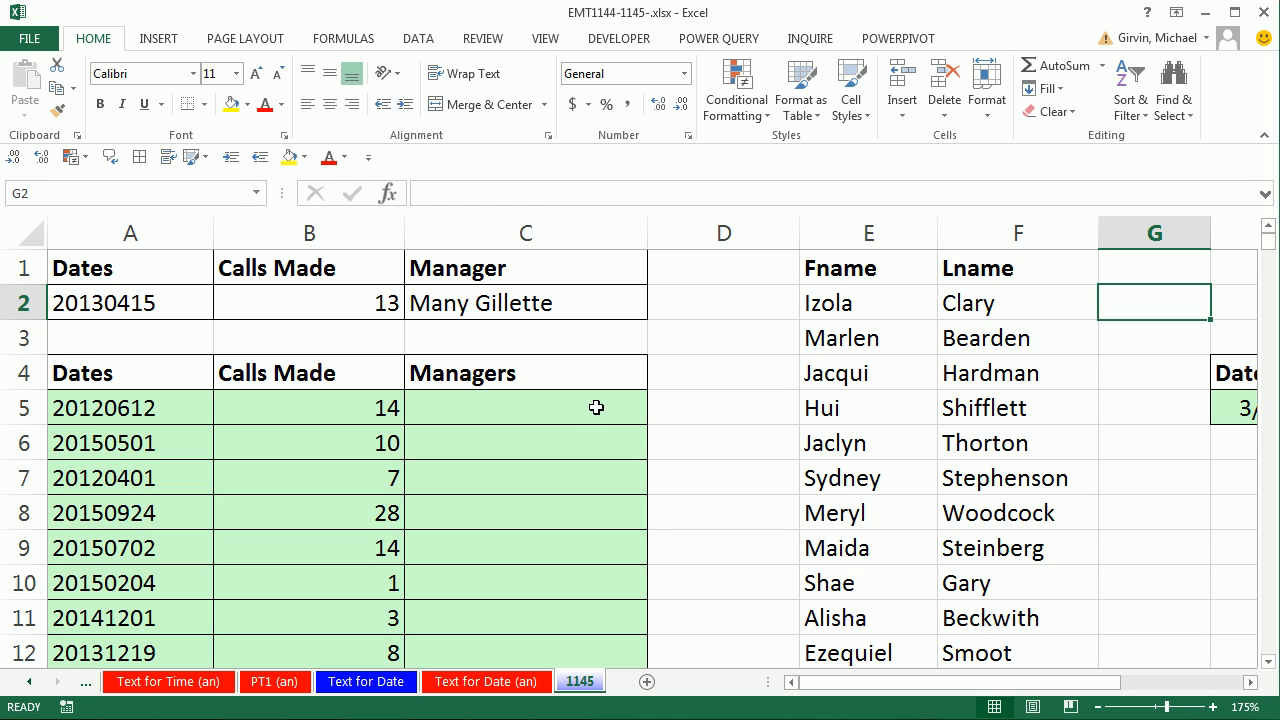
click(524, 408)
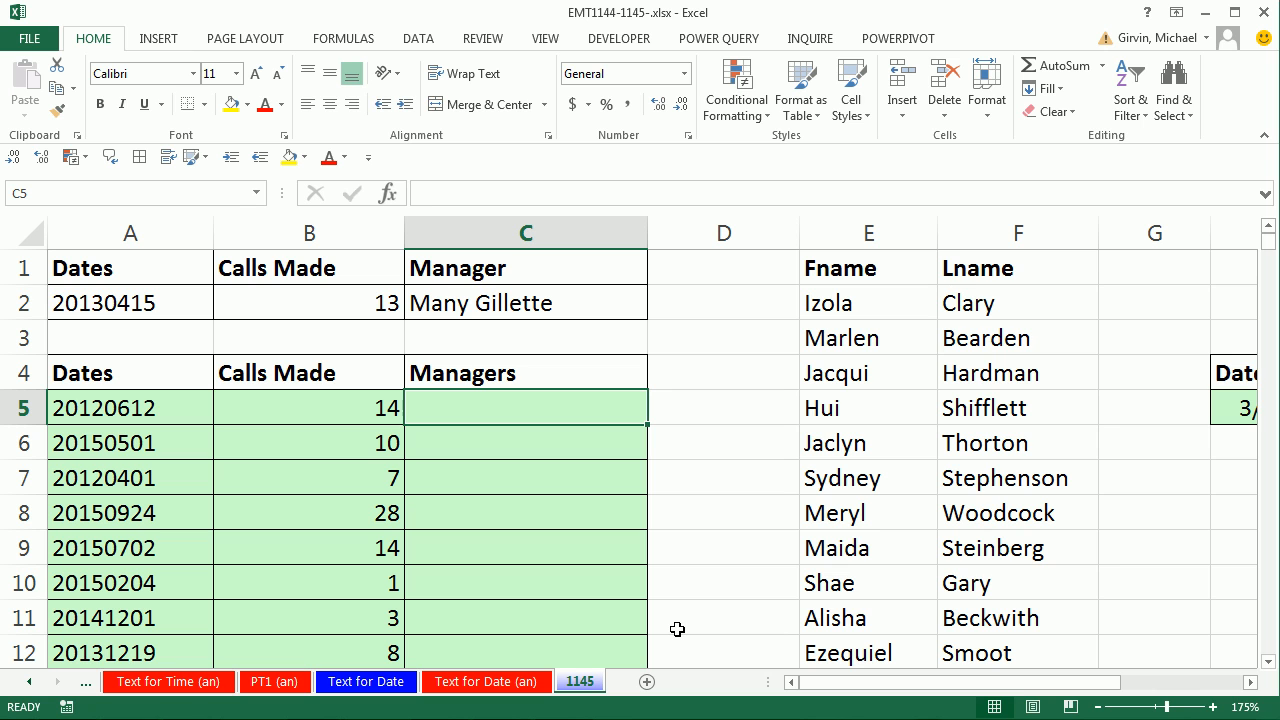
Step: Start C5 with =INDEX($E$2:$E$51&" "&$F$2:$F$51 joining first and last names with a space
text(=INDEX()
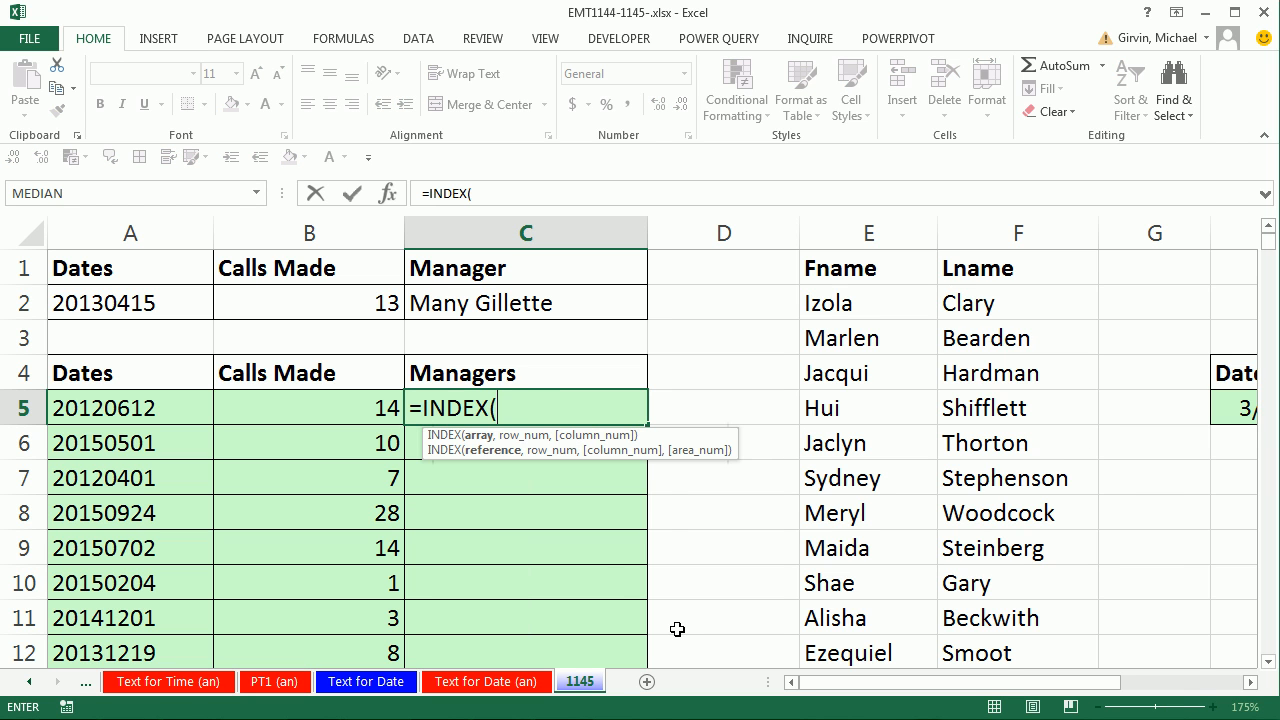
mouse_move(496, 460)
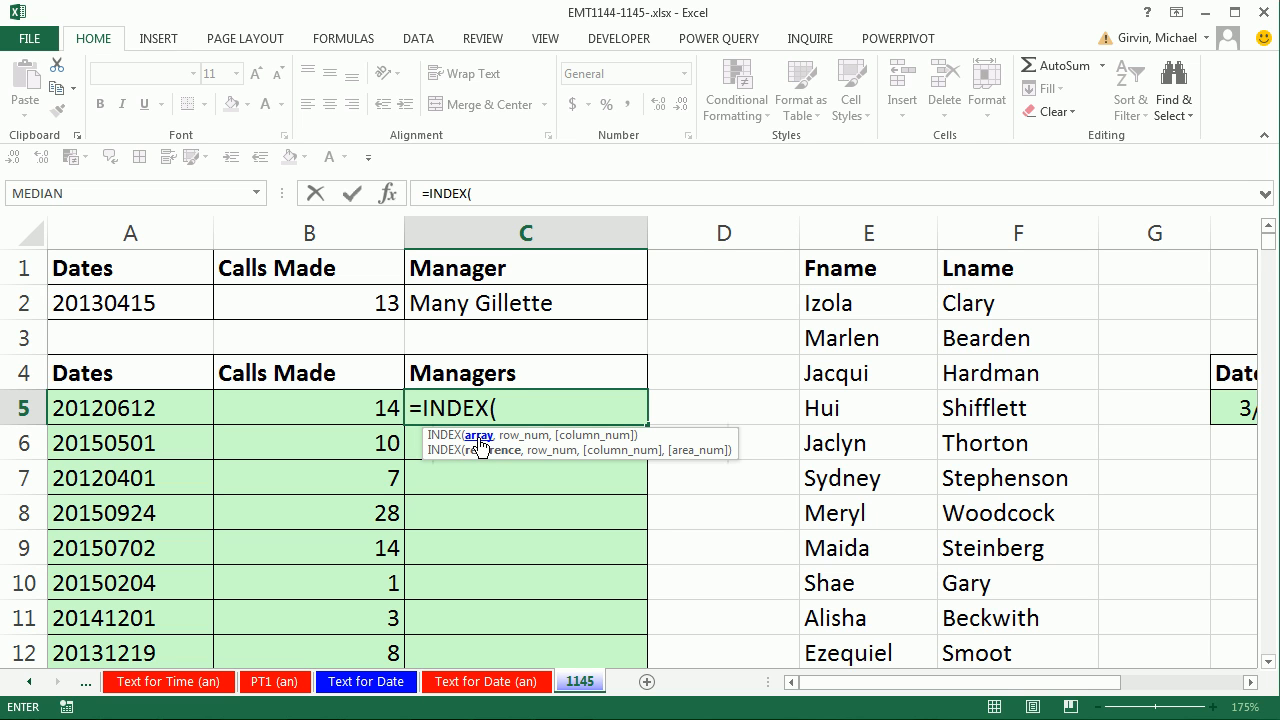
mouse_move(524, 464)
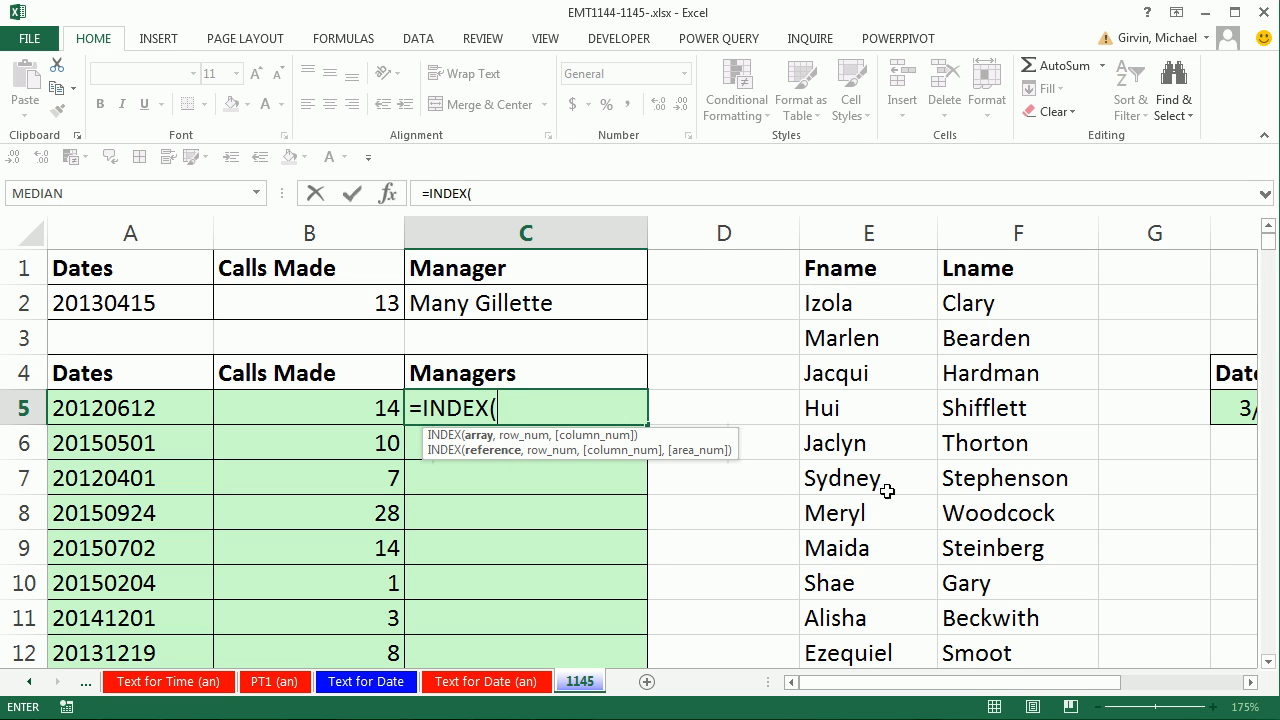
mouse_move(528, 444)
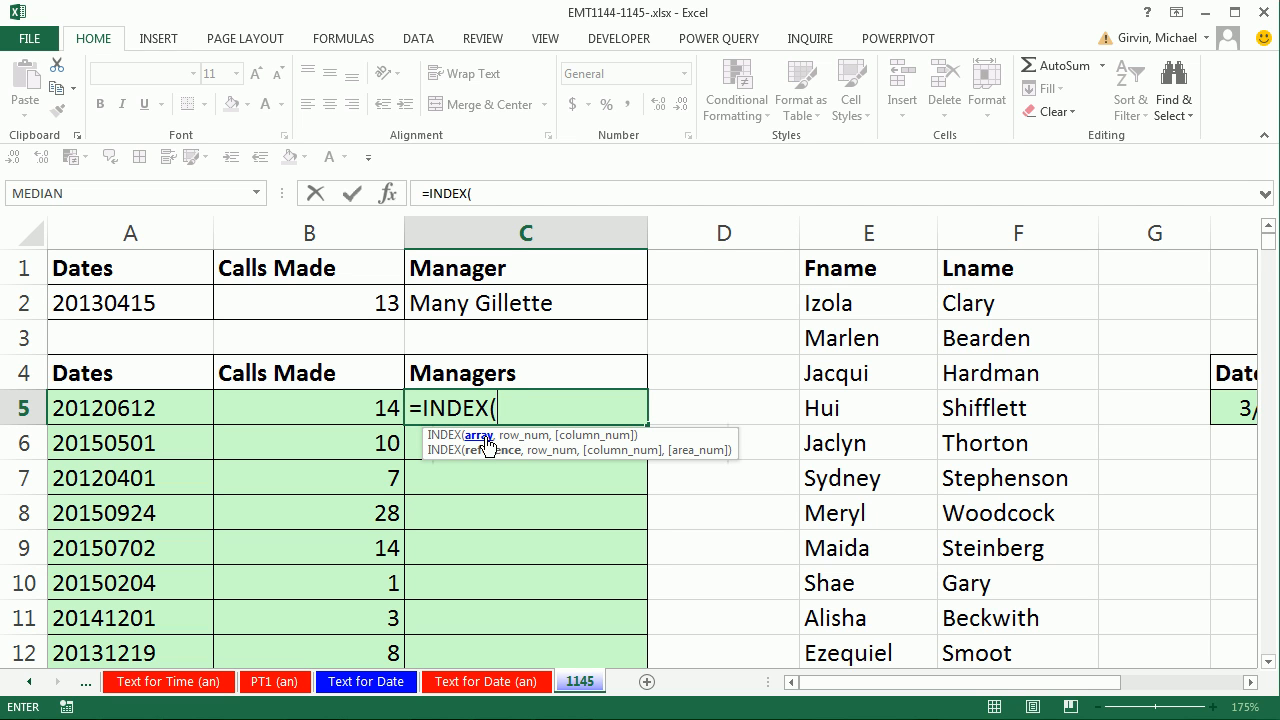
mouse_move(836, 304)
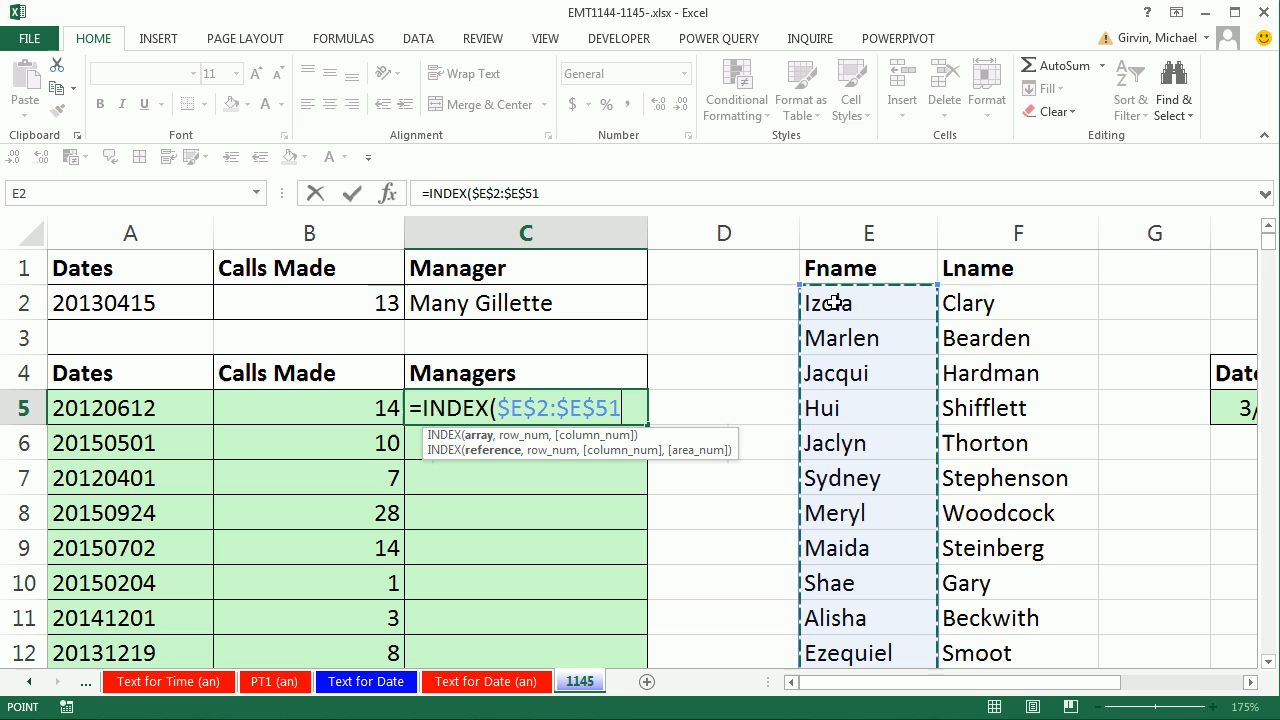
text(&)
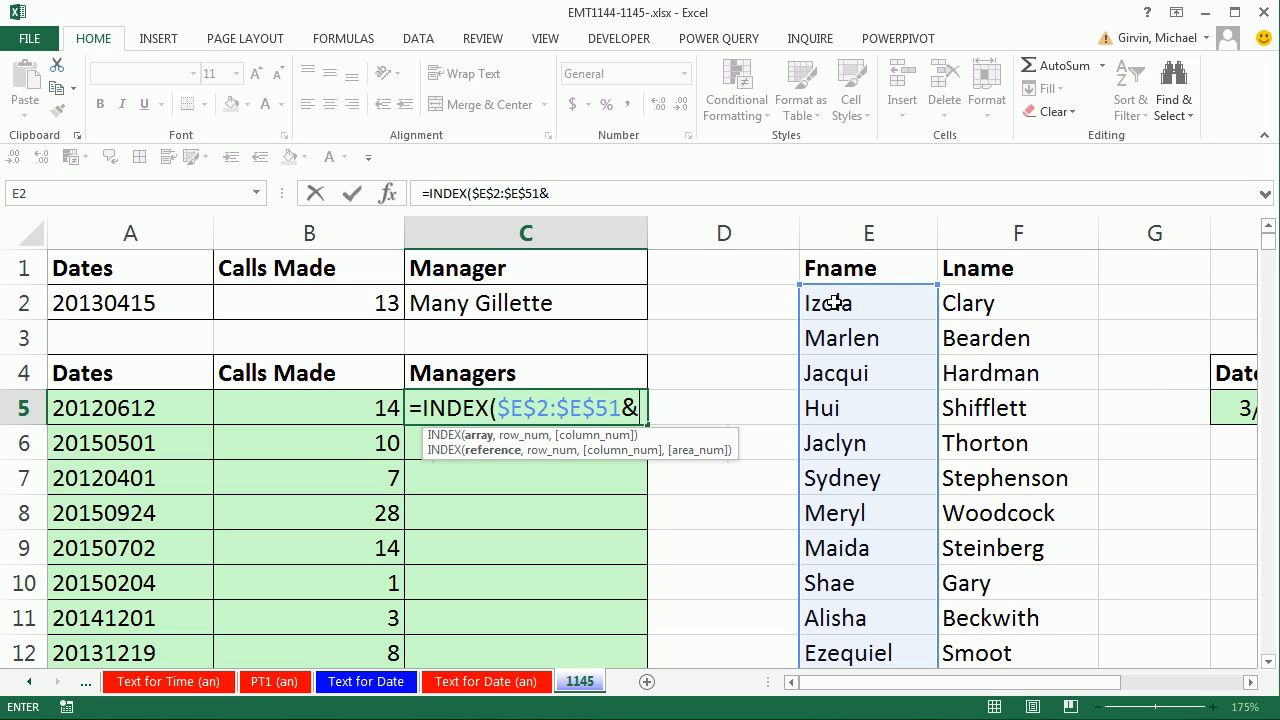
text(" ")
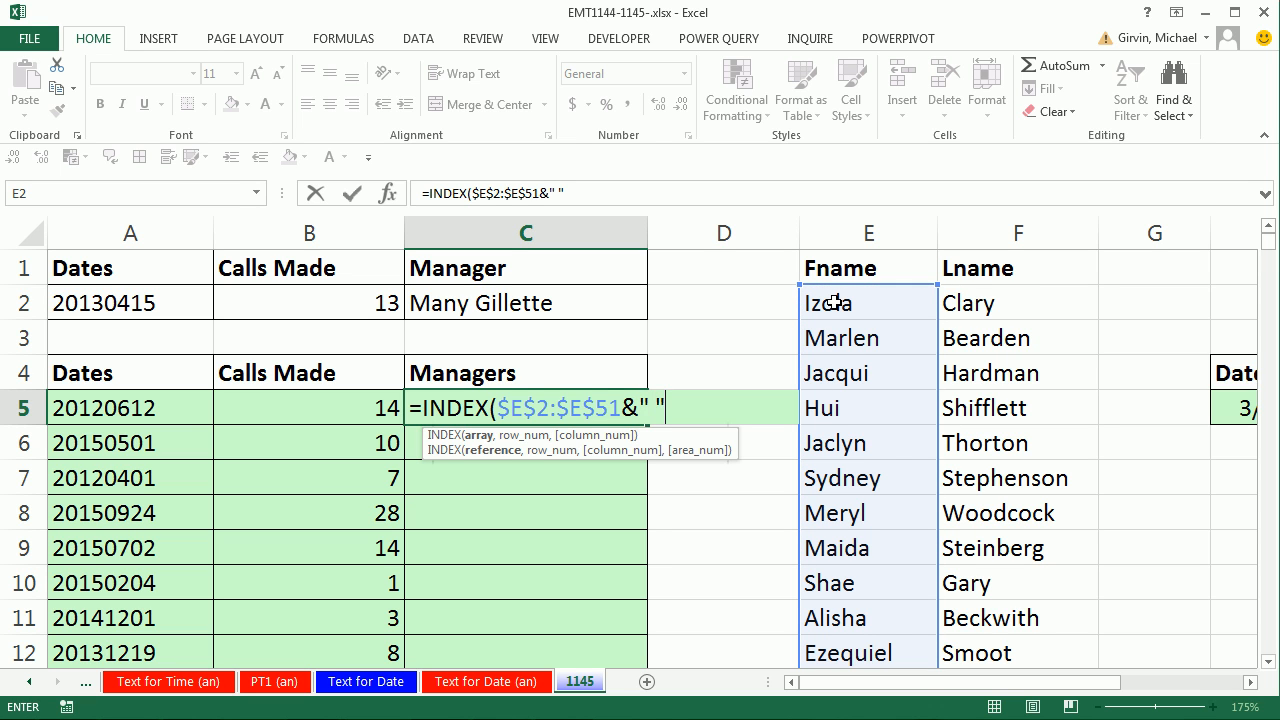
text(&$F$2:$F$51)
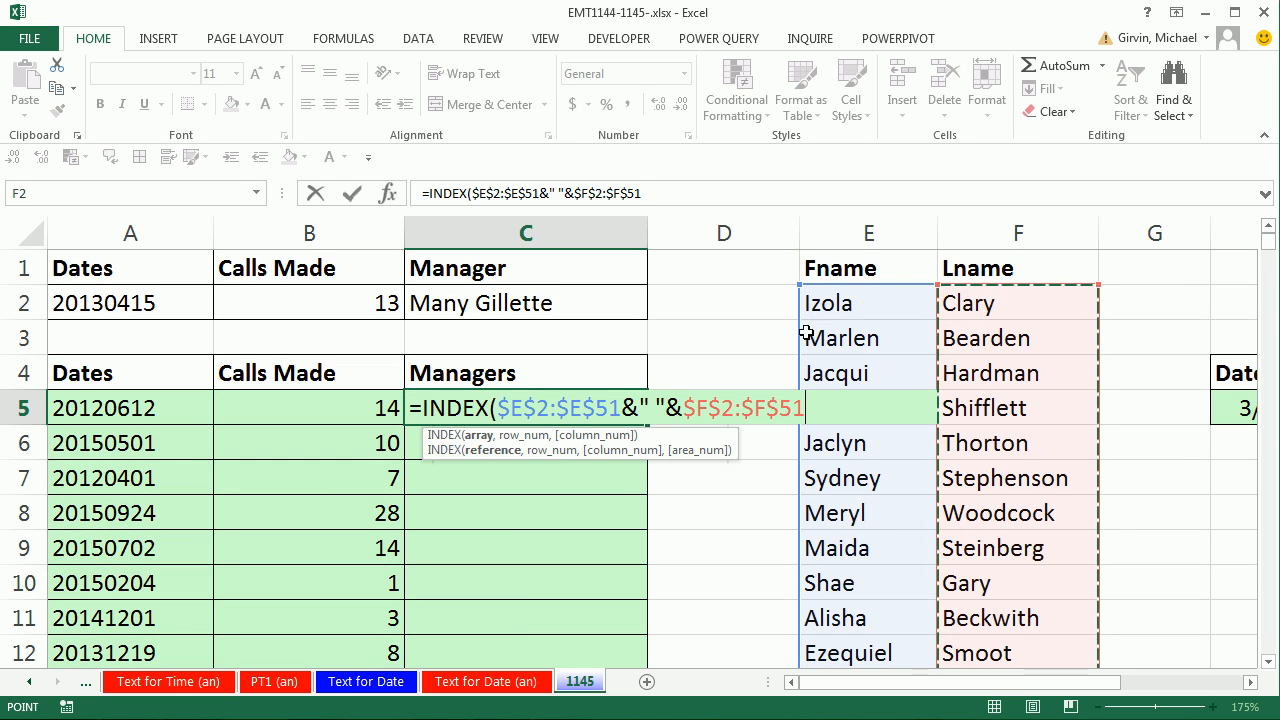
mouse_move(740, 392)
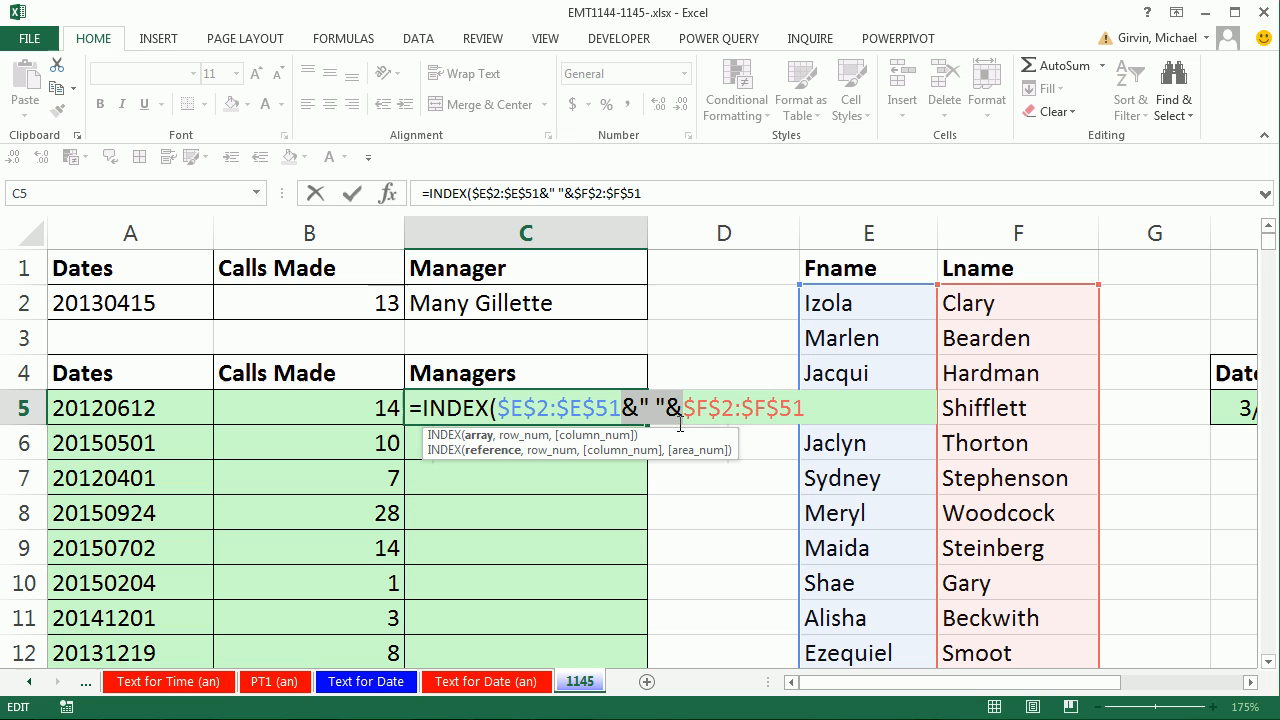
mouse_move(658, 376)
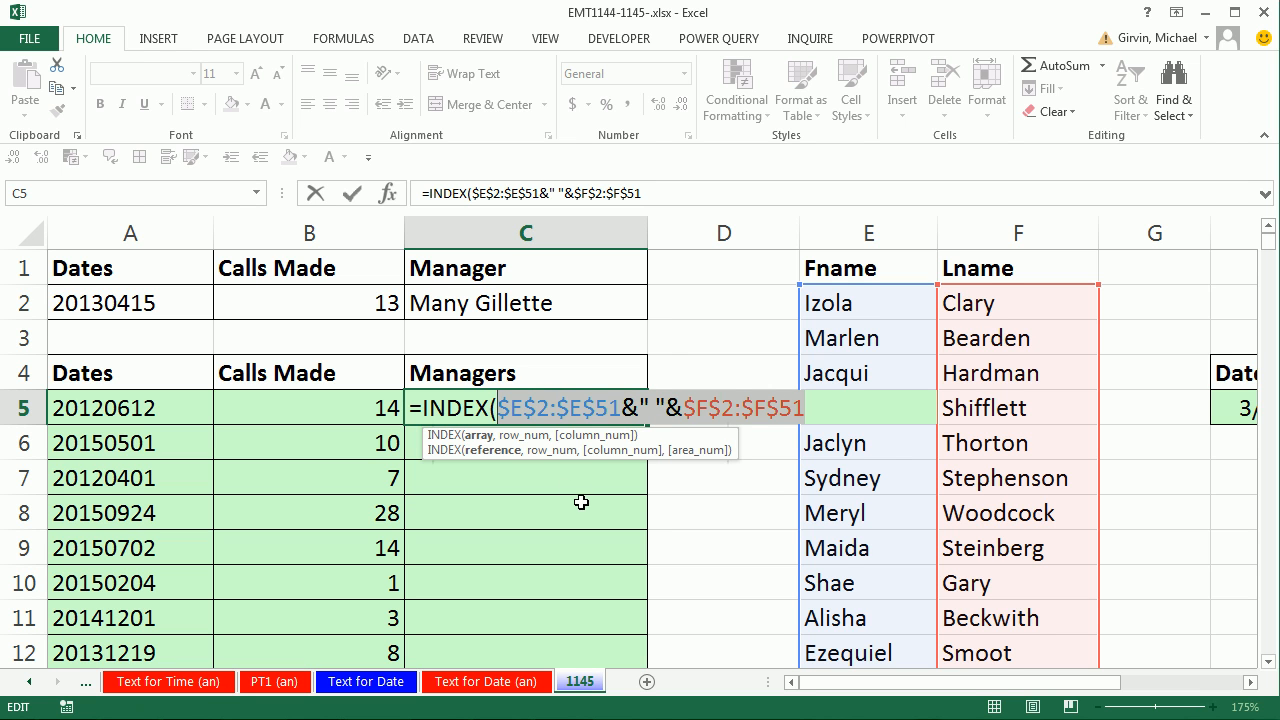
key(f9)
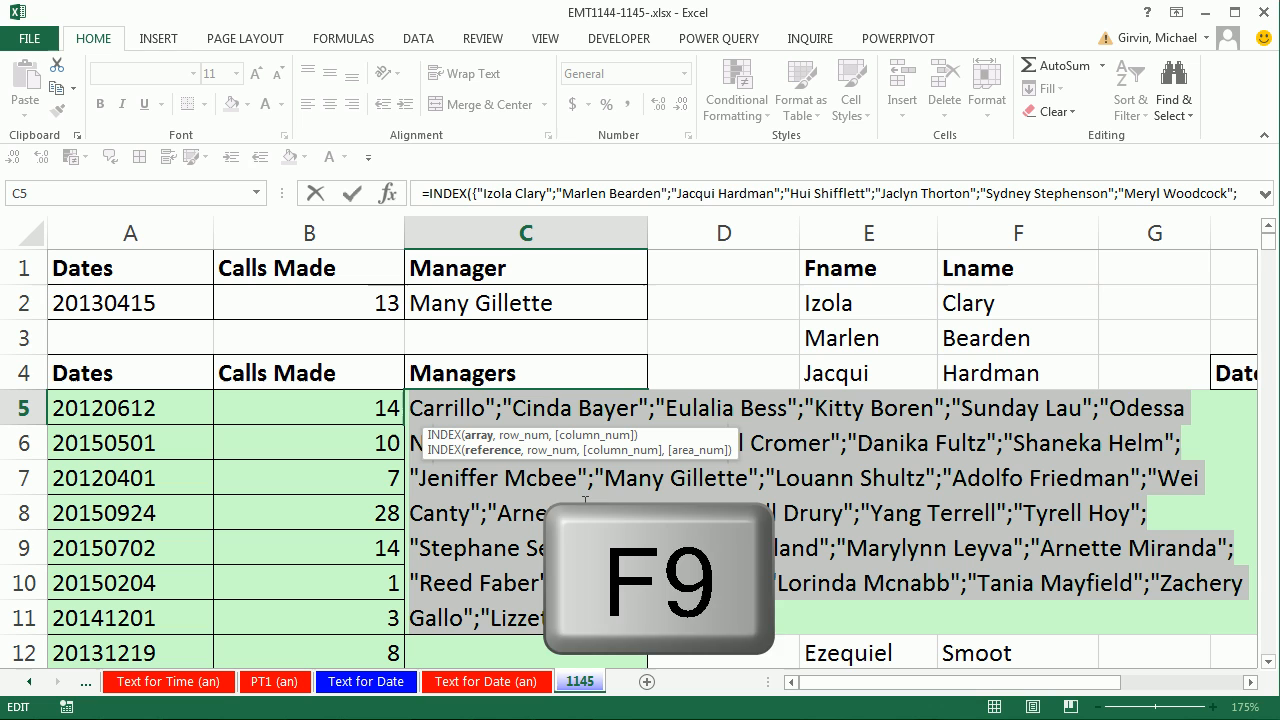
key(f9)
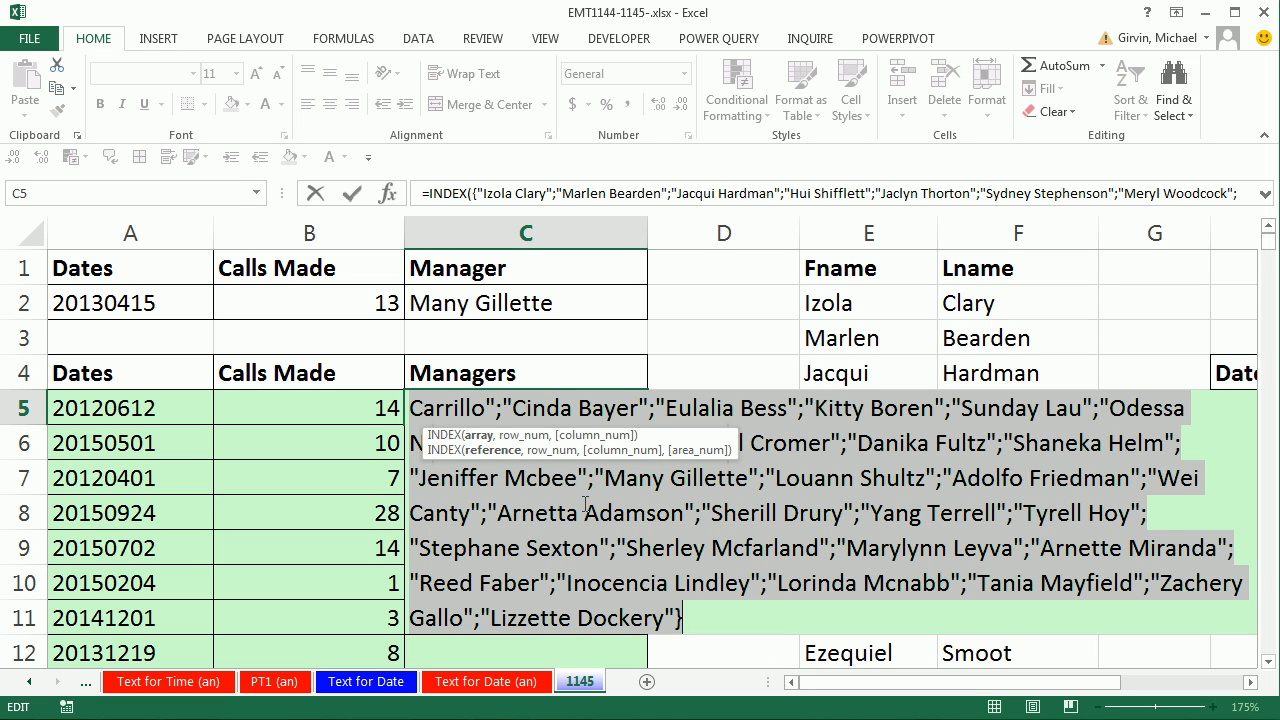
mouse_move(724, 444)
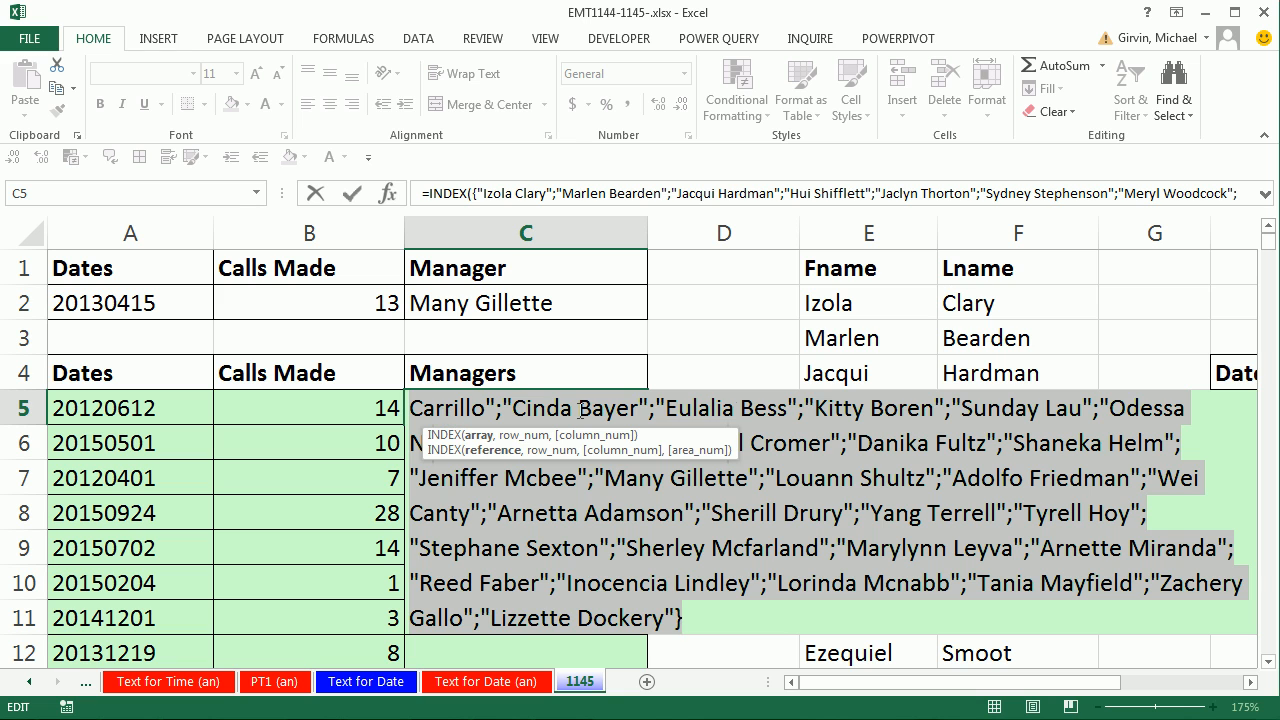
mouse_move(1030, 428)
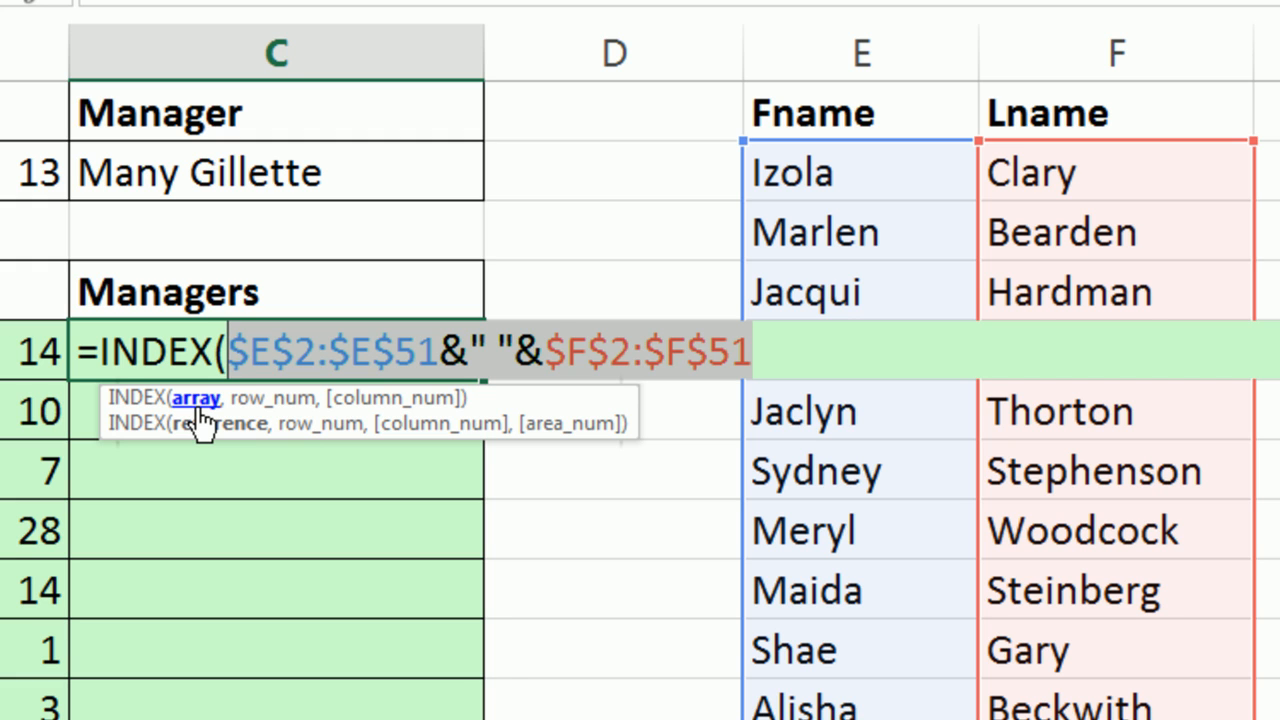
mouse_move(144, 360)
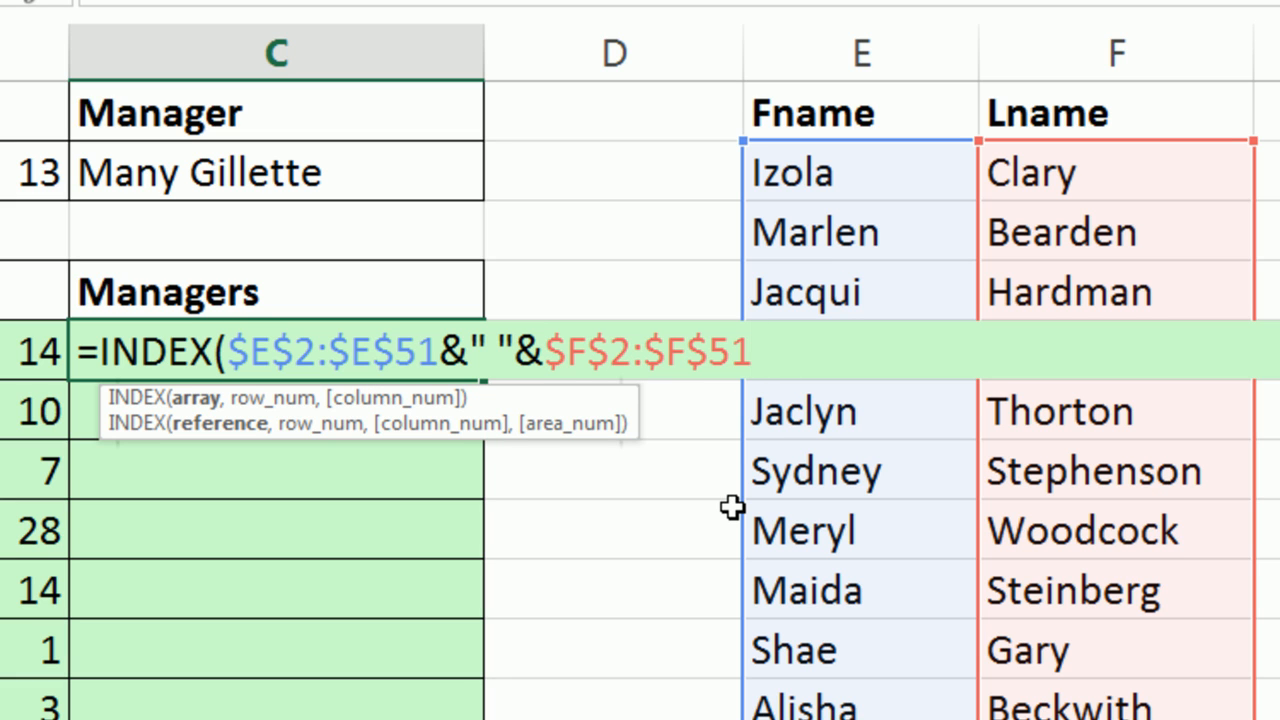
Step: Finish the formula with RANDBETWEEN(1,50), fill it down to row 2004 and copy the names
text(,)
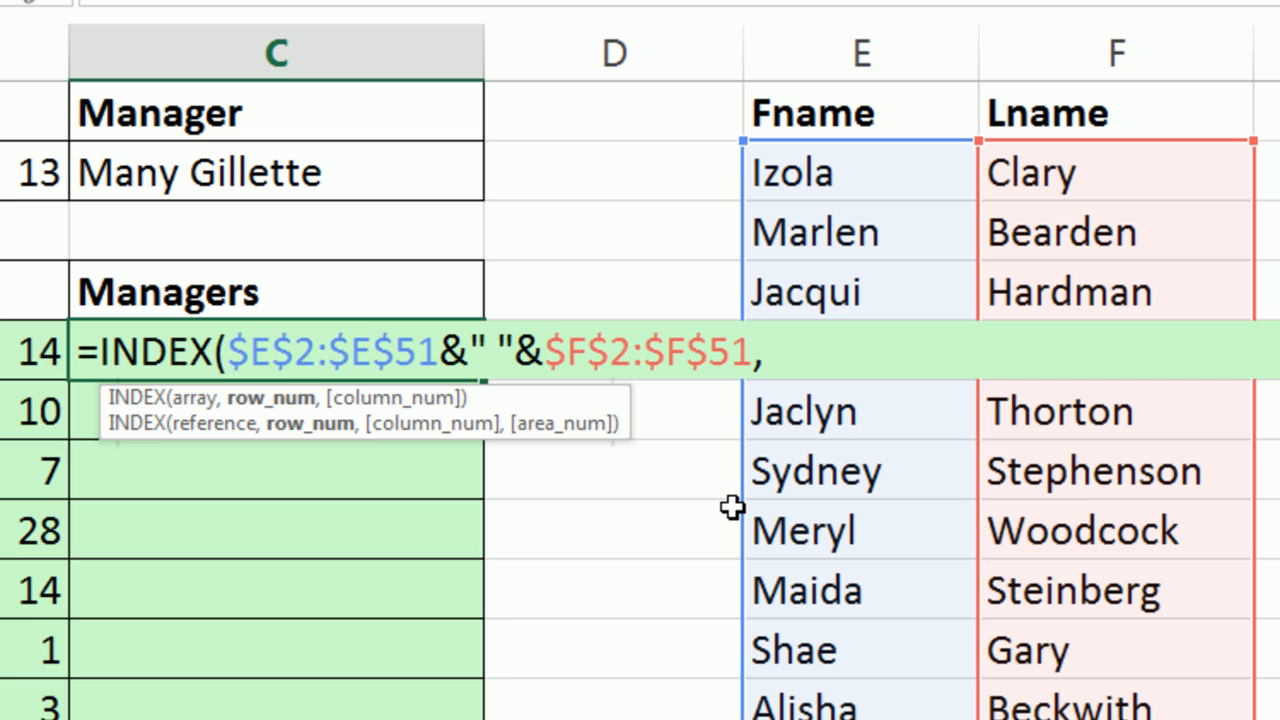
text(randb)
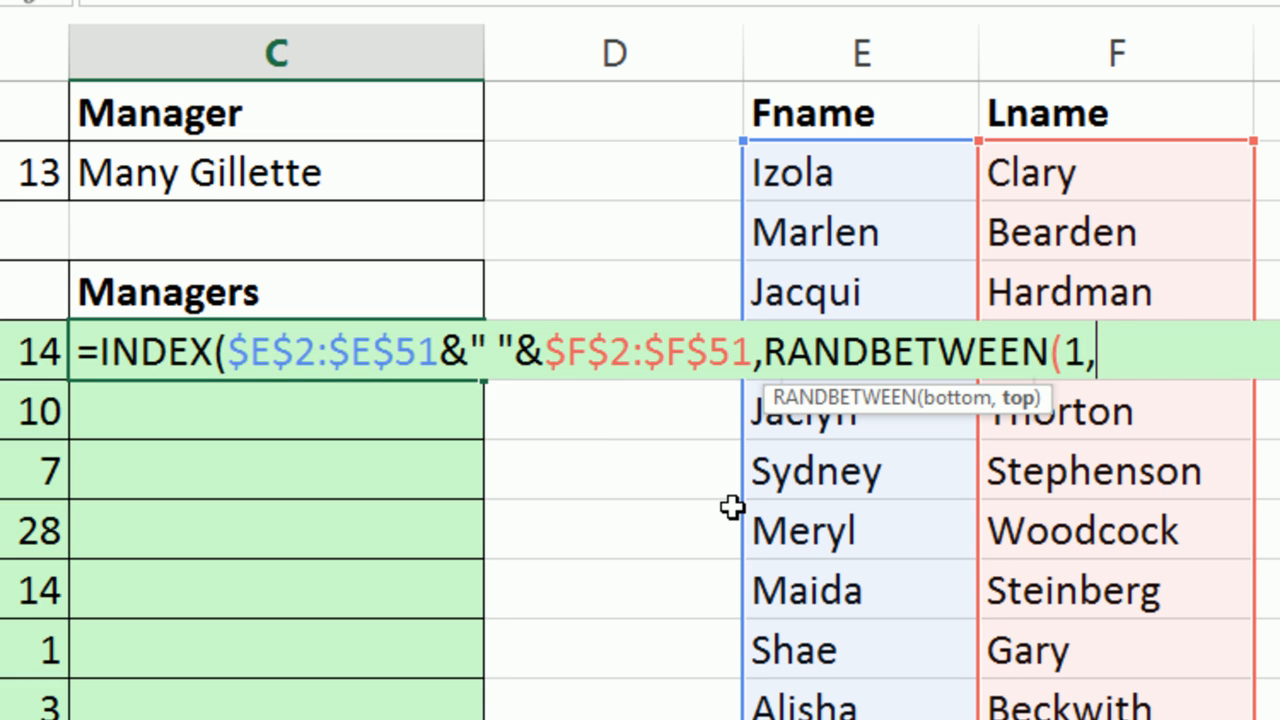
text(50)))
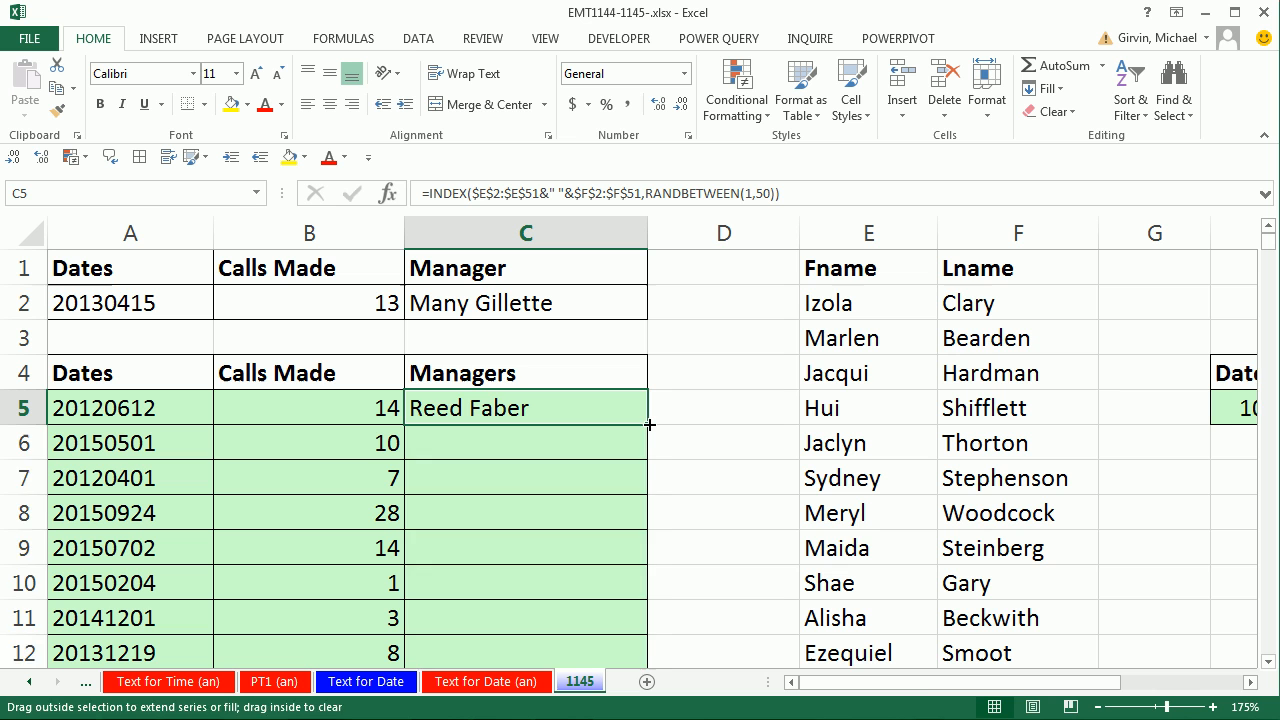
drag(650, 426, 644, 652)
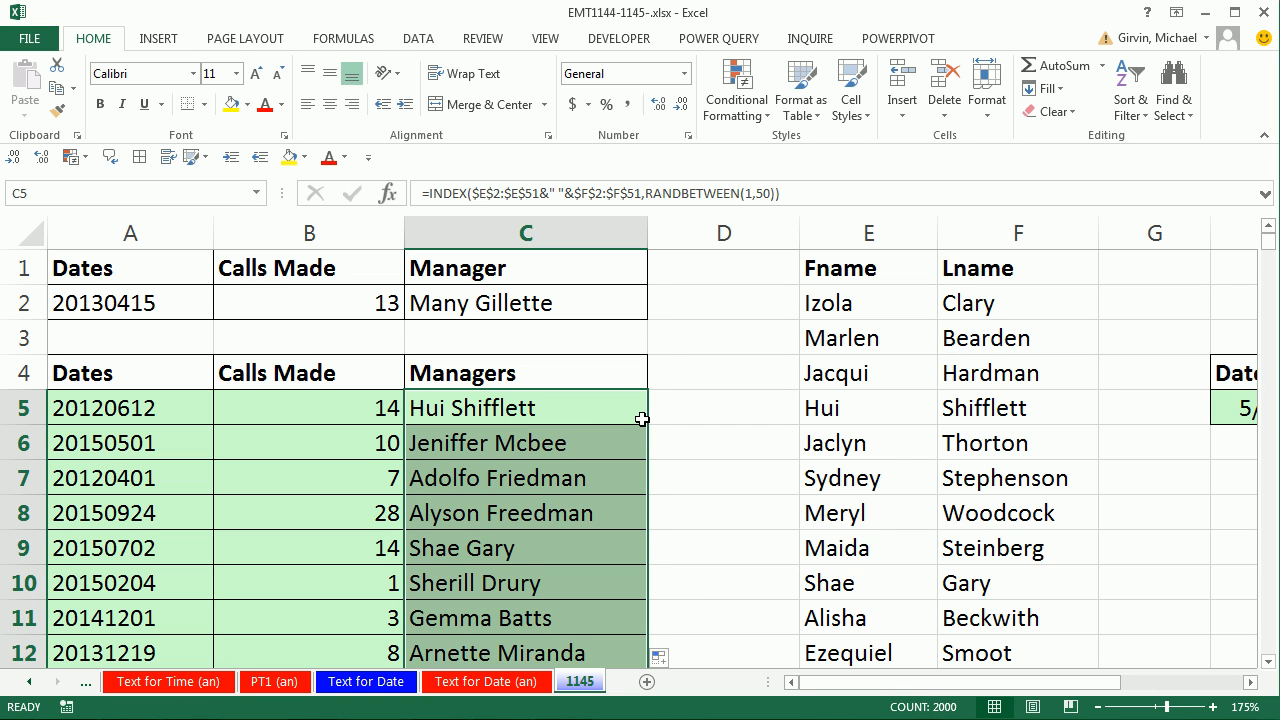
key(ctrl+c)
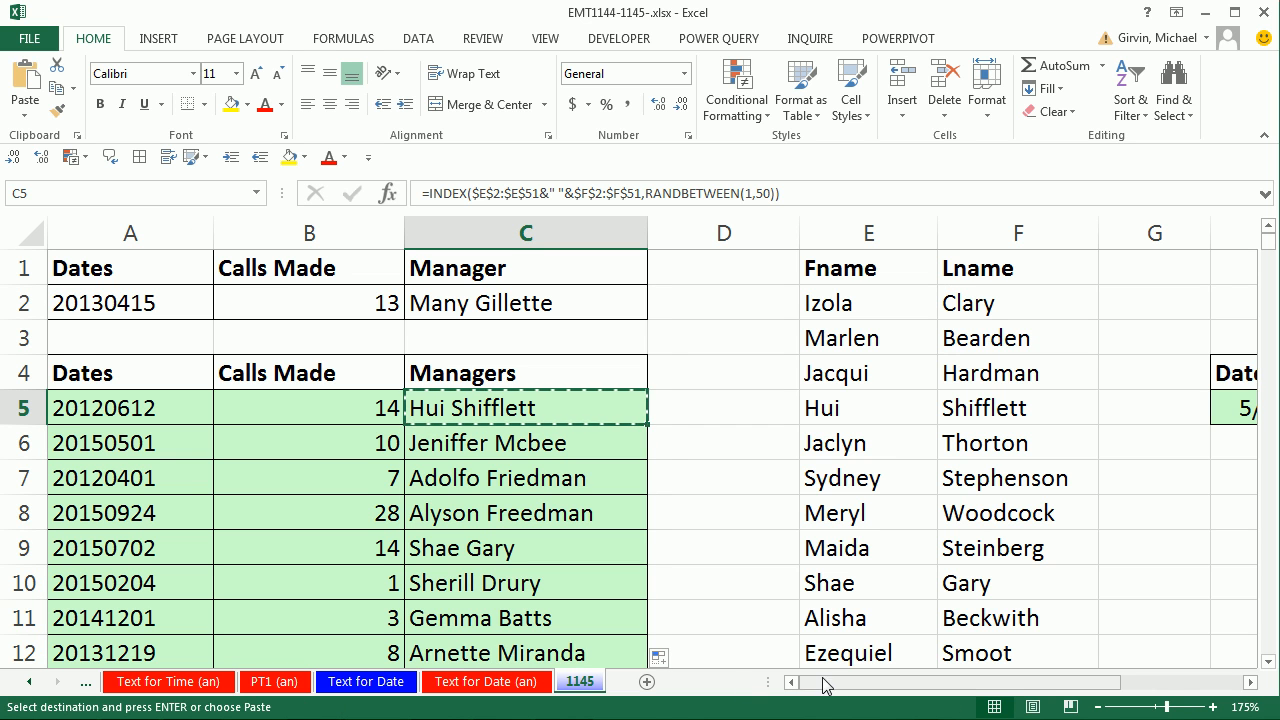
scroll(right, 3)
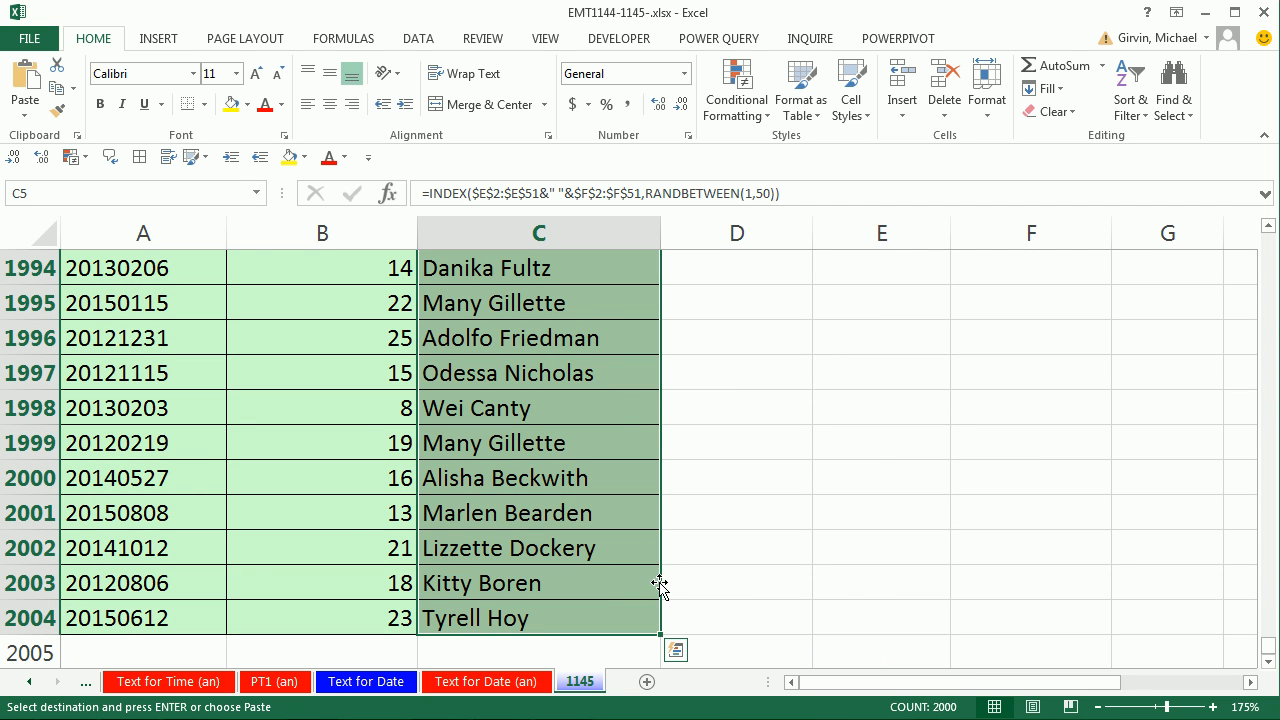
Step: Paste the Managers names in C5:C2004 back as values only and confirm C5 holds plain text
drag(660, 584, 760, 598)
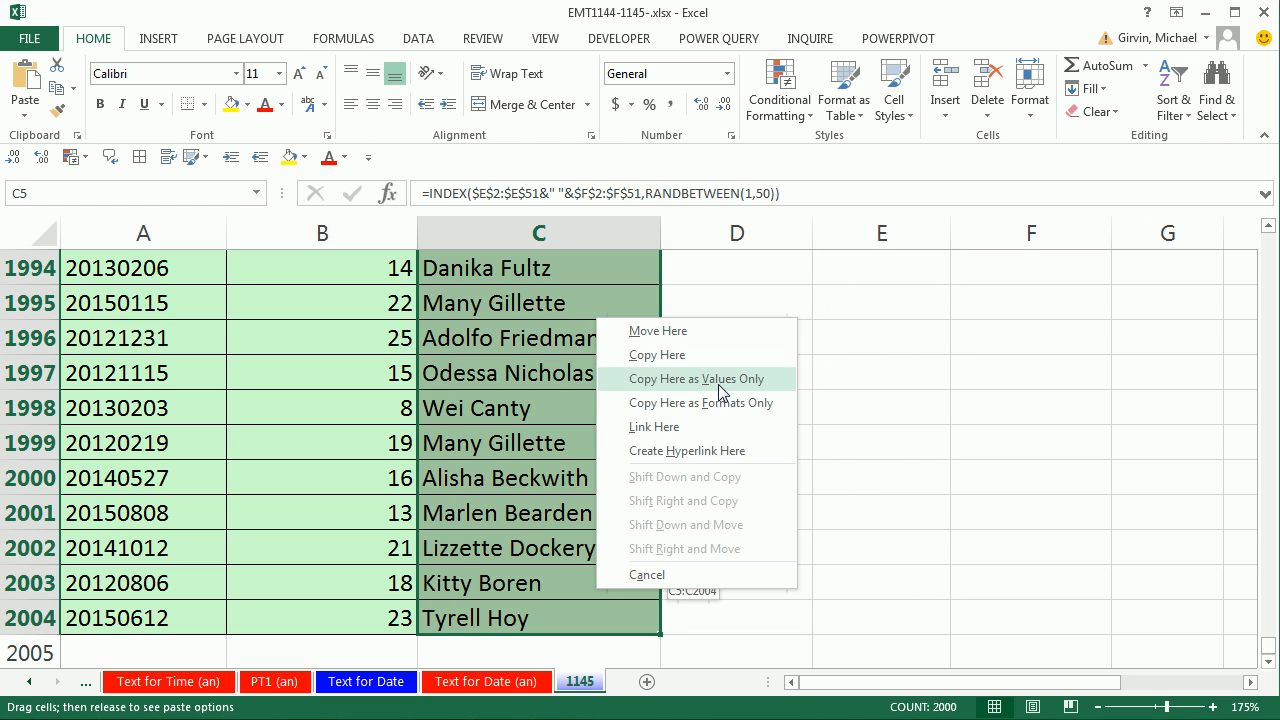
click(696, 378)
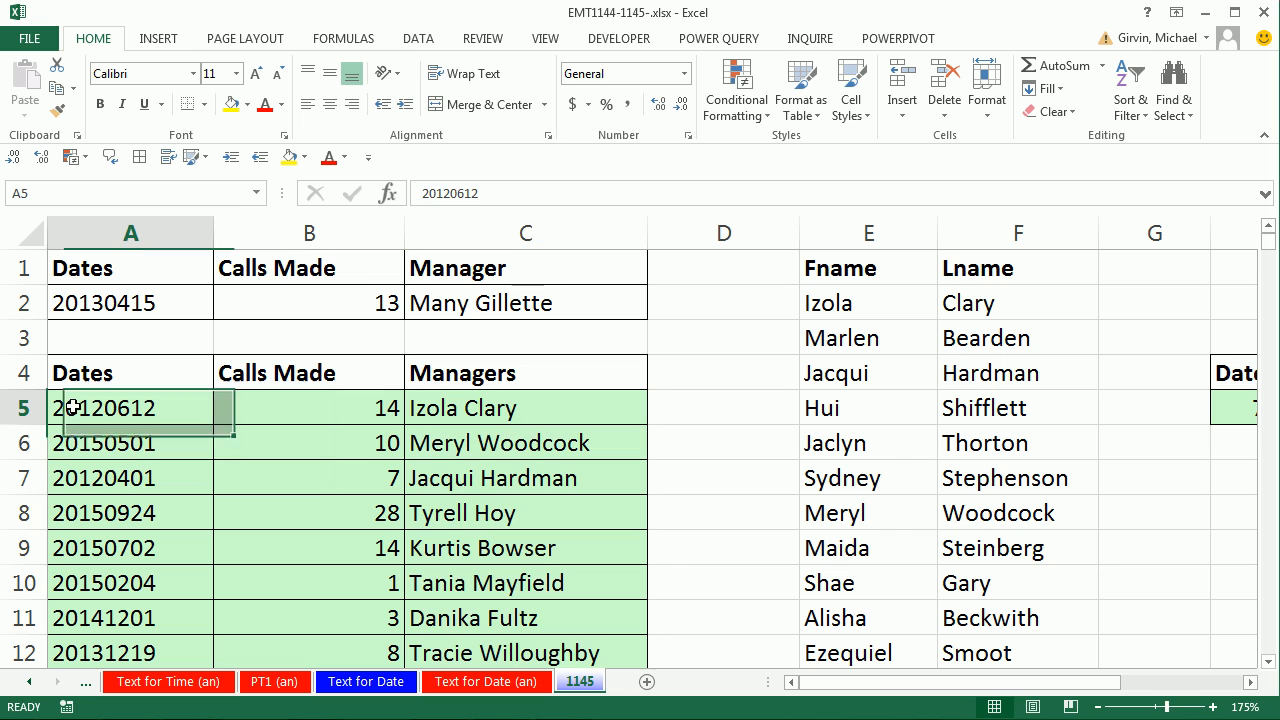
click(524, 408)
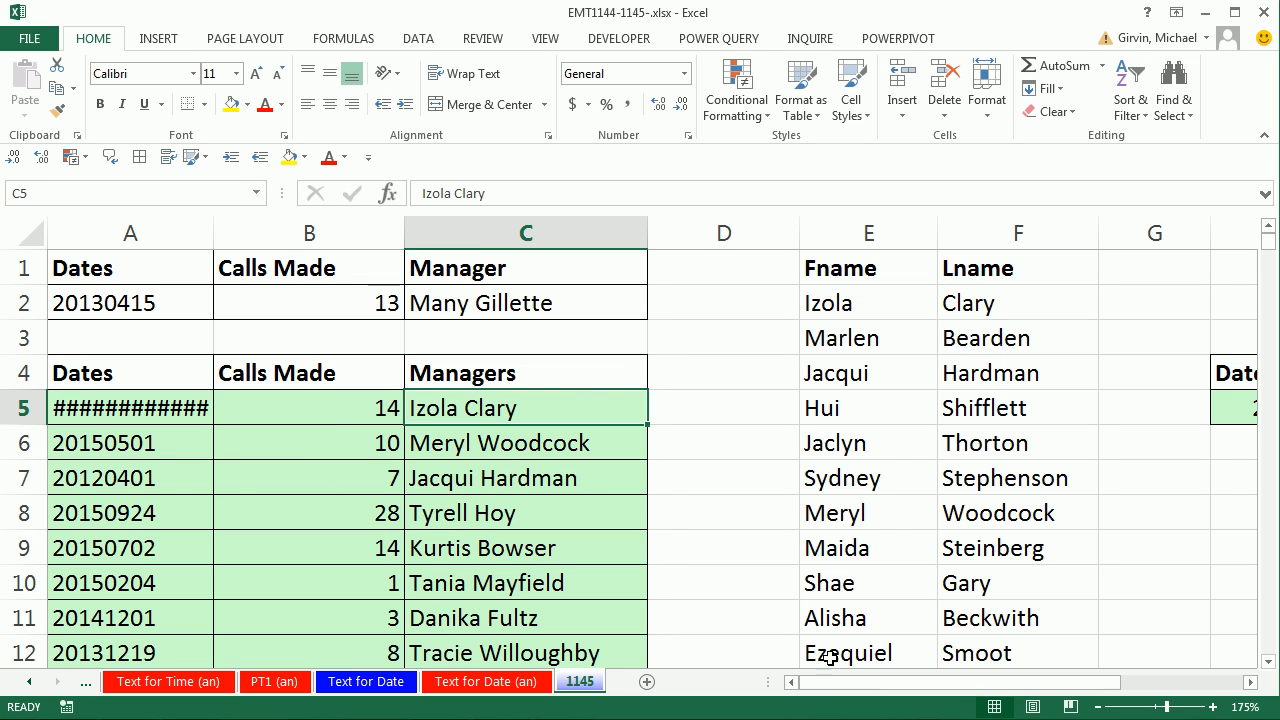
scroll(right, 3)
text(=INDEX($E$2:$E$51&" "&$F$2:$F$51,RANDBETWEEN(1,50)))
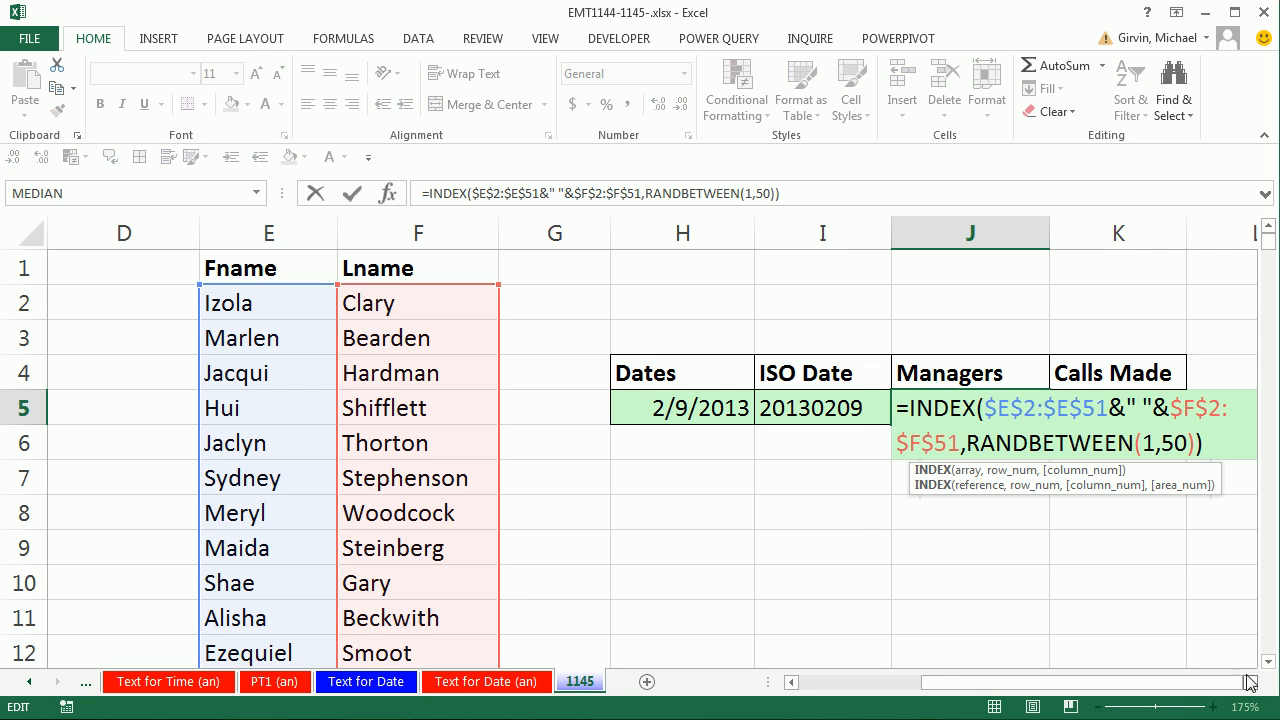
scroll(right, 3)
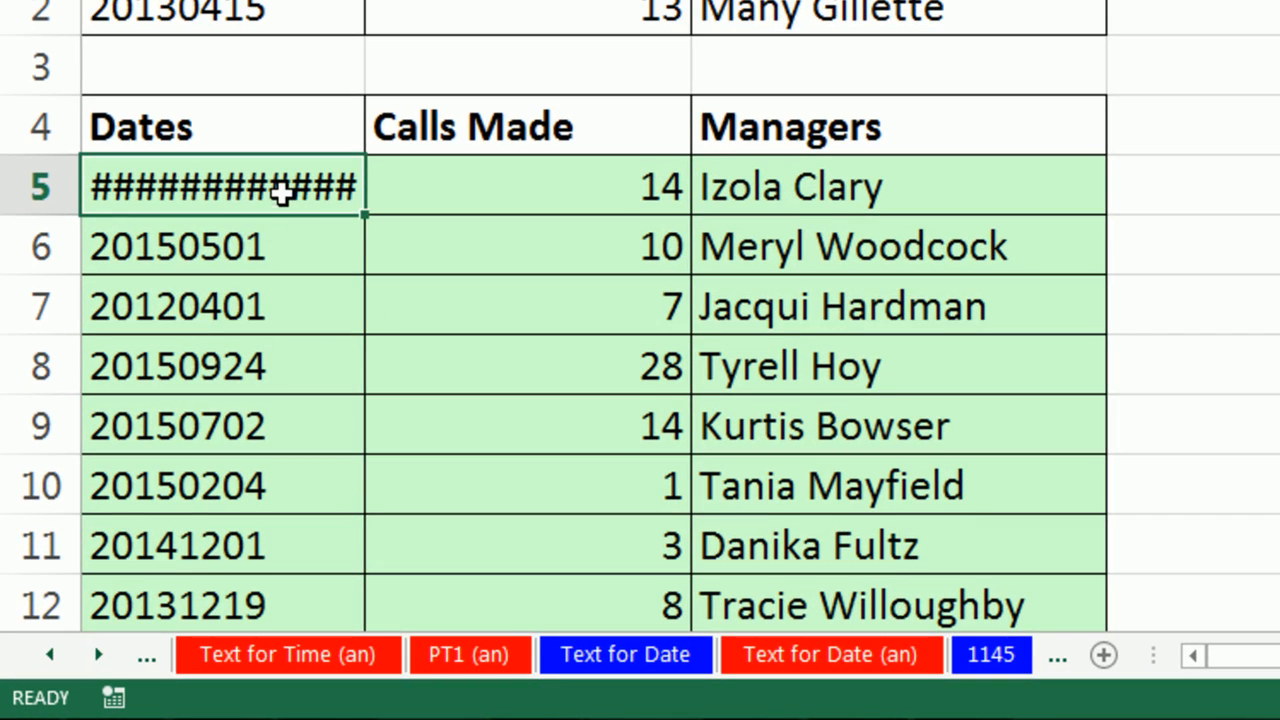
mouse_move(250, 188)
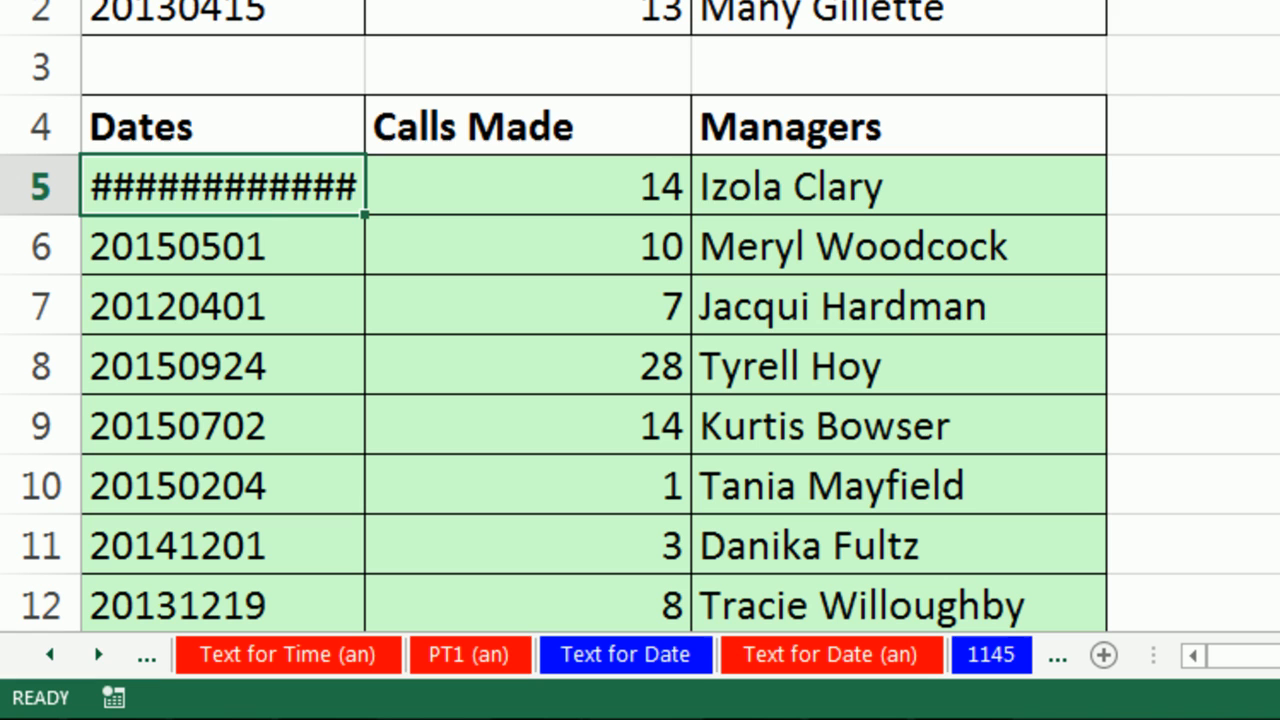
mouse_move(290, 184)
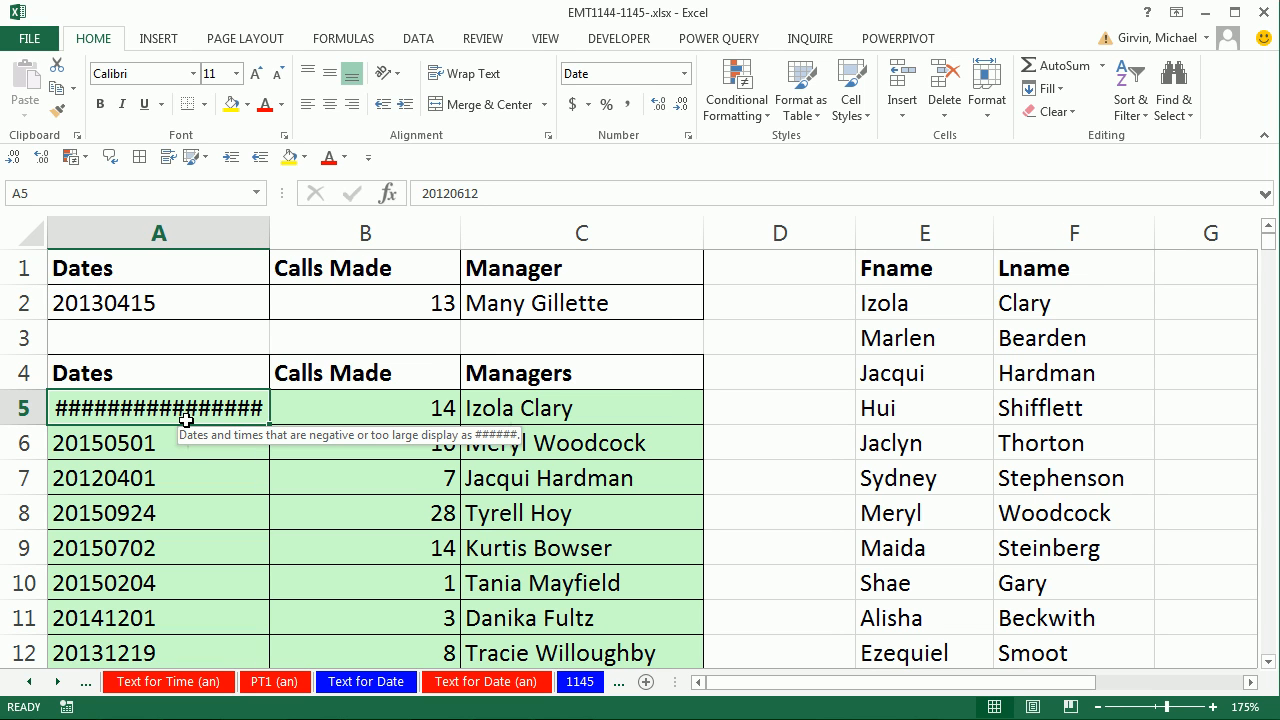
Step: Format the selected Dates range A5:A2004 as Text so A5 shows 20120612
double_click(104, 442)
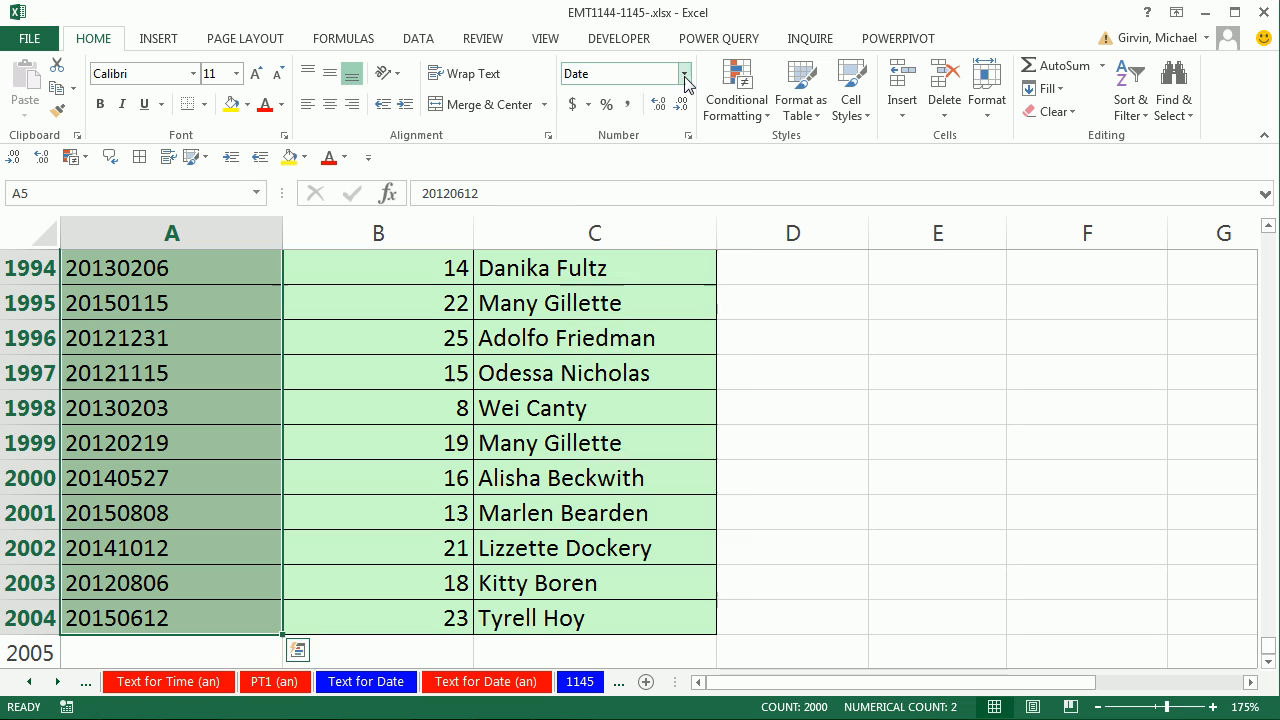
click(684, 72)
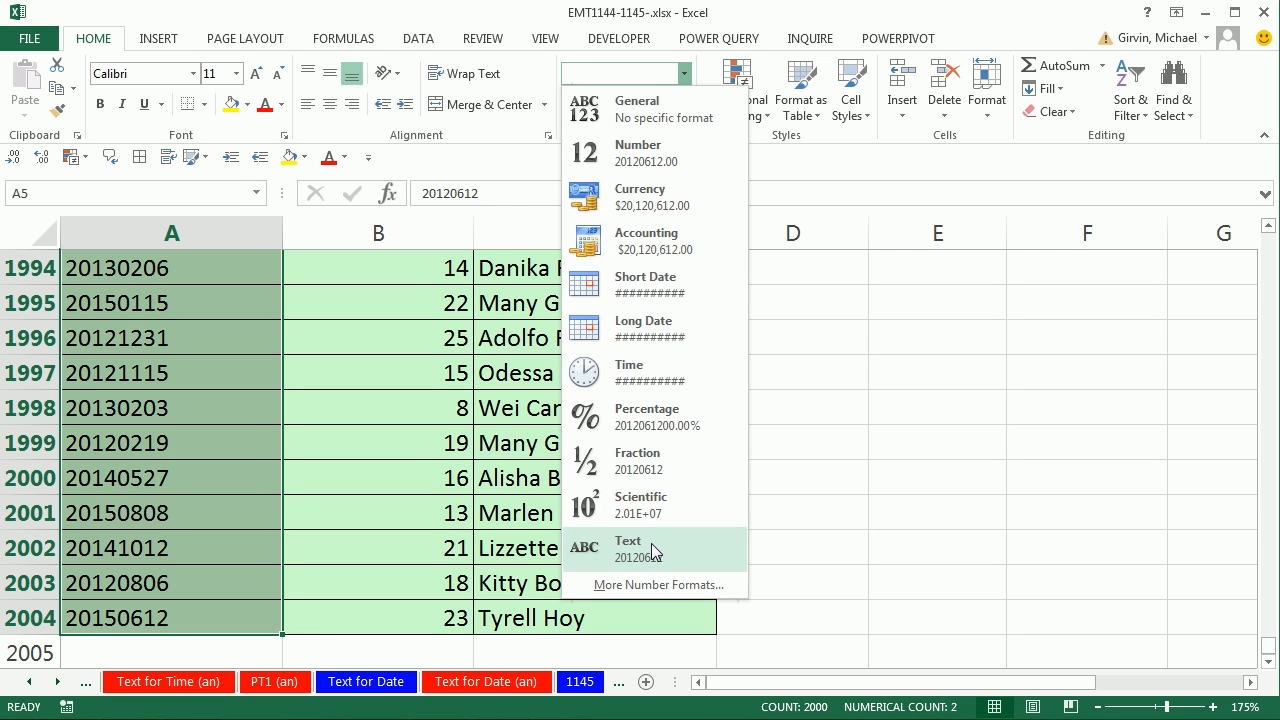
click(628, 548)
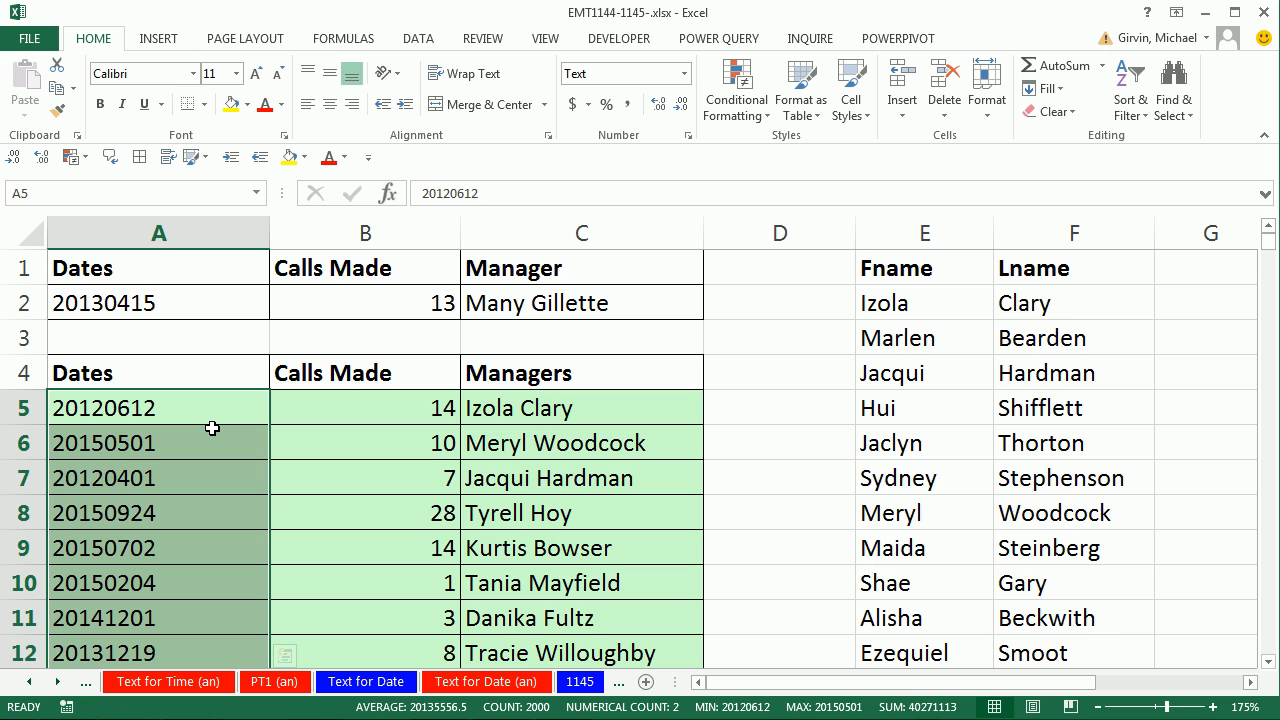
mouse_move(538, 516)
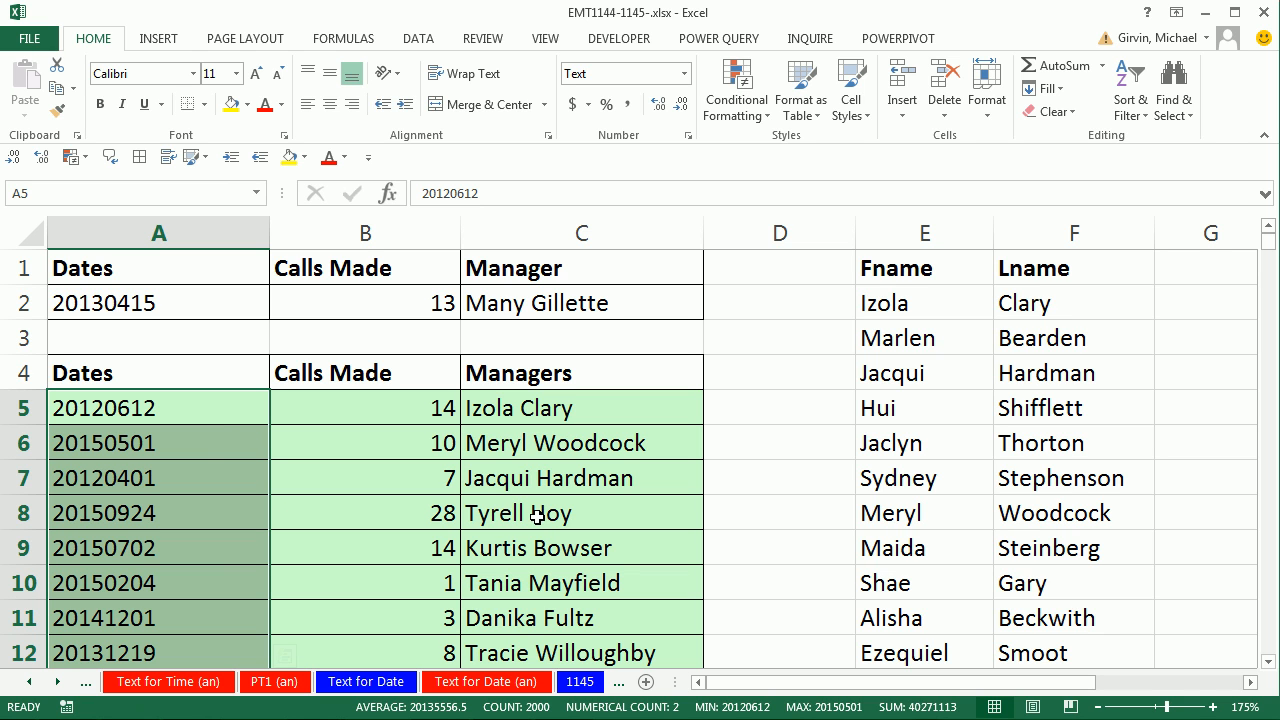